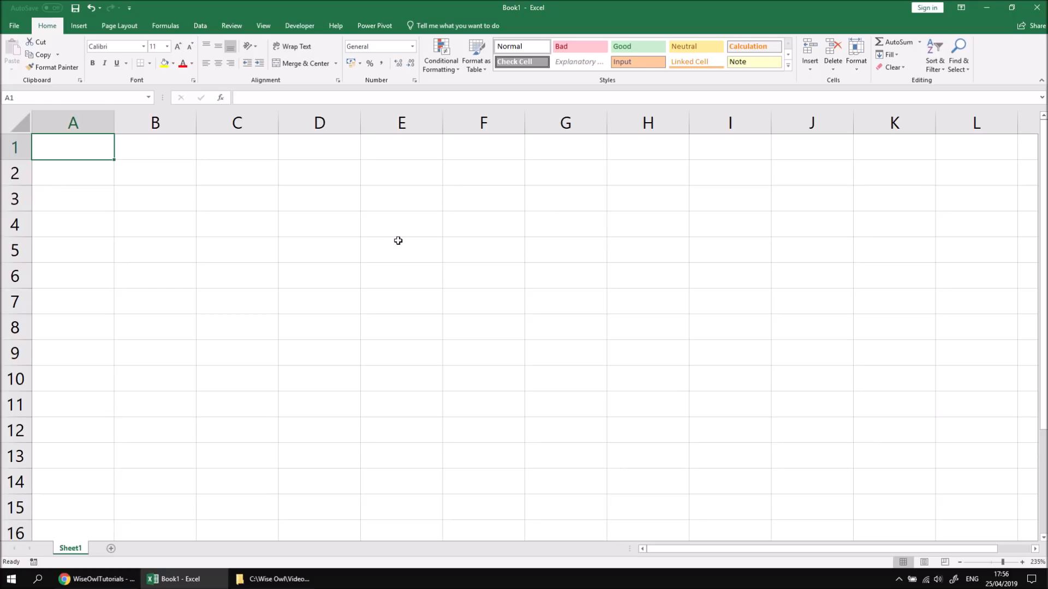
- Enter the headings X Value, Y Value and Size across A1:C1
{"action": "type", "text": "VAlu"}
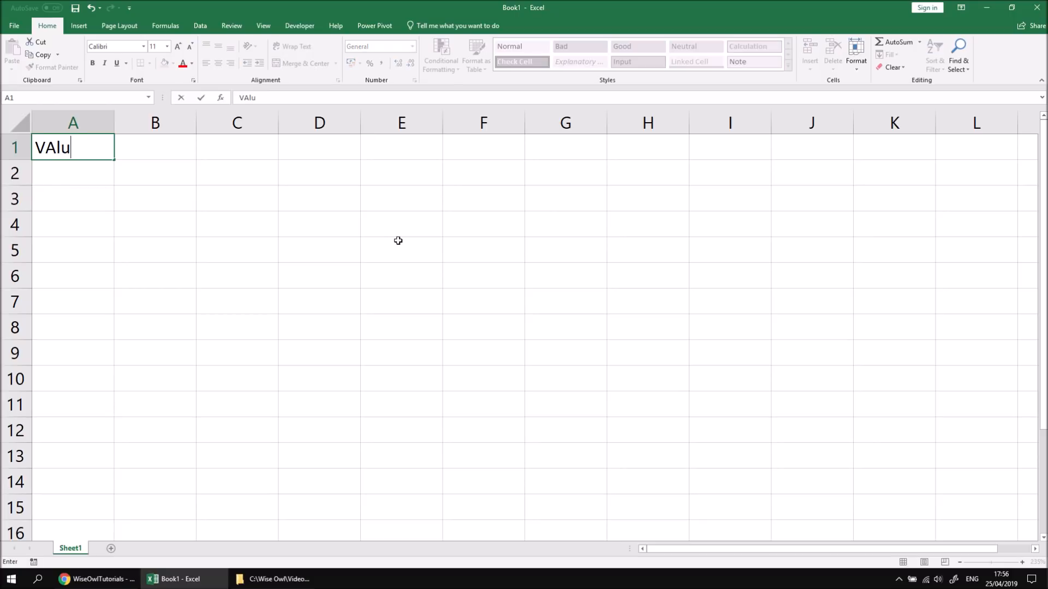
{"action": "type", "text": "X Value"}
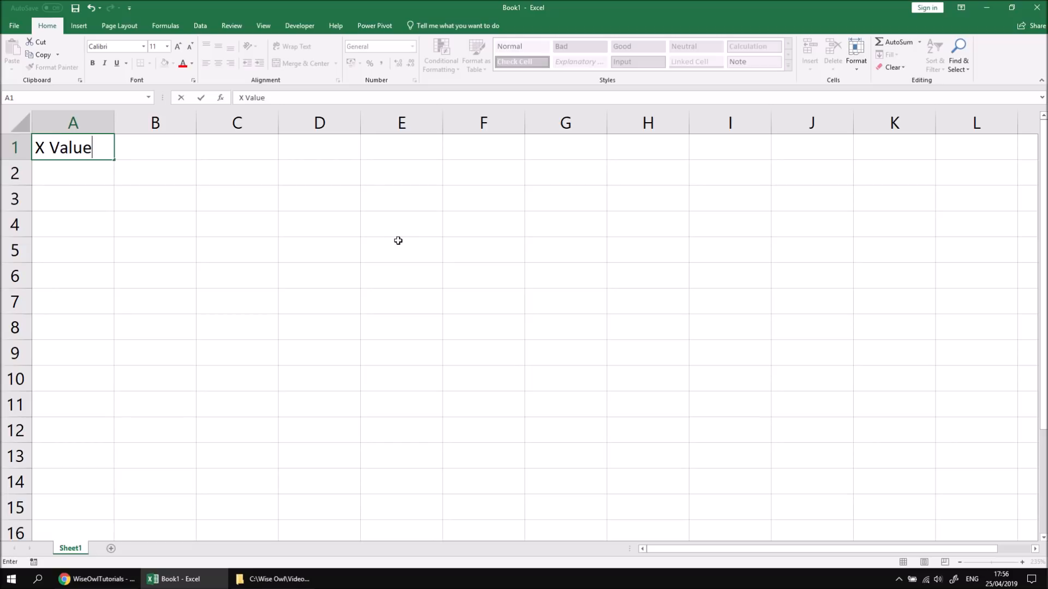
{"action": "type", "text": "Y Value"}
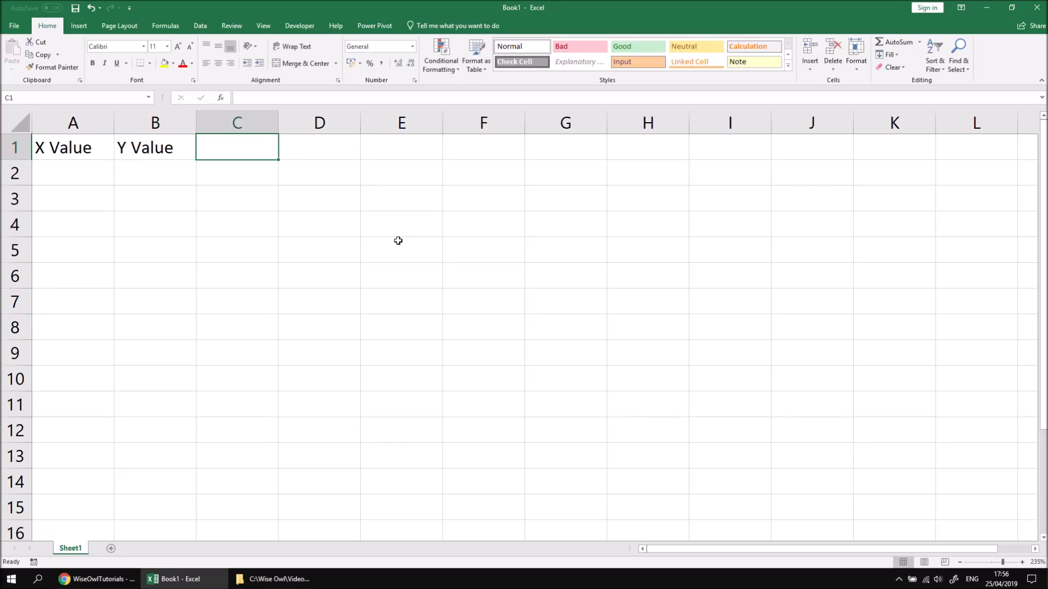
{"action": "type", "text": "Size"}
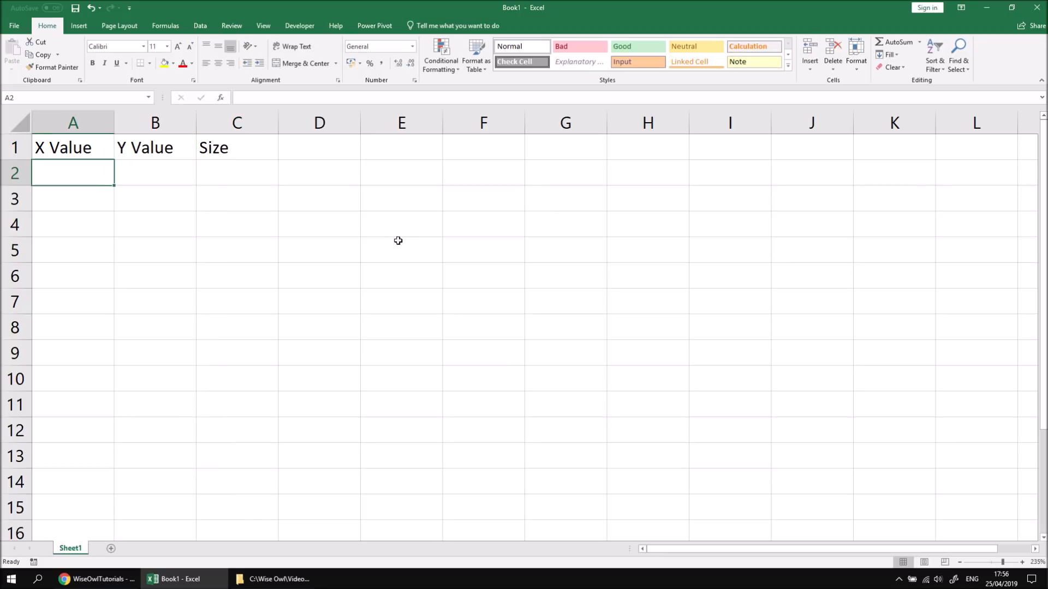
- Write the formula =RANDBETWEEN(1,20) in cell A2
{"action": "type", "text": "="}
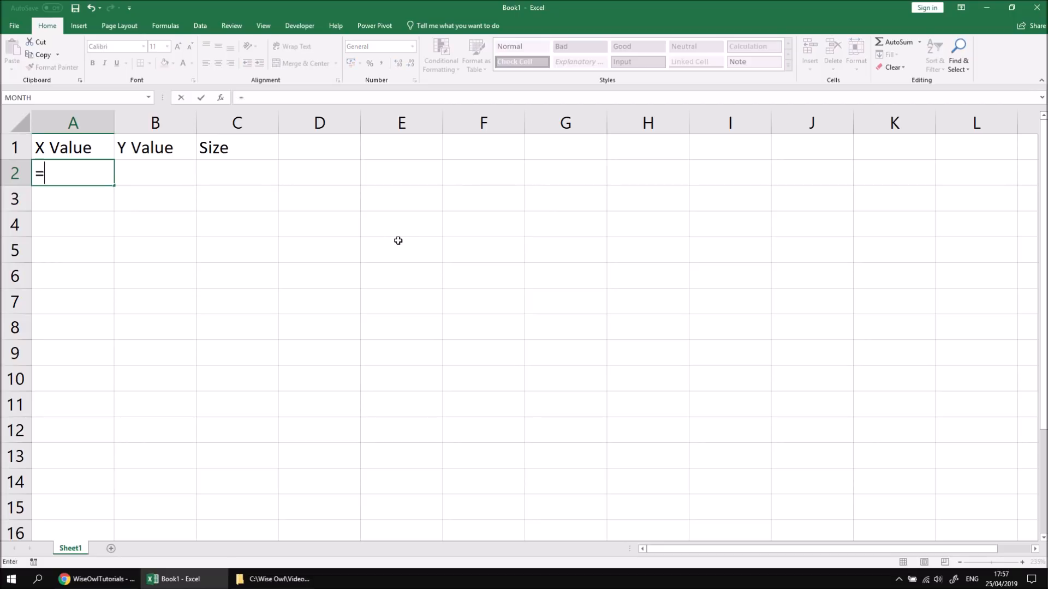
{"action": "type", "text": "RANDBETWEEN("}
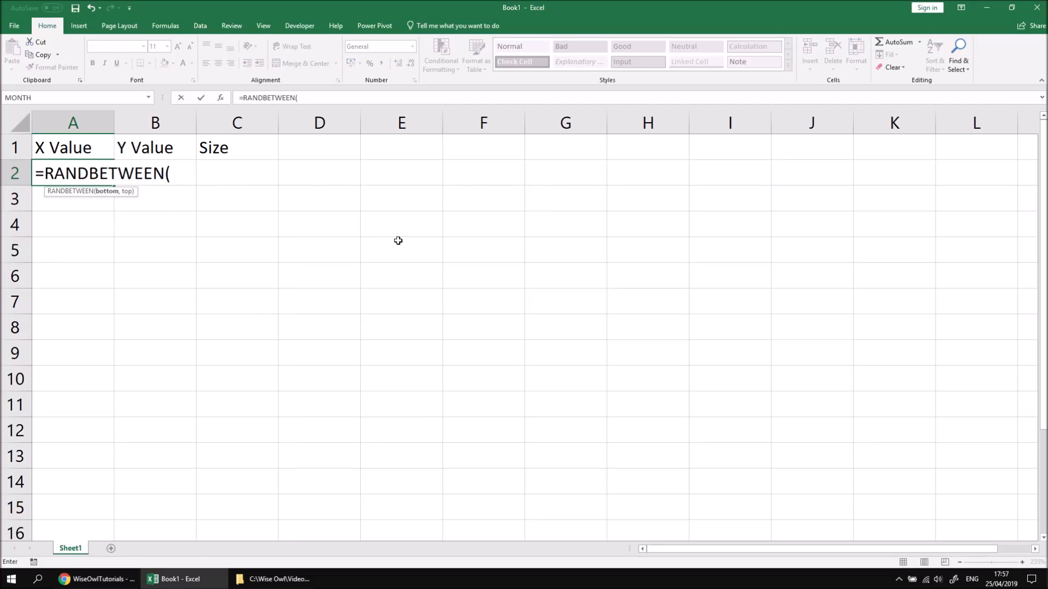
{"action": "type", "text": "1,20"}
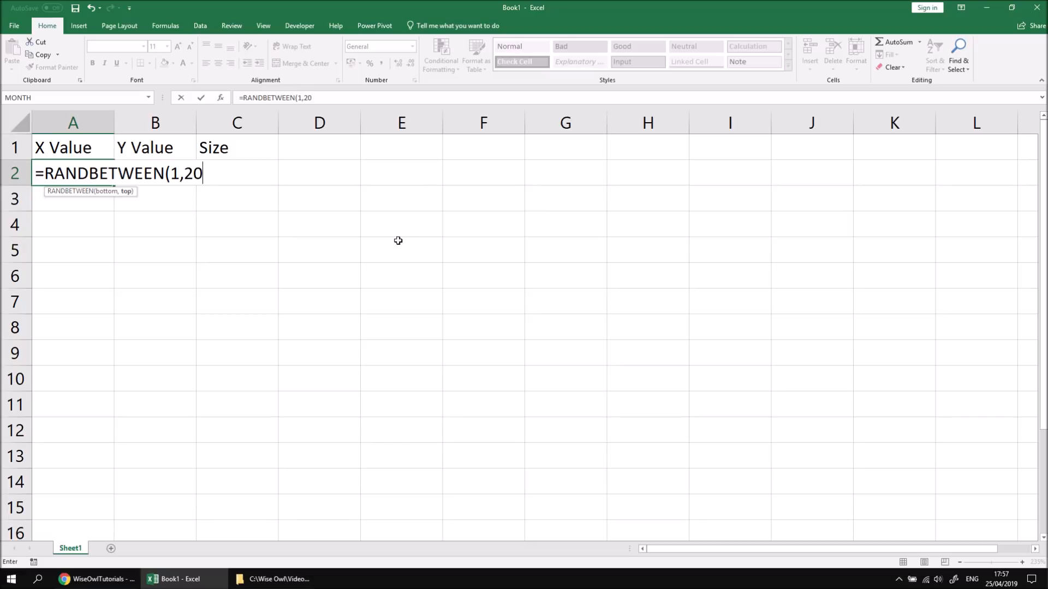
{"action": "type", "text": ")"}
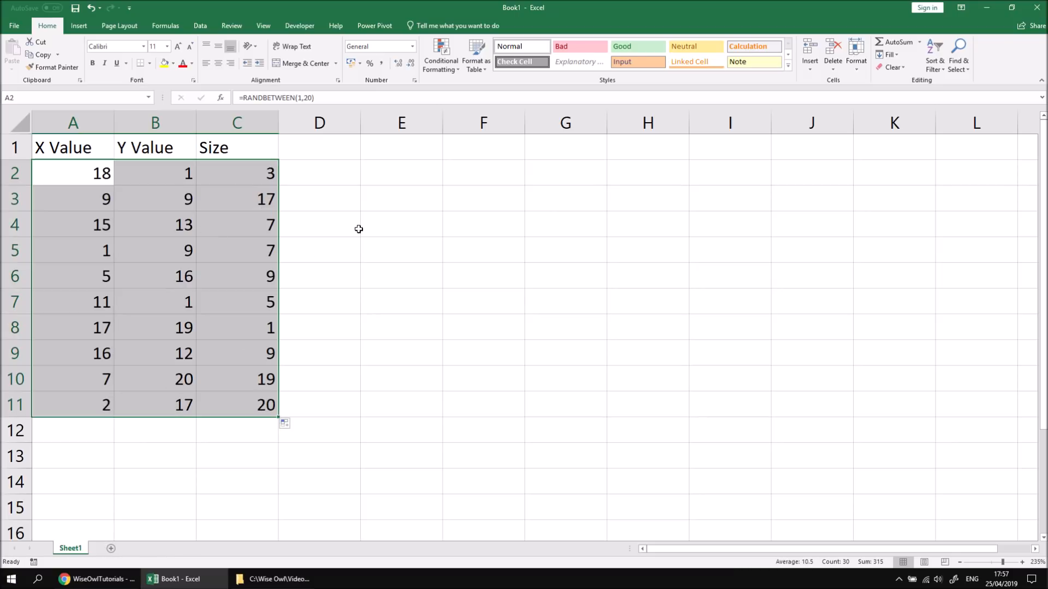
- Fill A2:C11 with RANDBETWEEN(1,20) values and open the VBA editor
{"action": "key", "text": "f9"}
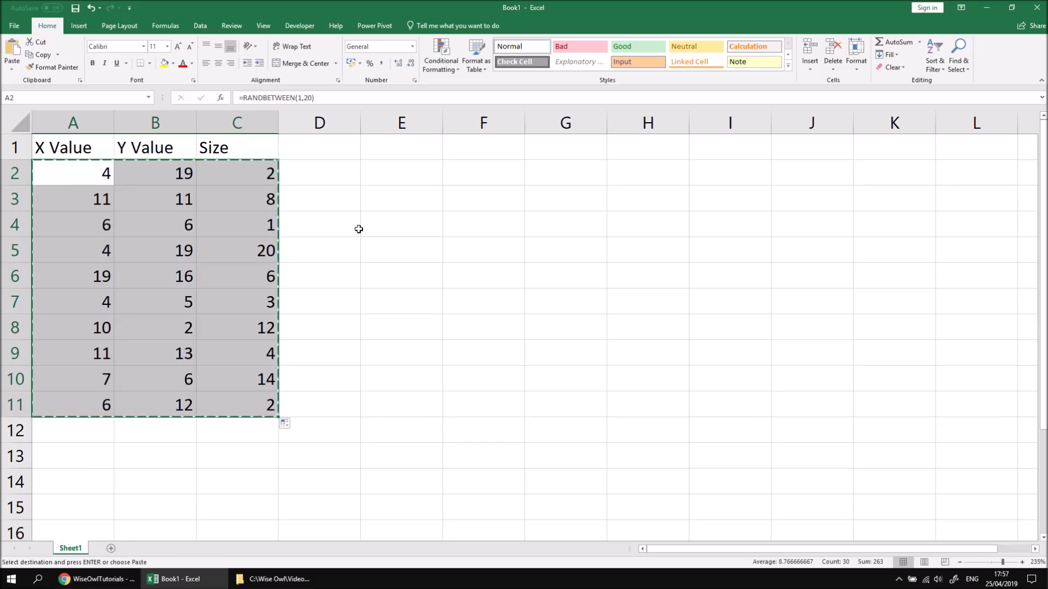
{"action": "mouse_move", "coordinate": [341, 234]}
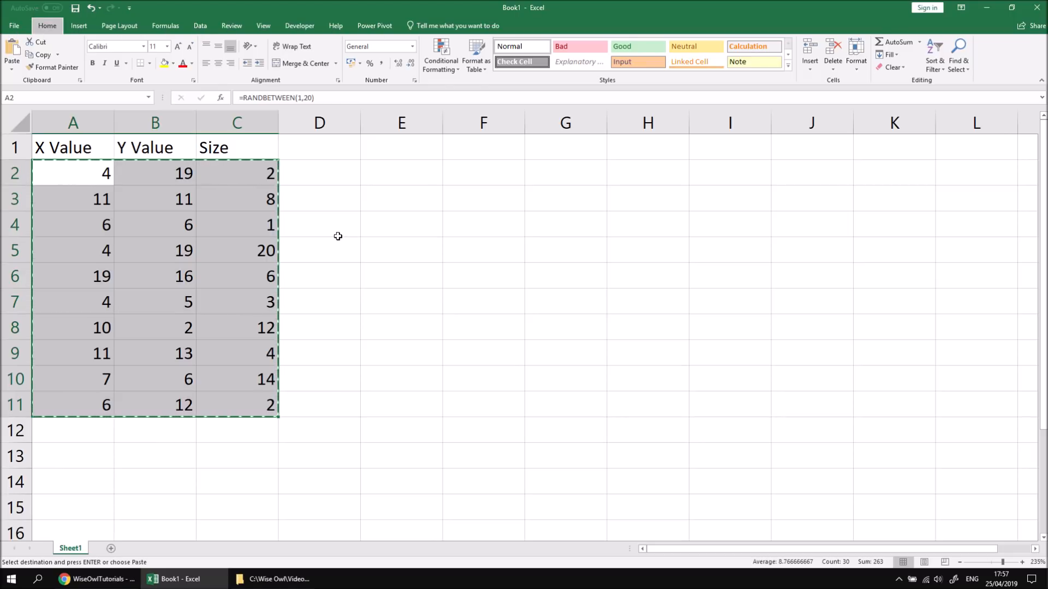
{"action": "left_click", "coordinate": [11, 54]}
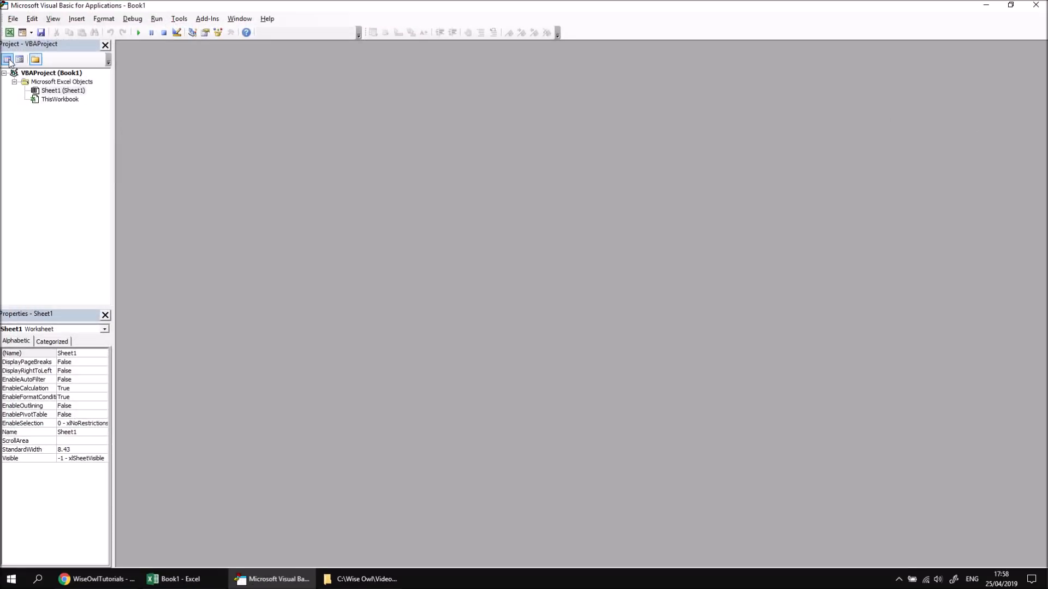
- Insert a new module into VBAProject holding an empty Sub FormatBubbles
{"action": "right_click", "coordinate": [52, 72]}
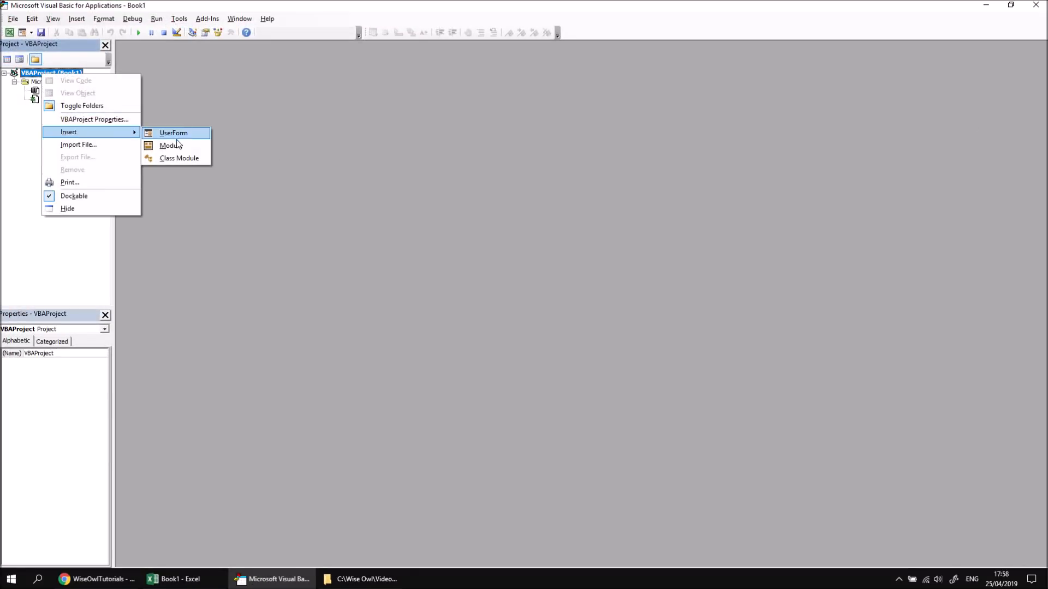
{"action": "left_click", "coordinate": [169, 146]}
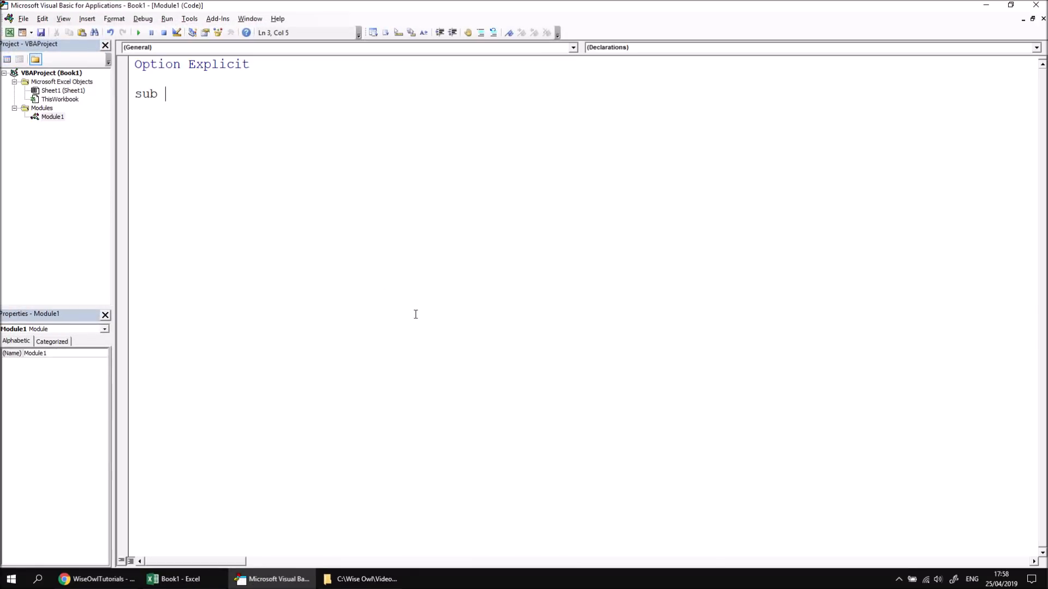
{"action": "type", "text": "FormatBubb"}
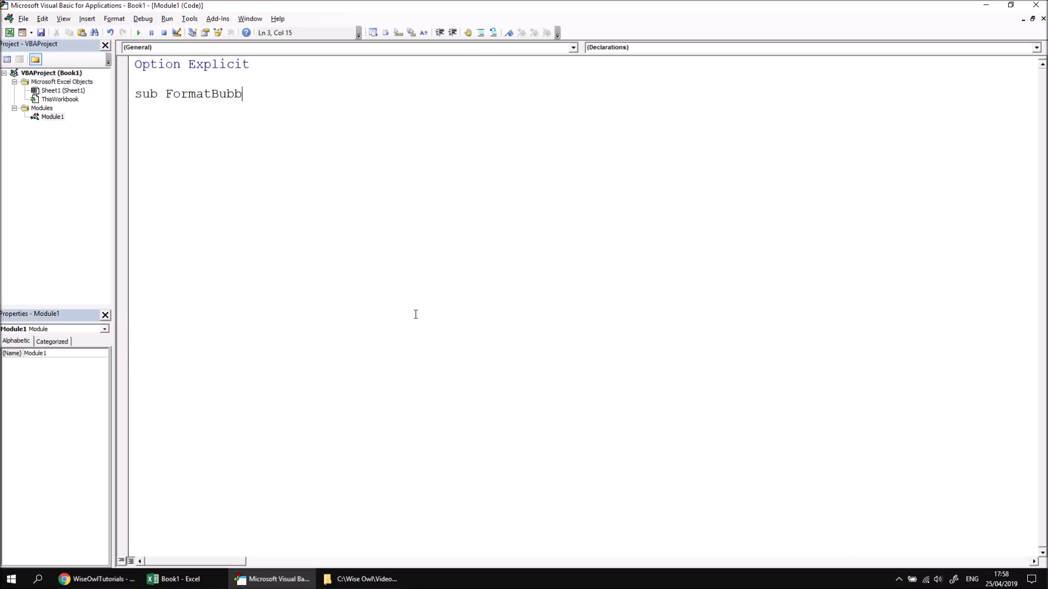
{"action": "key", "text": "Return"}
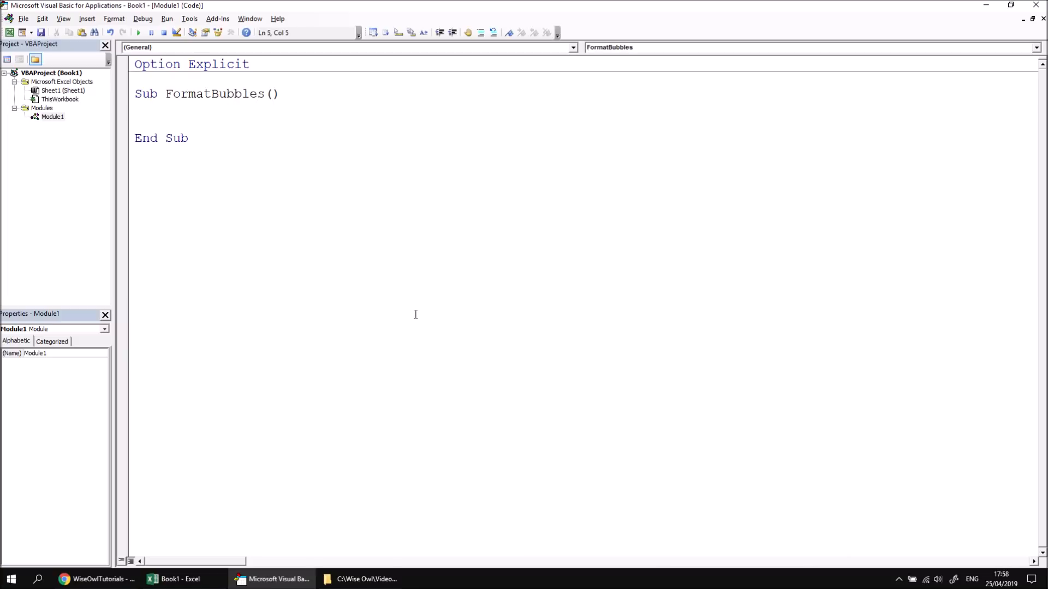
- Declare Dim c As Chart and begin a Set c statement
{"action": "type", "text": "dim"}
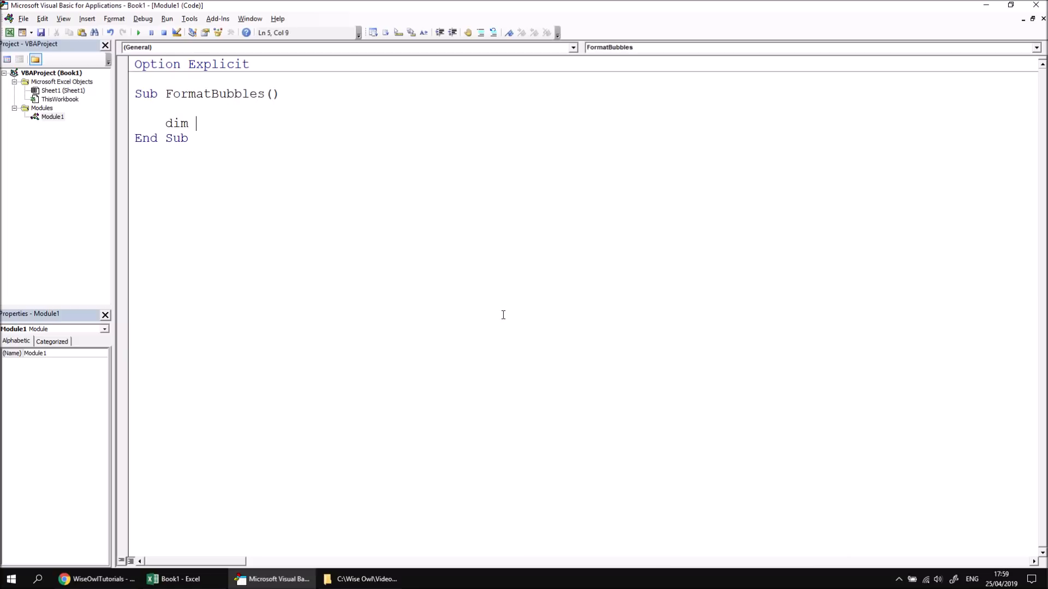
{"action": "type", "text": "c as"}
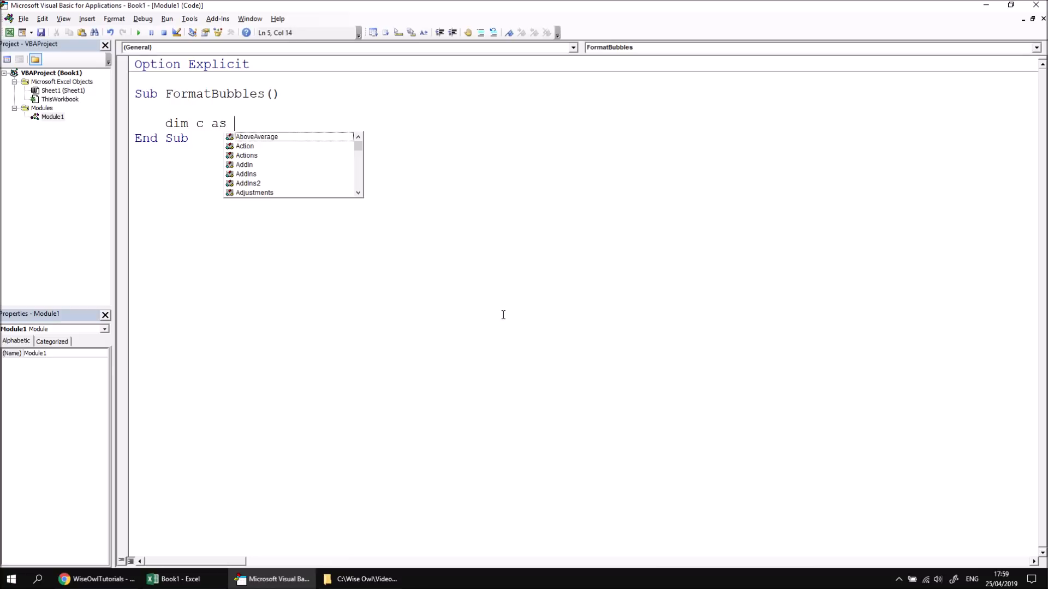
{"action": "type", "text": "cha"}
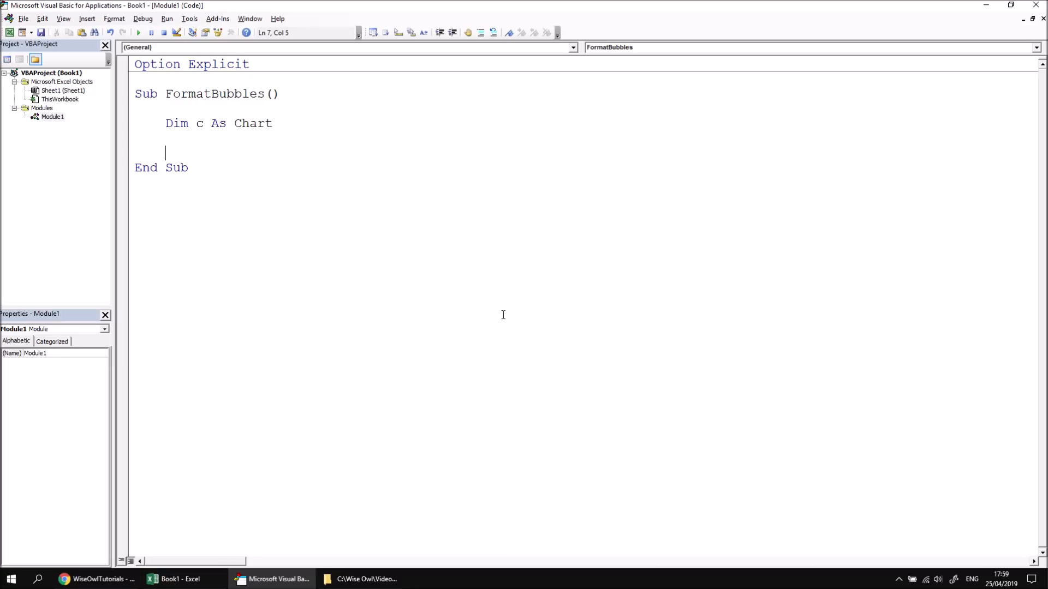
{"action": "type", "text": "set c"}
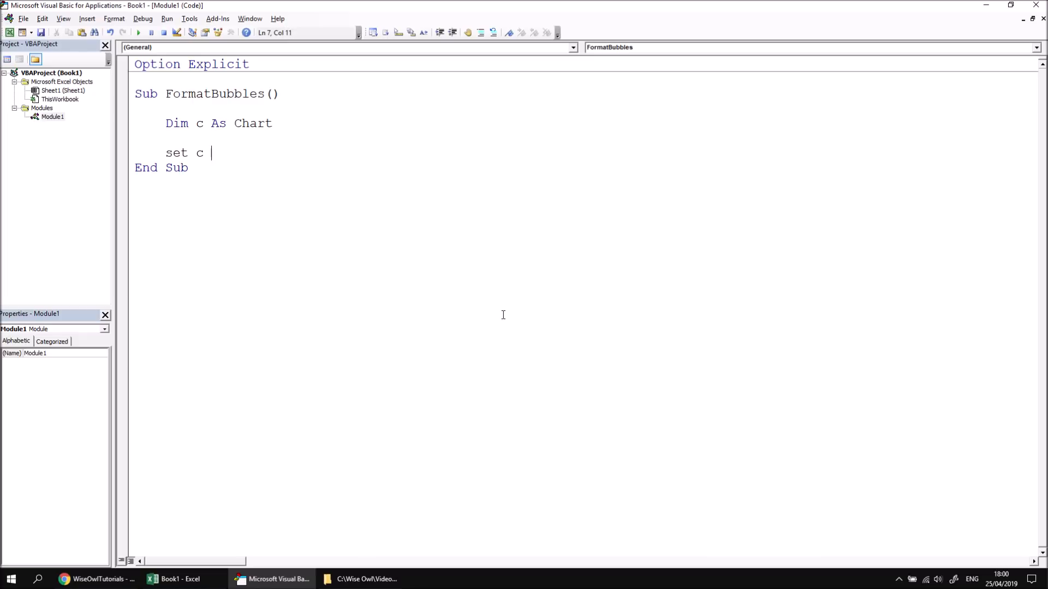
- Write Set c = Worksheets("Sheet1").Shapes.AddChart2( with the method name corrected
{"action": "type", "text": "= worksheets"}
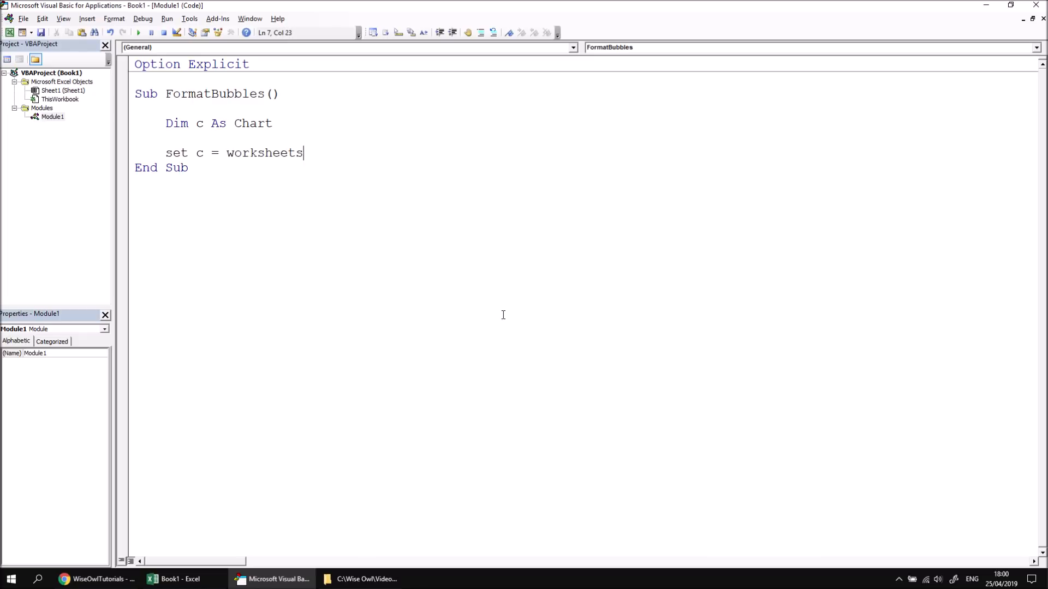
{"action": "type", "text": "(\""}
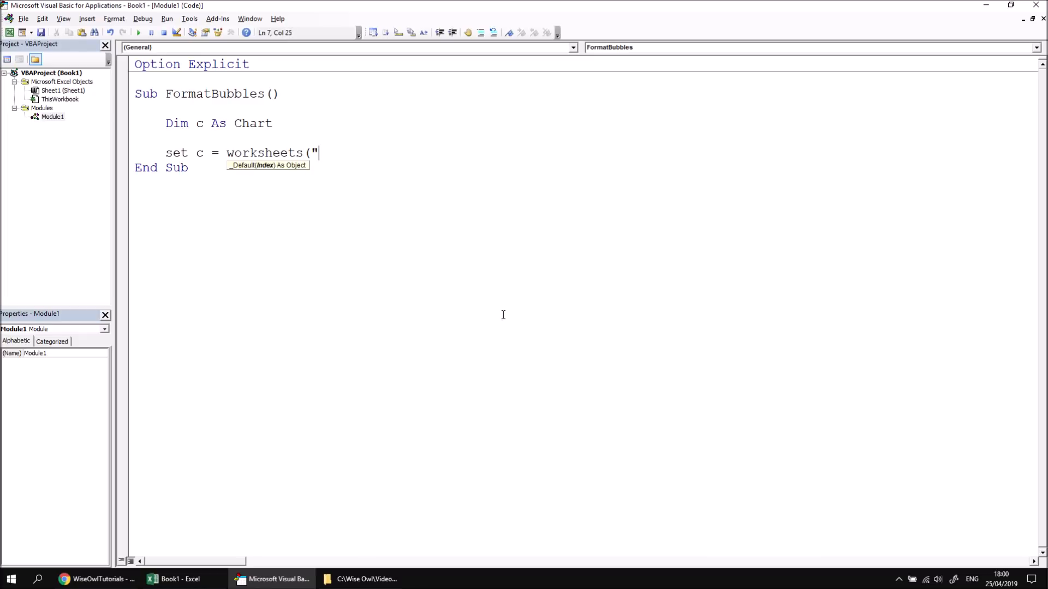
{"action": "type", "text": "Sheet"}
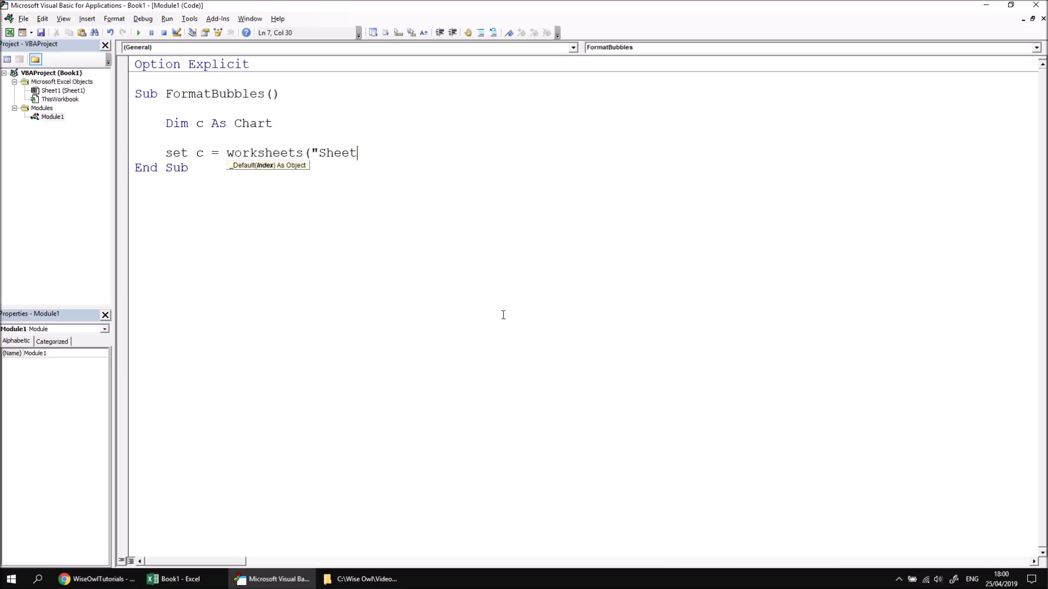
{"action": "type", "text": "1\")."}
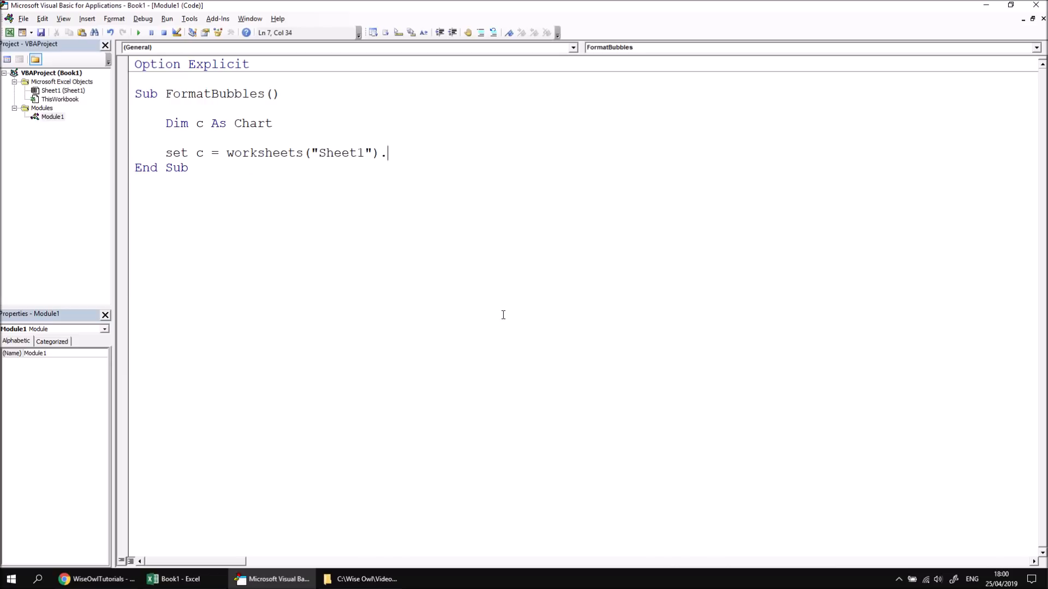
{"action": "type", "text": "shapes"}
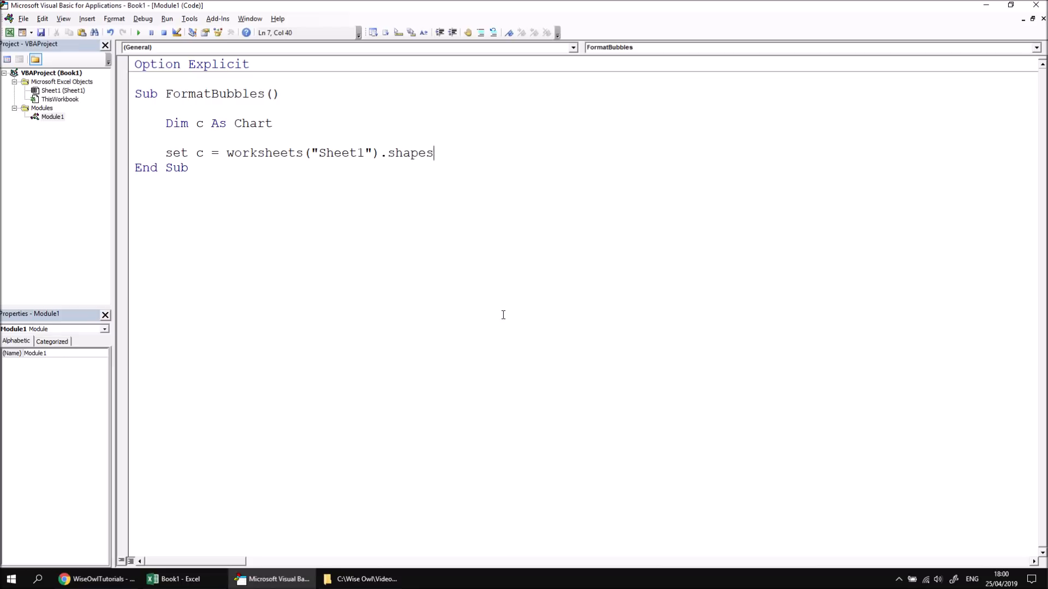
{"action": "type", "text": "."}
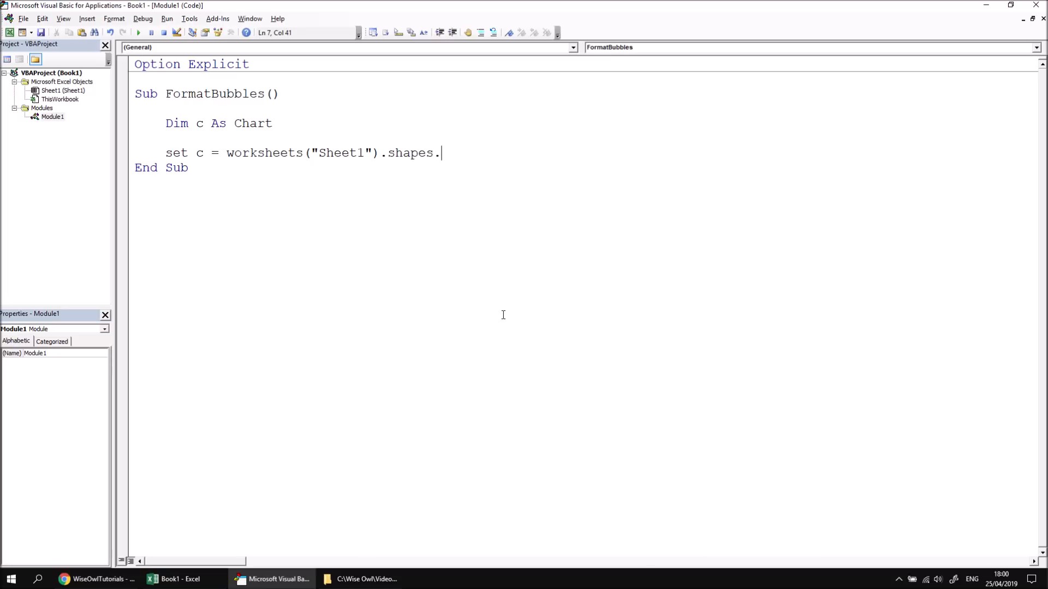
{"action": "type", "text": "adchart"}
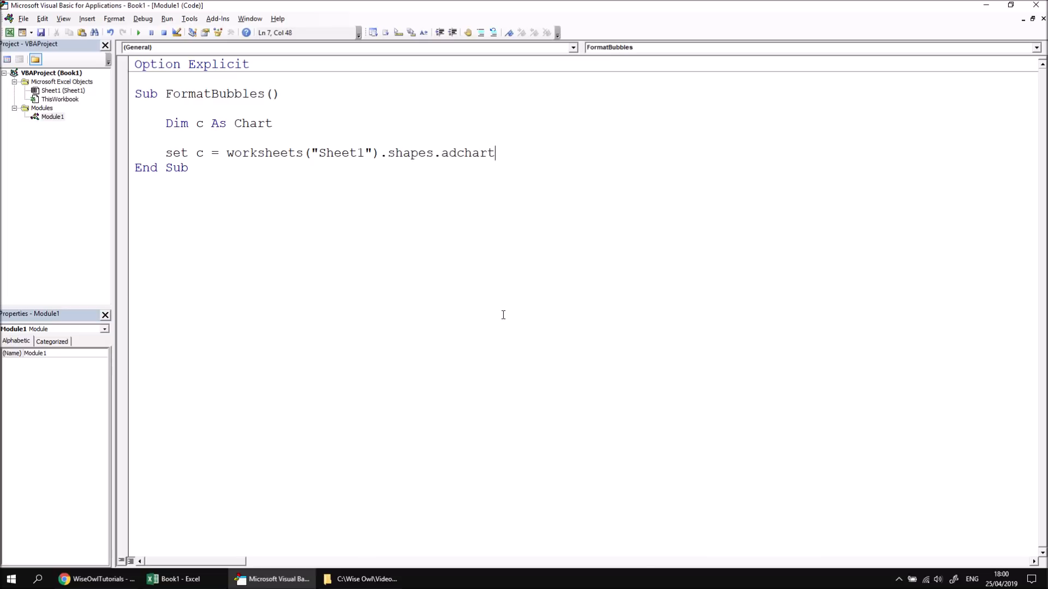
{"action": "key", "text": "BackSpace"}
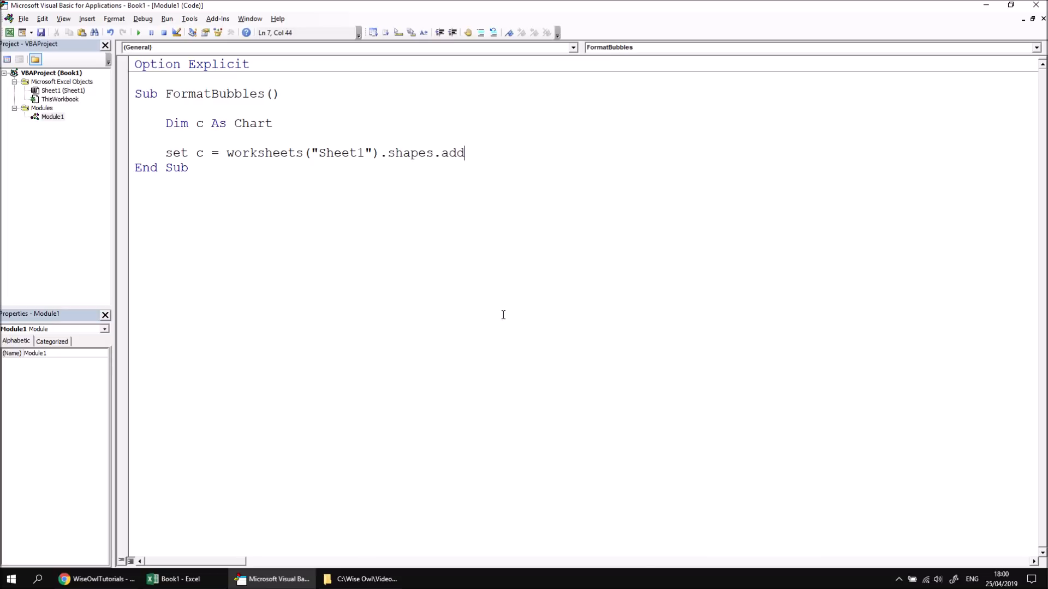
{"action": "type", "text": "chart2"}
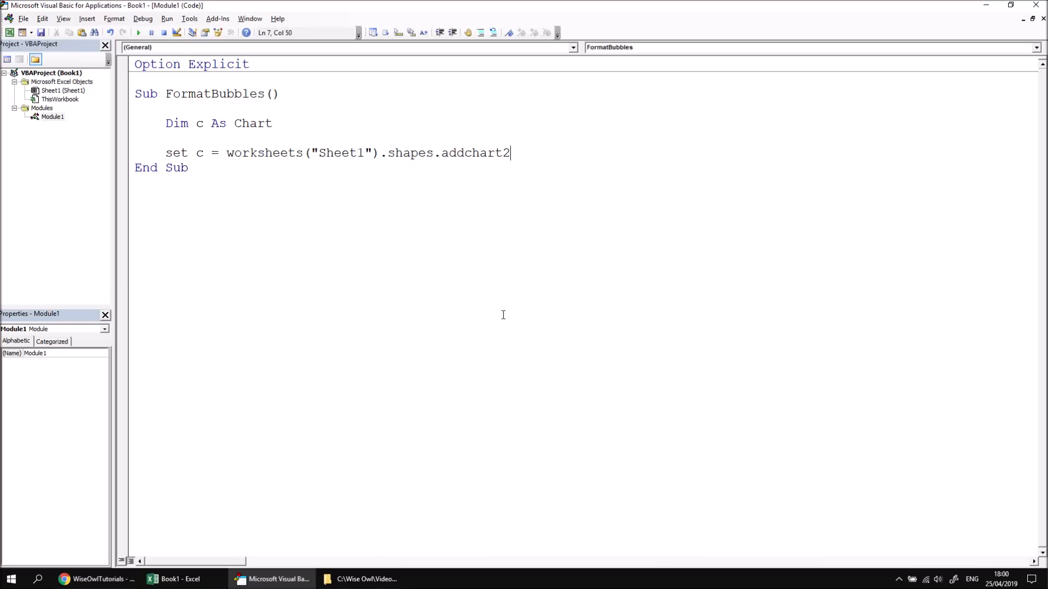
{"action": "type", "text": "("}
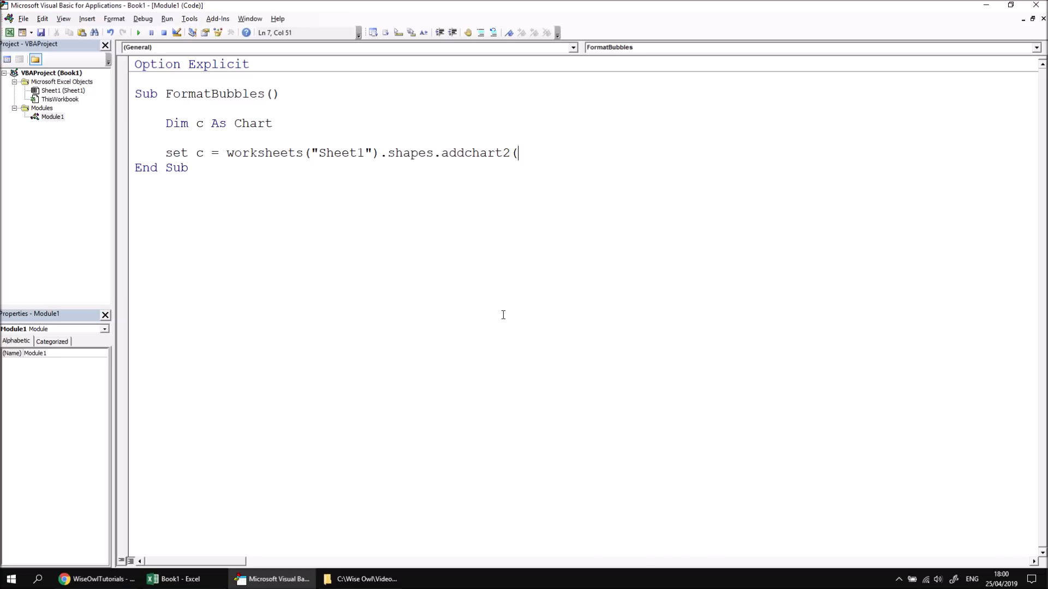
- Complete the line with XlChartType:=xlBubble).Chart so c holds a new bubble chart
{"action": "type", "text": "XlChartT"}
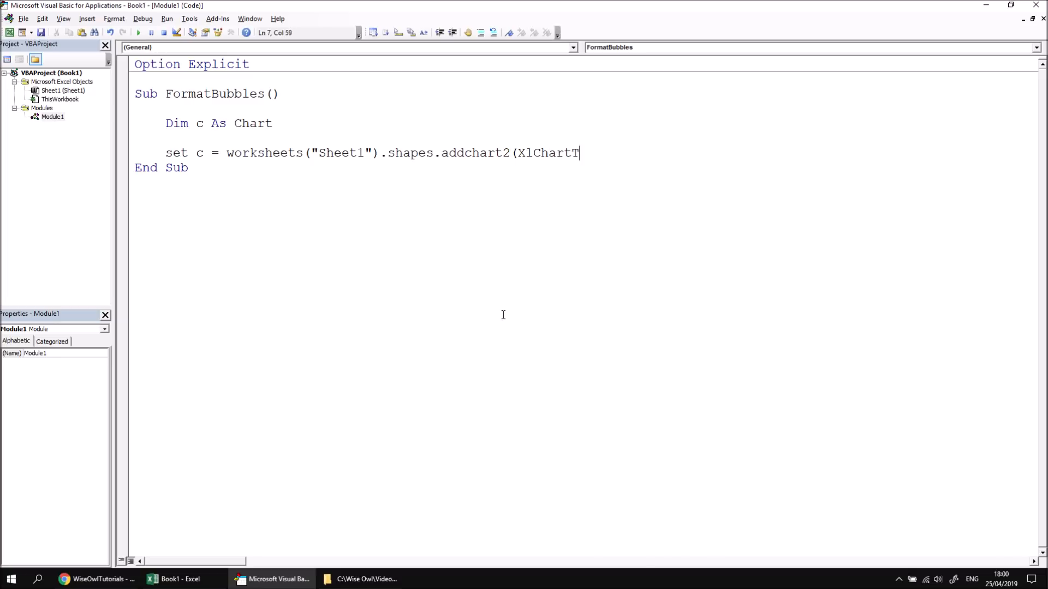
{"action": "type", "text": "ype"}
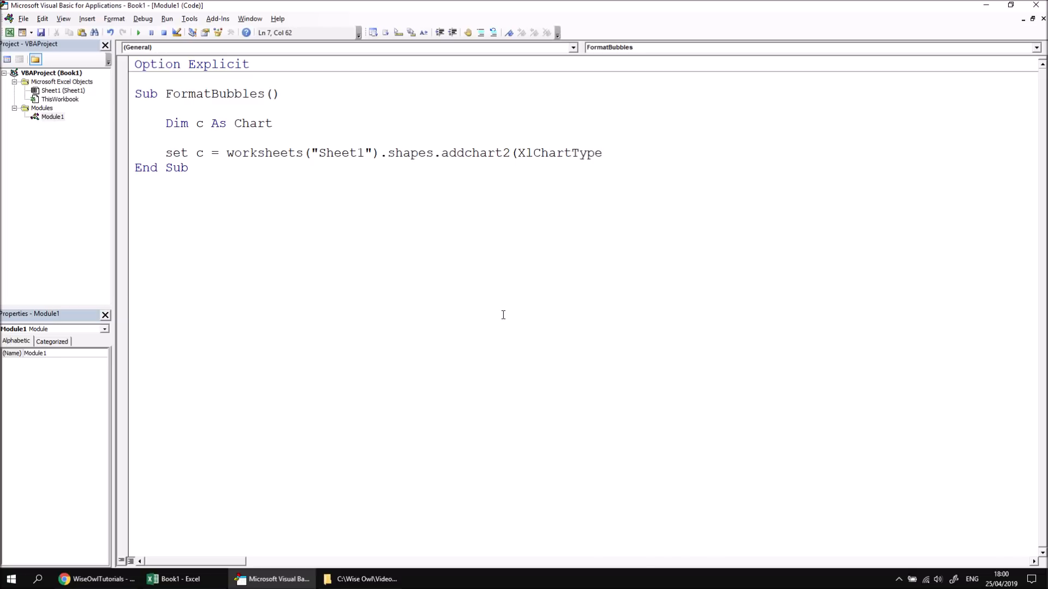
{"action": "type", "text": ":="}
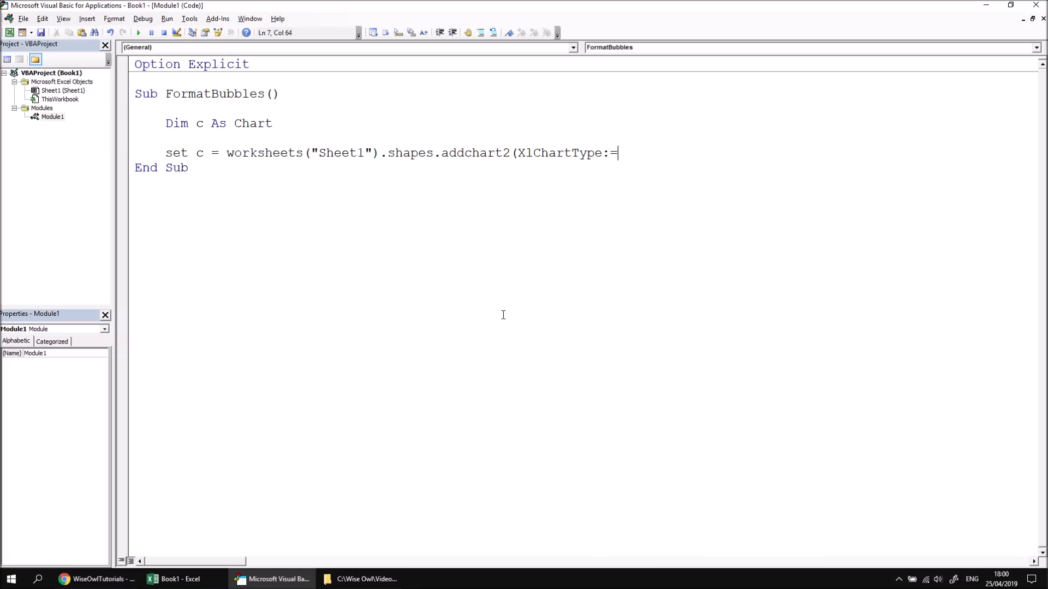
{"action": "type", "text": "xlb"}
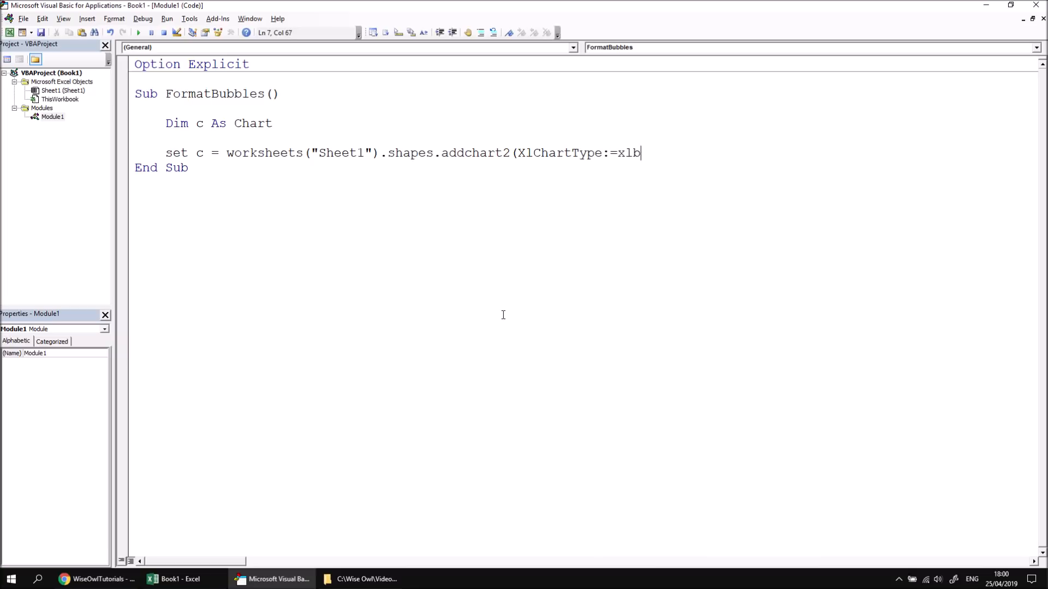
{"action": "type", "text": "ubble"}
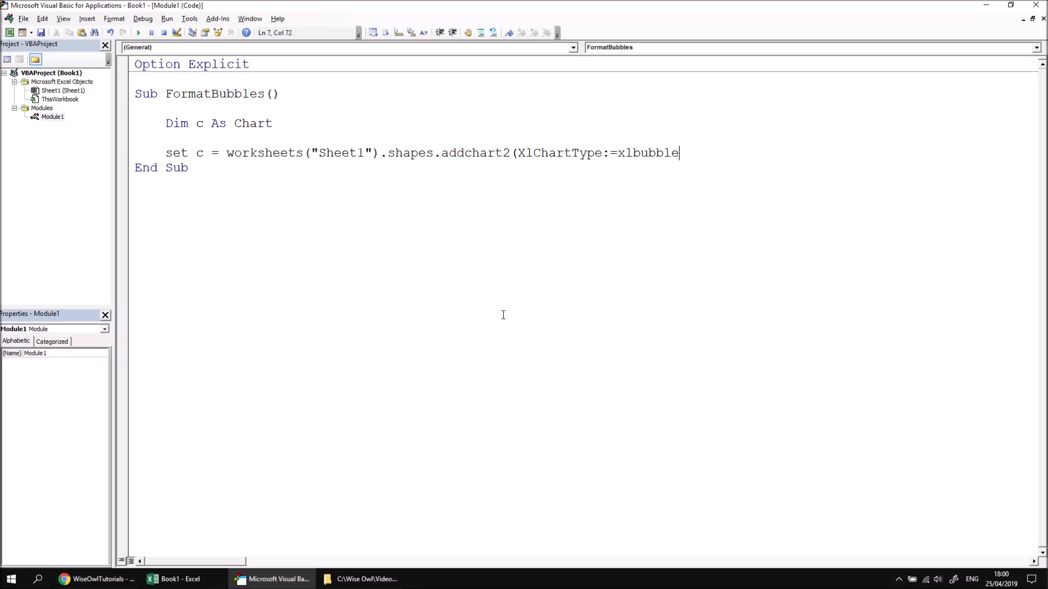
{"action": "type", "text": ")"}
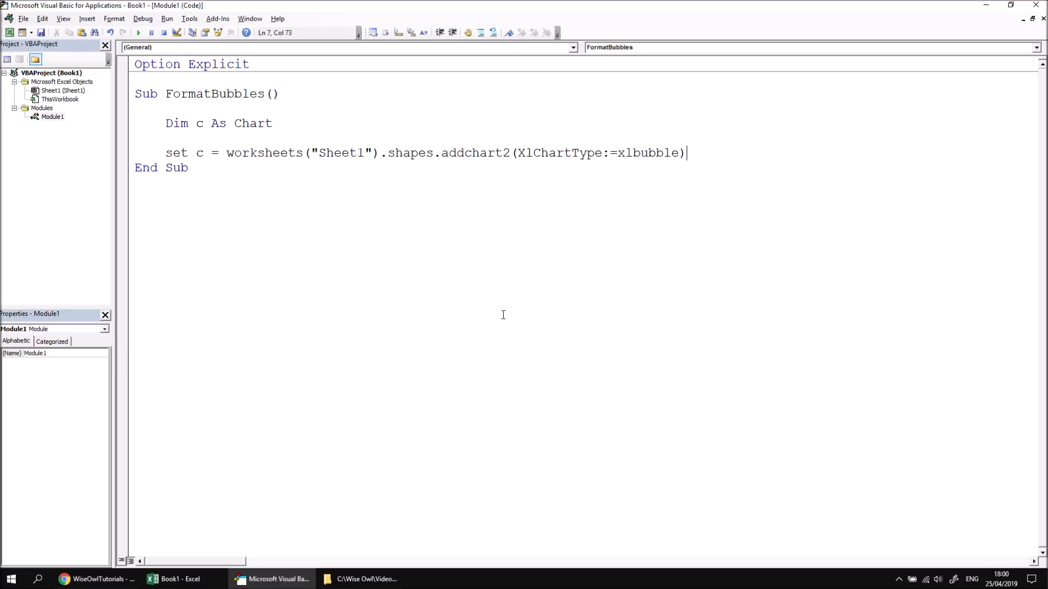
{"action": "type", "text": ".char"}
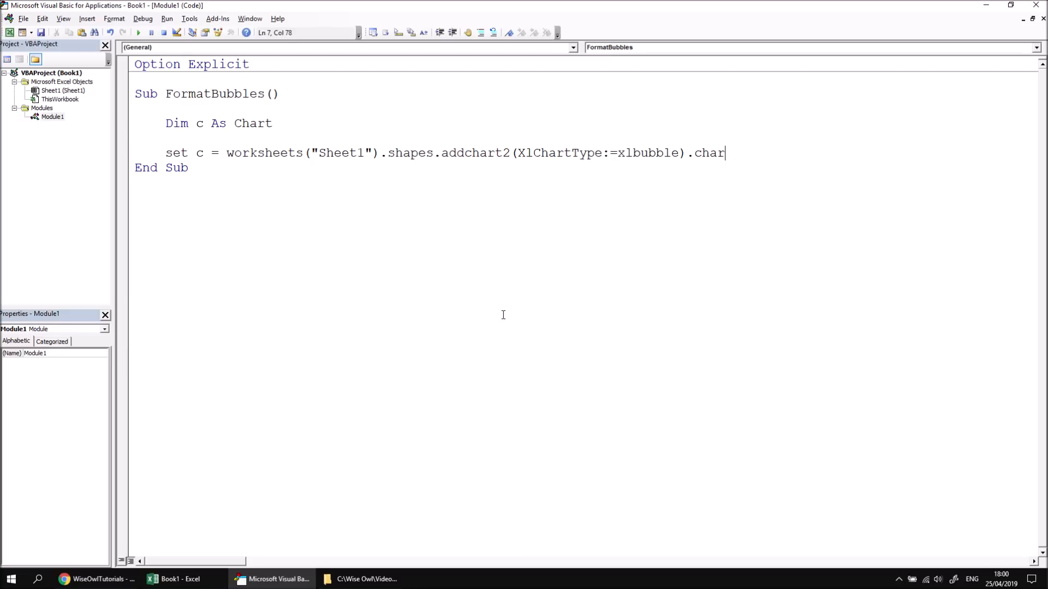
{"action": "type", "text": "t"}
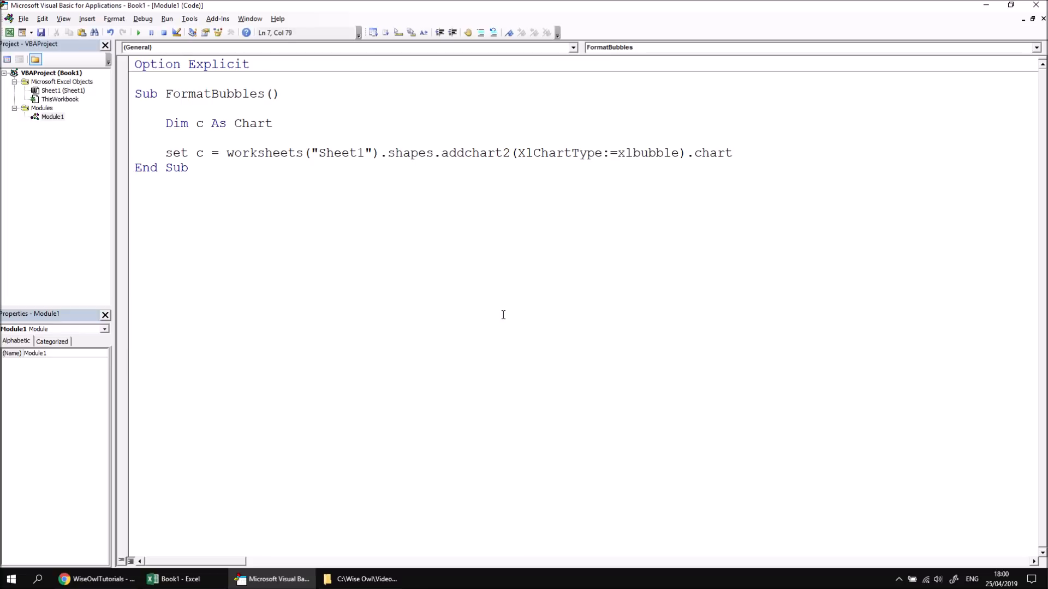
{"action": "key", "text": "Return"}
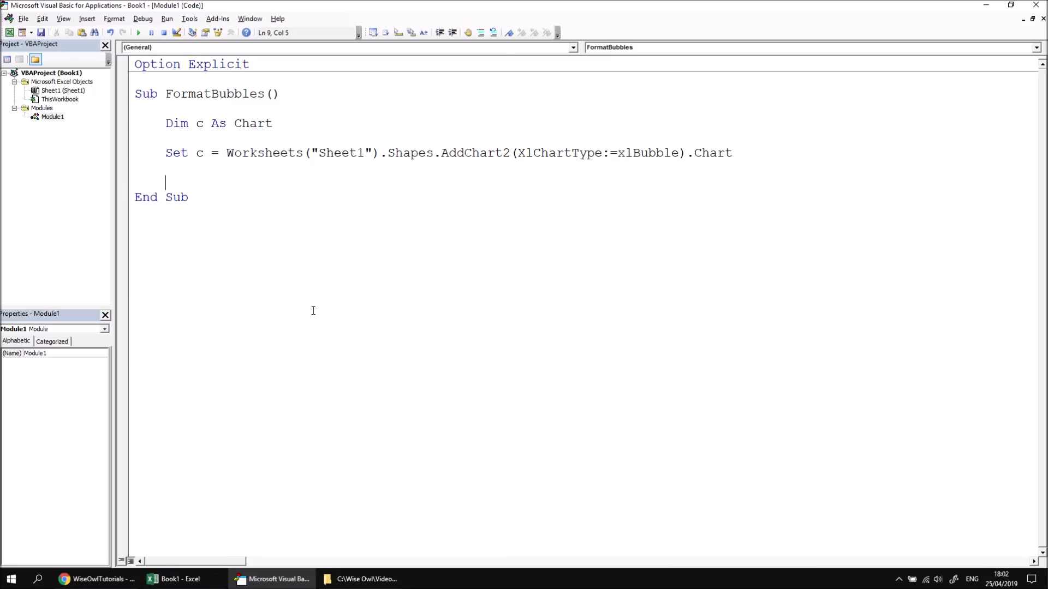
- Switch to Book1 in Excel to review the X Value, Y Value and Size data
{"action": "left_click", "coordinate": [179, 579]}
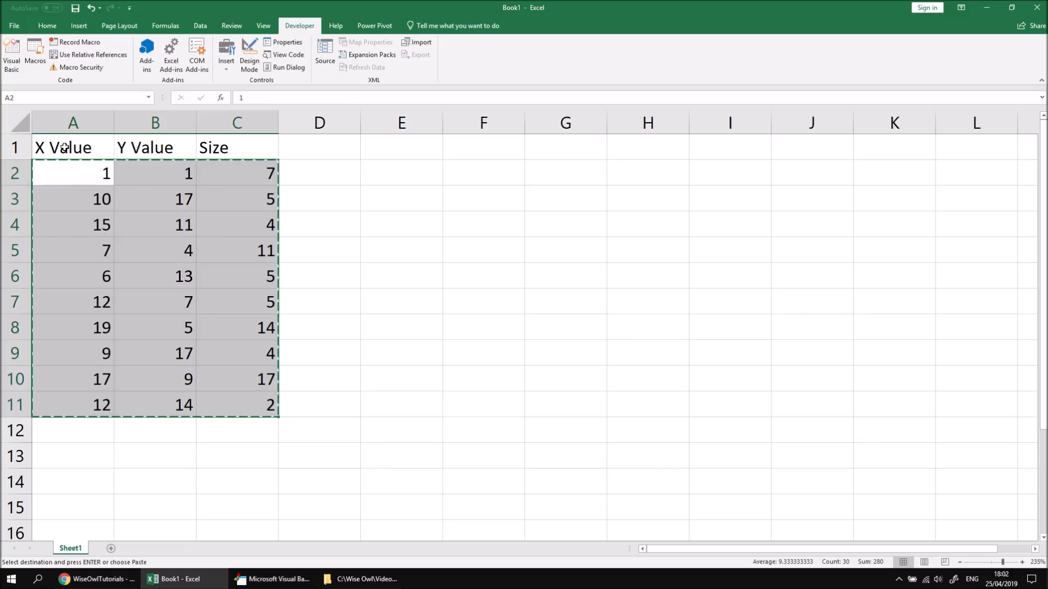
{"action": "mouse_move", "coordinate": [171, 173]}
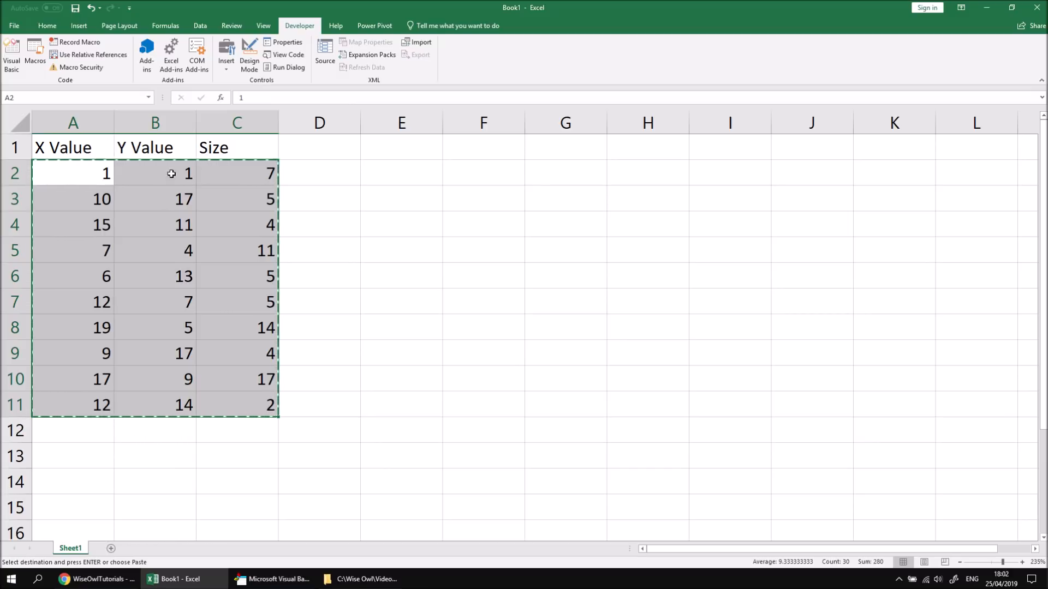
{"action": "mouse_move", "coordinate": [73, 171]}
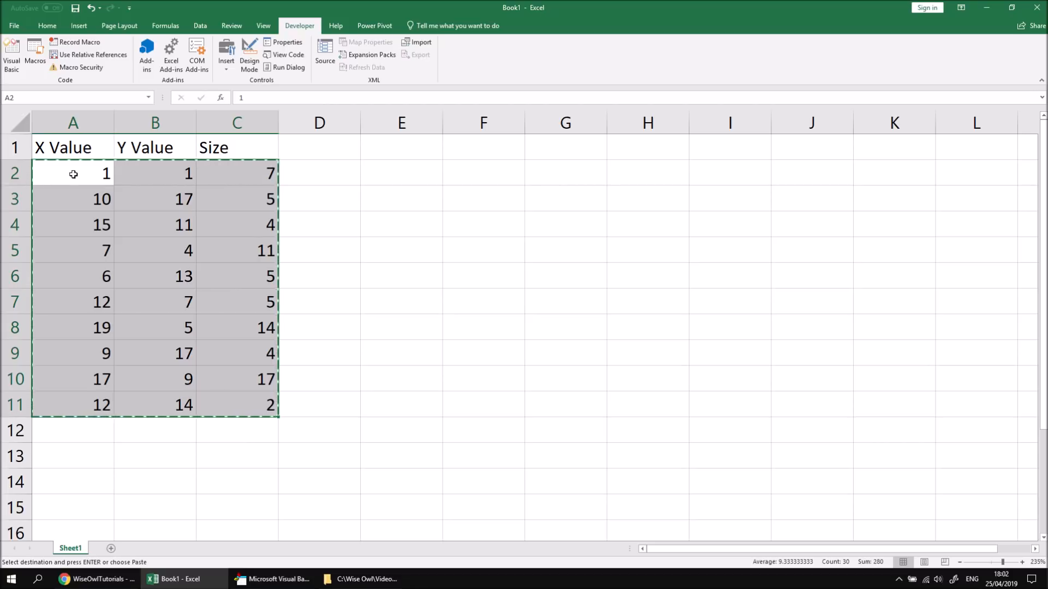
{"action": "mouse_move", "coordinate": [243, 403]}
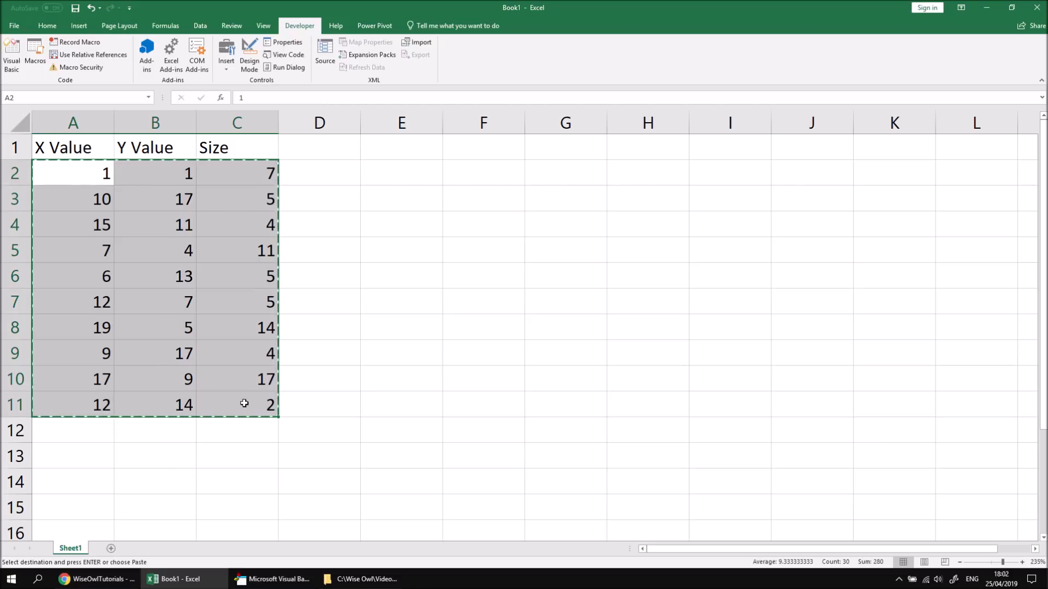
{"action": "mouse_move", "coordinate": [65, 173]}
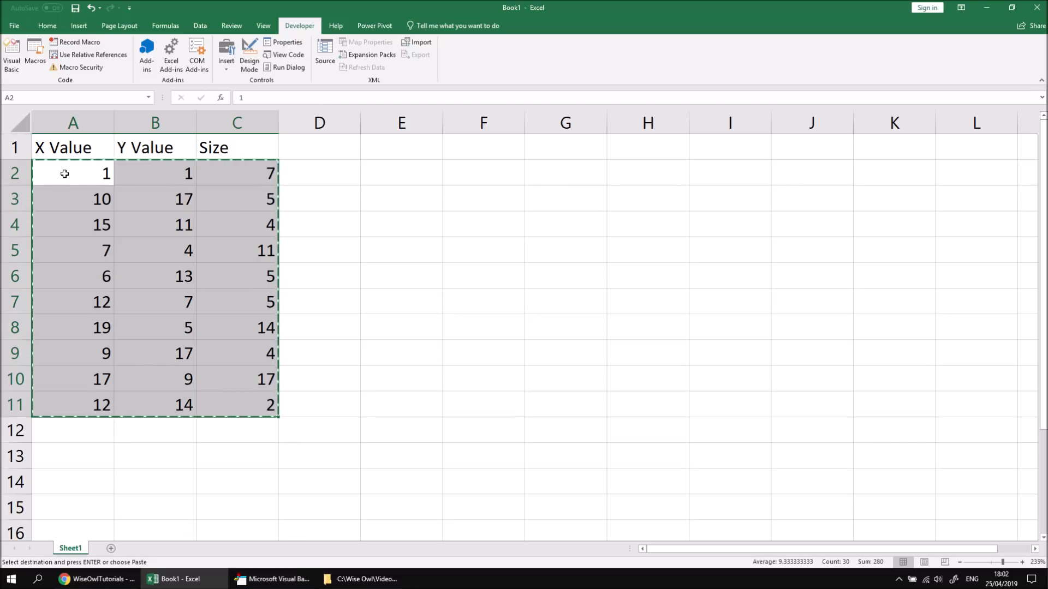
{"action": "mouse_move", "coordinate": [279, 517]}
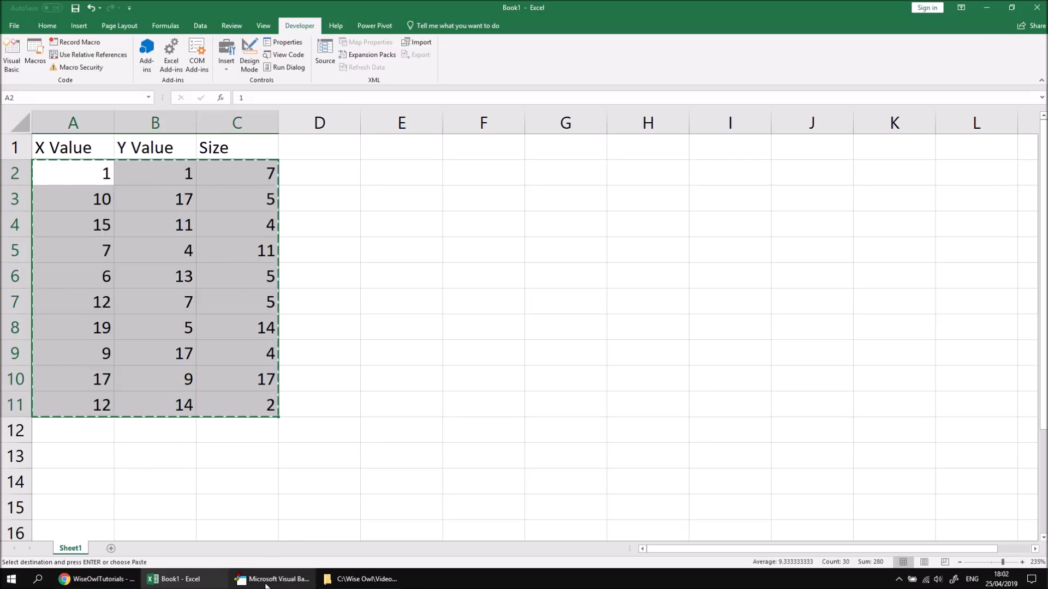
- Start c.SetSourceData Worksheets("Sheet1").Range("A2", in the macro
{"action": "left_click", "coordinate": [274, 579]}
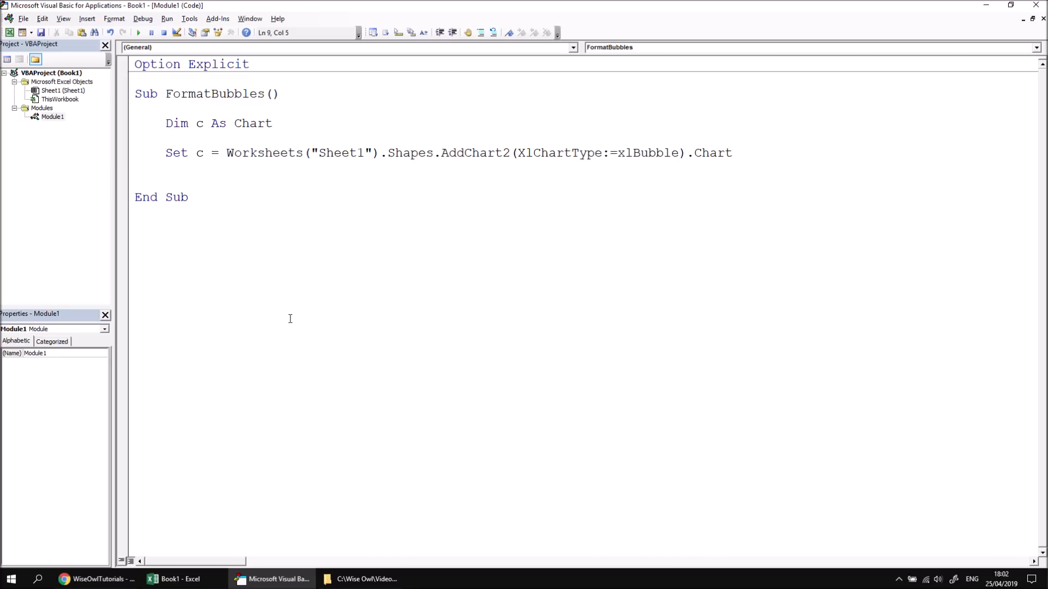
{"action": "type", "text": "c.setSourceData"}
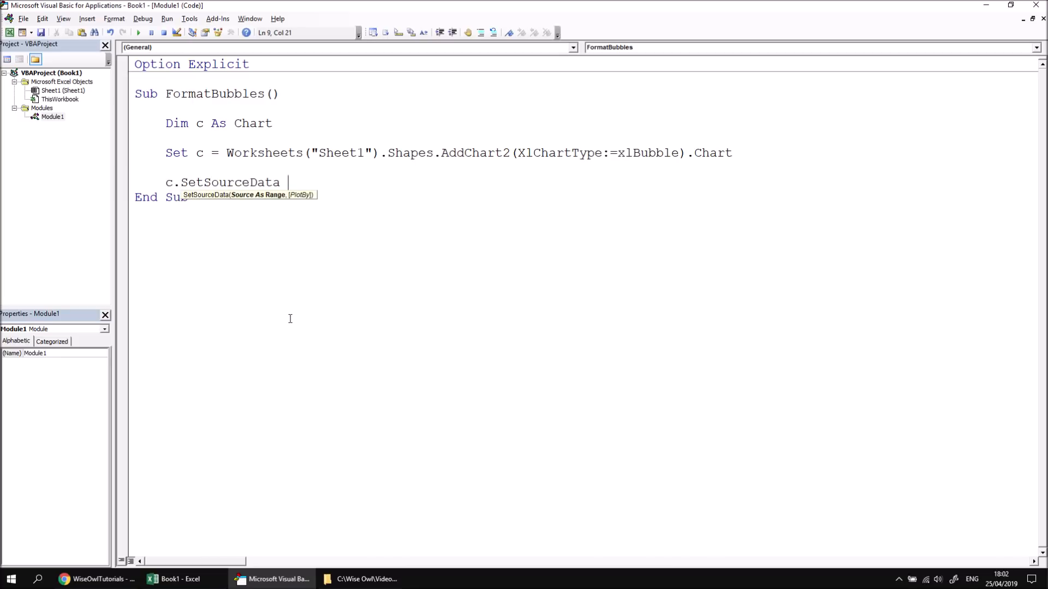
{"action": "type", "text": "worksh"}
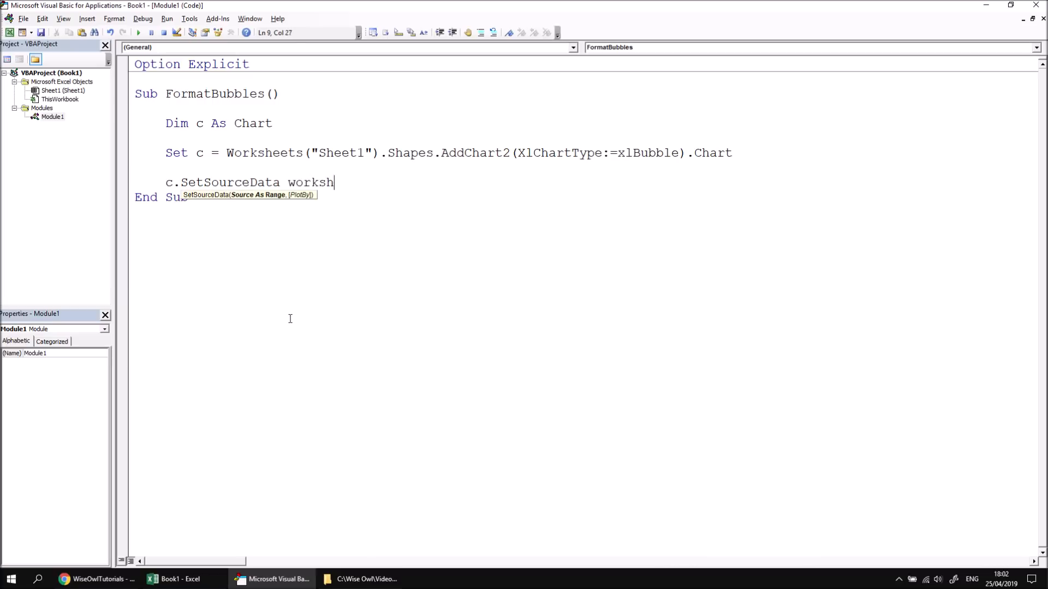
{"action": "type", "text": "eets(\"Sheet1"}
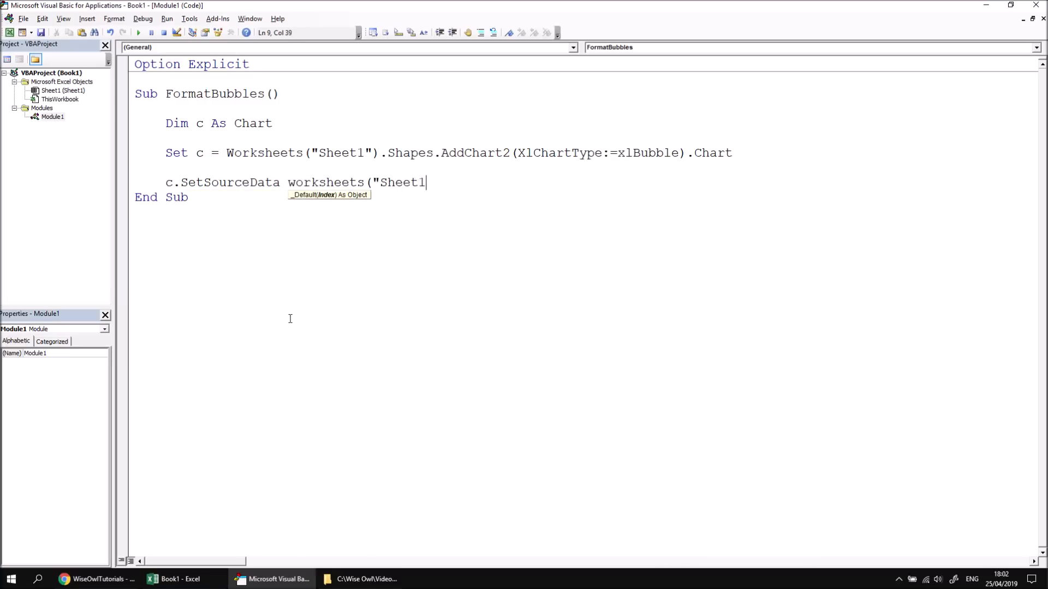
{"action": "type", "text": "\").range(\""}
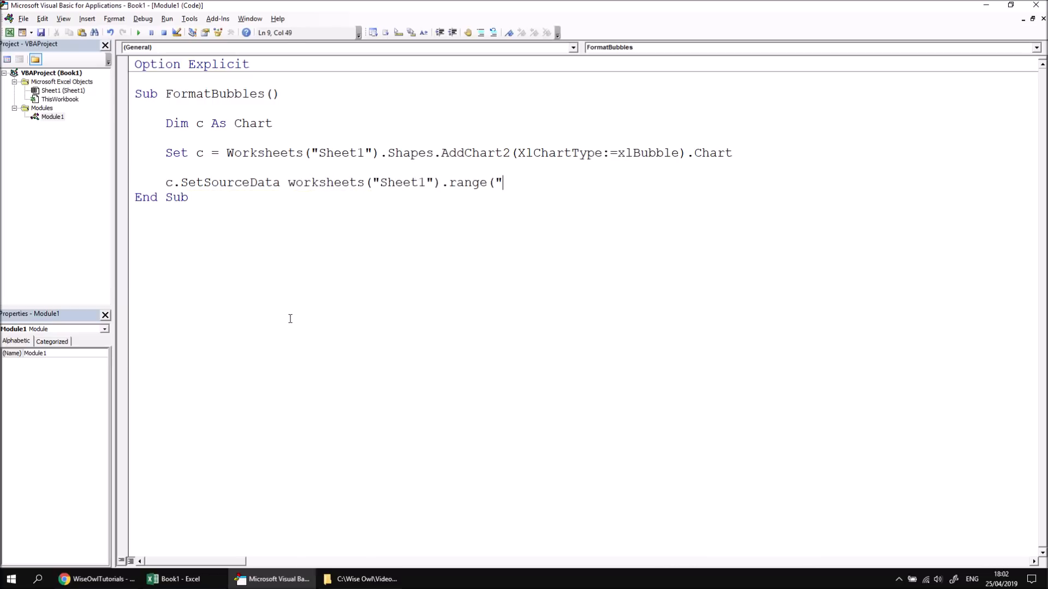
{"action": "type", "text": "A2"}
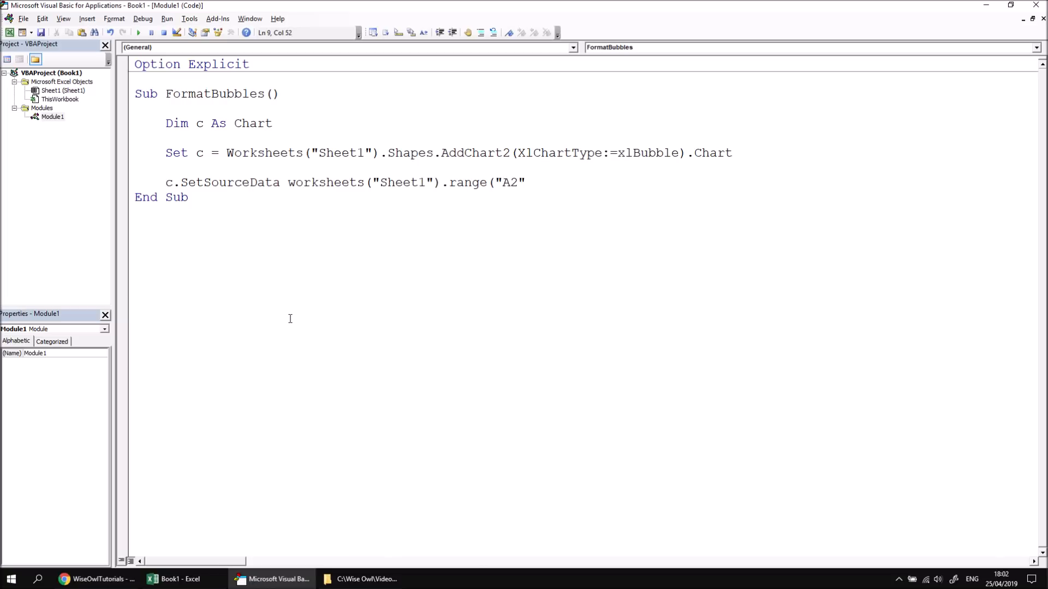
{"action": "type", "text": ","}
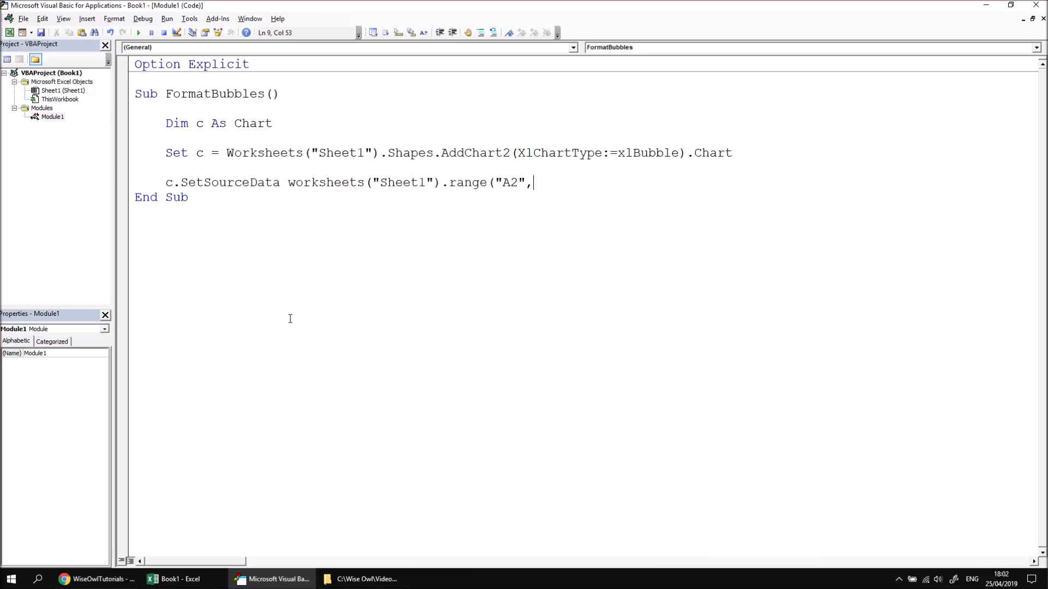
- Finish the range with Worksheets("Sheet1").Range("A2").End(xlDown).End(xlToRight))
{"action": "type", "text": "works"}
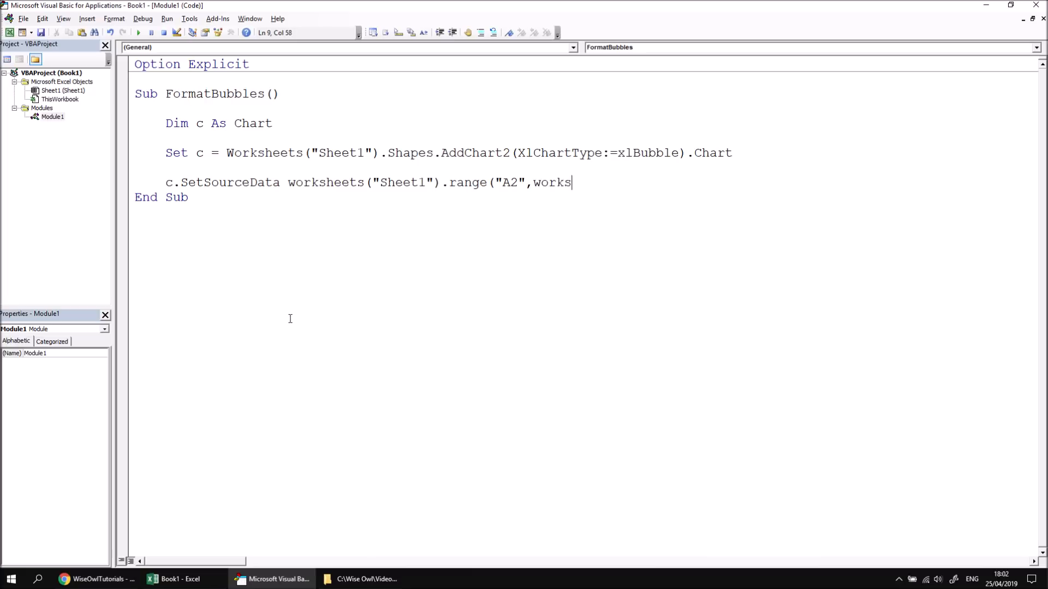
{"action": "type", "text": "heets(\"Sheet"}
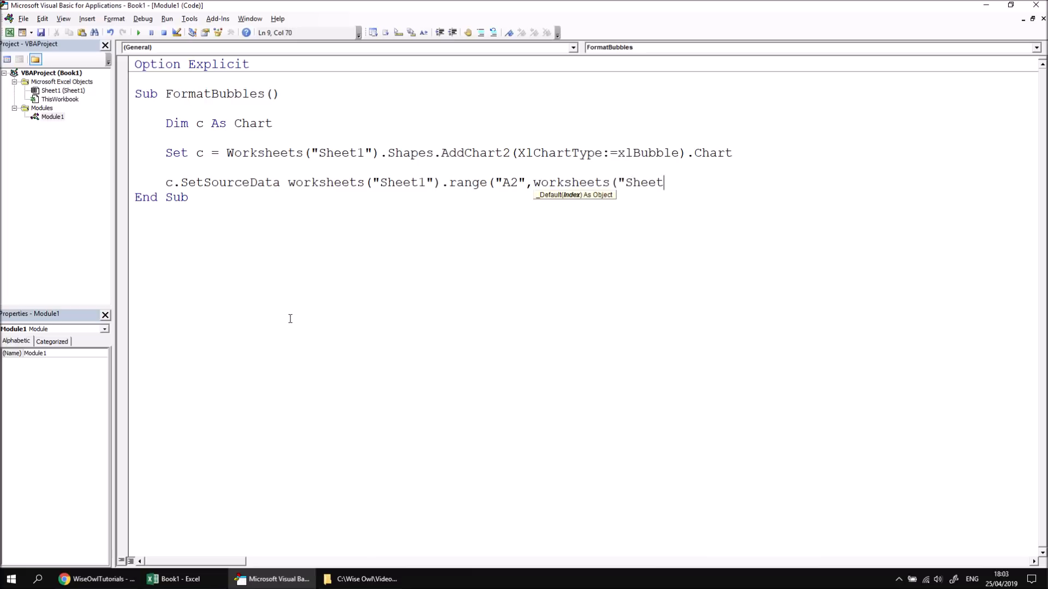
{"action": "type", "text": "1\").end"}
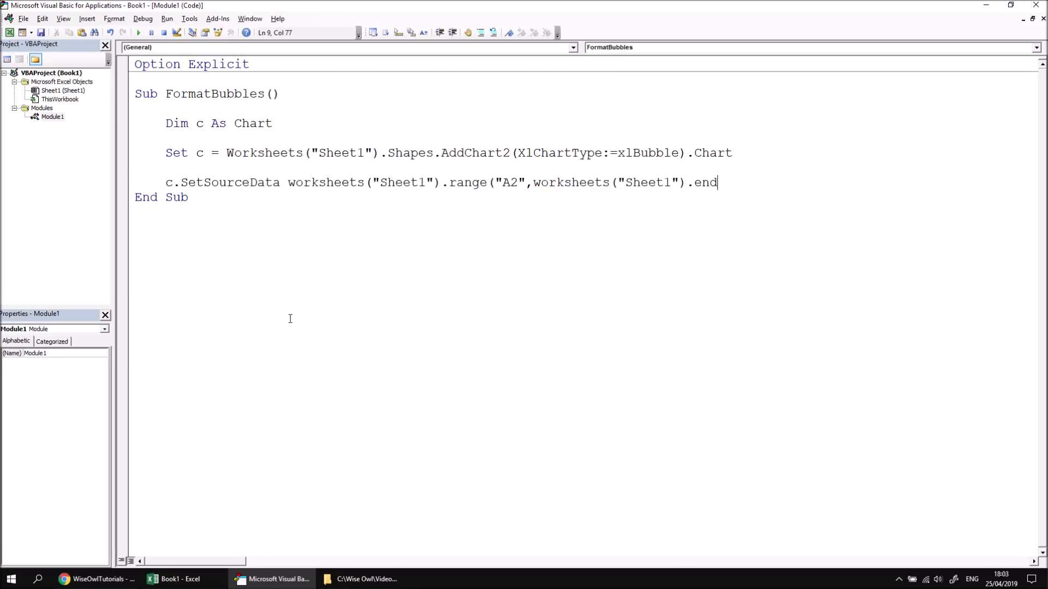
{"action": "type", "text": "range"}
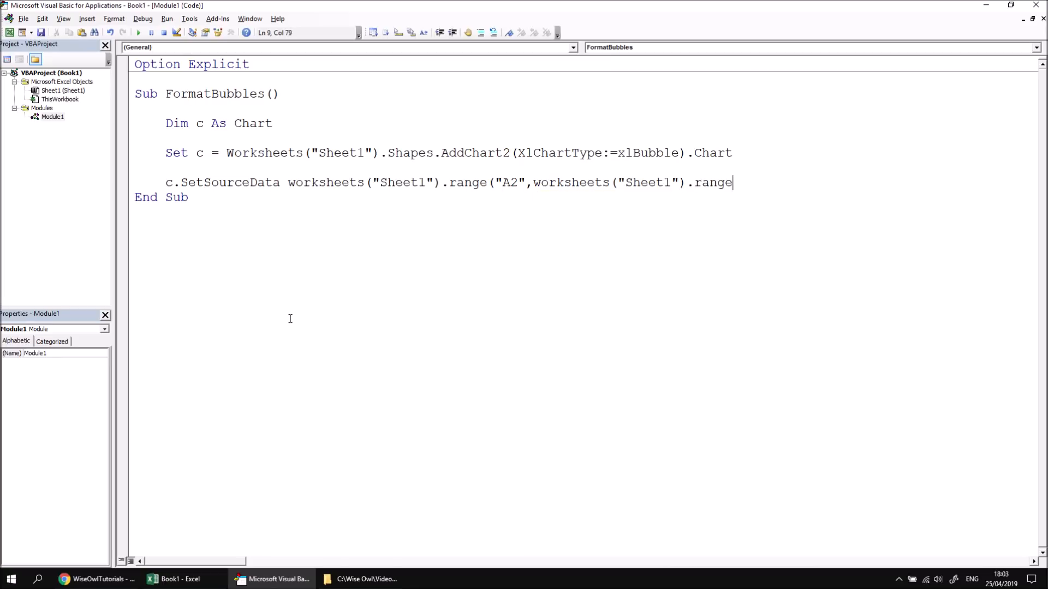
{"action": "type", "text": "(\"A"}
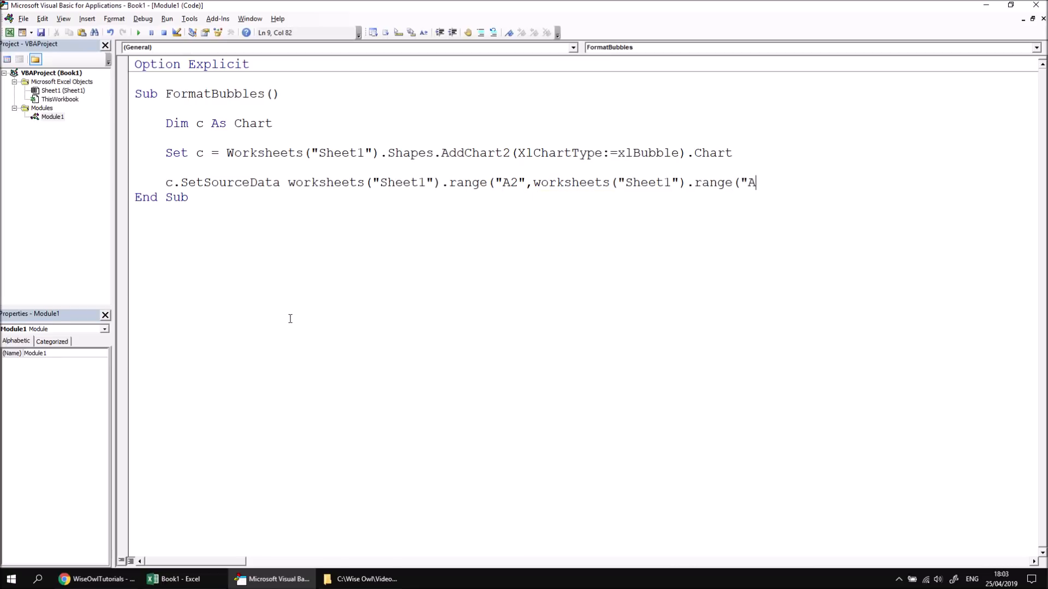
{"action": "type", "text": "2\").end"}
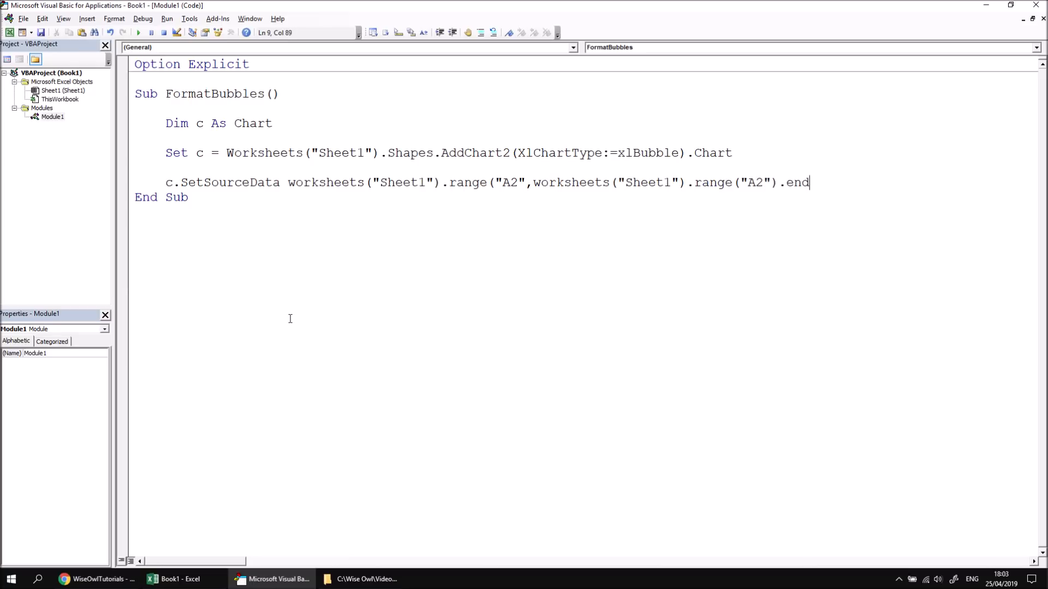
{"action": "type", "text": "(xldown"}
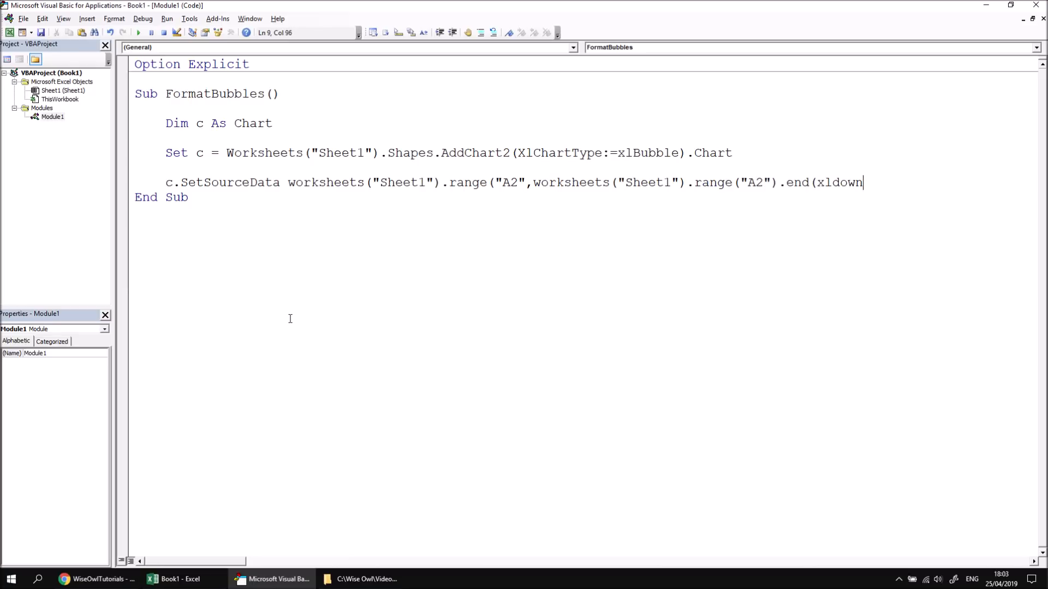
{"action": "type", "text": ".end("}
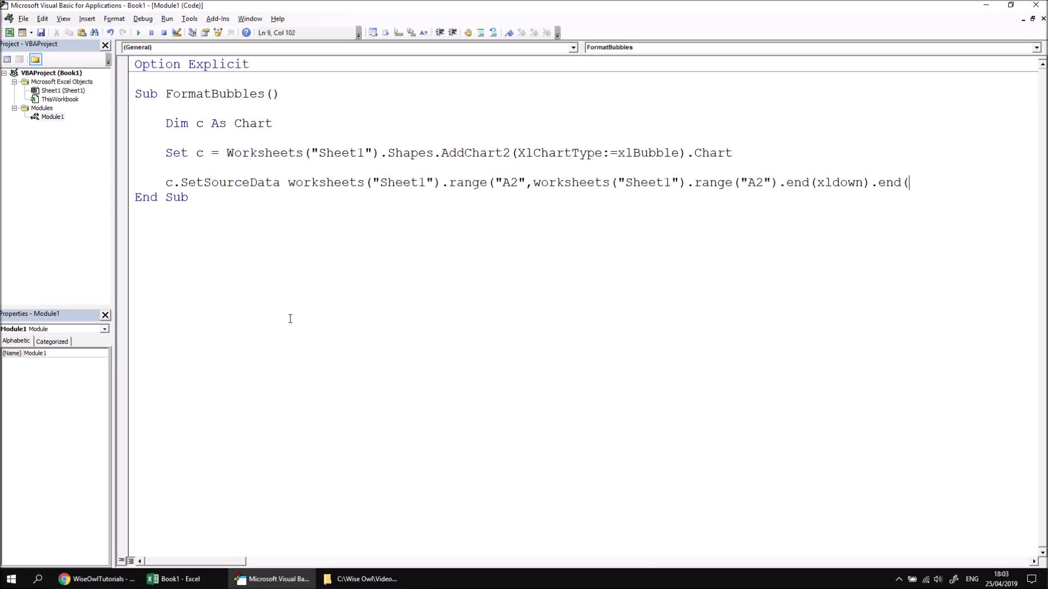
{"action": "type", "text": "xltoright"}
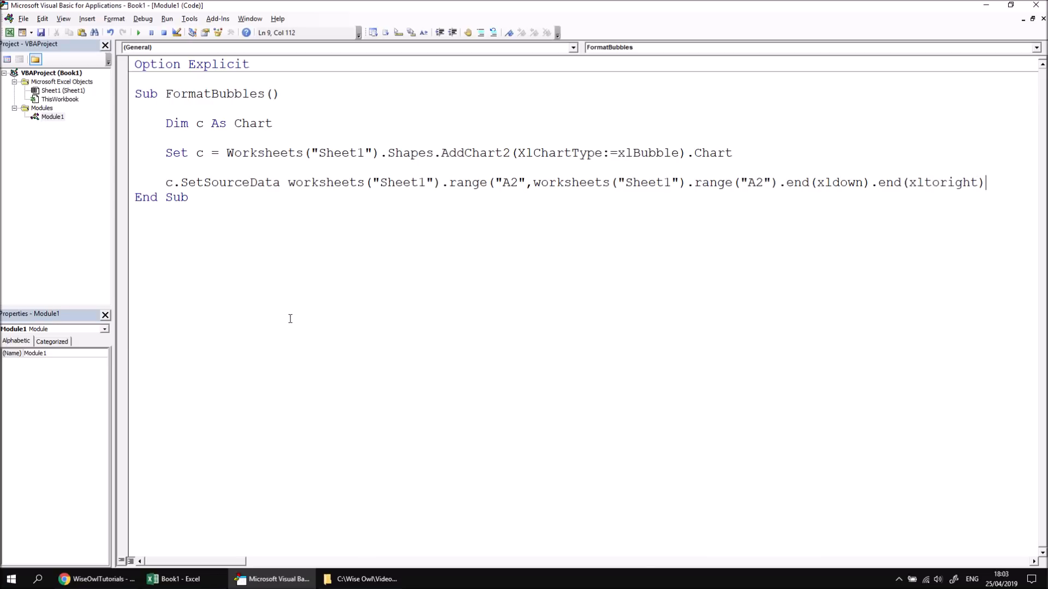
{"action": "type", "text": ")"}
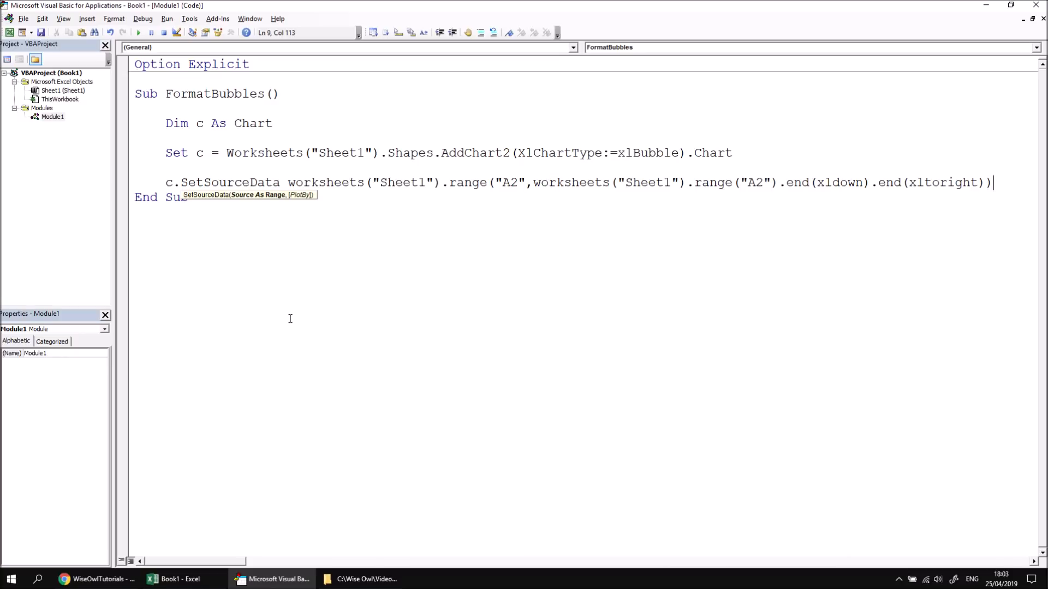
{"action": "key", "text": "Return"}
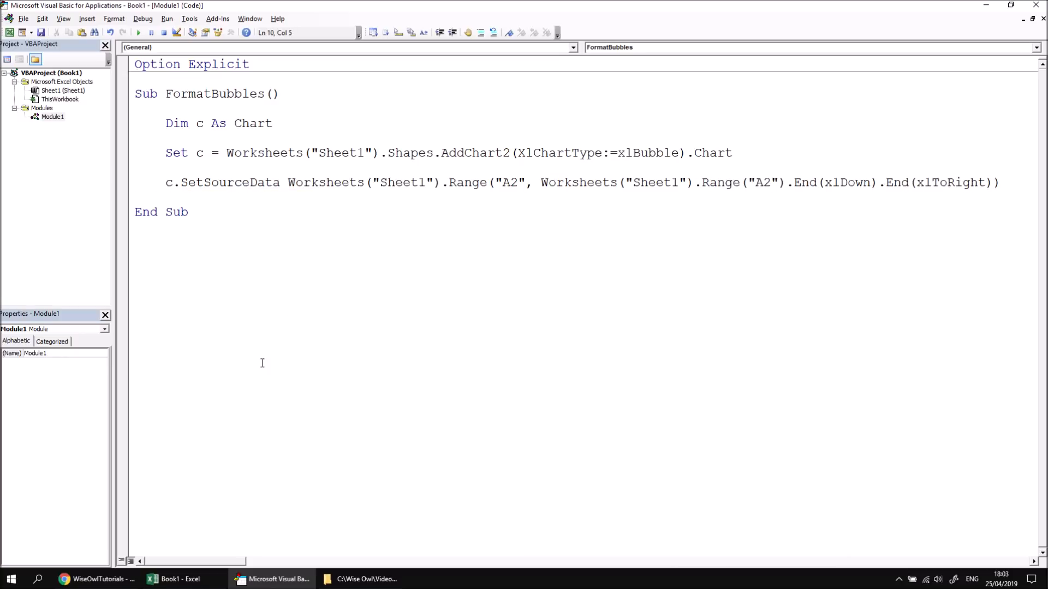
- Run FormatBubbles and select the resulting bubble chart on Sheet1
{"action": "left_click", "coordinate": [178, 580]}
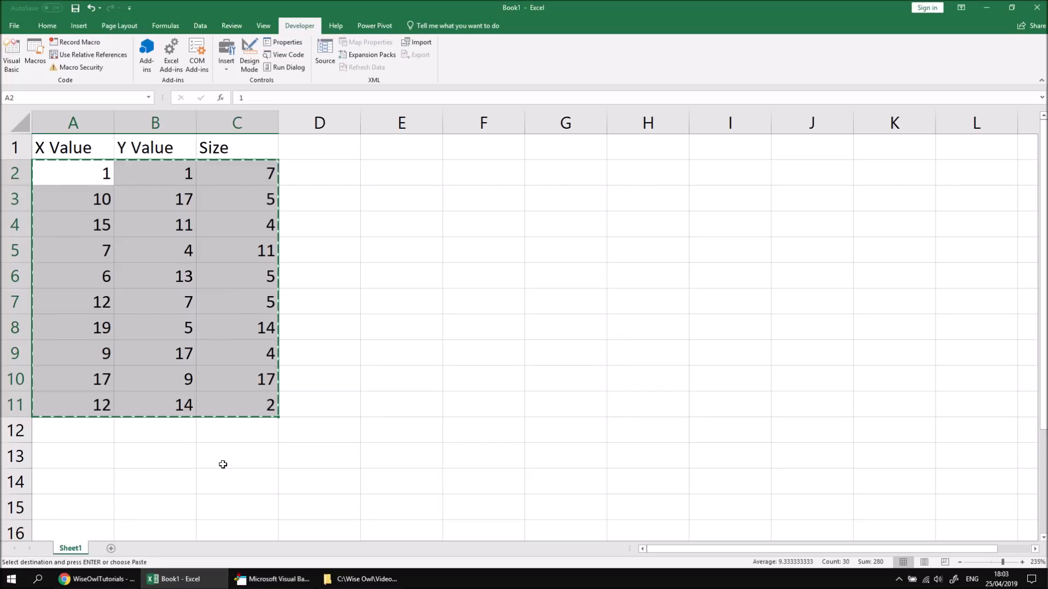
{"action": "left_click", "coordinate": [272, 579]}
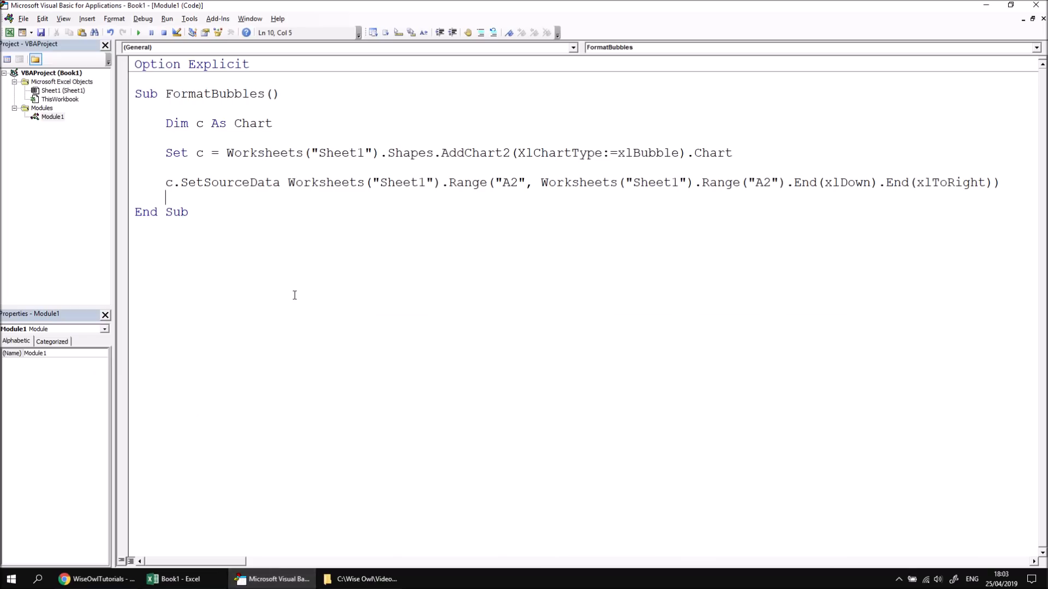
{"action": "mouse_move", "coordinate": [214, 105]}
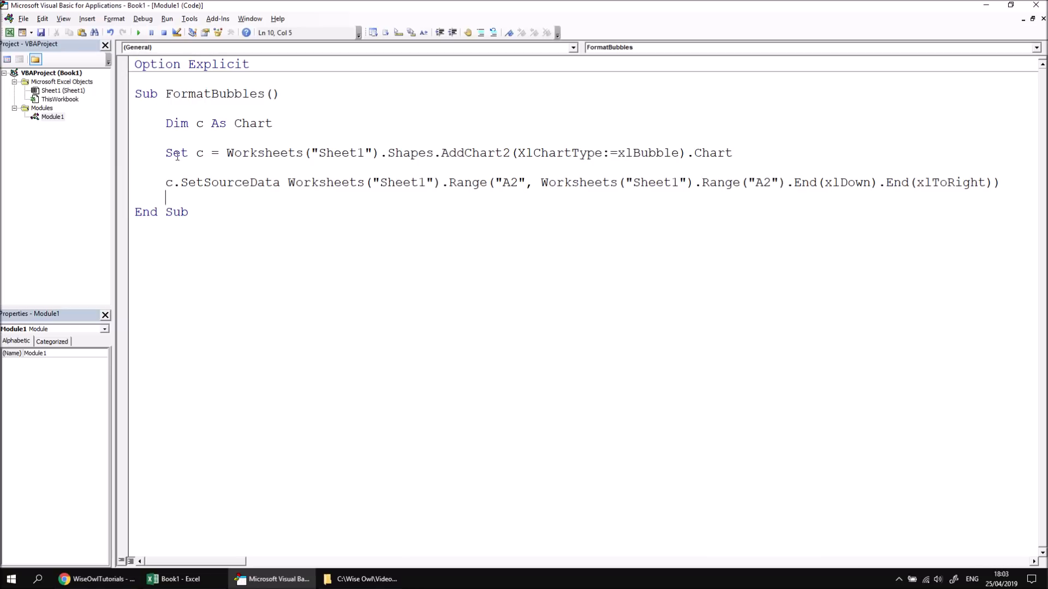
{"action": "left_click", "coordinate": [180, 579]}
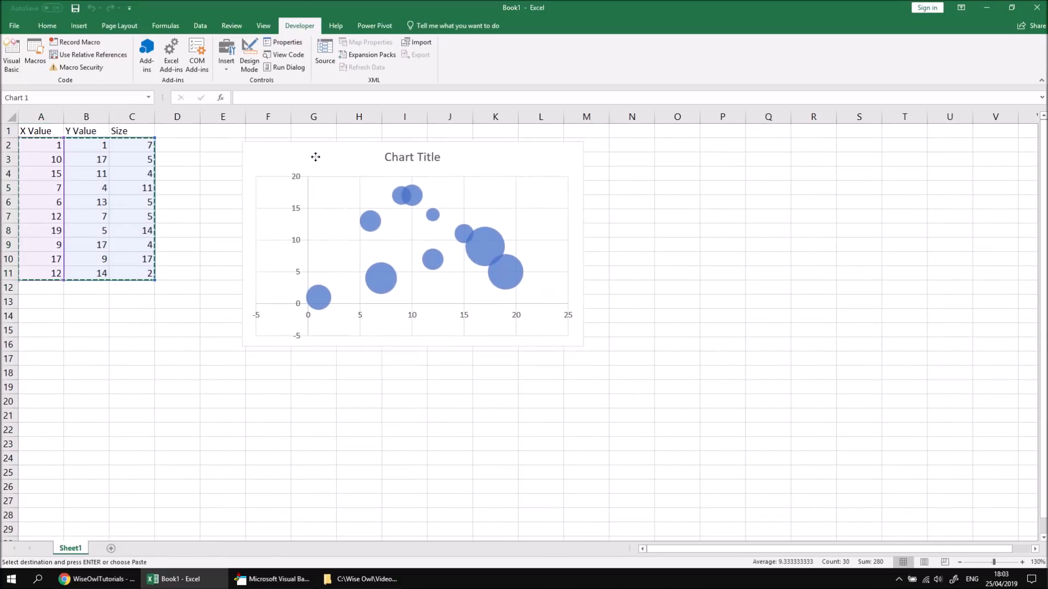
{"action": "left_click", "coordinate": [412, 254]}
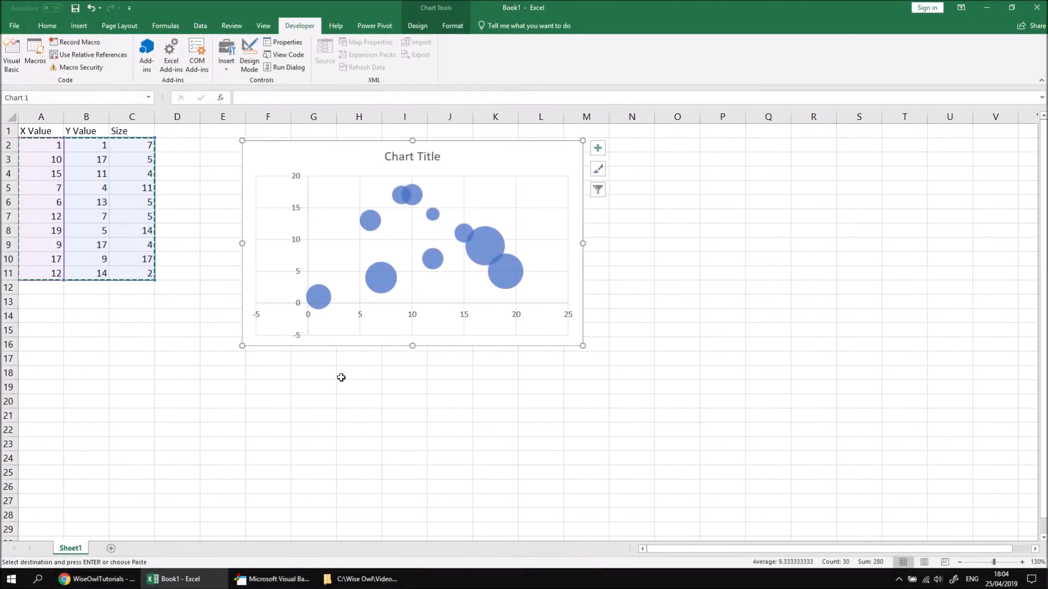
{"action": "mouse_move", "coordinate": [16, 483]}
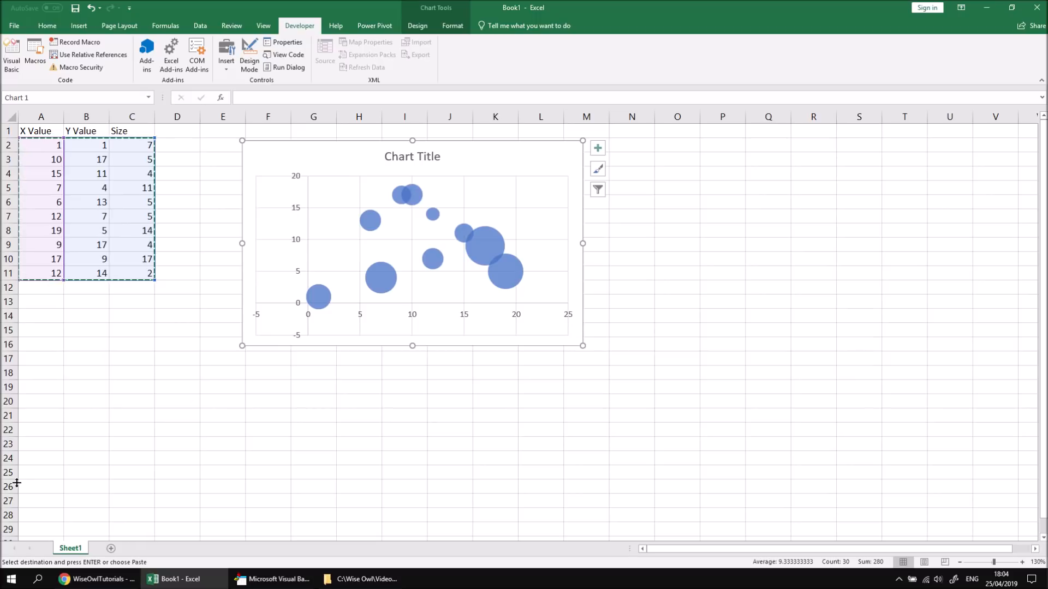
{"action": "mouse_move", "coordinate": [211, 429]}
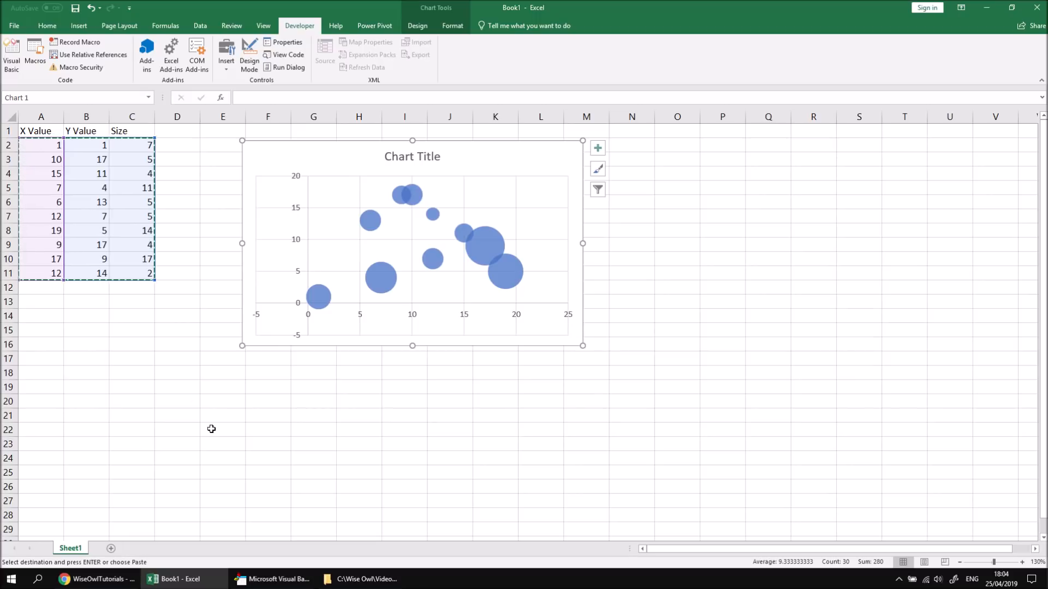
{"action": "mouse_move", "coordinate": [237, 529]}
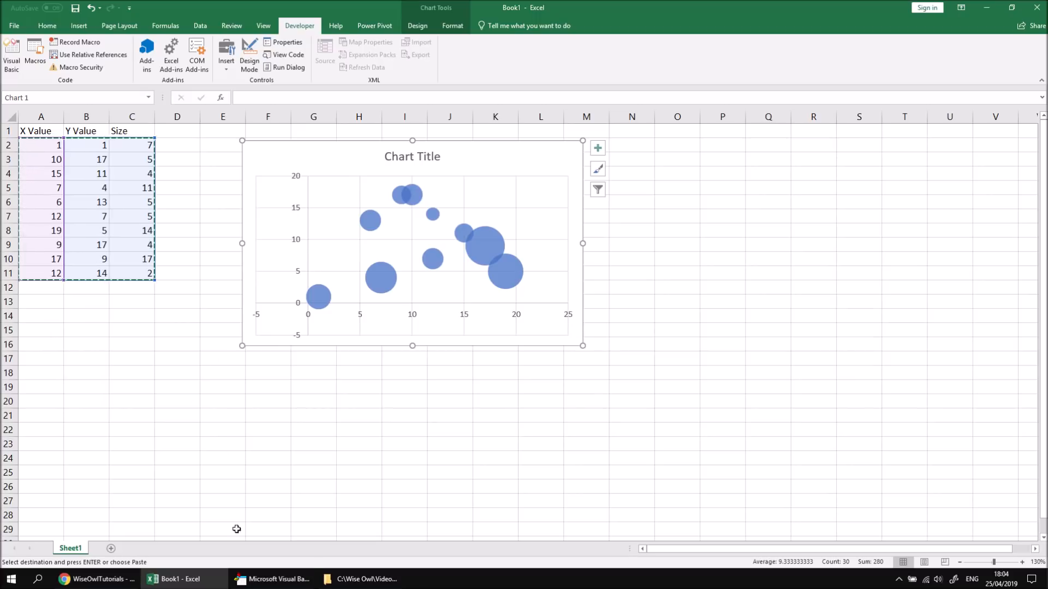
{"action": "left_click", "coordinate": [271, 580]}
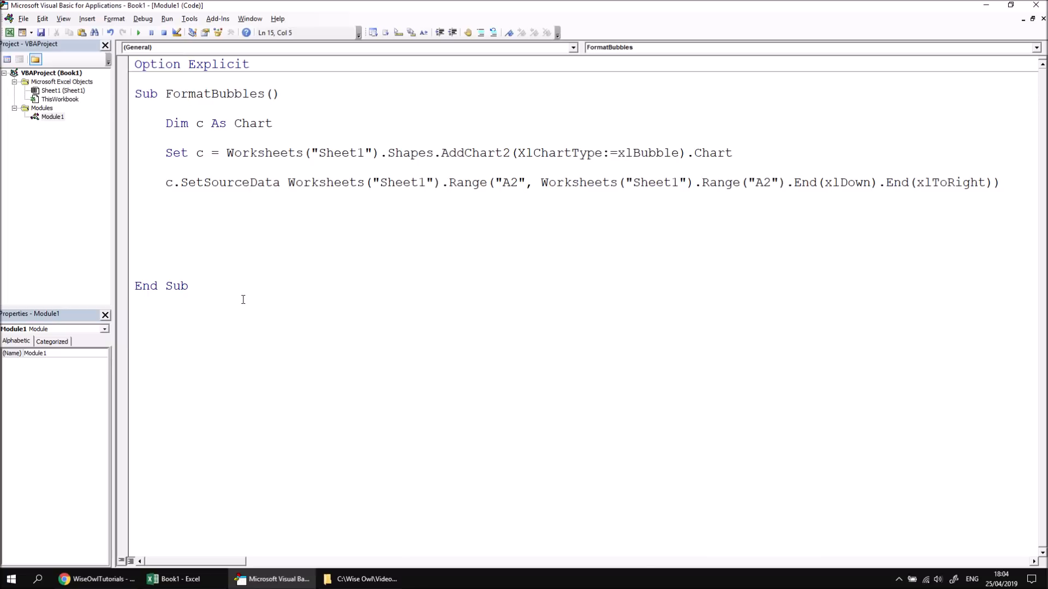
- Add c.Location xlLocationAsNewSheet before End Sub
{"action": "type", "text": "c.location xlLocationAsNewSheet"}
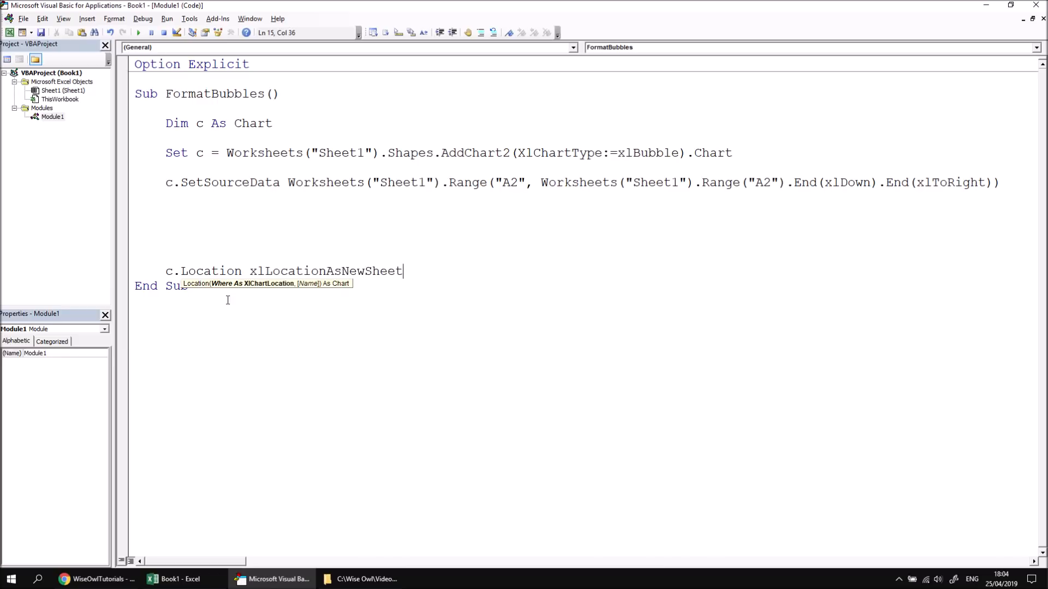
{"action": "key", "text": "Return"}
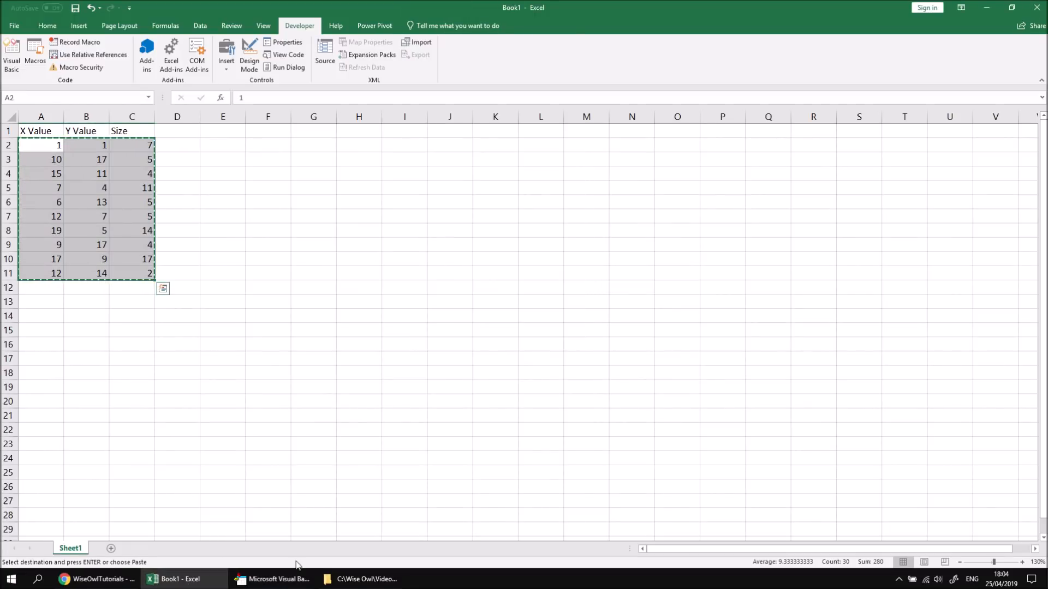
- Rerun FormatBubbles so the bubble chart appears on a new Chart1 sheet
{"action": "left_click", "coordinate": [273, 579]}
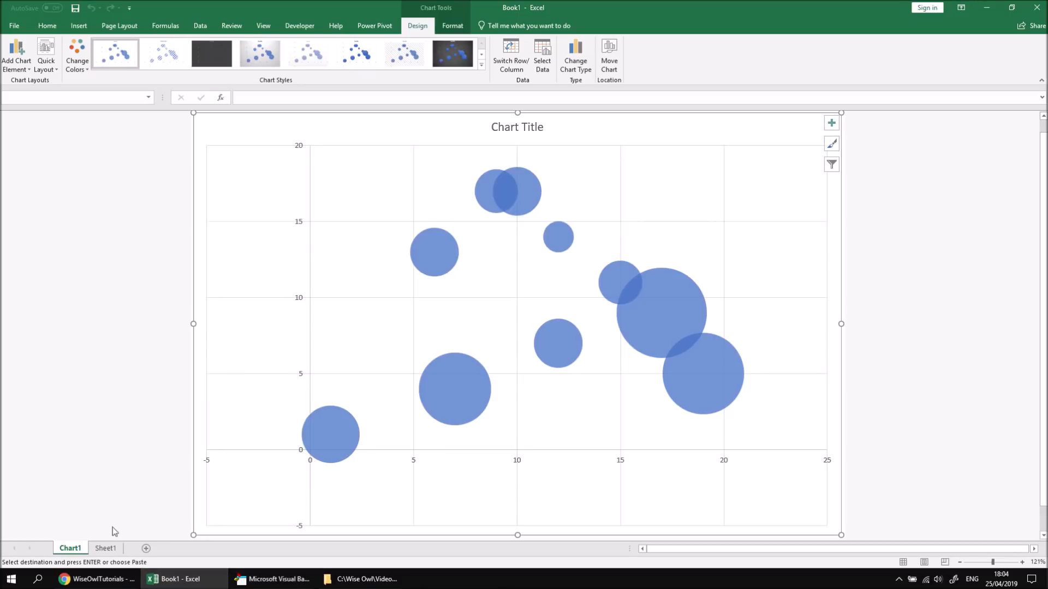
{"action": "mouse_move", "coordinate": [112, 409]}
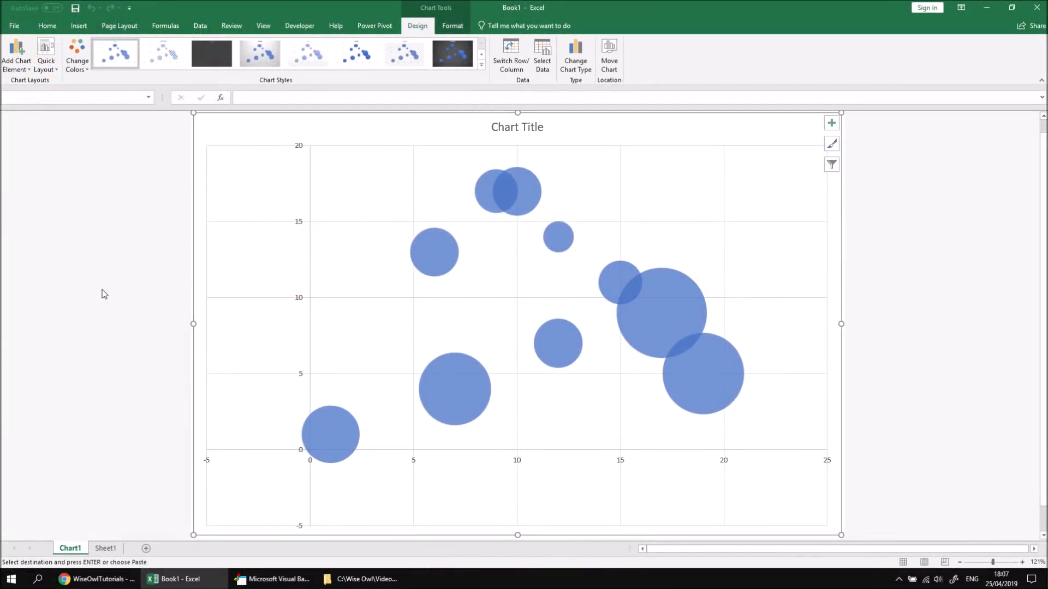
{"action": "mouse_move", "coordinate": [229, 424]}
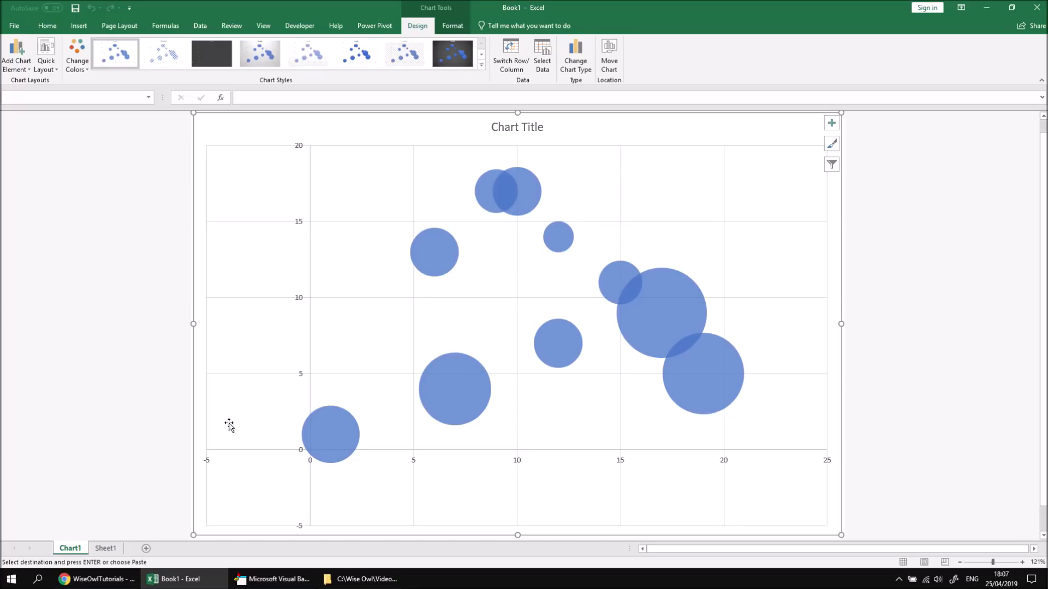
{"action": "mouse_move", "coordinate": [521, 284]}
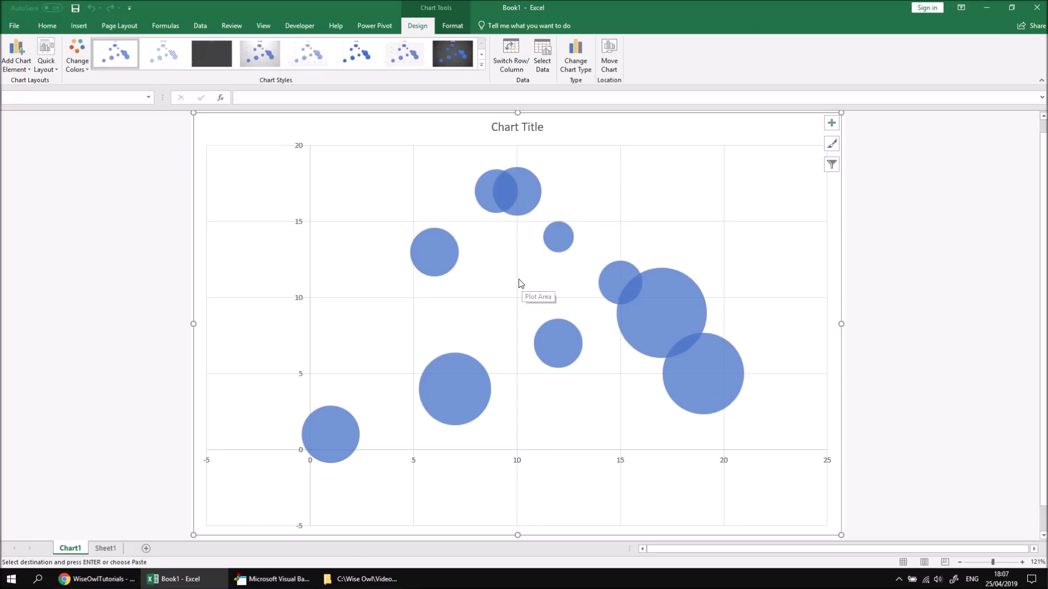
{"action": "mouse_move", "coordinate": [295, 341]}
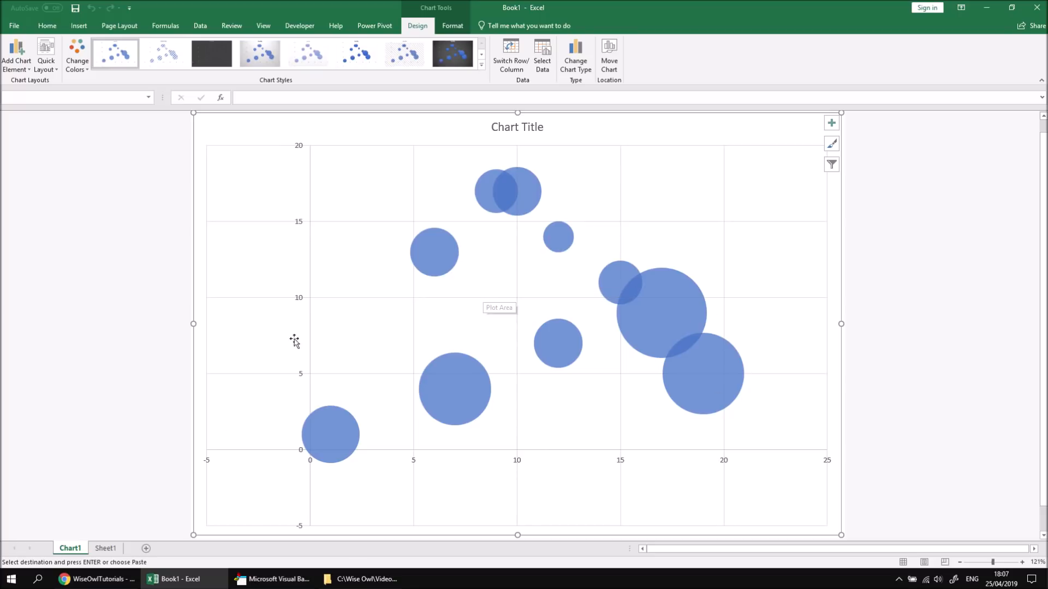
{"action": "mouse_move", "coordinate": [132, 394]}
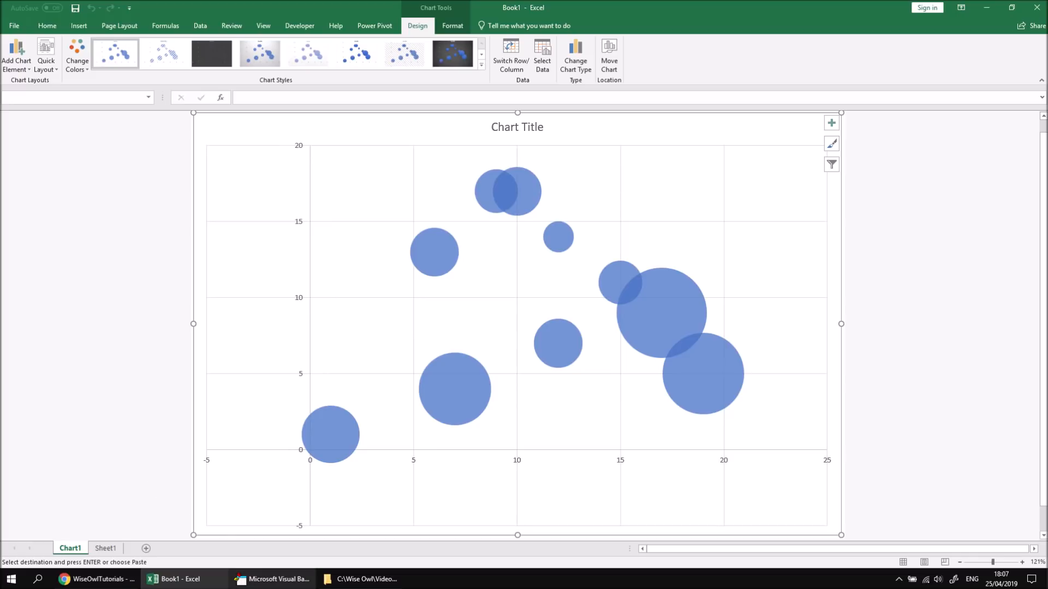
- Declare s As Series and set s = c.SeriesCollection(1) in FormatBubbles
{"action": "left_click", "coordinate": [272, 580]}
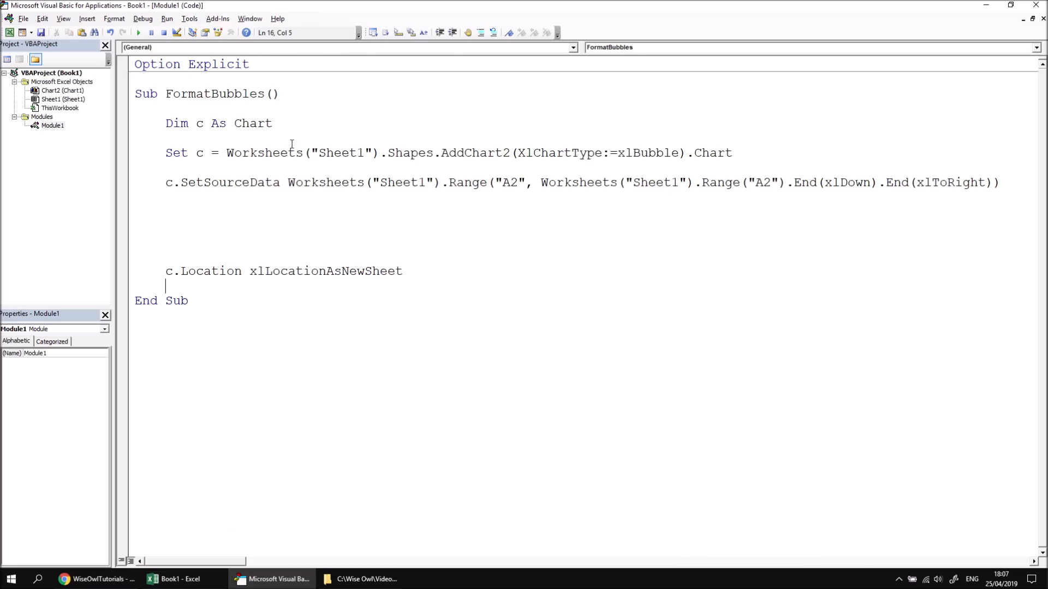
{"action": "type", "text": "dim"}
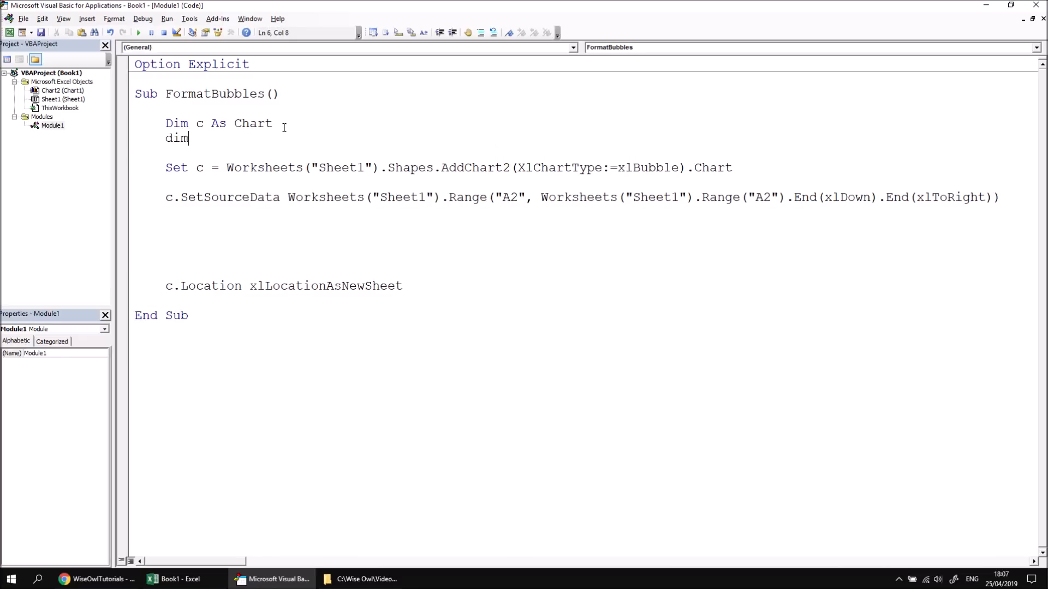
{"action": "type", "text": "s as se"}
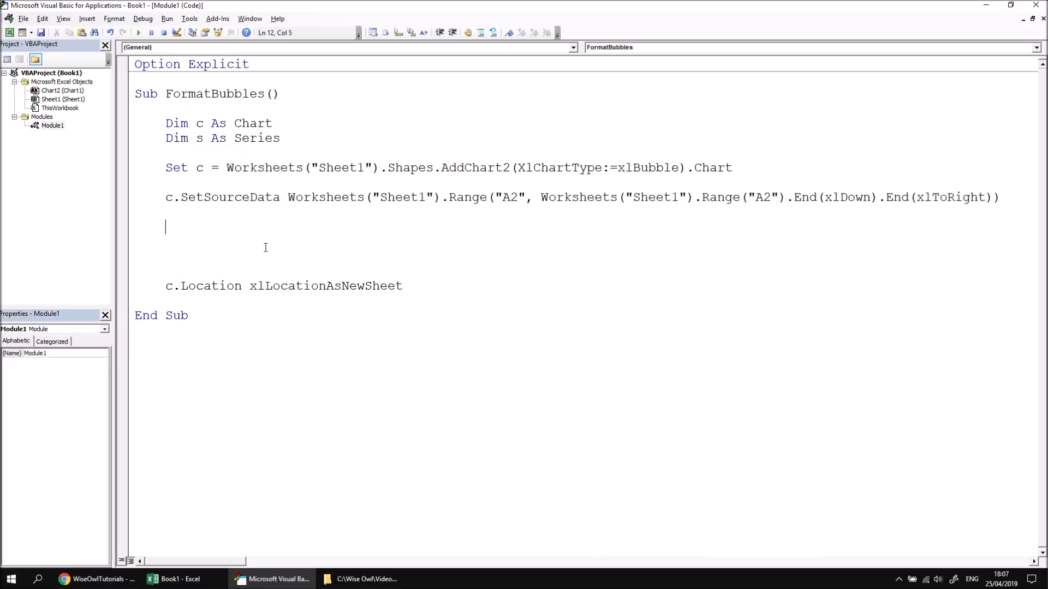
{"action": "type", "text": "set s ="}
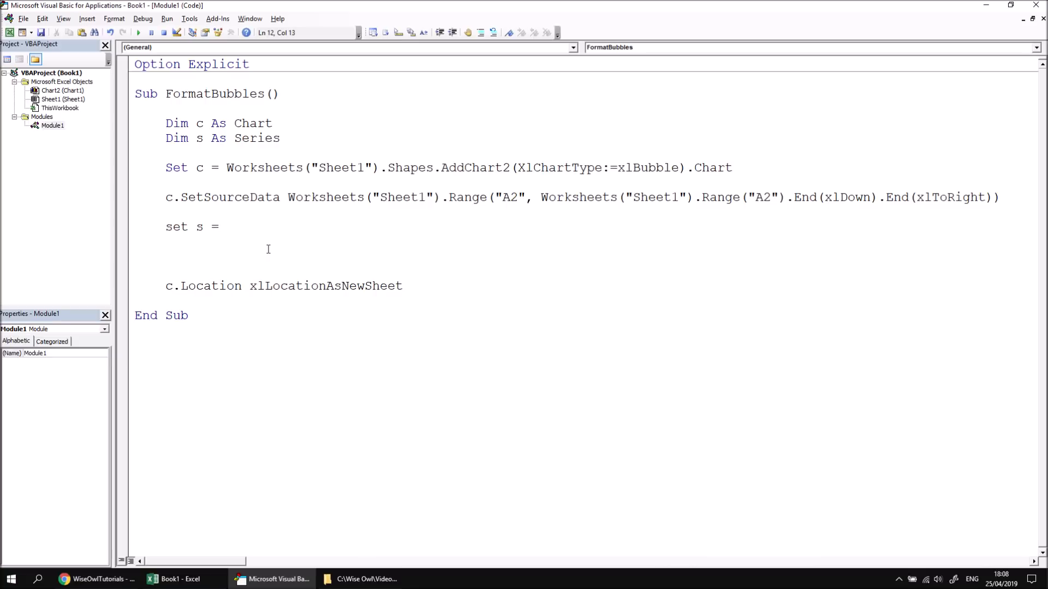
{"action": "type", "text": ".seriesCollection("}
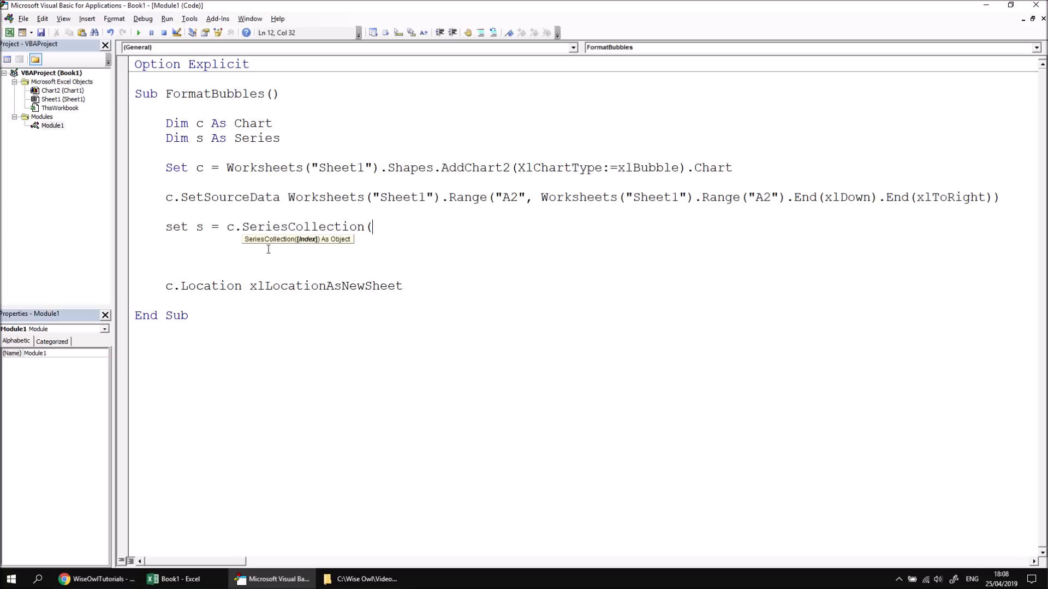
{"action": "type", "text": "1)"}
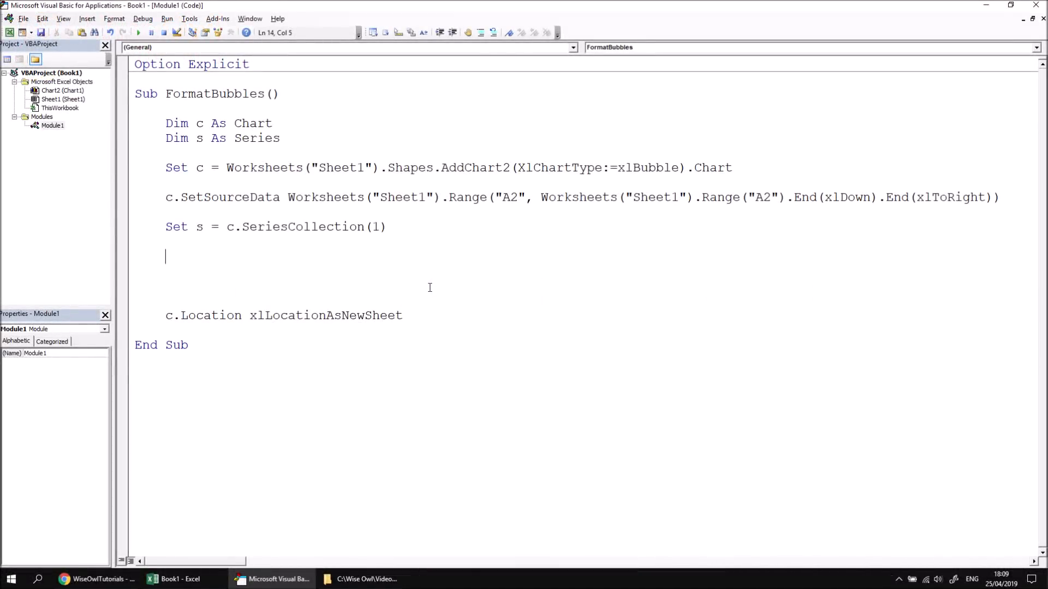
- Start an s.Value line, check the chart, then replace Value with the XValues property
{"action": "type", "text": "s."}
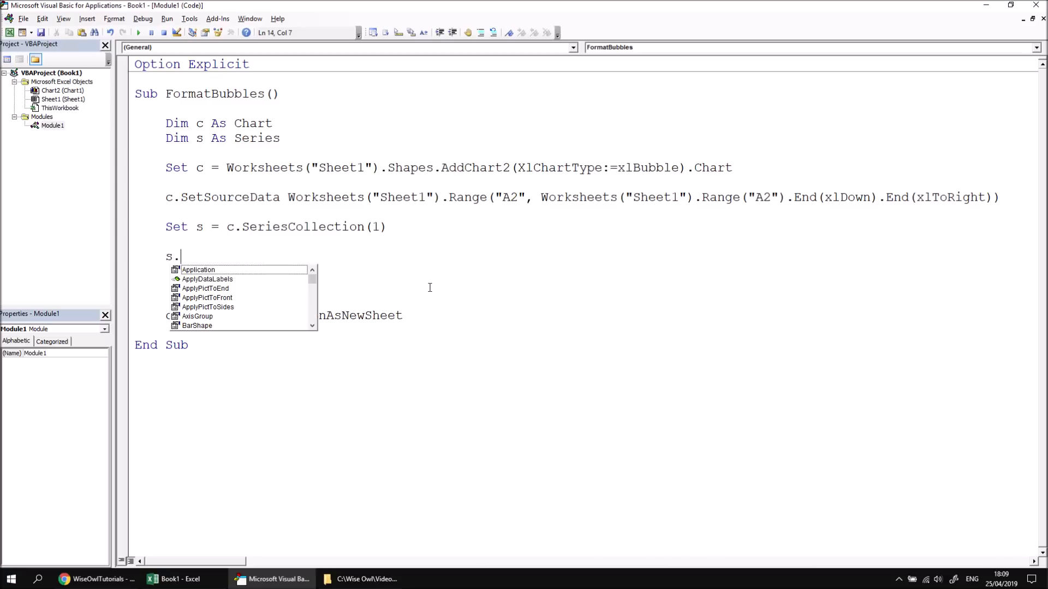
{"action": "type", "text": "value"}
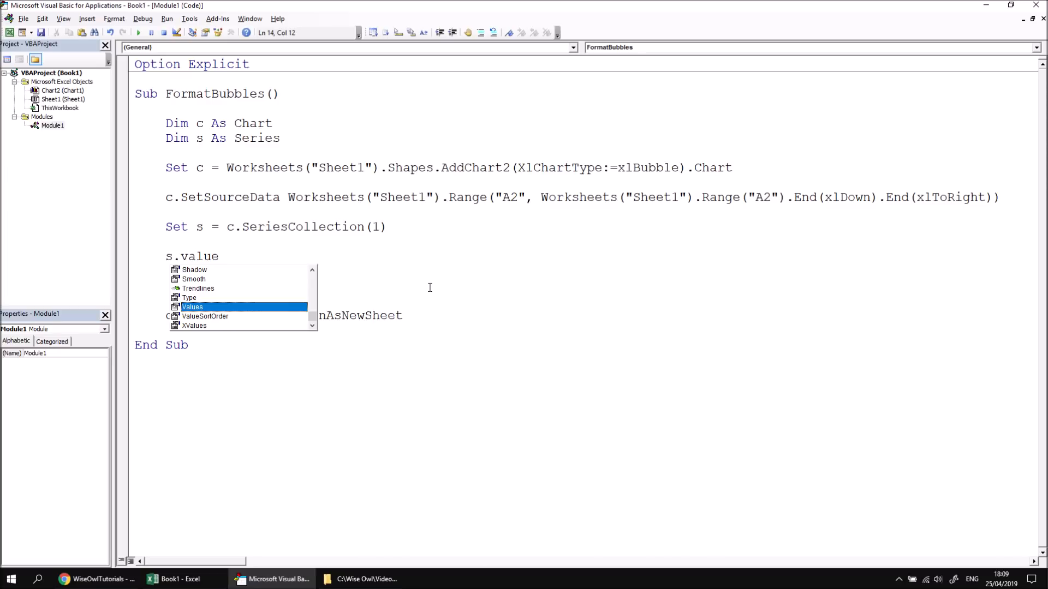
{"action": "left_click", "coordinate": [179, 580]}
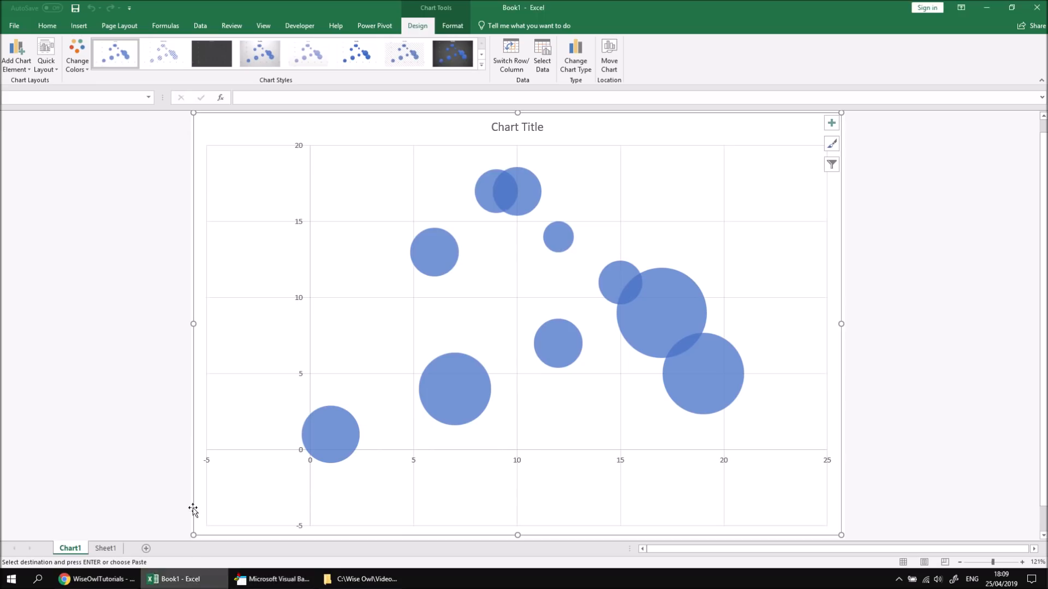
{"action": "mouse_move", "coordinate": [314, 164]}
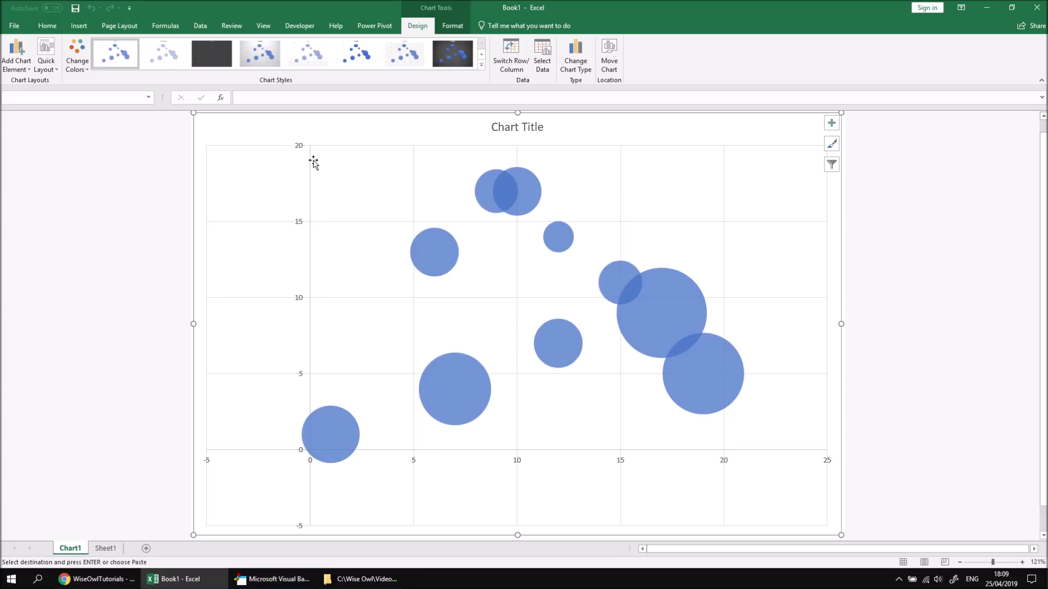
{"action": "left_click", "coordinate": [274, 579]}
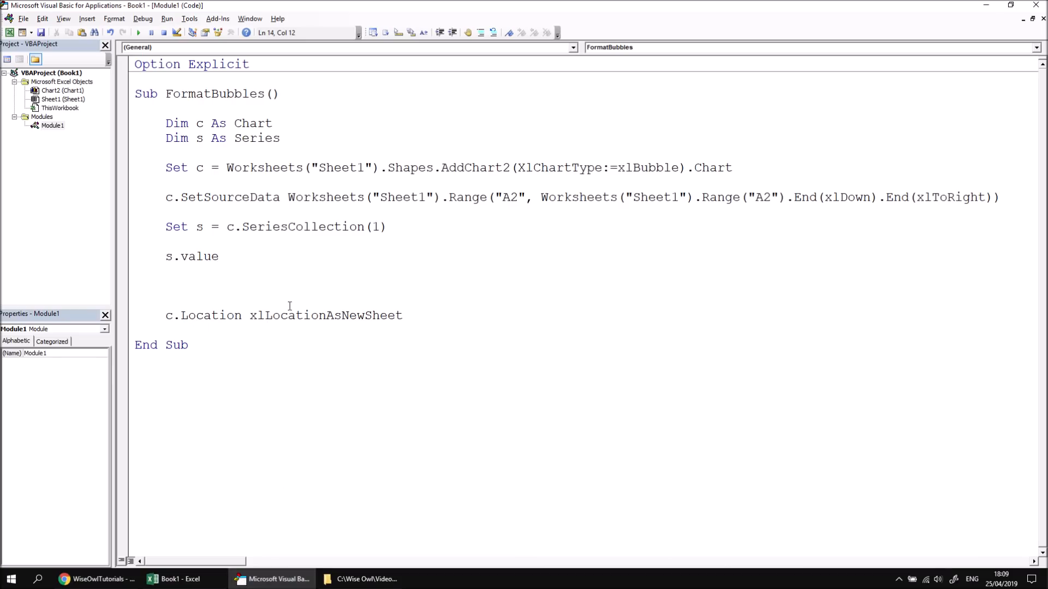
{"action": "key", "text": "BackSpace"}
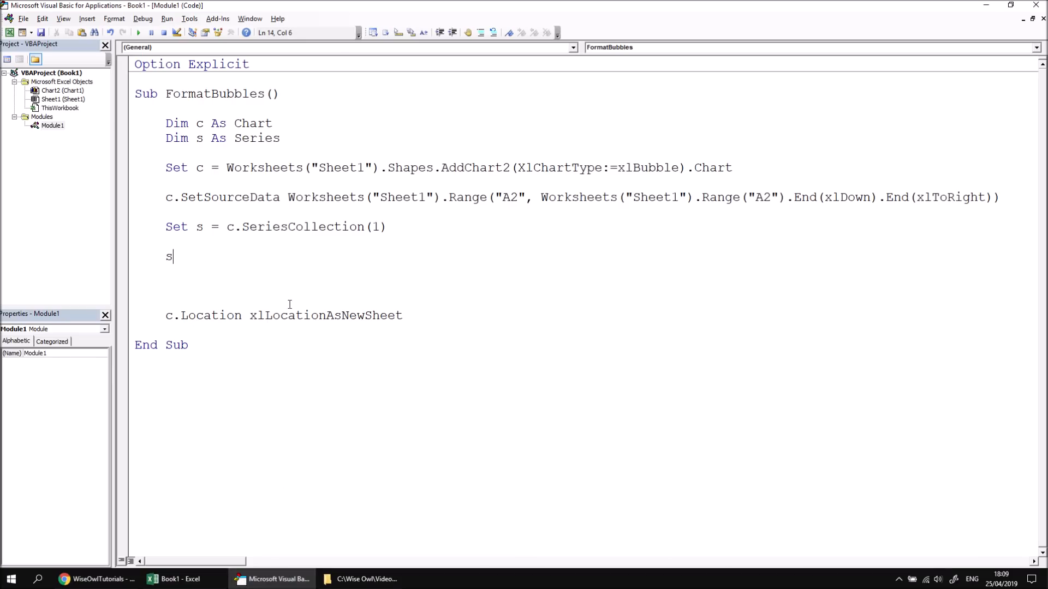
{"action": "type", "text": ".x"}
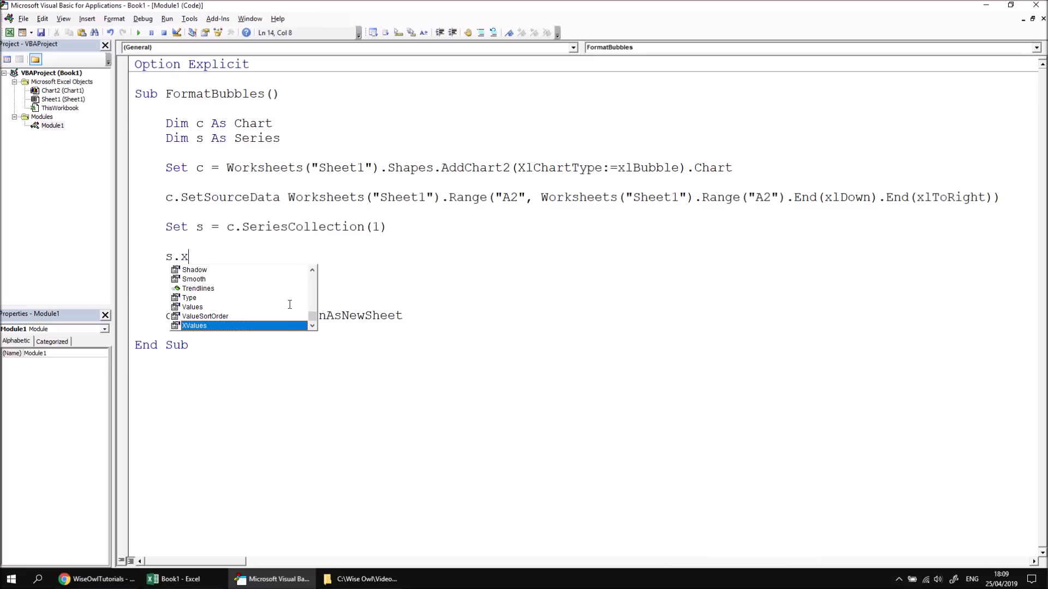
{"action": "key", "text": "Backspace"}
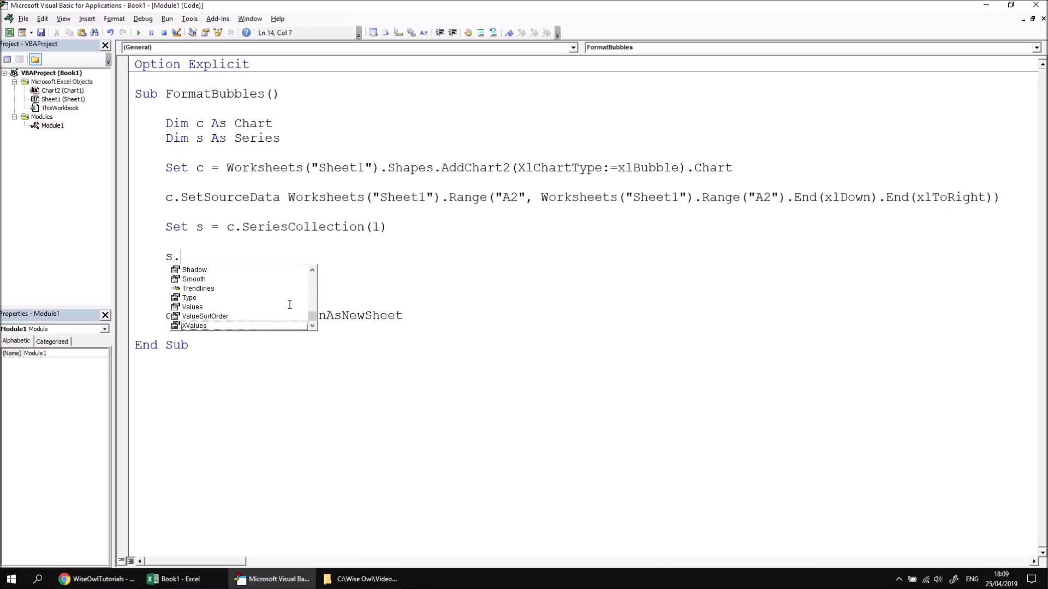
- Turn the line into Debug.Print s.BubbleSizes inside FormatBubbles
{"action": "type", "text": "bub"}
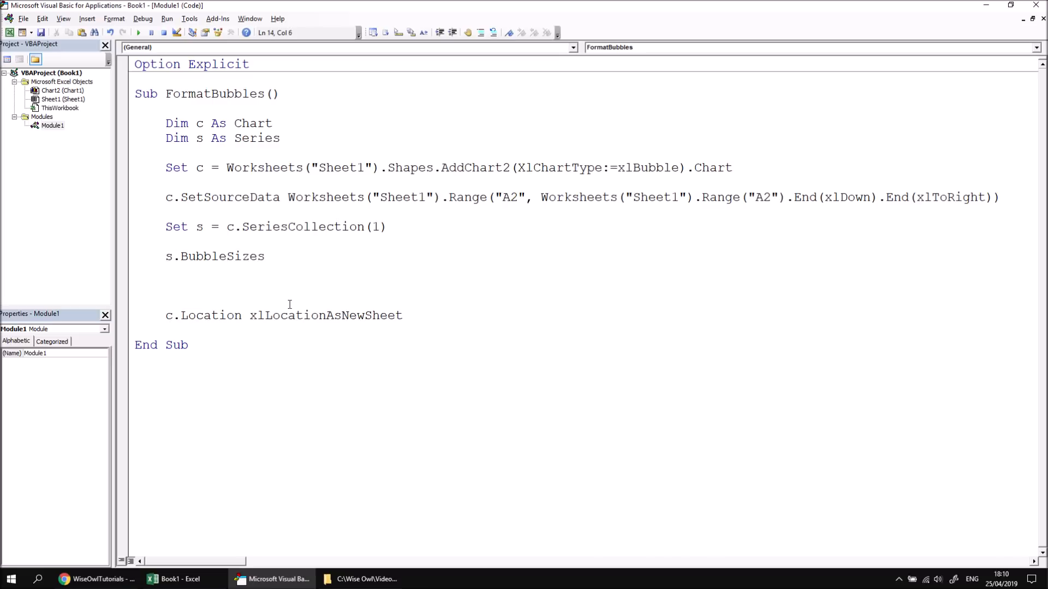
{"action": "type", "text": "de"}
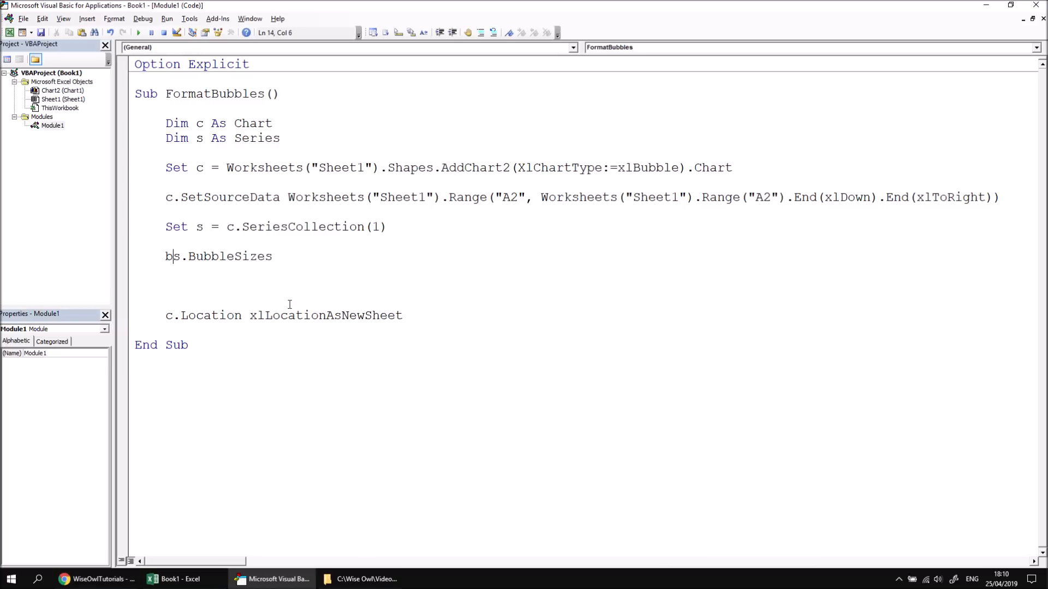
{"action": "type", "text": "debug.print"}
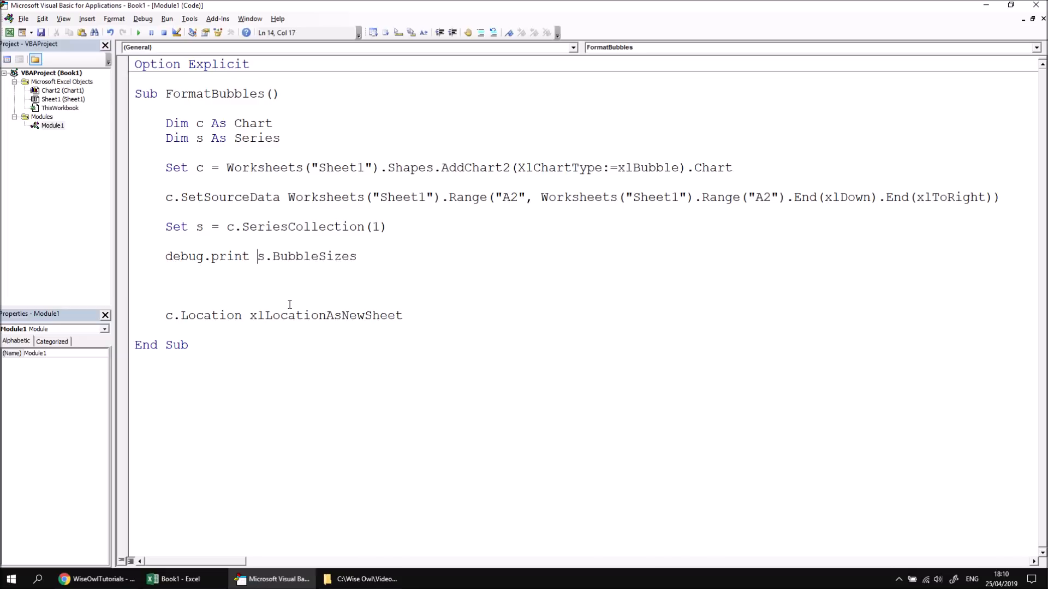
{"action": "key", "text": "Return"}
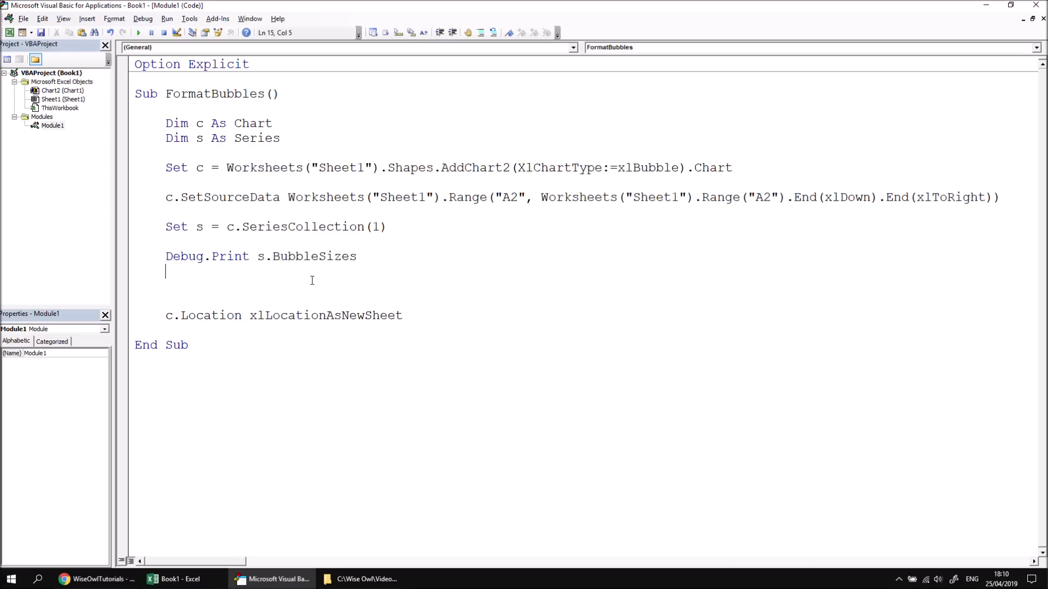
- Run FormatBubbles and view the Immediate window showing bubble sizes as Sheet1!$C$2:$C$11
{"action": "left_click", "coordinate": [140, 33]}
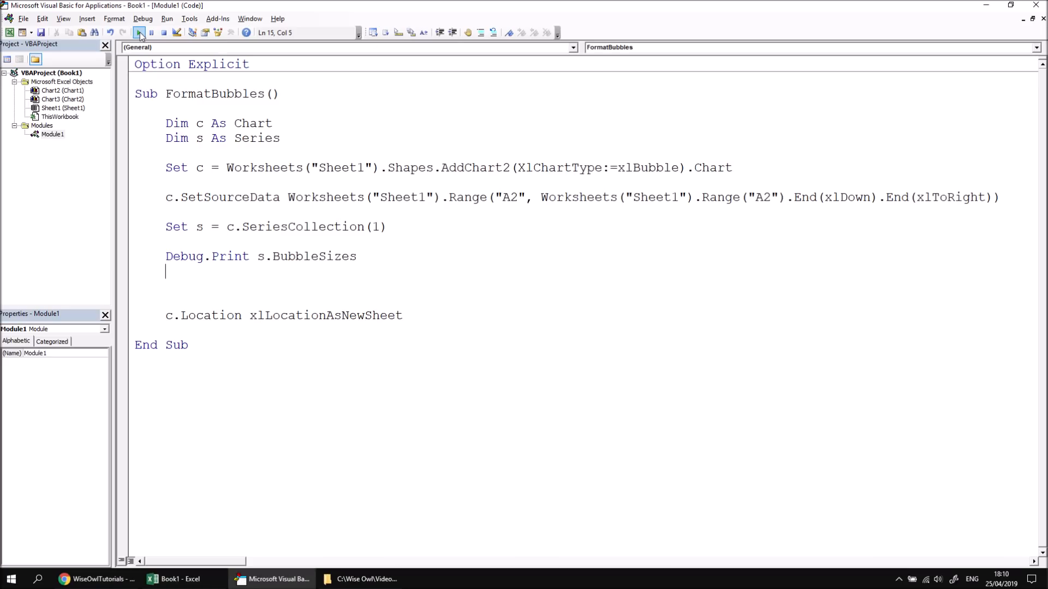
{"action": "left_click", "coordinate": [64, 19]}
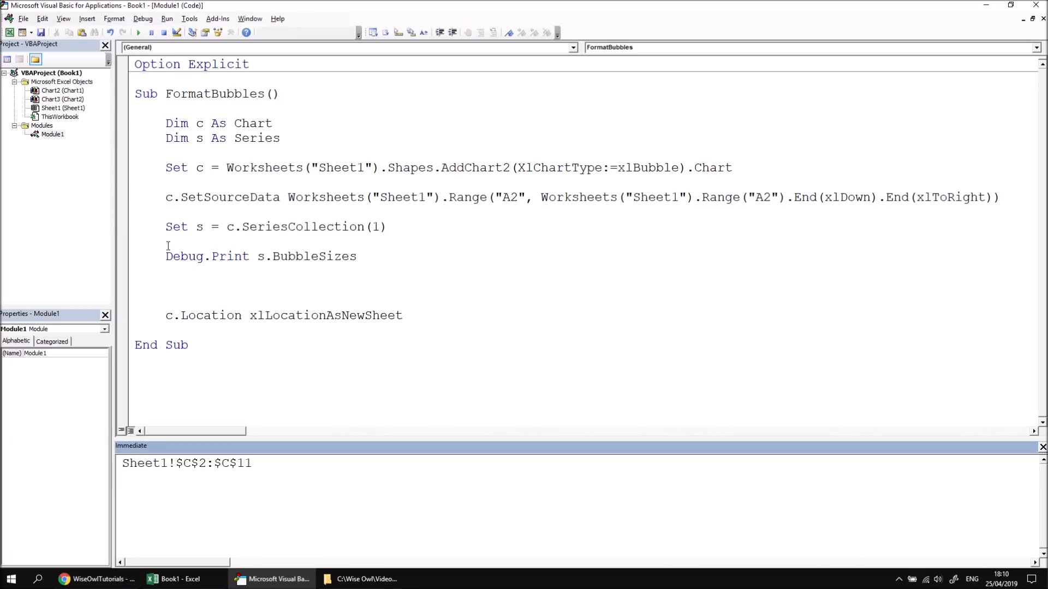
{"action": "mouse_move", "coordinate": [247, 444]}
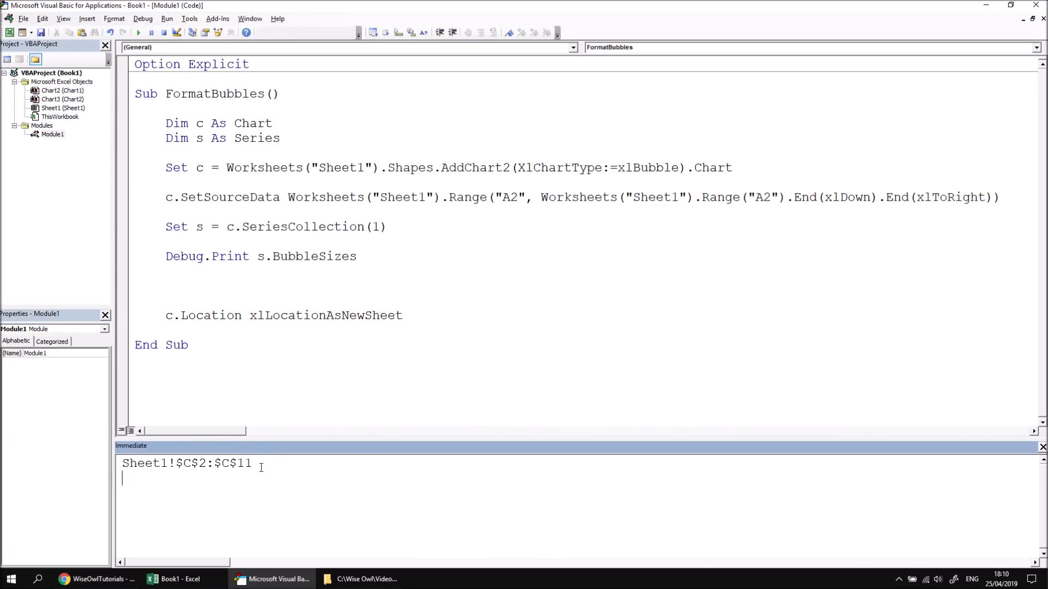
{"action": "mouse_move", "coordinate": [313, 272]}
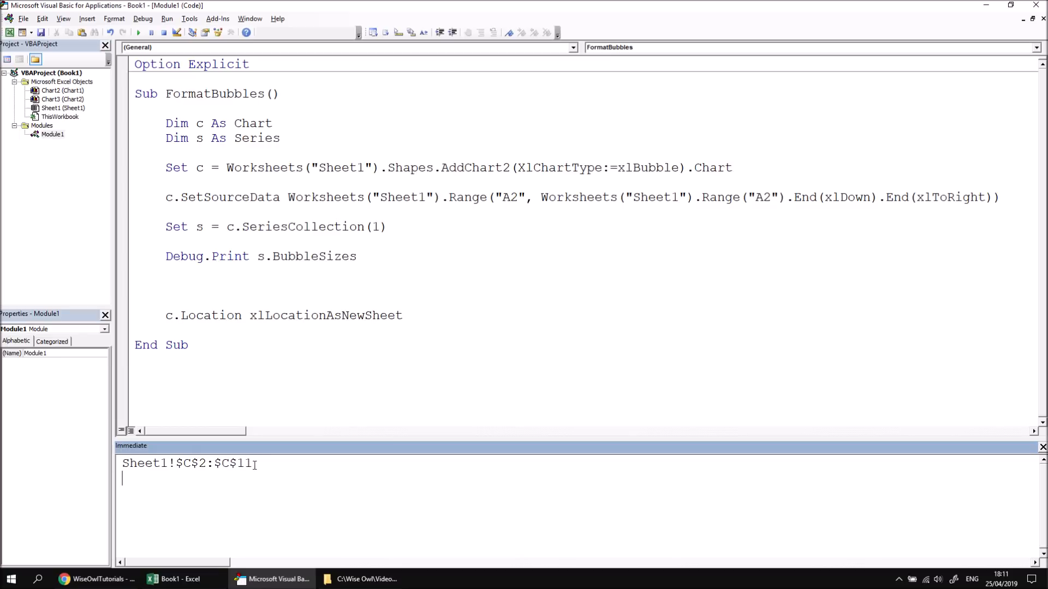
{"action": "mouse_move", "coordinate": [277, 268]}
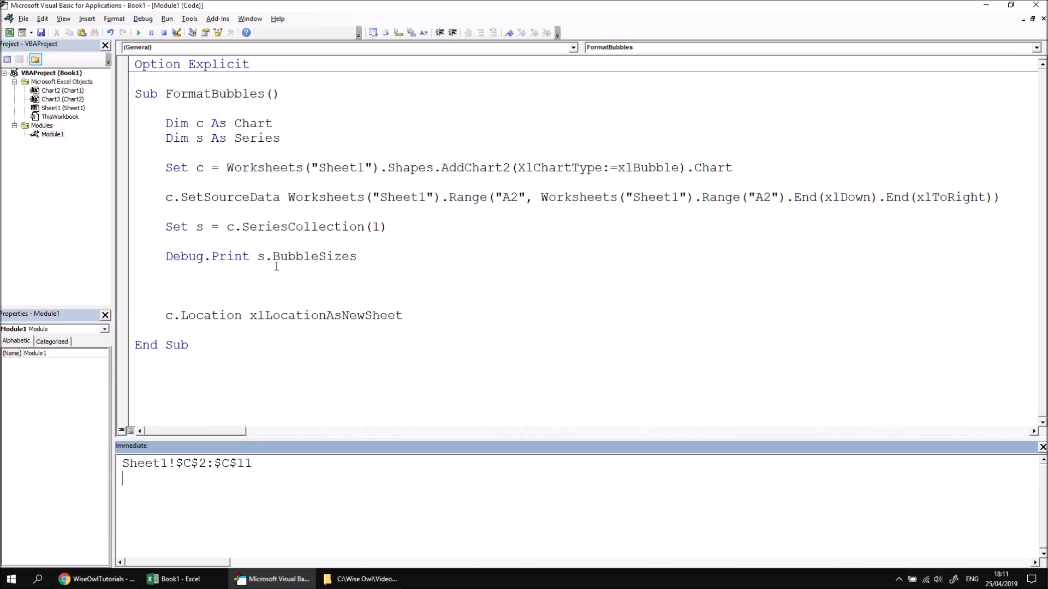
- Declare a BubbleSizeArray variable below the existing declarations
{"action": "key", "text": "Return"}
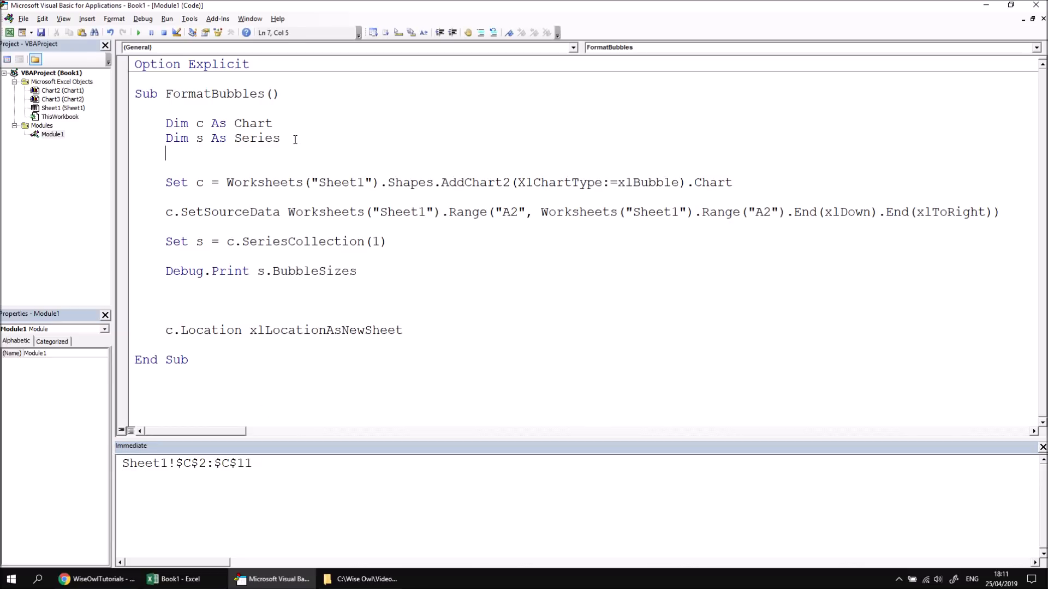
{"action": "type", "text": "dim"}
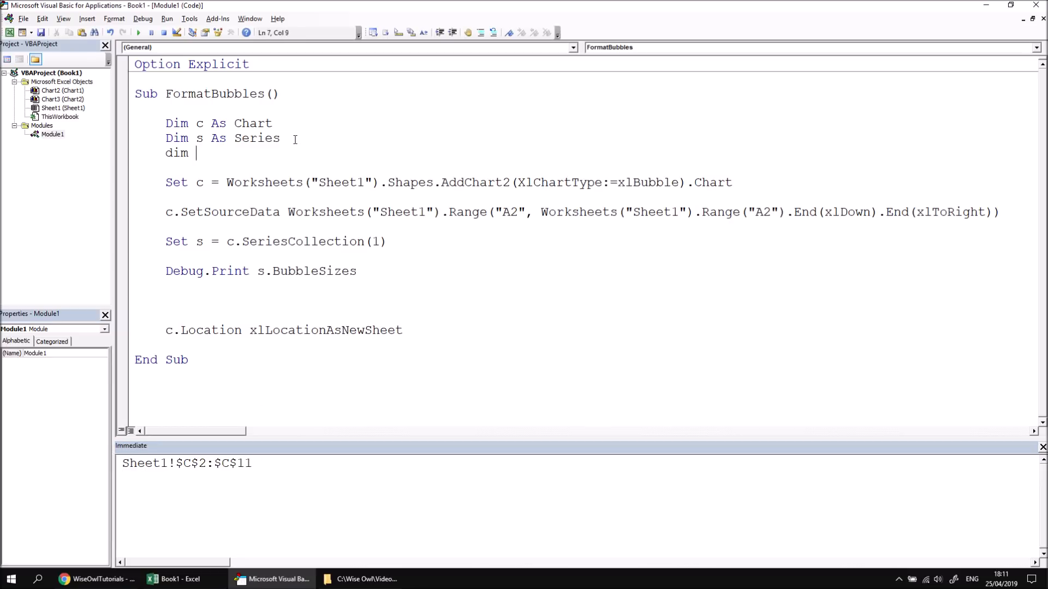
{"action": "type", "text": "Bubble"}
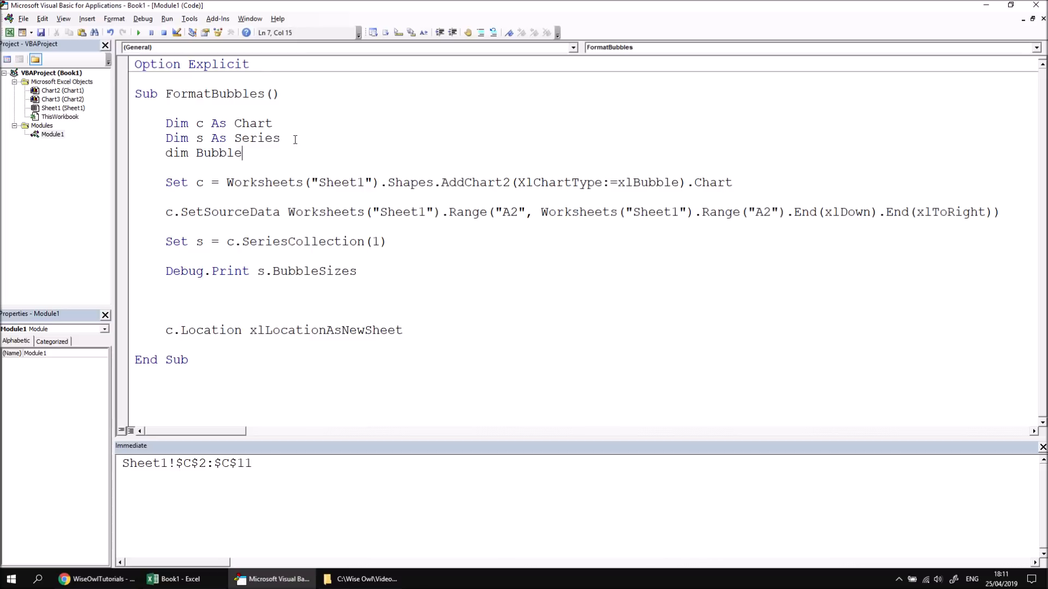
{"action": "type", "text": "SizeArray"}
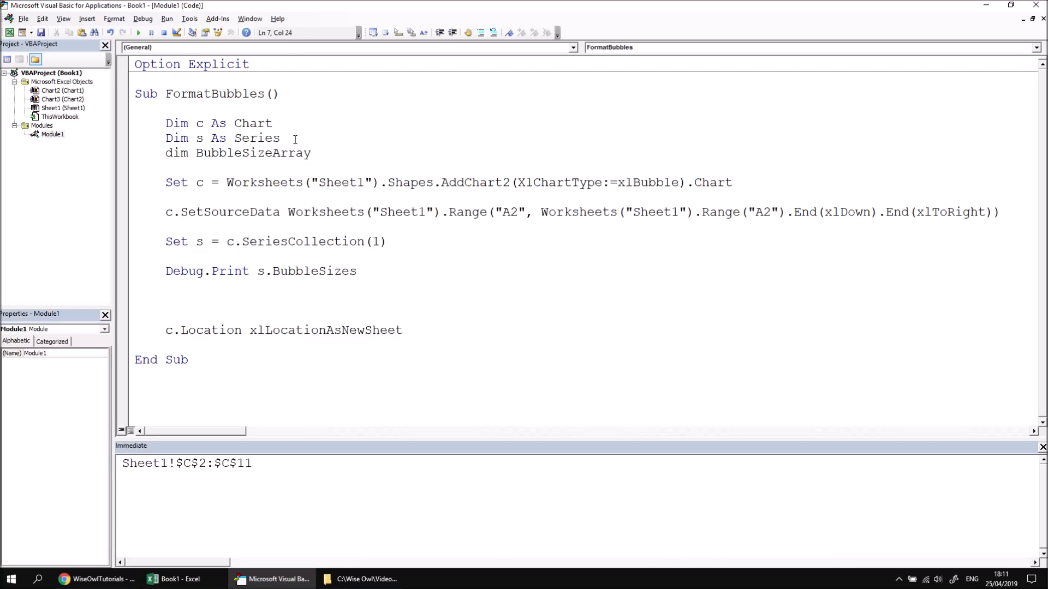
{"action": "key", "text": "Return"}
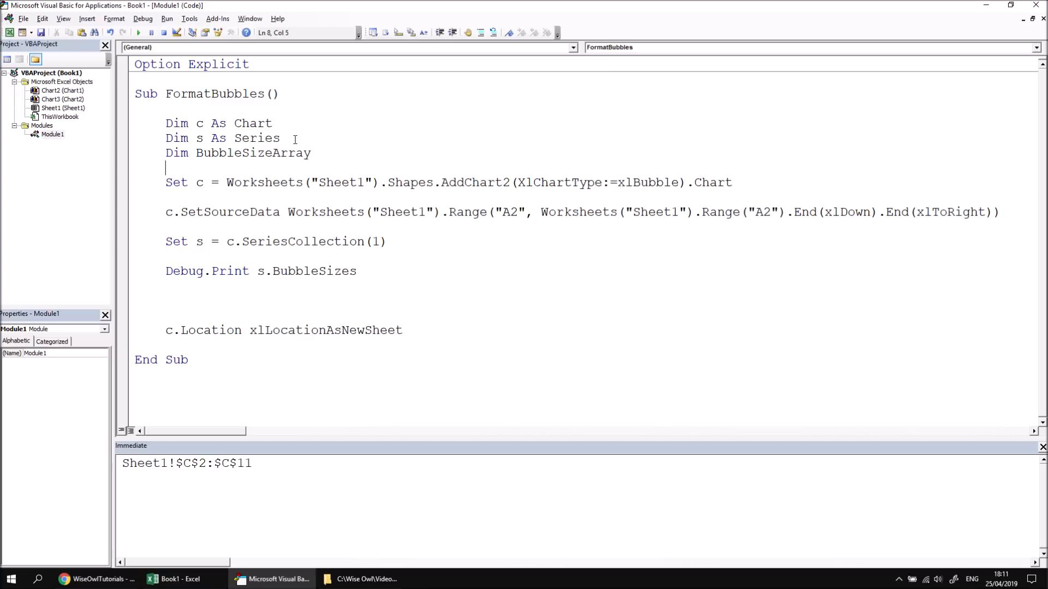
{"action": "mouse_move", "coordinate": [251, 321]}
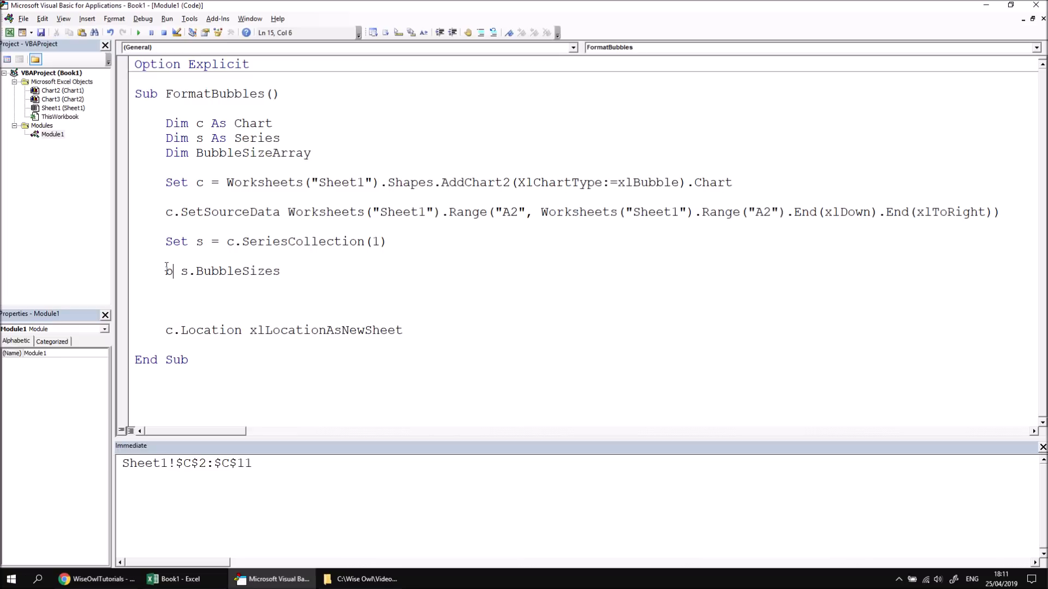
- Replace the print line with BubbleSizeArray = Range(s.BubbleSizes)
{"action": "type", "text": "BubbleSizeArray"}
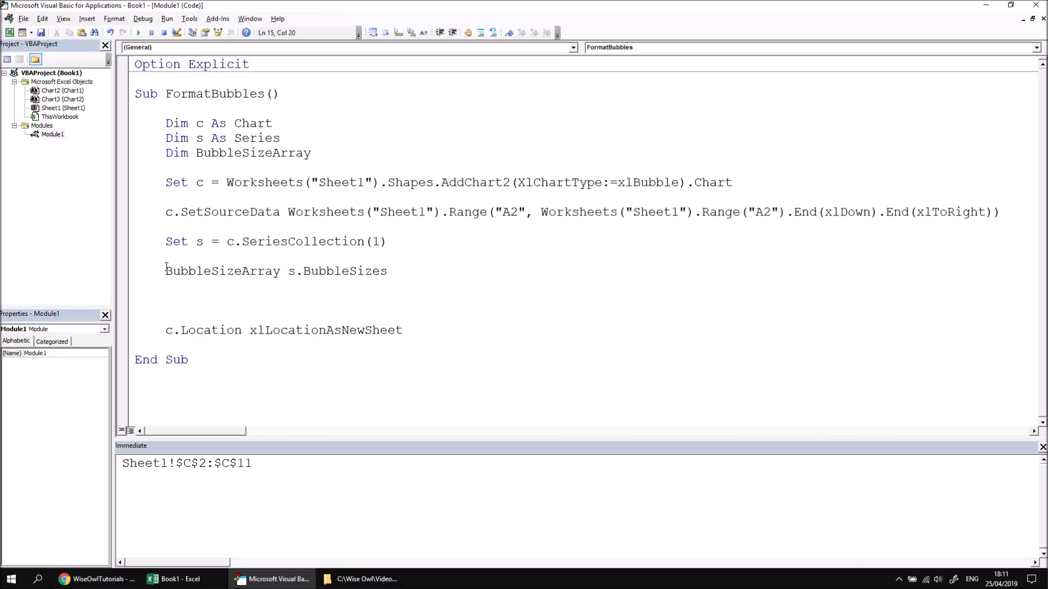
{"action": "type", "text": "="}
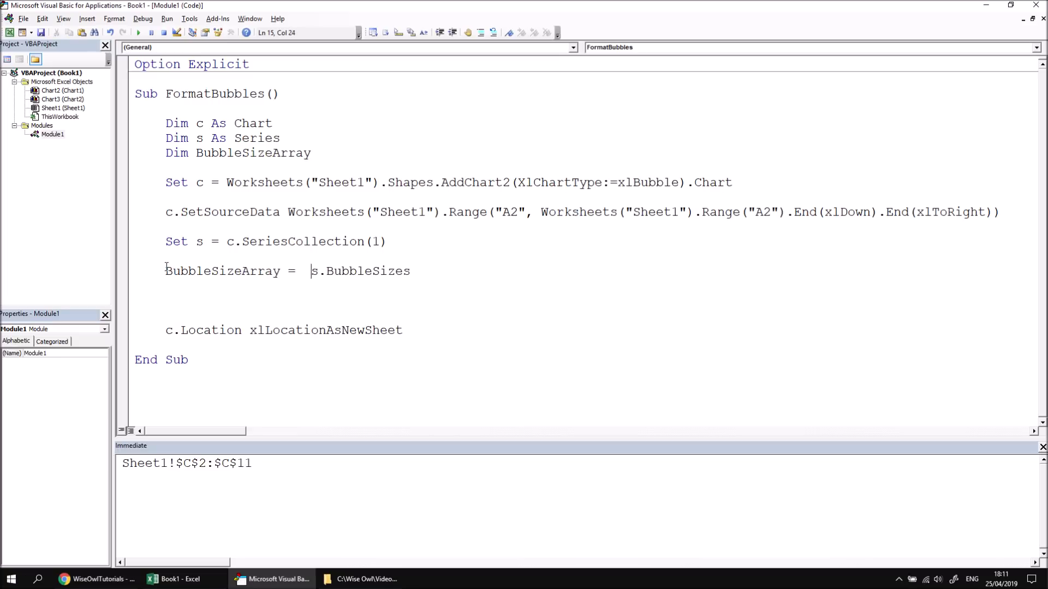
{"action": "type", "text": "ranges"}
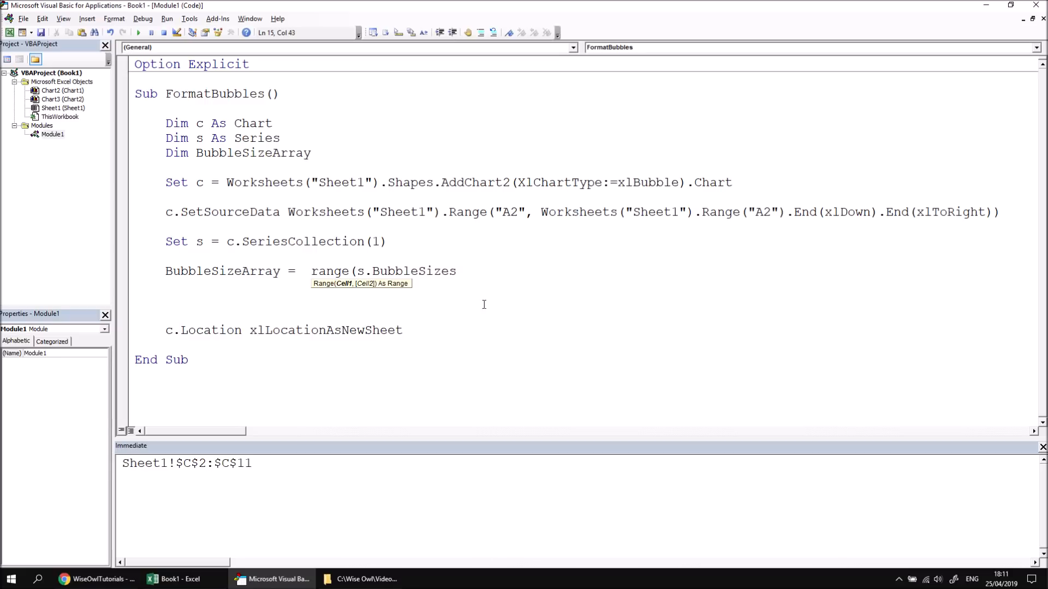
{"action": "type", "text": ")"}
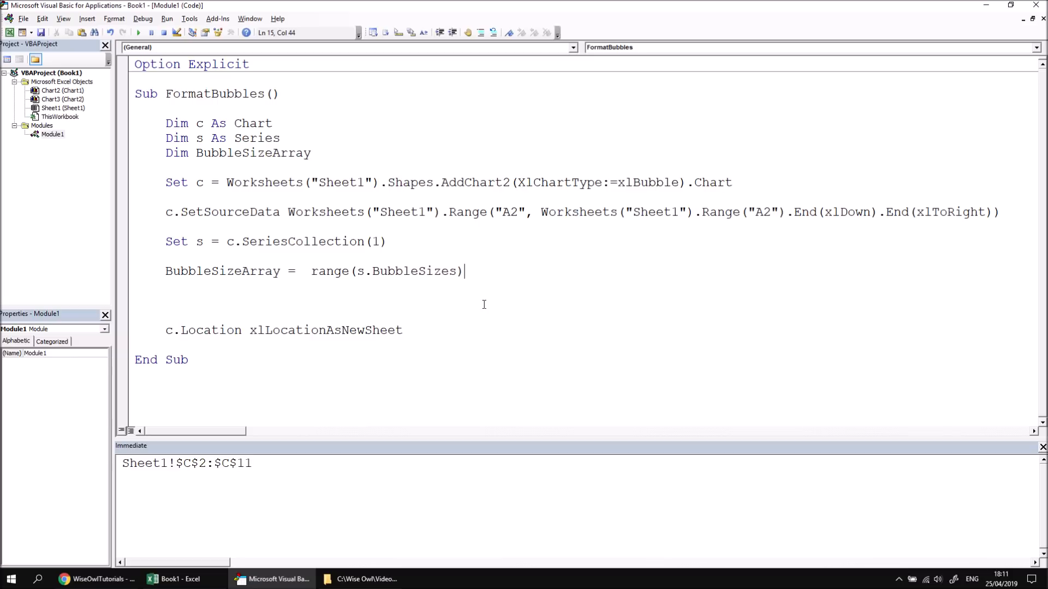
{"action": "mouse_move", "coordinate": [439, 334]}
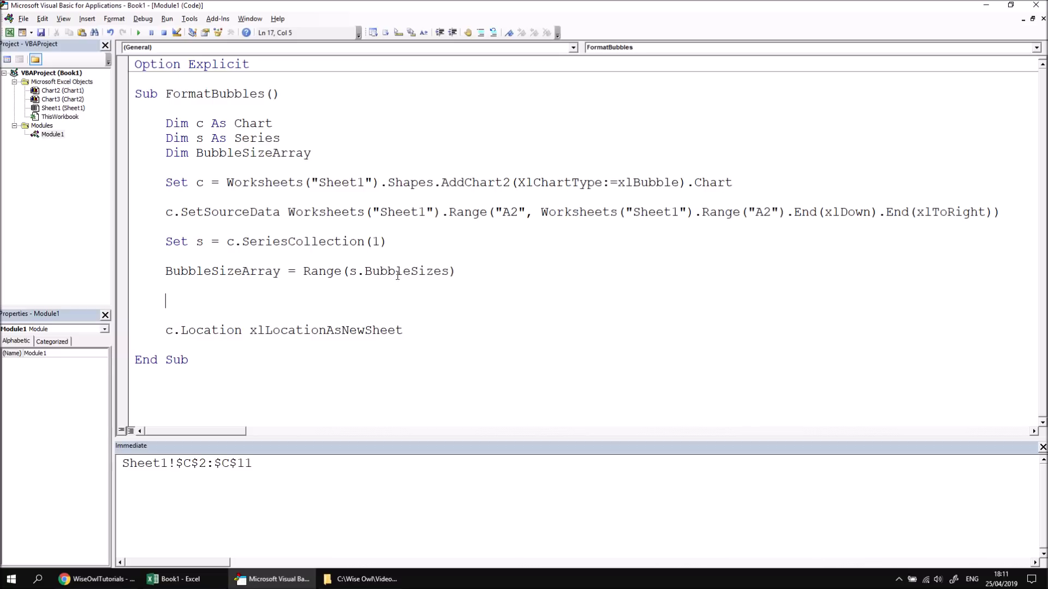
{"action": "mouse_move", "coordinate": [290, 297]}
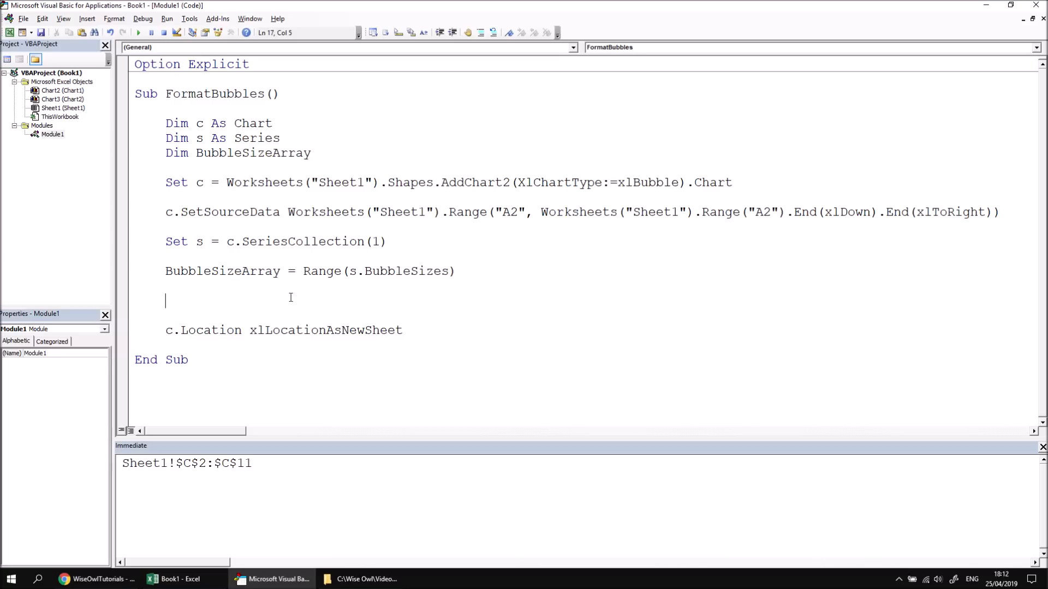
{"action": "mouse_move", "coordinate": [206, 186]}
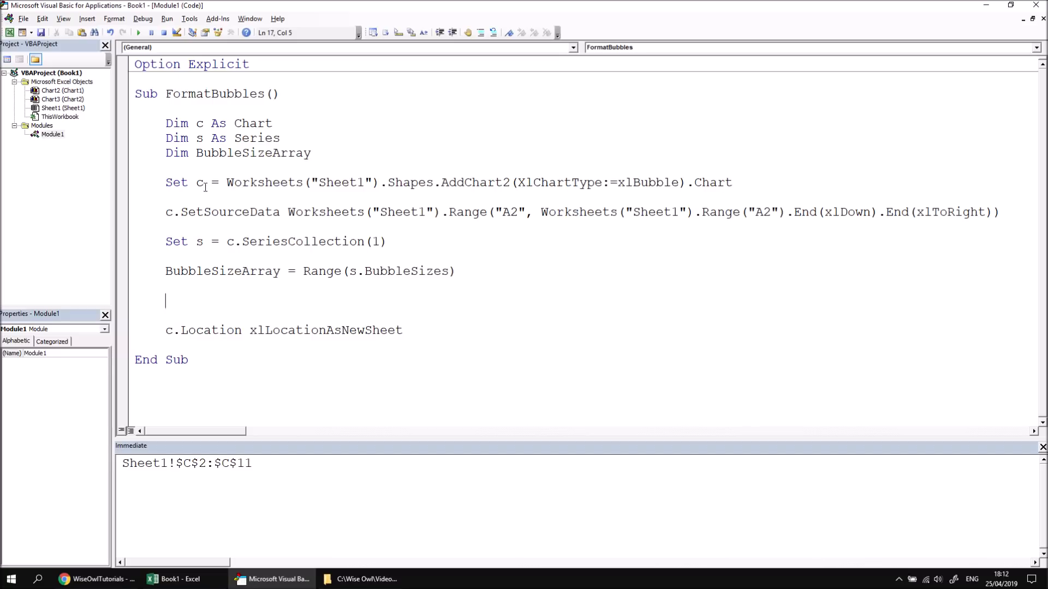
- Show the Locals window listing c, s and BubbleSizeArray before stepping in
{"action": "left_click", "coordinate": [64, 19]}
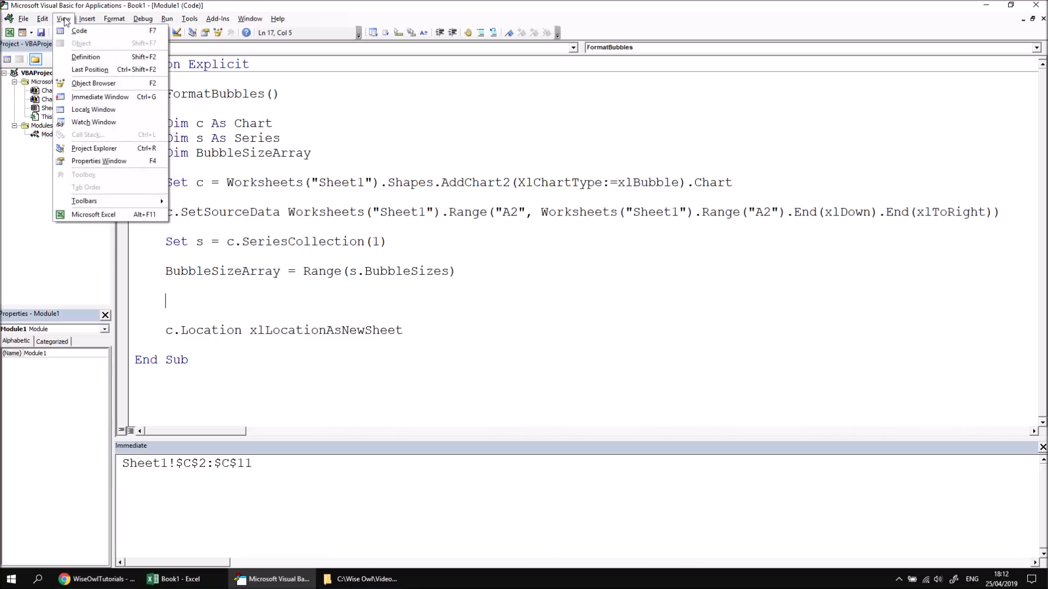
{"action": "left_click", "coordinate": [94, 110]}
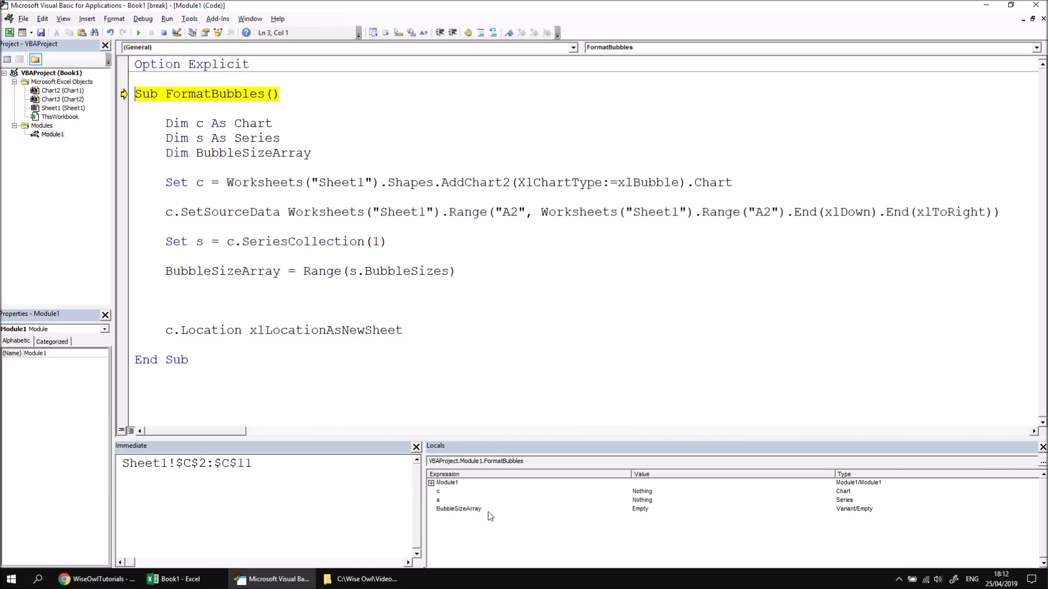
{"action": "mouse_move", "coordinate": [639, 517]}
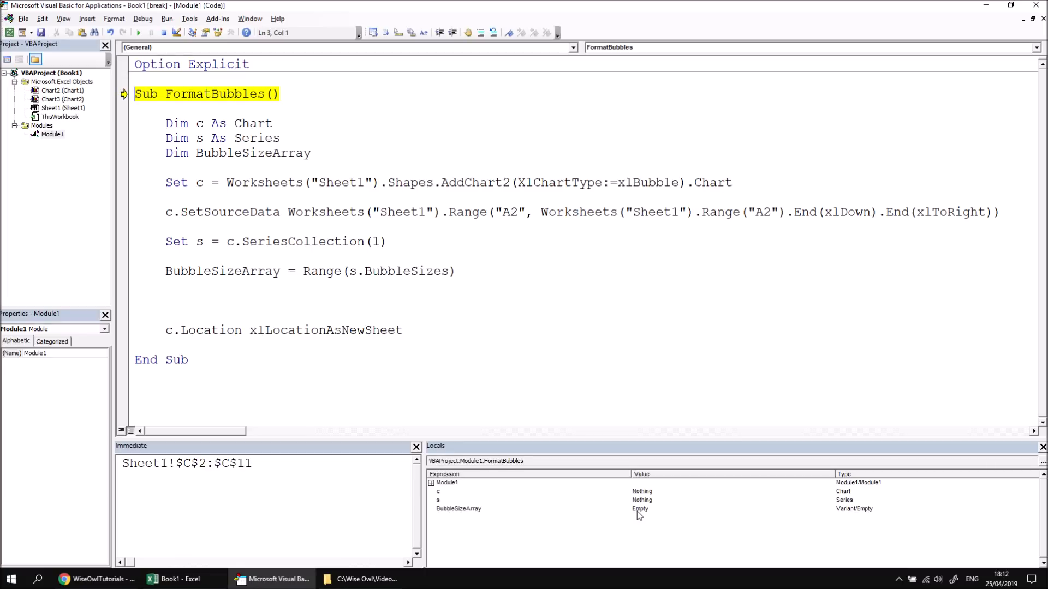
- Step with F8 past the assignment so BubbleSizeArray becomes a 10-by-1 Variant array
{"action": "key", "text": "F8"}
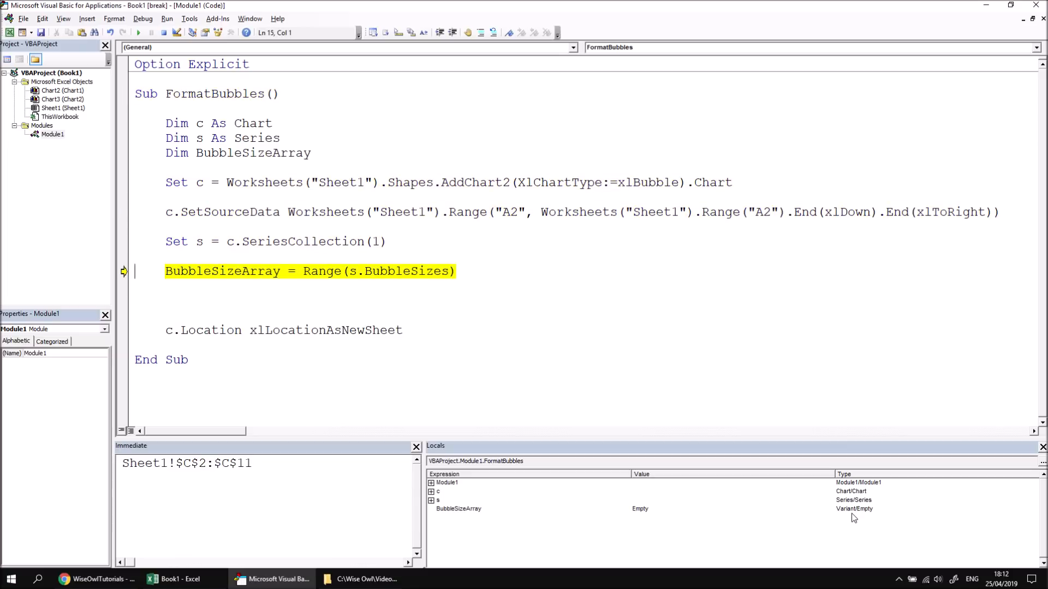
{"action": "mouse_move", "coordinate": [385, 271]}
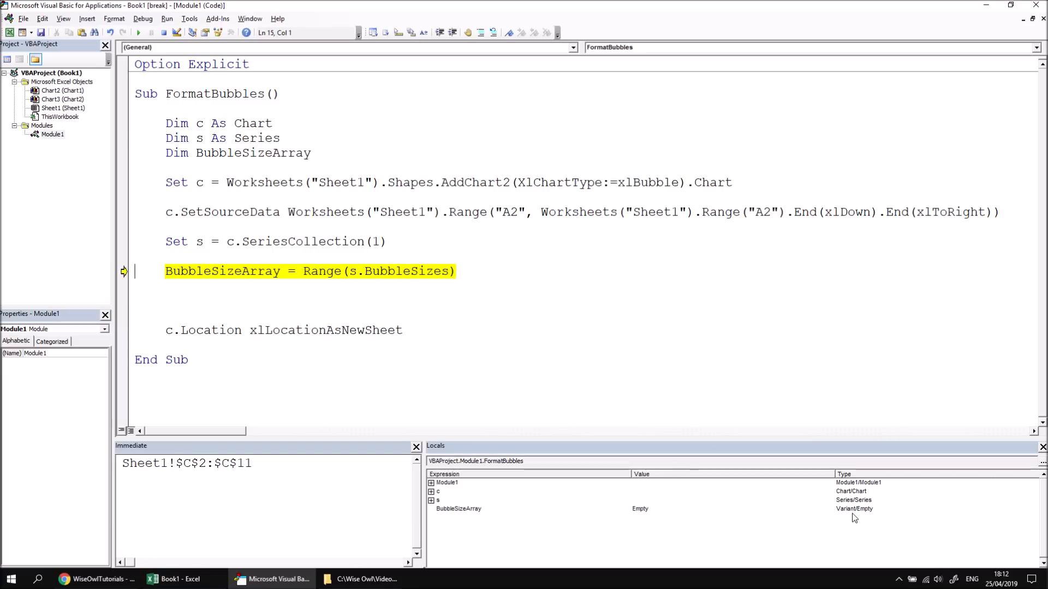
{"action": "key", "text": "F8"}
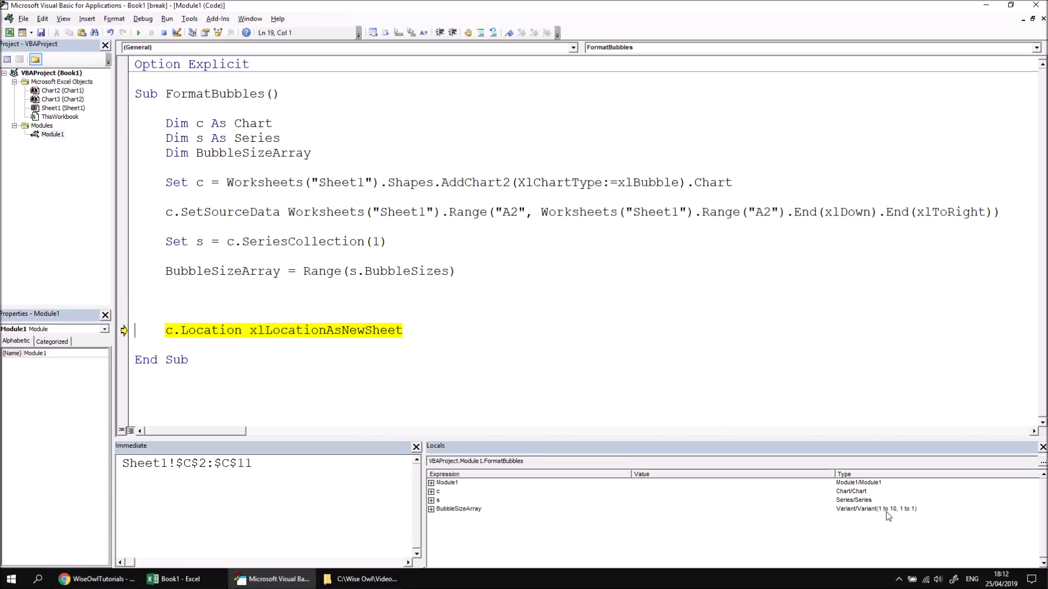
{"action": "mouse_move", "coordinate": [883, 515]}
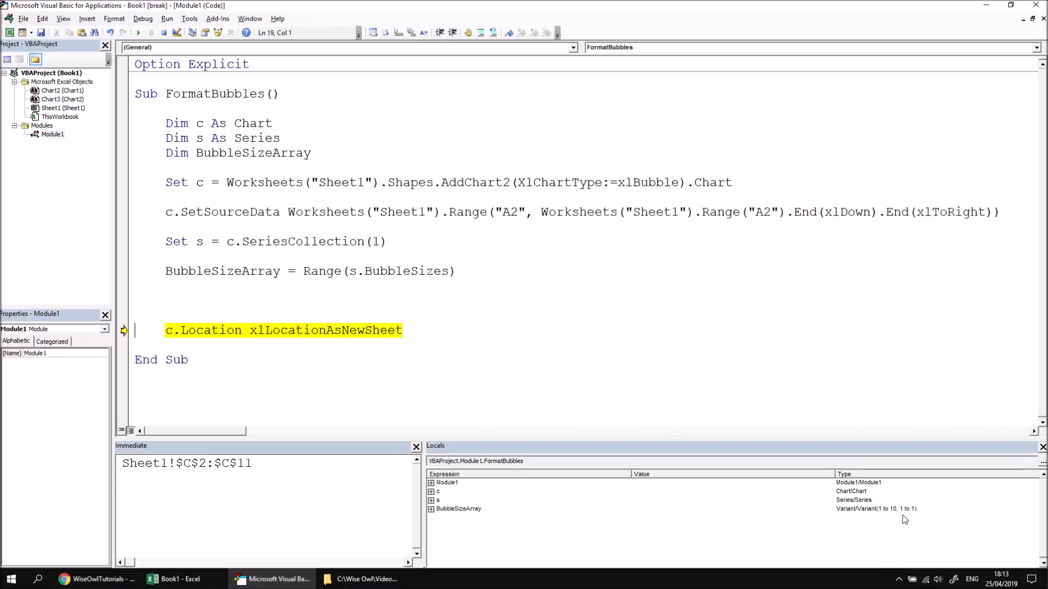
{"action": "mouse_move", "coordinate": [908, 518]}
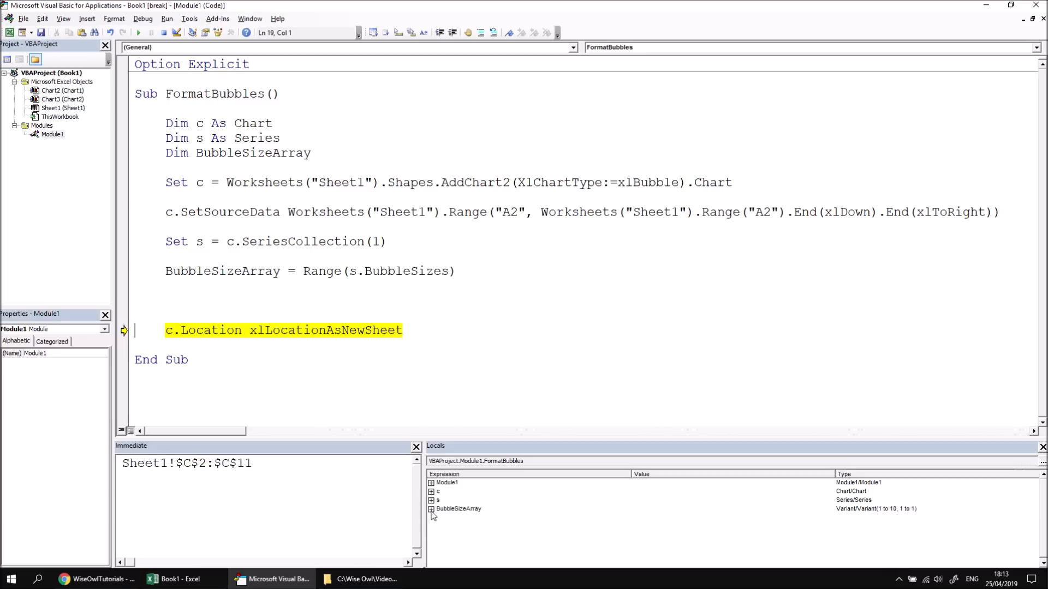
- Expand BubbleSizeArray entries in Locals to reveal bubble sizes 7, 5 and 4
{"action": "left_click", "coordinate": [431, 509]}
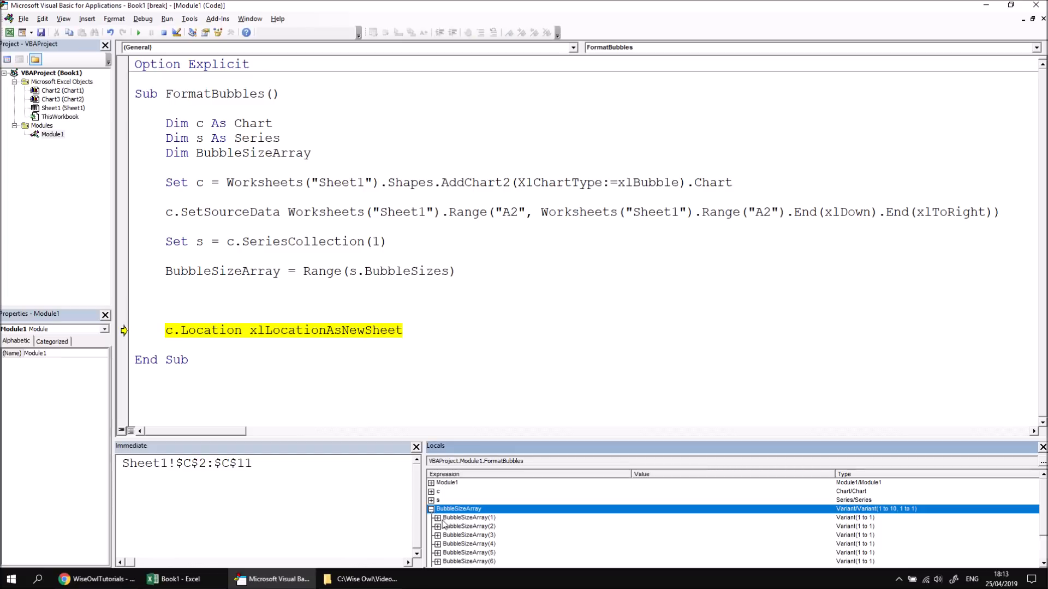
{"action": "left_click", "coordinate": [435, 517]}
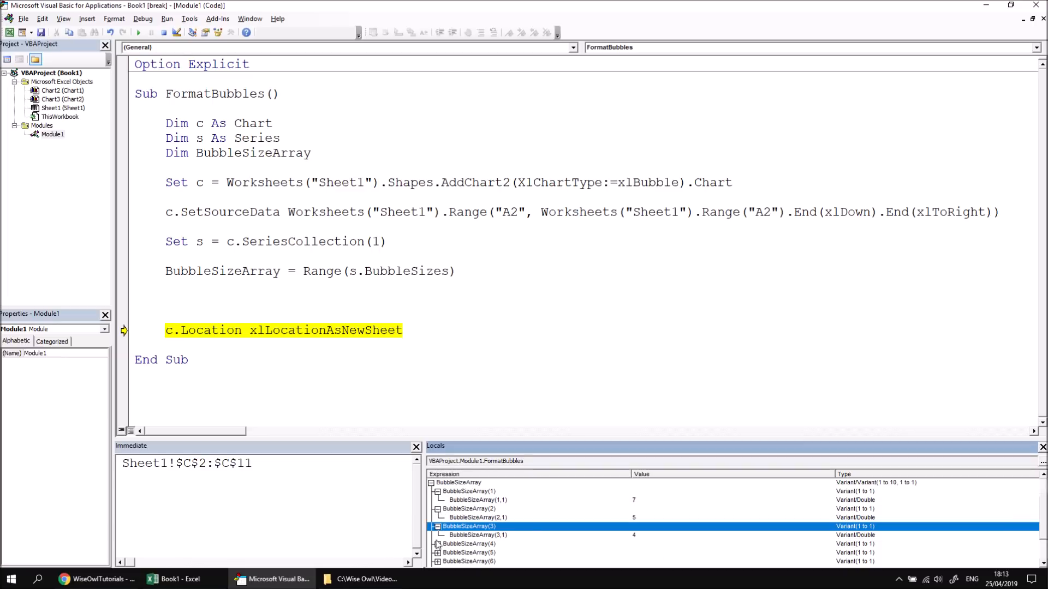
{"action": "mouse_move", "coordinate": [637, 533]}
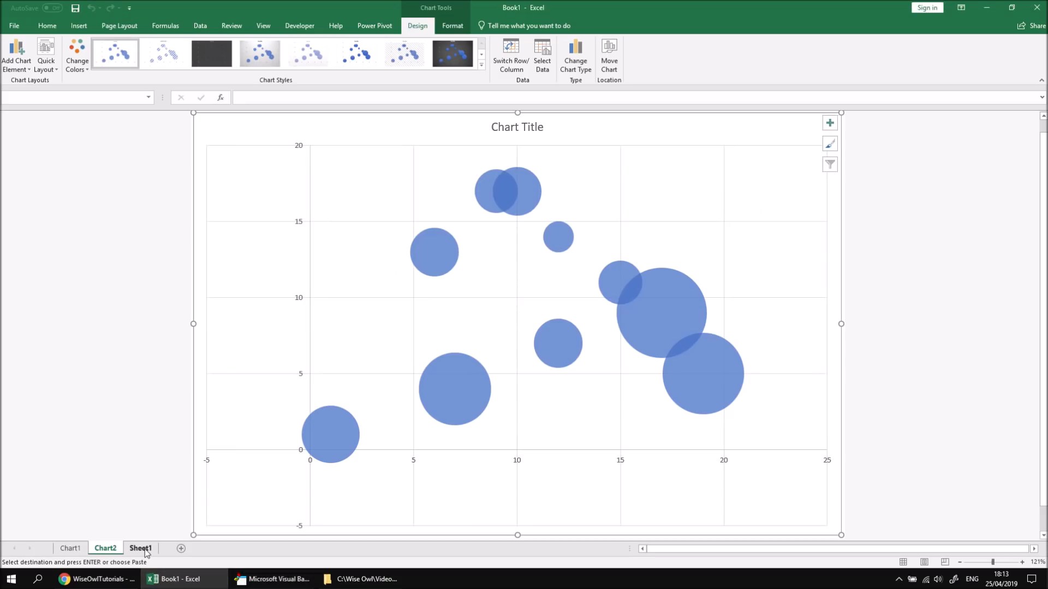
- Check Size cells C3 and C4 on Sheet1 against the array, then return to the code
{"action": "left_click", "coordinate": [140, 548]}
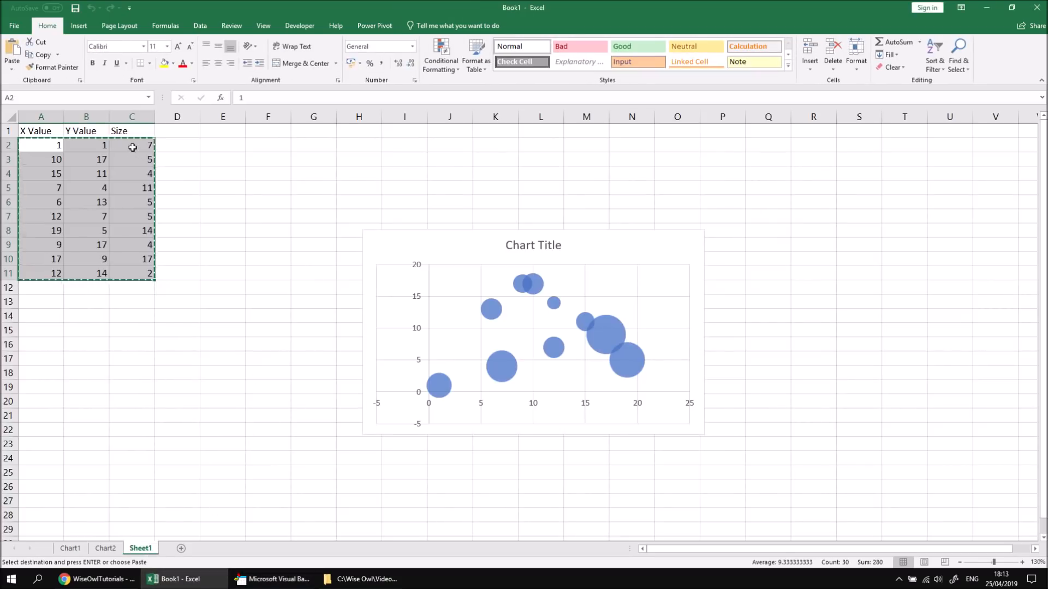
{"action": "left_click", "coordinate": [132, 159]}
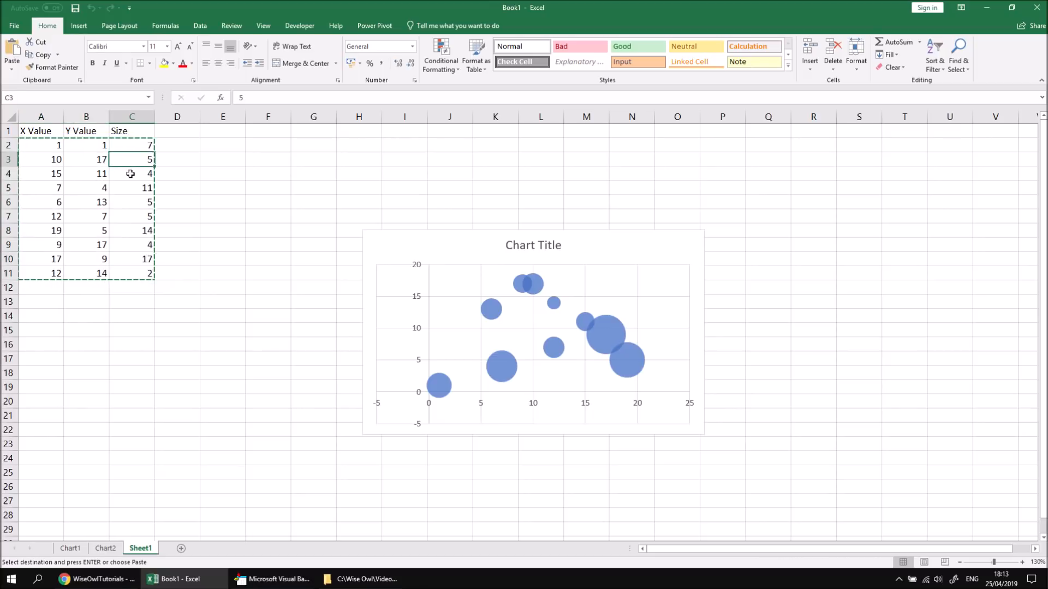
{"action": "left_click", "coordinate": [132, 174]}
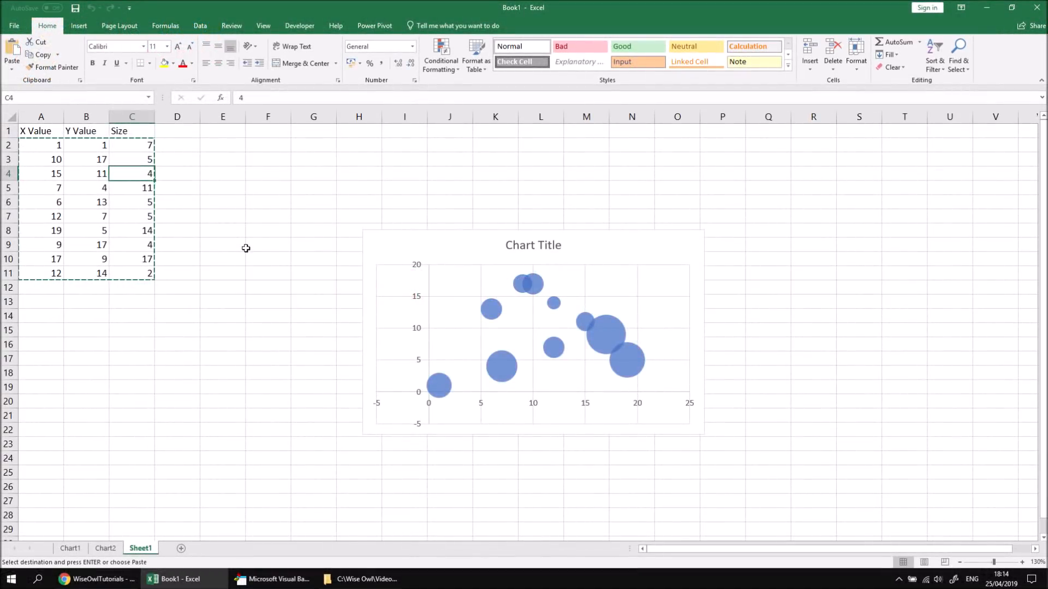
{"action": "mouse_move", "coordinate": [138, 269]}
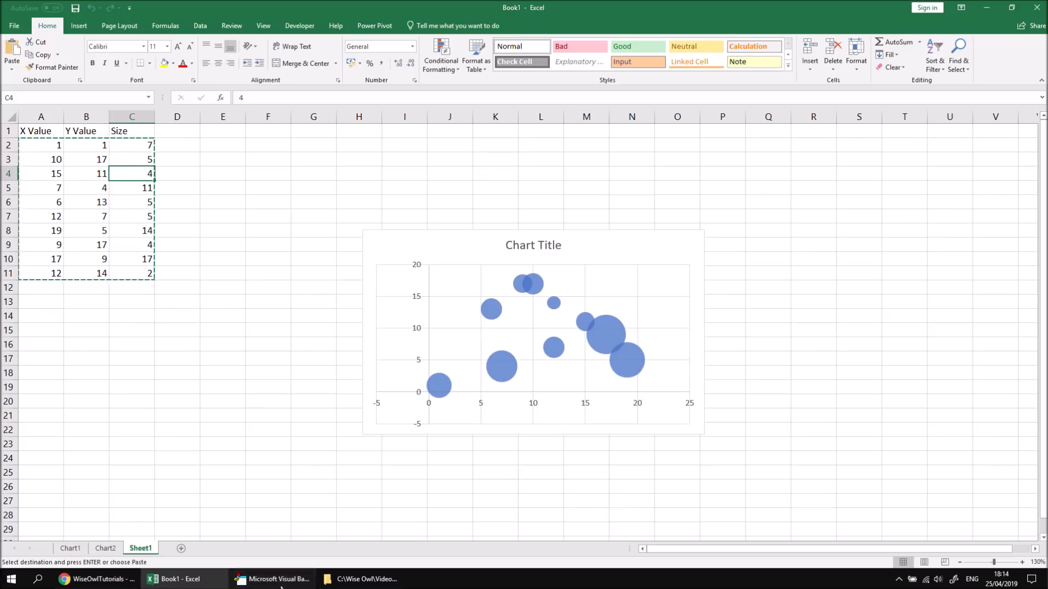
{"action": "left_click", "coordinate": [274, 579]}
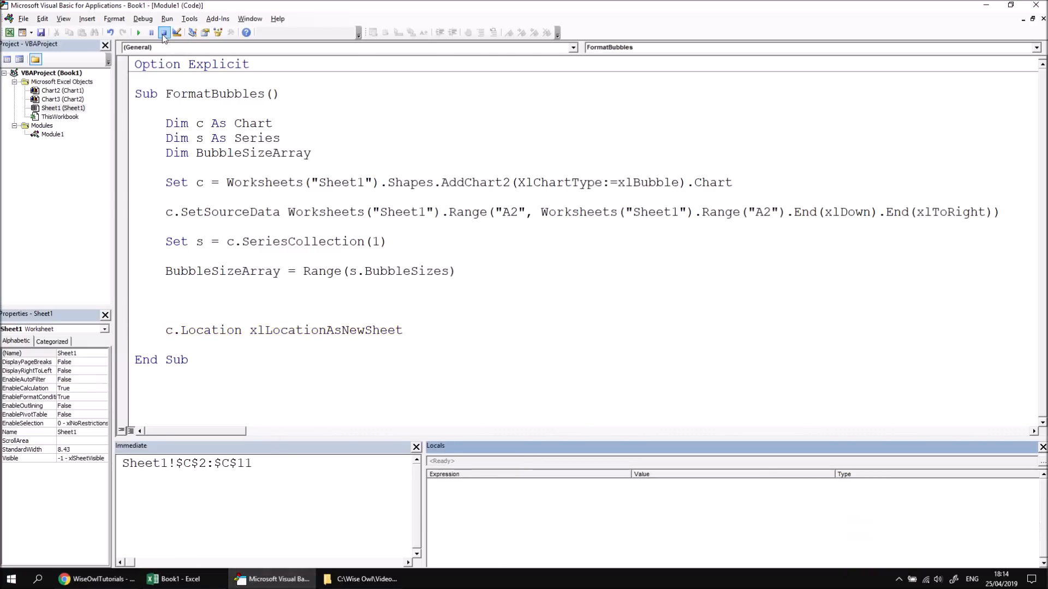
- Add Dim MaxSize As Double, MinSize As Double after the BubbleSizeArray declaration
{"action": "left_click", "coordinate": [321, 152]}
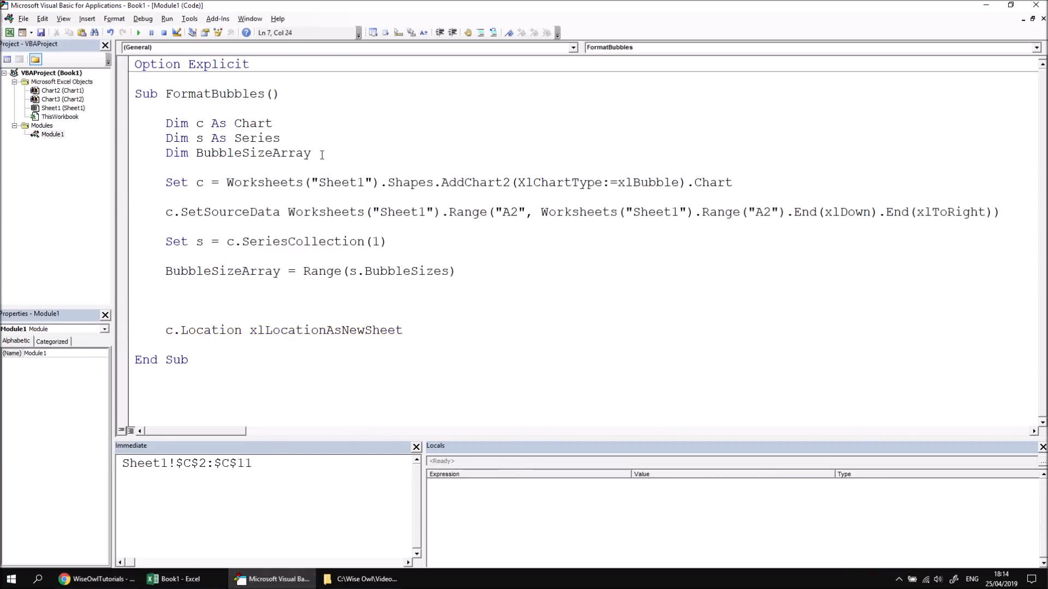
{"action": "type", "text": "dim"}
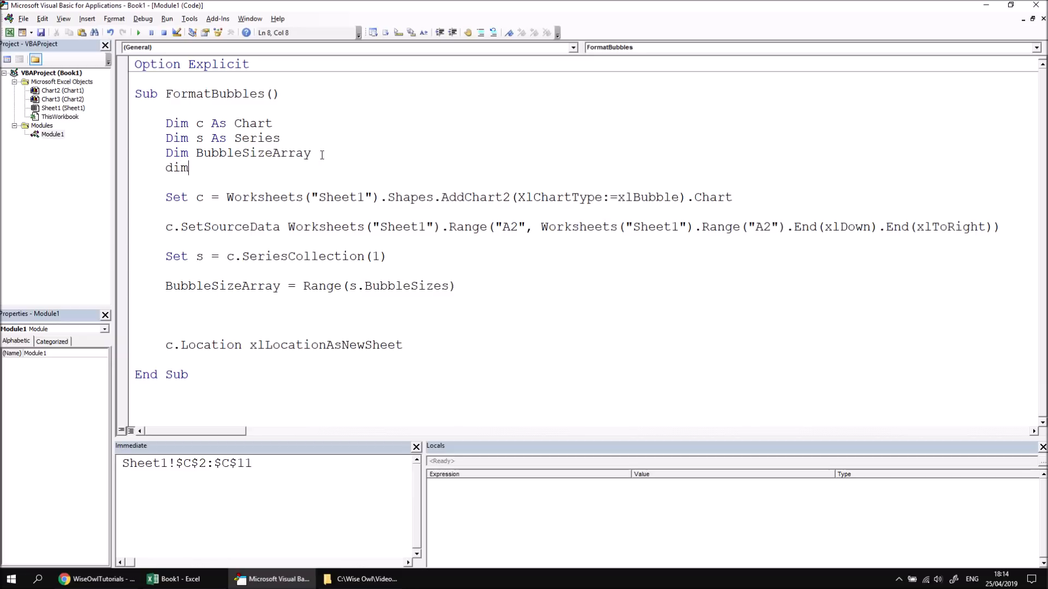
{"action": "type", "text": "MaxSize as Double,"}
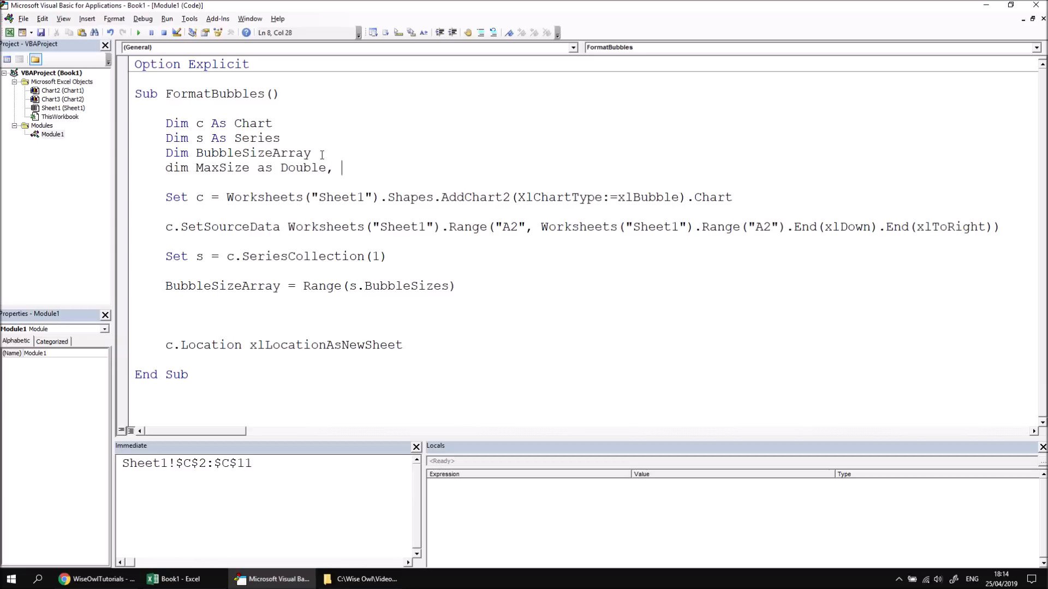
{"action": "type", "text": "MinSize"}
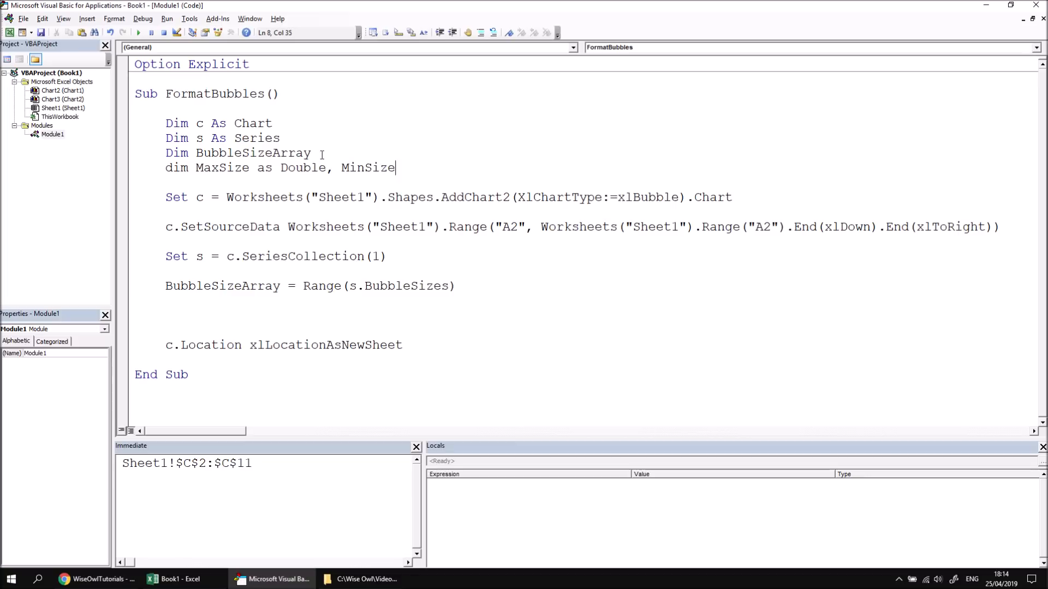
{"action": "type", "text": "as Double"}
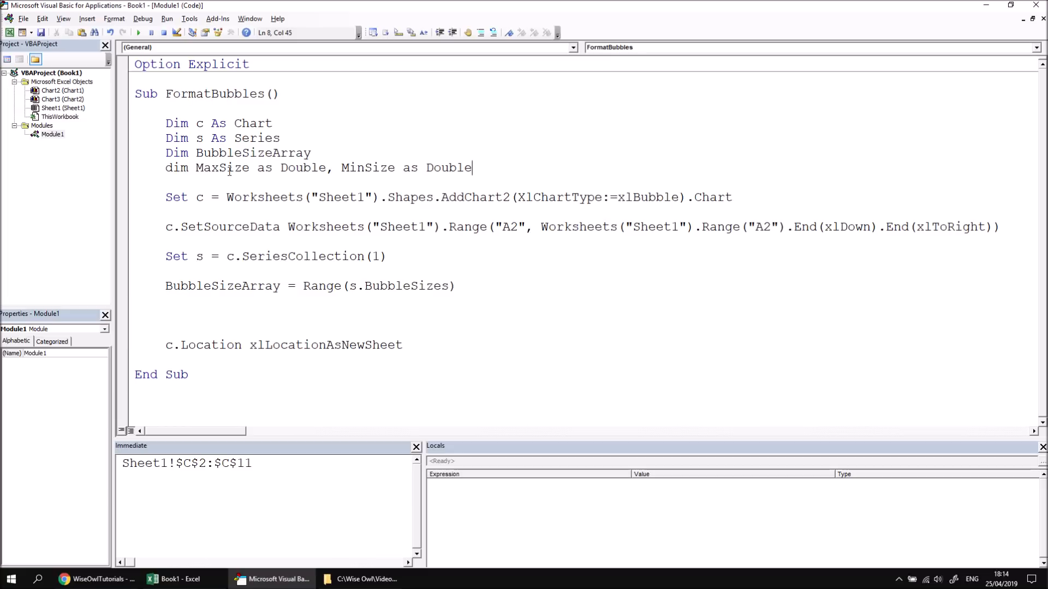
{"action": "left_click", "coordinate": [190, 297]}
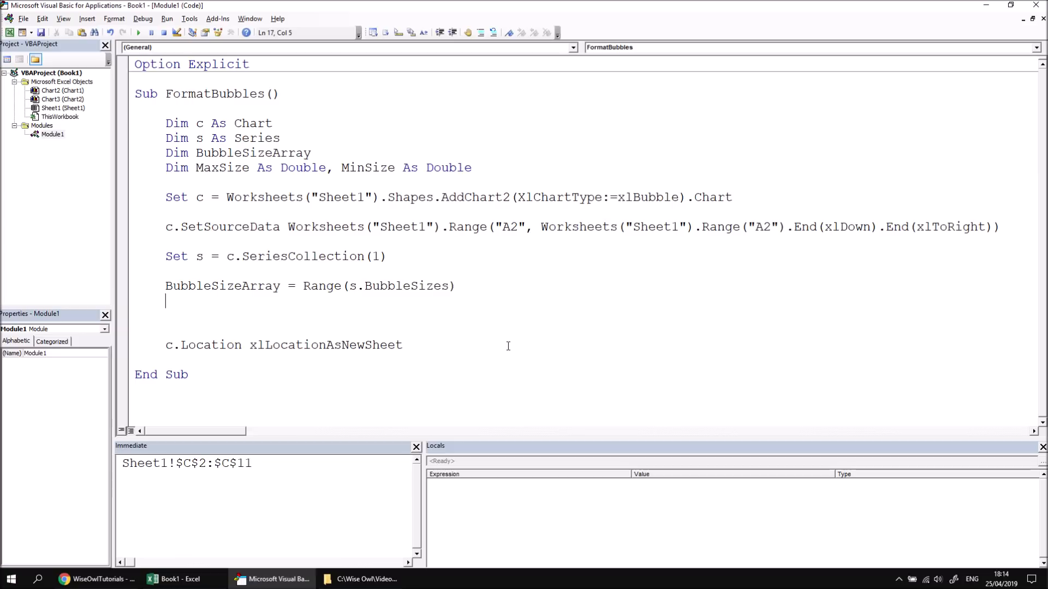
- Write MaxSize = WorksheetFunction.Max(Range(s.BubbleSizes))
{"action": "type", "text": "msx"}
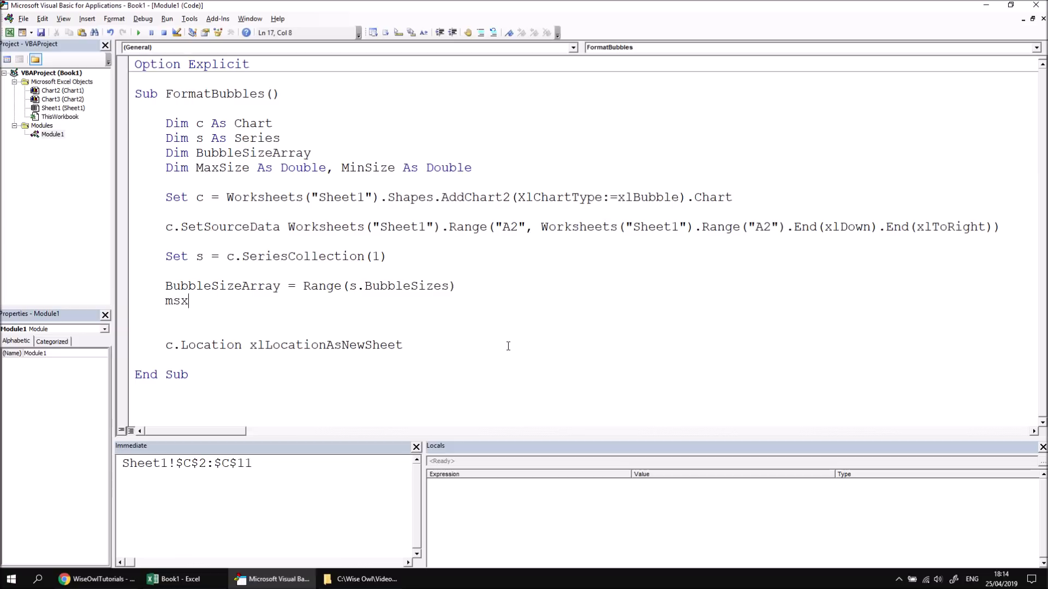
{"action": "type", "text": "MaxSize="}
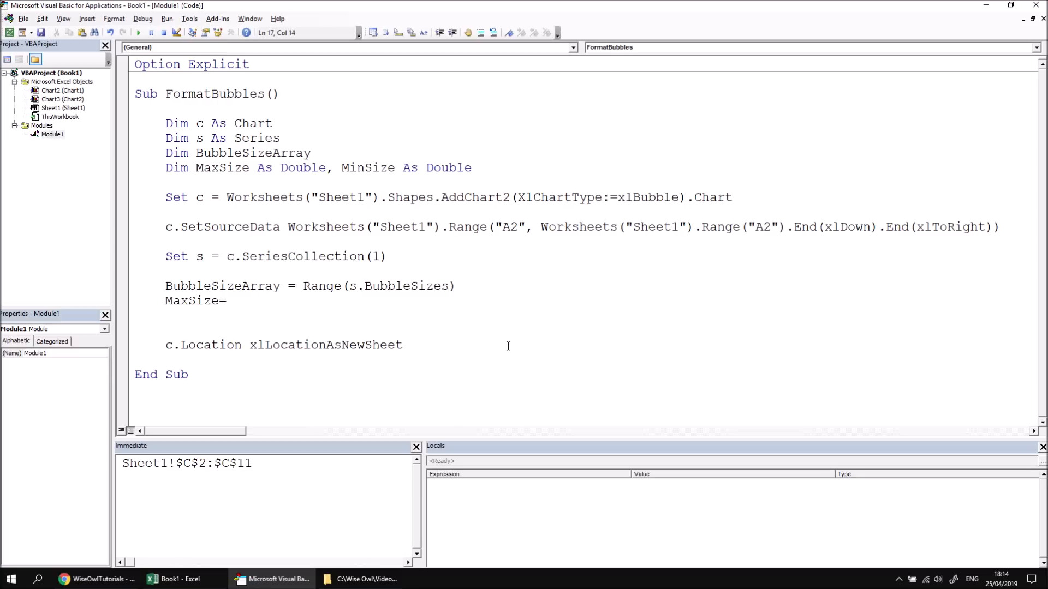
{"action": "type", "text": "WorksheetFunction."}
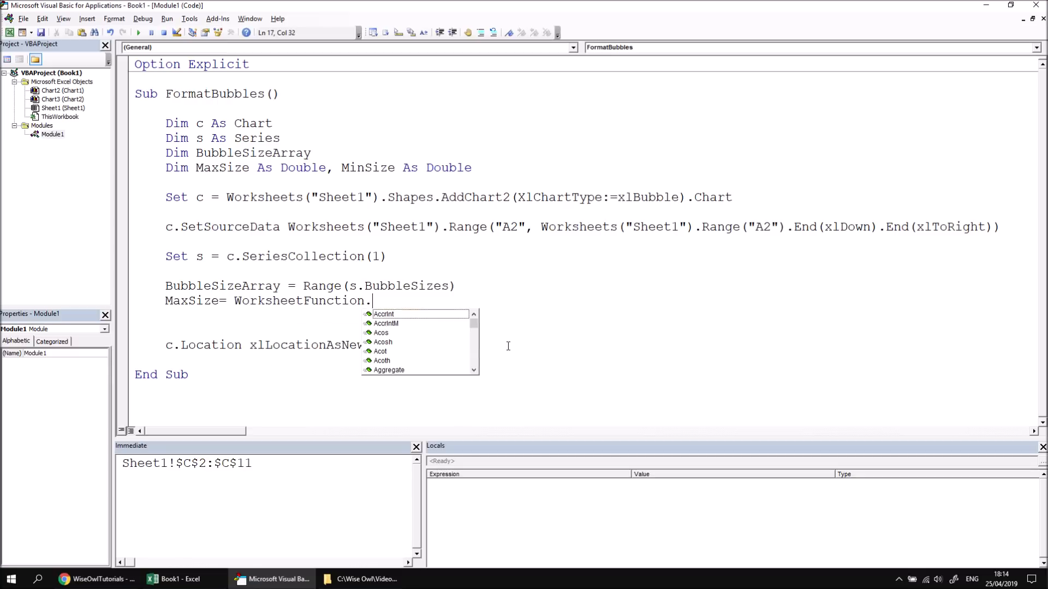
{"action": "type", "text": "max"}
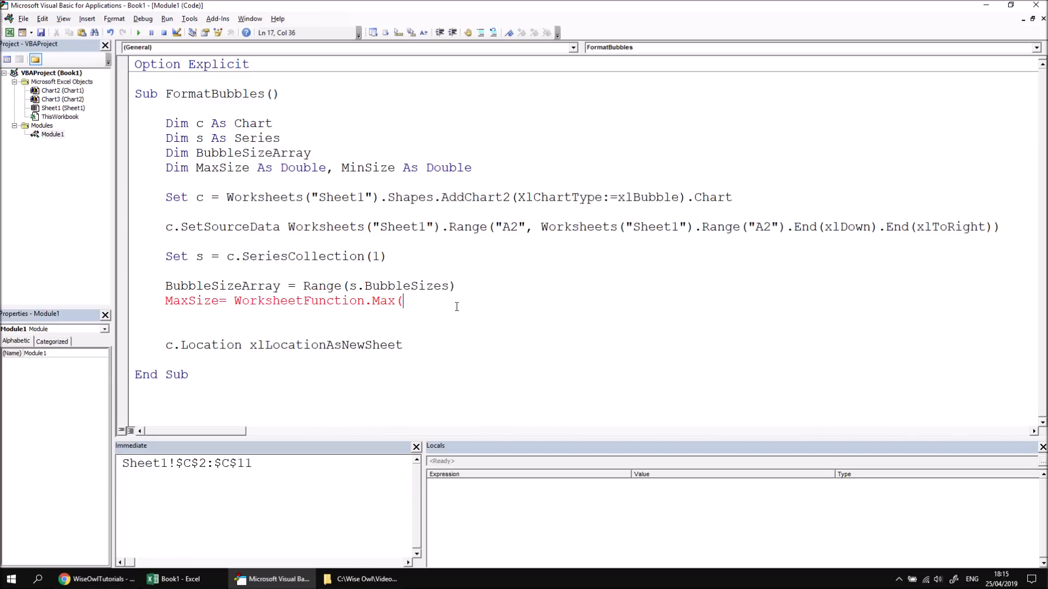
{"action": "type", "text": "Range(s.BubbleSizes))"}
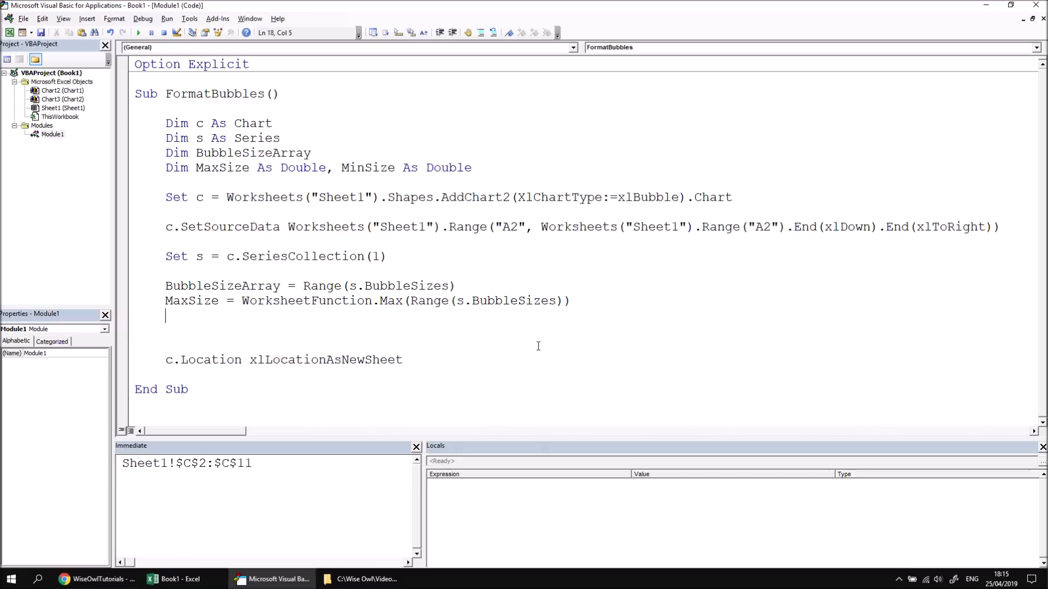
- Write MinSize = WorksheetFunction.Min(Range(s.BubbleSizes)) on the next line
{"action": "type", "text": "mins"}
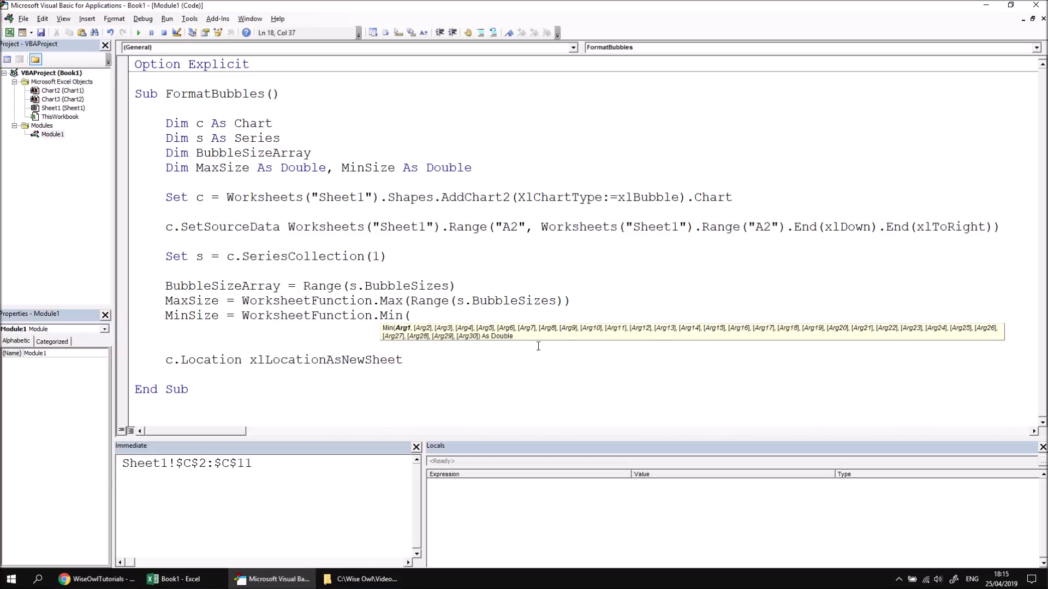
{"action": "type", "text": "Range(s.BubbleSizes)"}
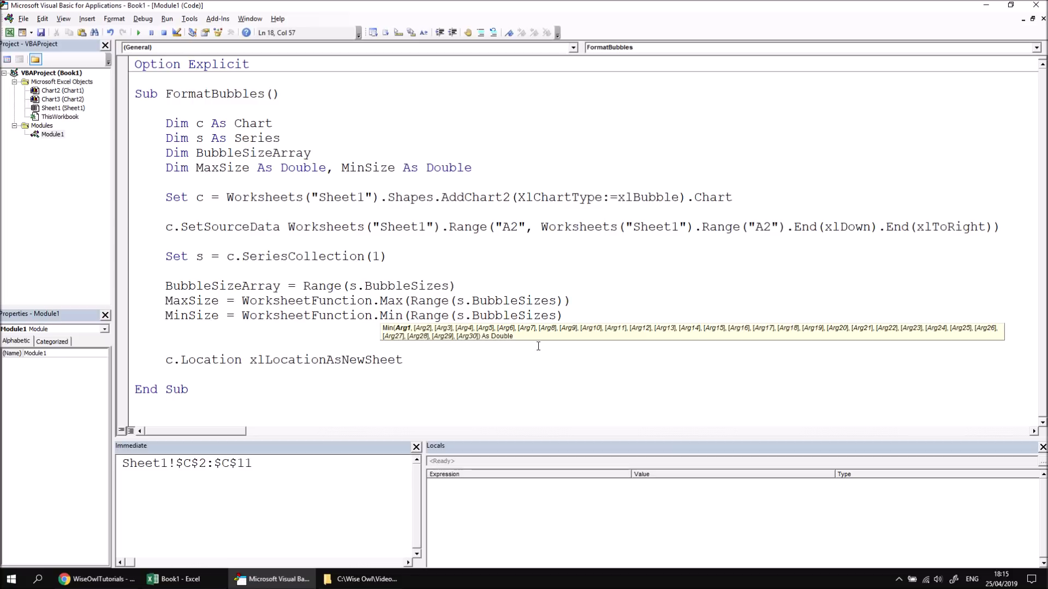
{"action": "key", "text": "Return"}
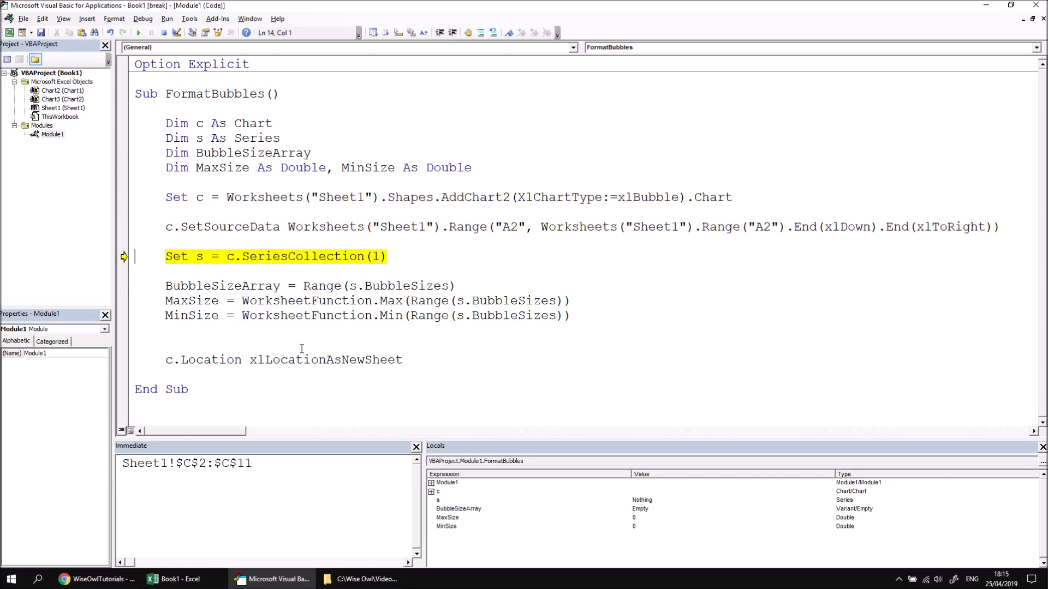
- Step past the Max and Min lines so Locals shows MaxSize 17 and MinSize 2
{"action": "key", "text": "F8"}
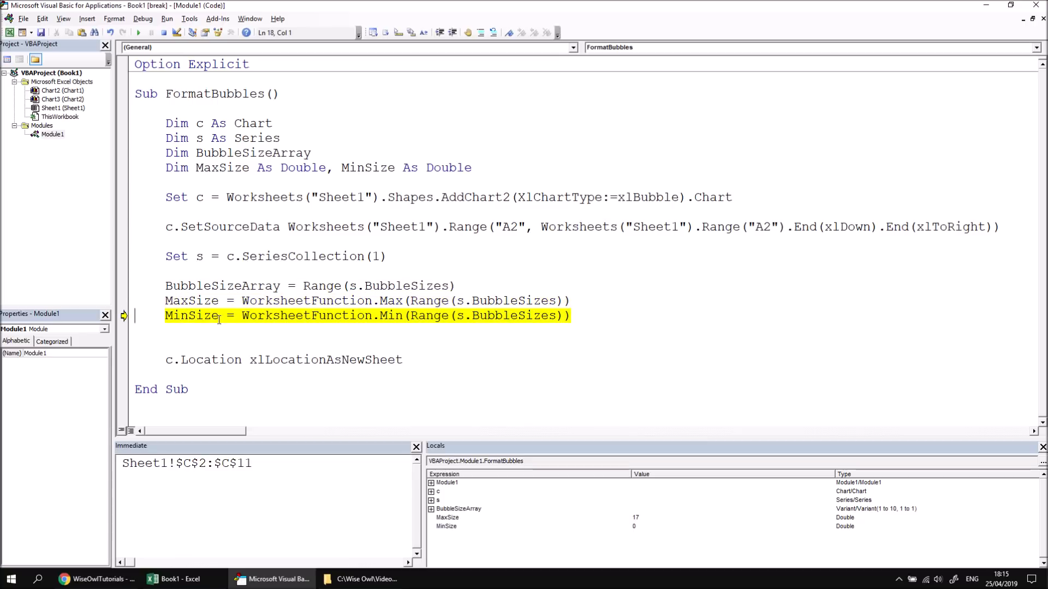
{"action": "key", "text": "F8"}
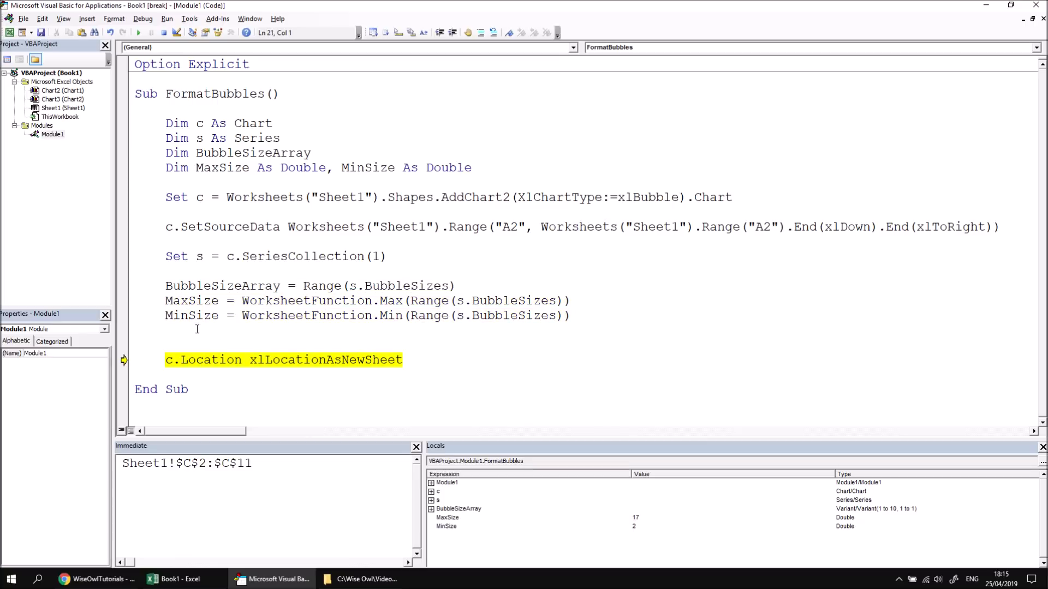
{"action": "mouse_move", "coordinate": [631, 526]}
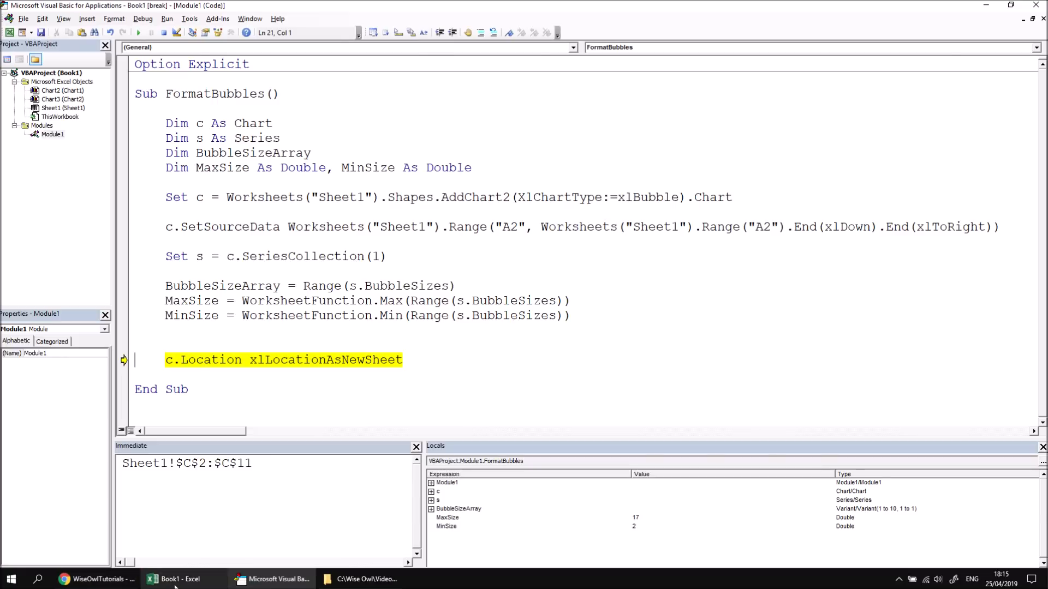
- Remove the test charts from Sheet1 and delete the Chart1 and Chart2 sheets
{"action": "left_click", "coordinate": [179, 580]}
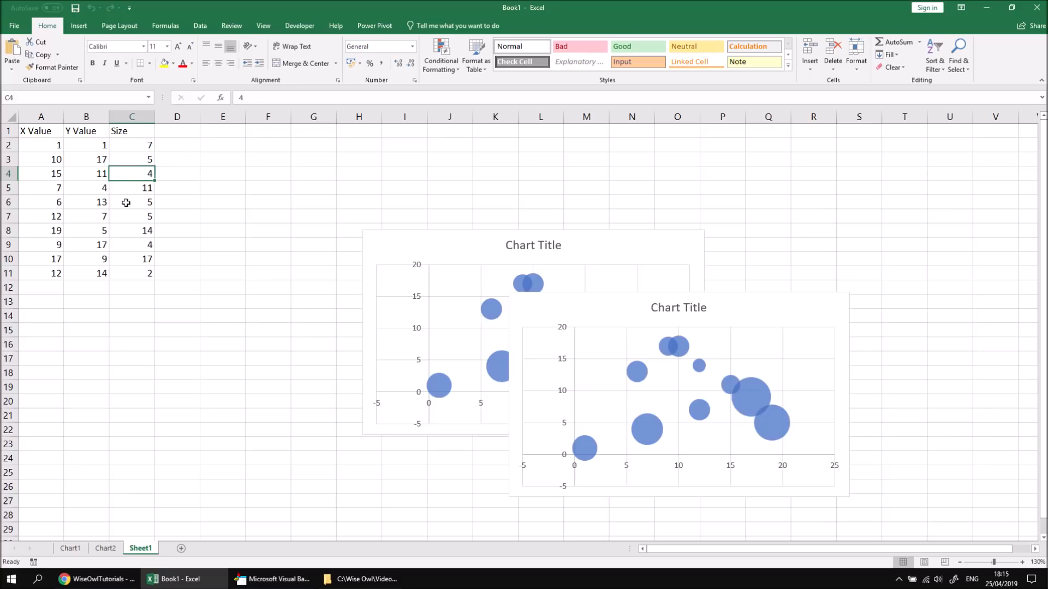
{"action": "mouse_move", "coordinate": [133, 260]}
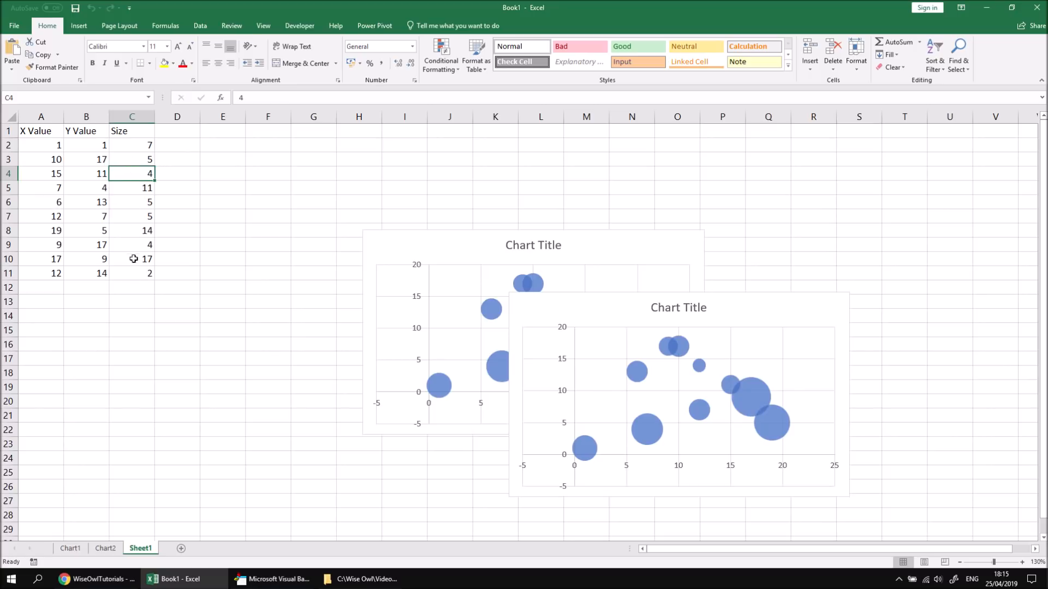
{"action": "mouse_move", "coordinate": [145, 267]}
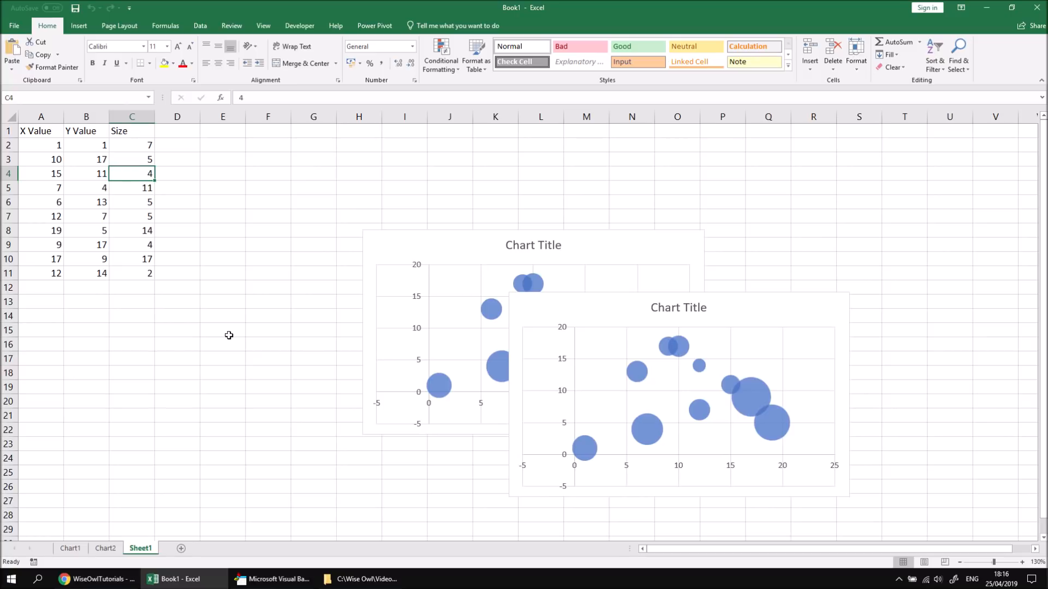
{"action": "mouse_move", "coordinate": [199, 314]}
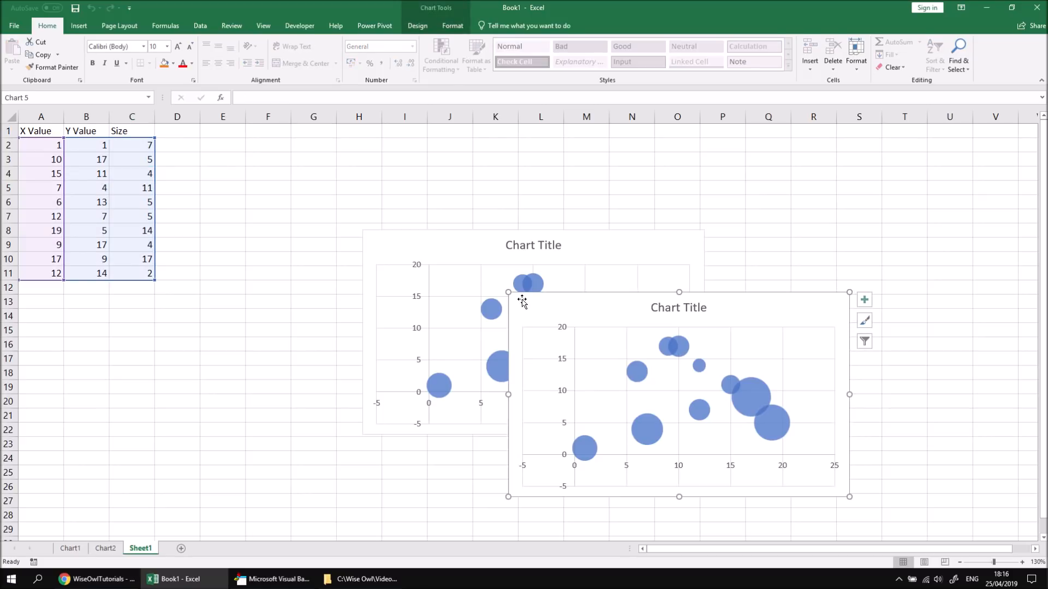
{"action": "left_click", "coordinate": [133, 174]}
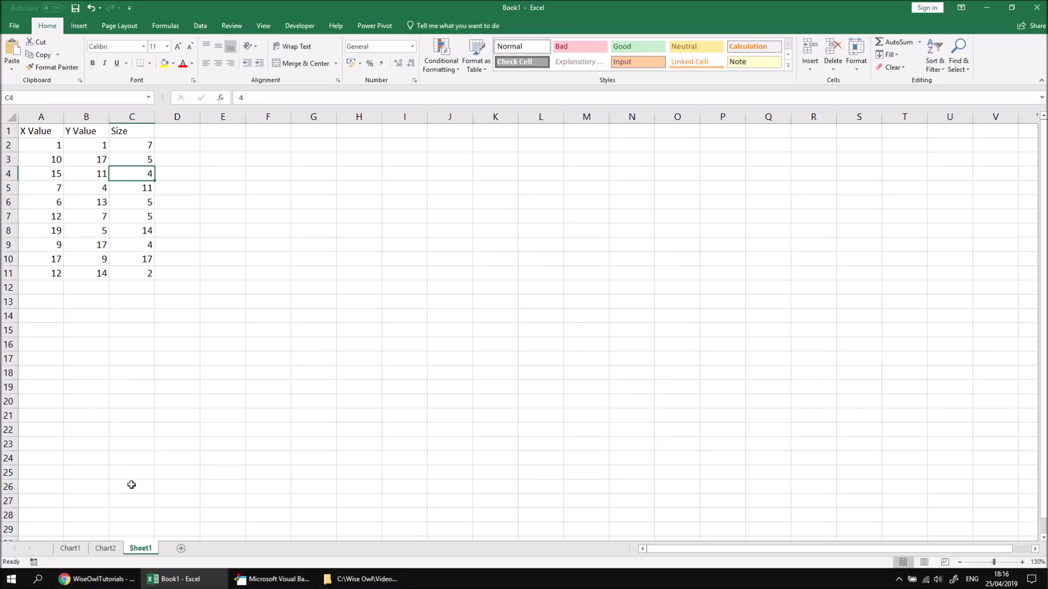
{"action": "left_click", "coordinate": [105, 548]}
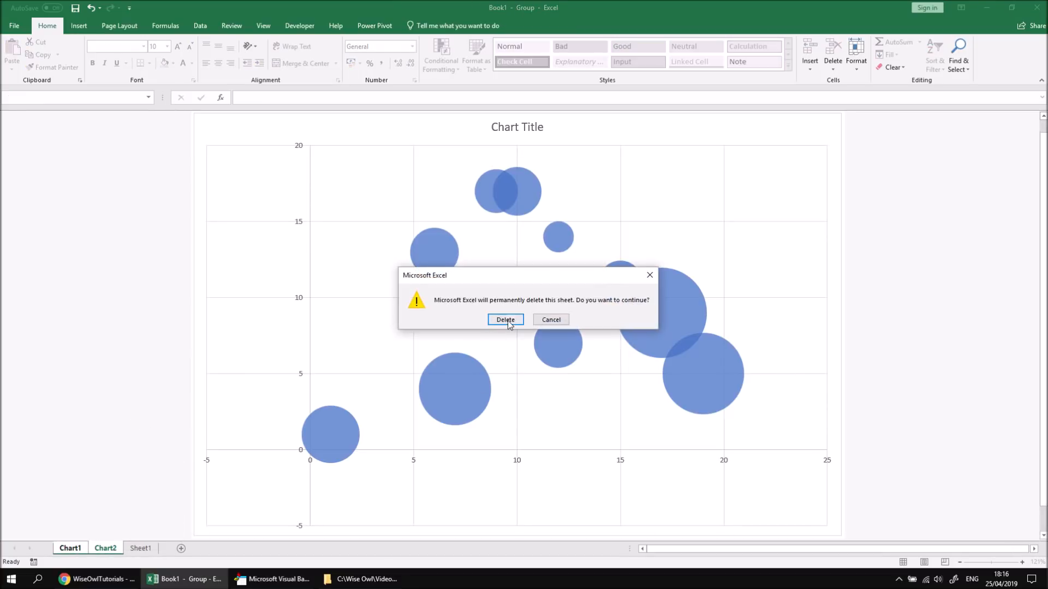
{"action": "left_click", "coordinate": [505, 320]}
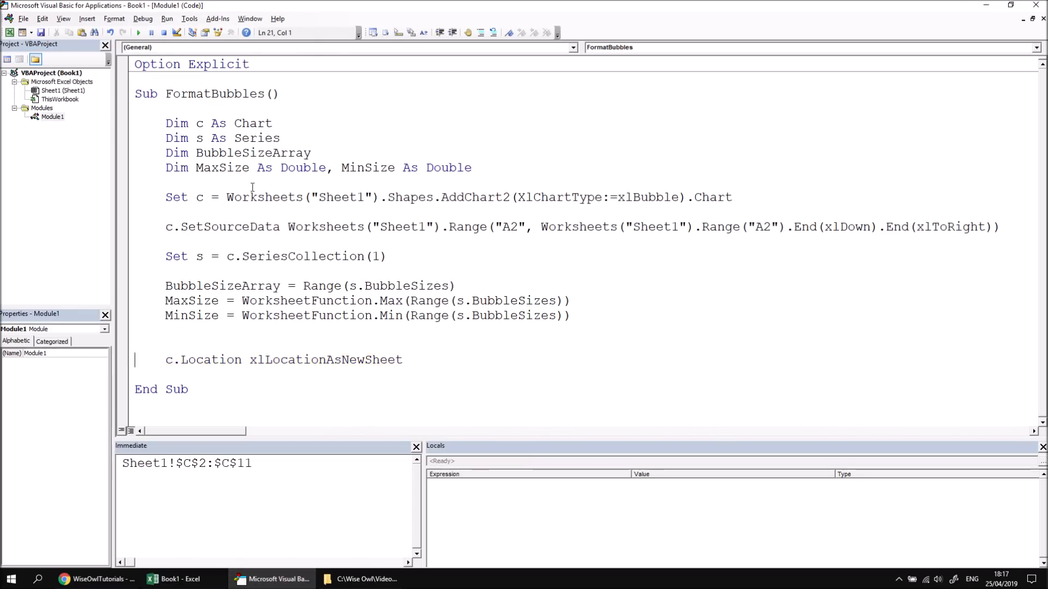
- Declare 'Dim n As Long' after the existing declarations
{"action": "left_click", "coordinate": [471, 168]}
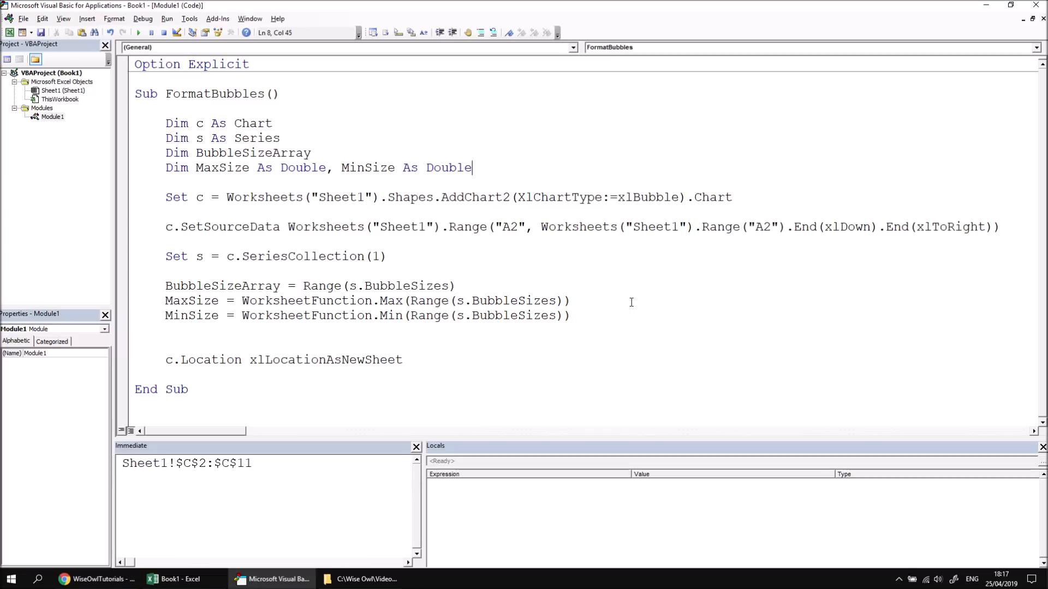
{"action": "key", "text": "Return"}
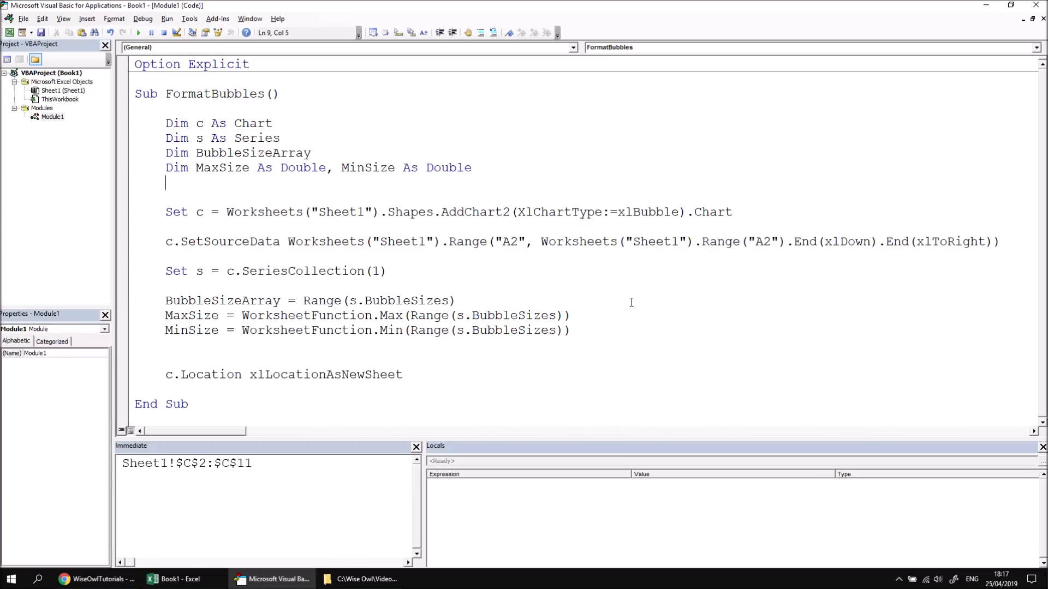
{"action": "type", "text": "dim"}
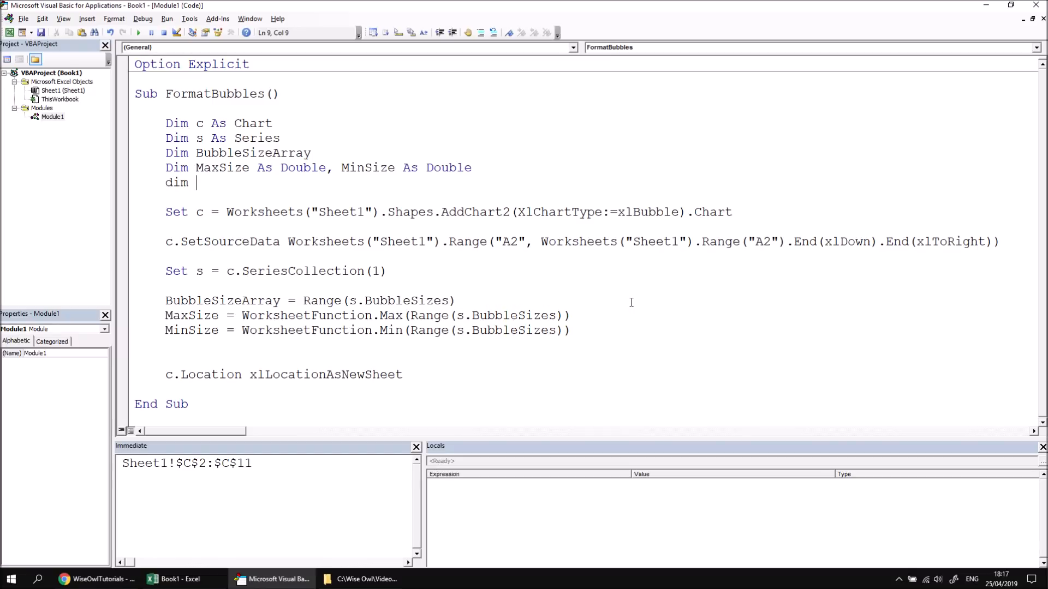
{"action": "type", "text": "n"}
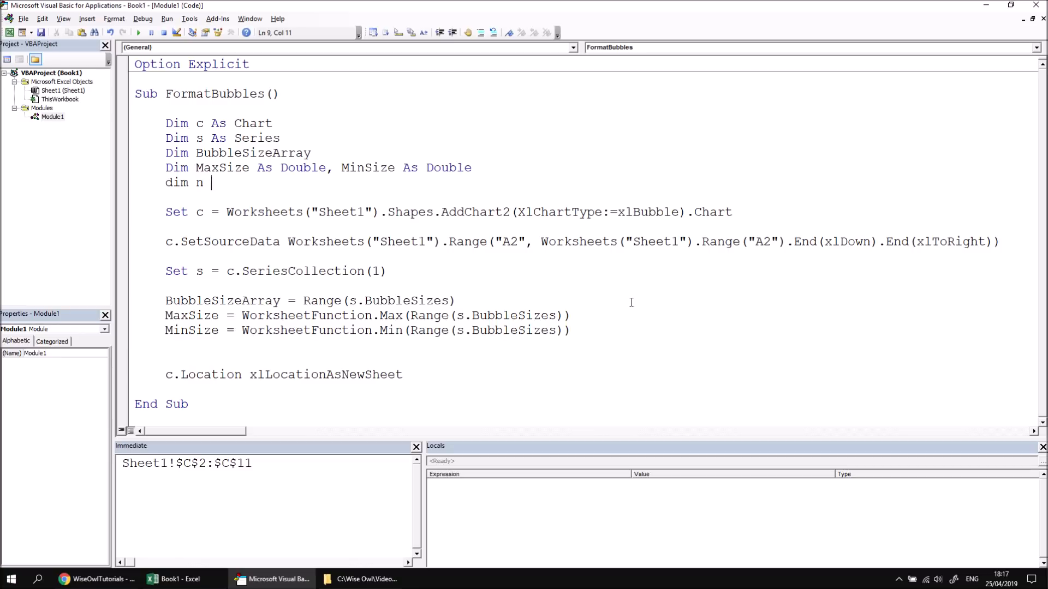
{"action": "type", "text": "as l"}
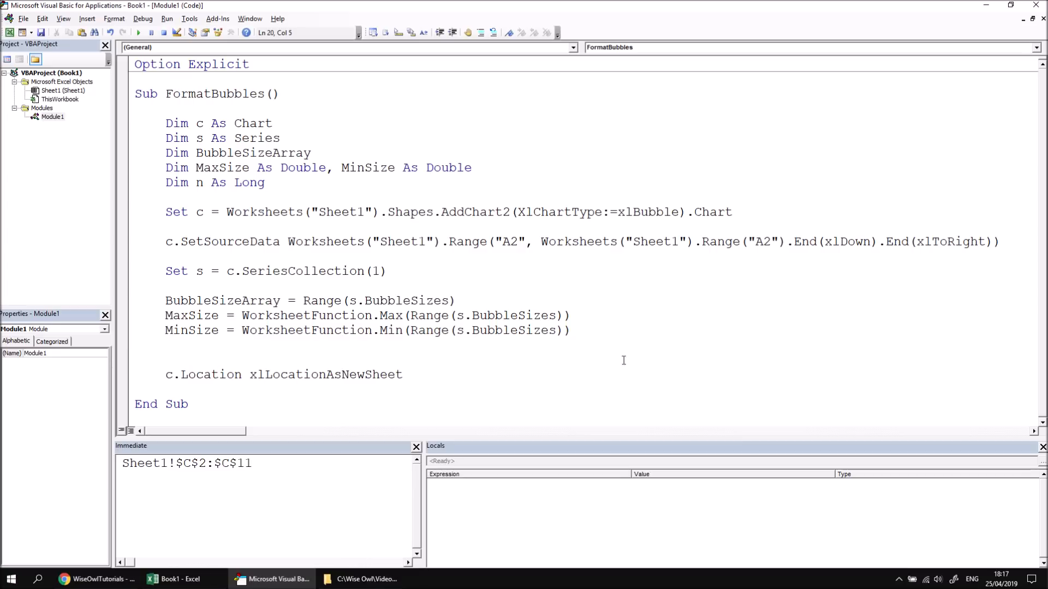
{"action": "key", "text": "Return"}
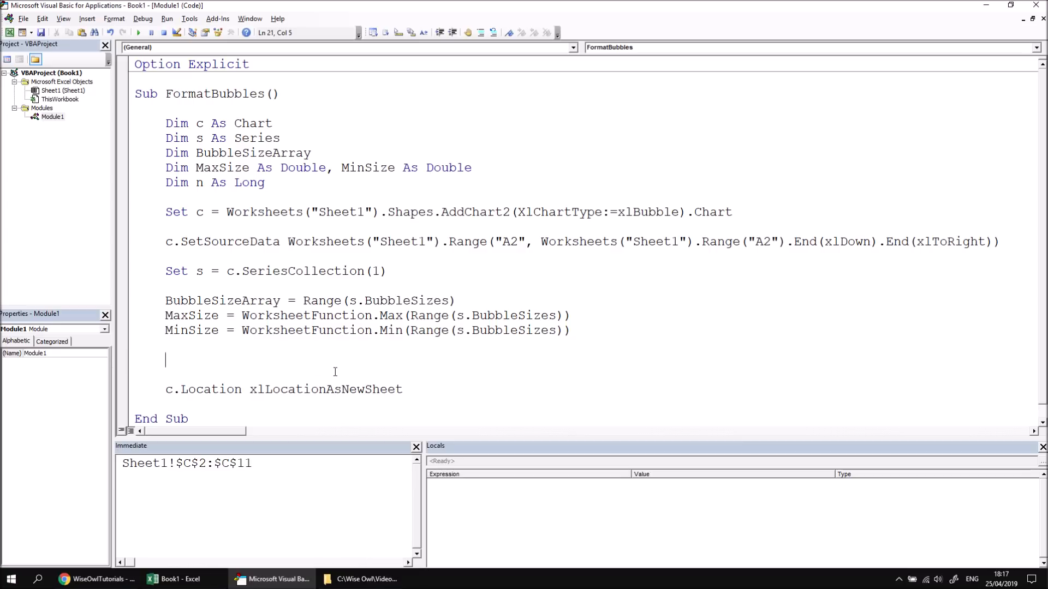
- Start a 'For n =' loop, first with a 1 To 10 range, then erase the hard-coded bounds
{"action": "type", "text": "fo"}
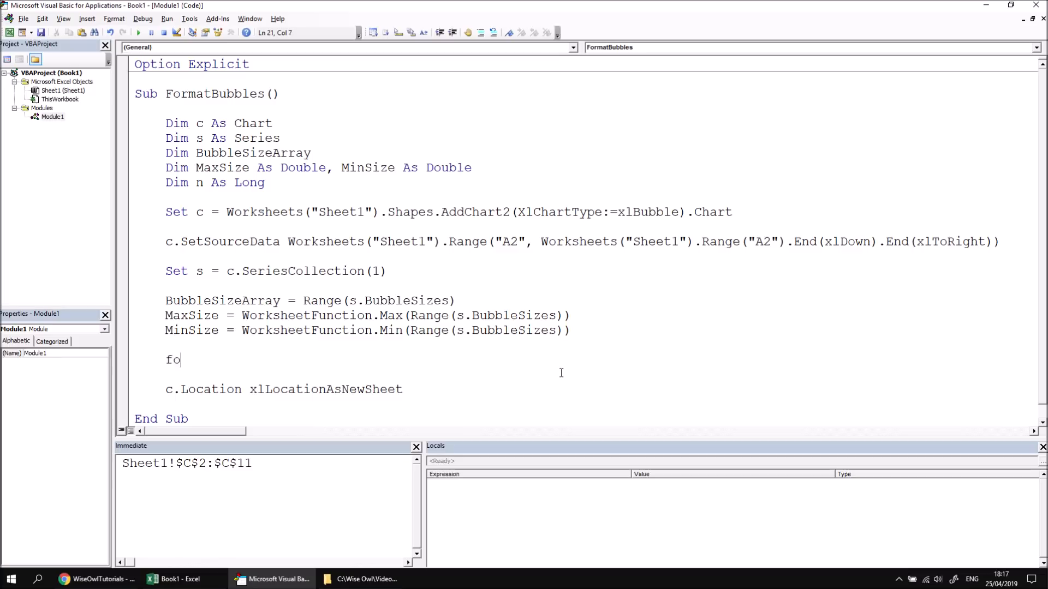
{"action": "type", "text": "r n ="}
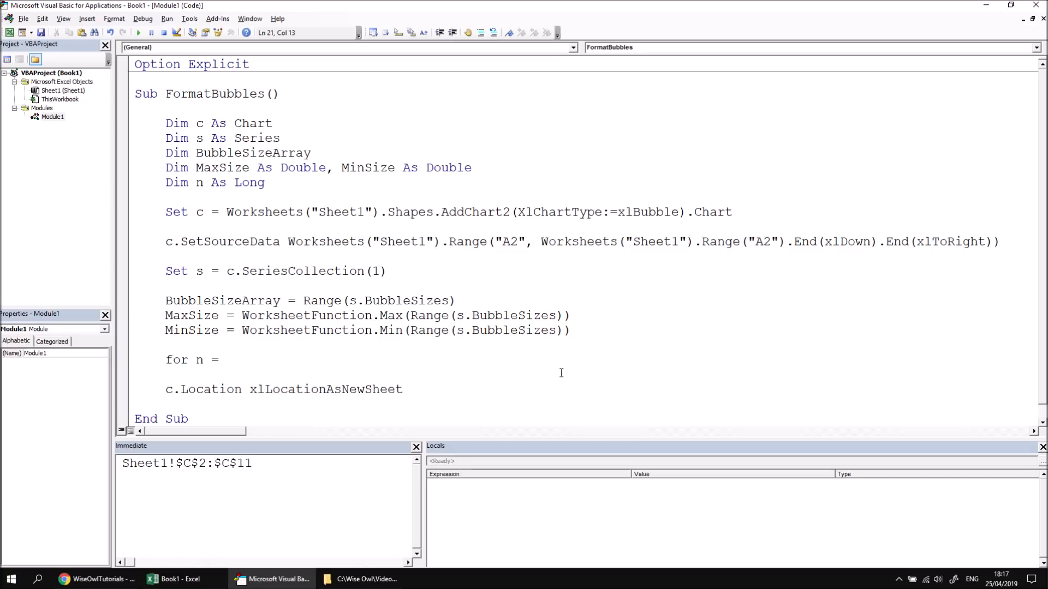
{"action": "left_click", "coordinate": [226, 359]}
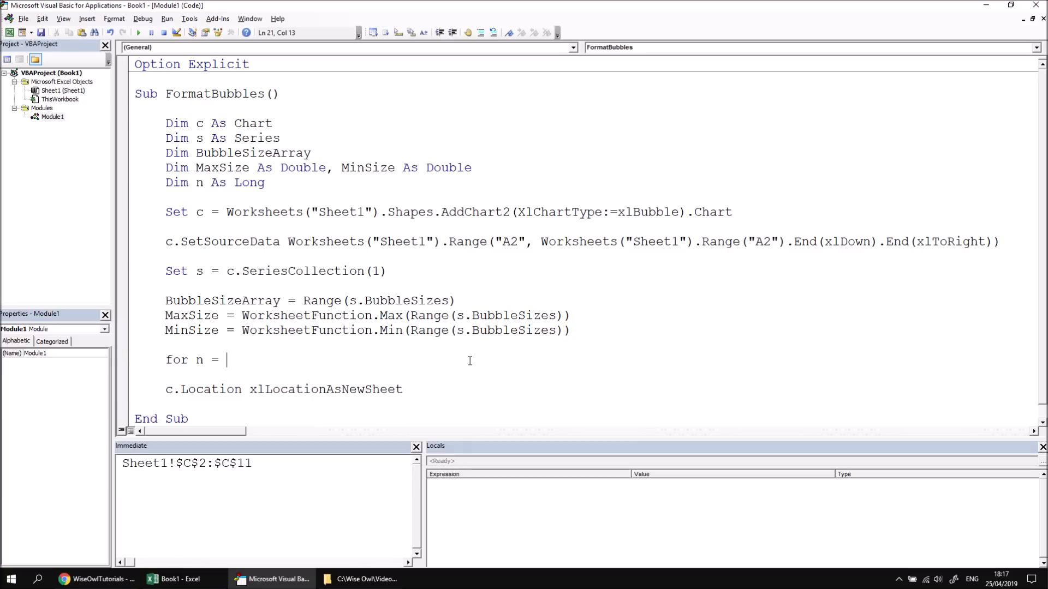
{"action": "mouse_move", "coordinate": [501, 365]}
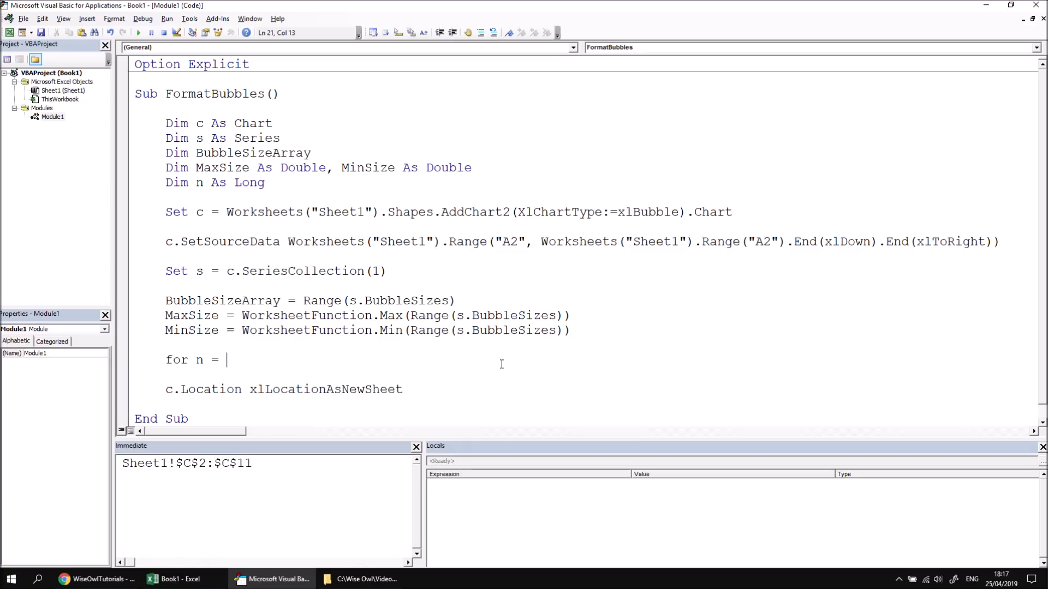
{"action": "type", "text": "1"}
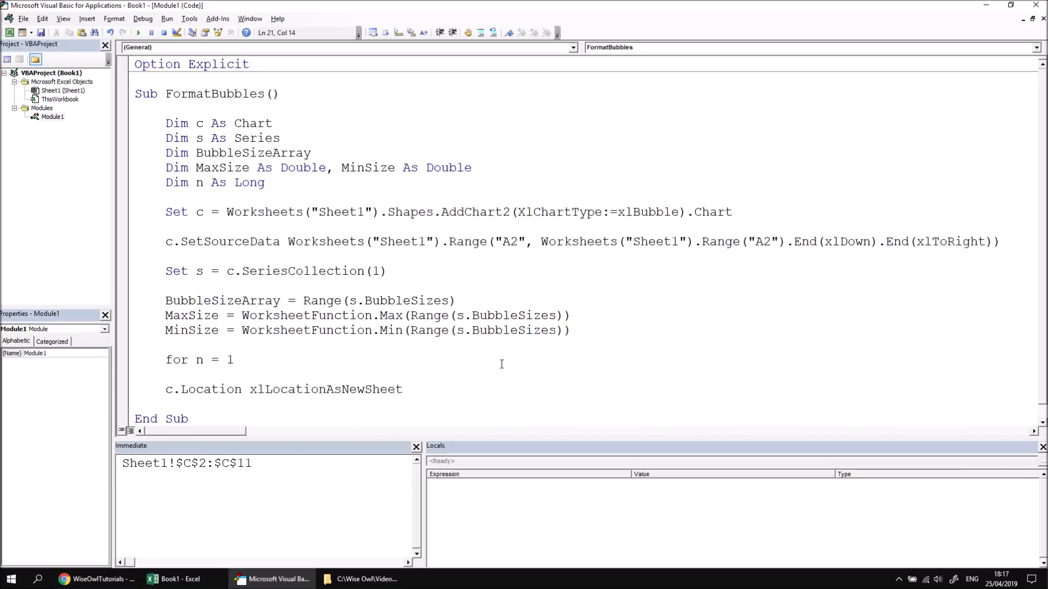
{"action": "type", "text": "to 10"}
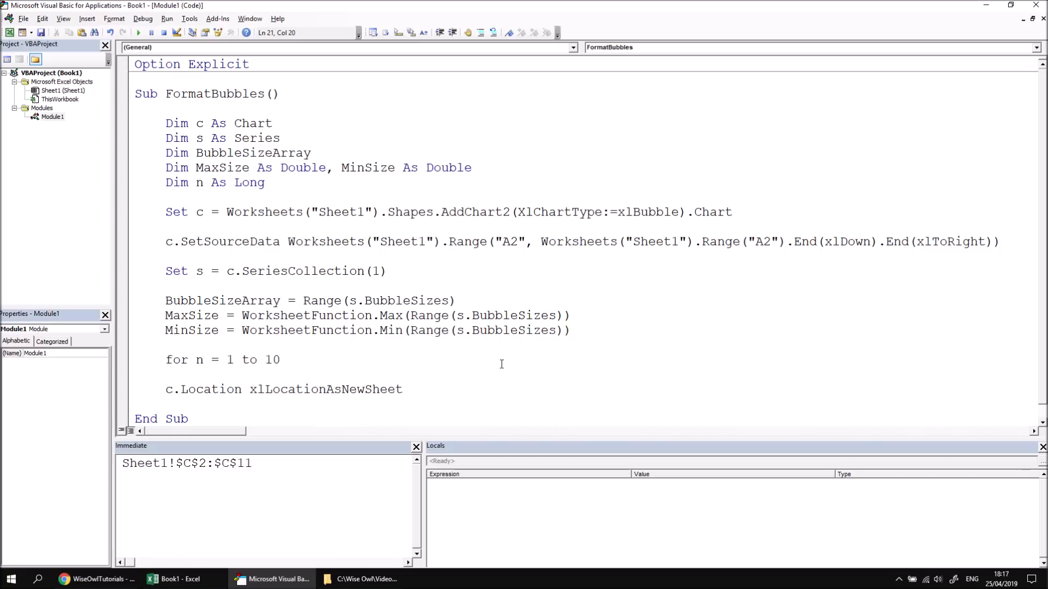
{"action": "key", "text": "BackSpace"}
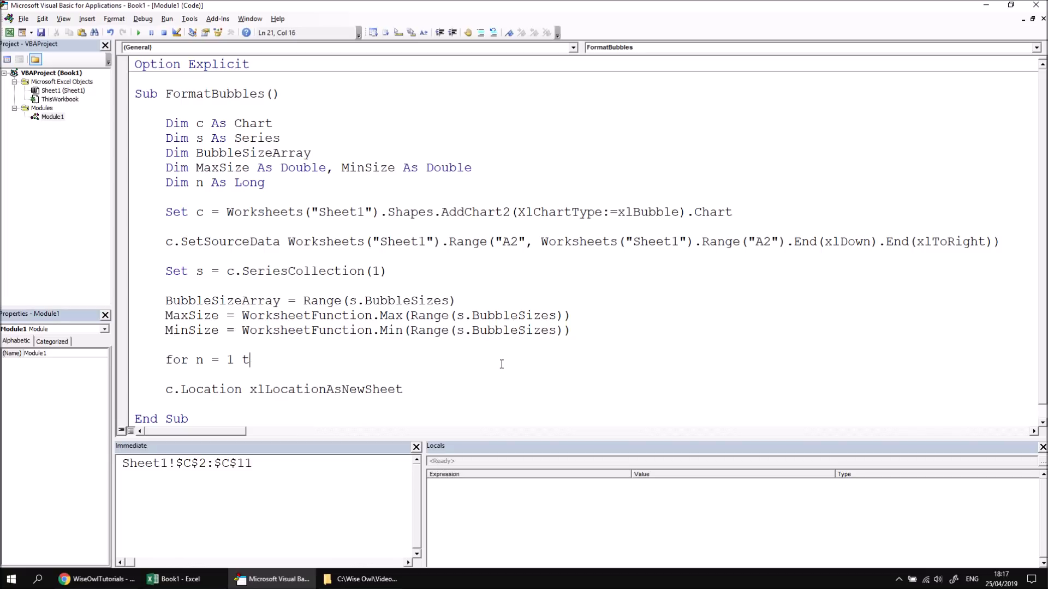
{"action": "key", "text": "BackSpace"}
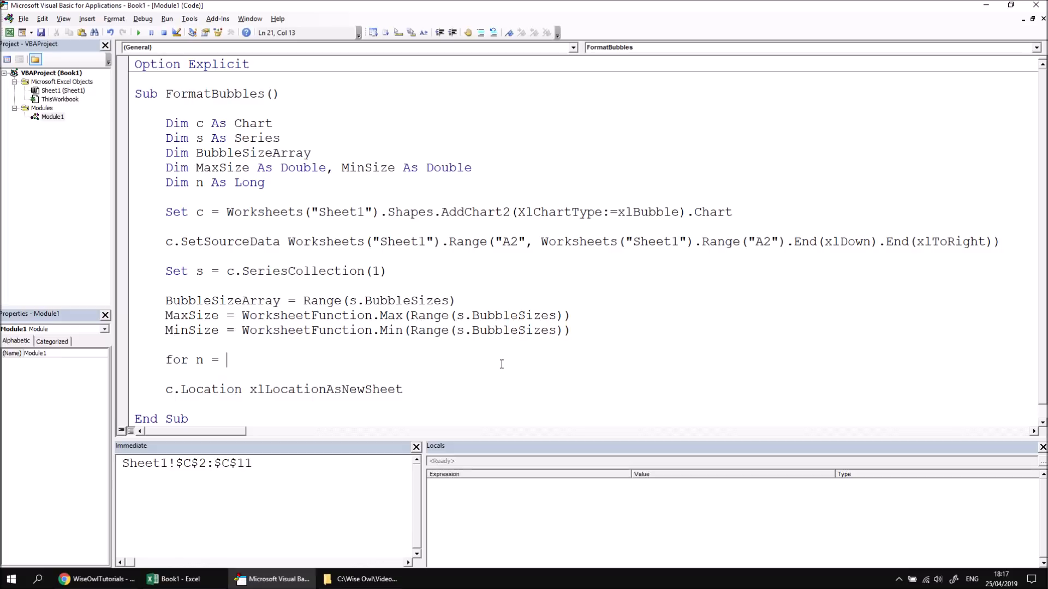
- Make the loop run from LBound(BubbleSizeArray, 1) To UBound(BubbleSizeArray, 1)
{"action": "type", "text": "lboun"}
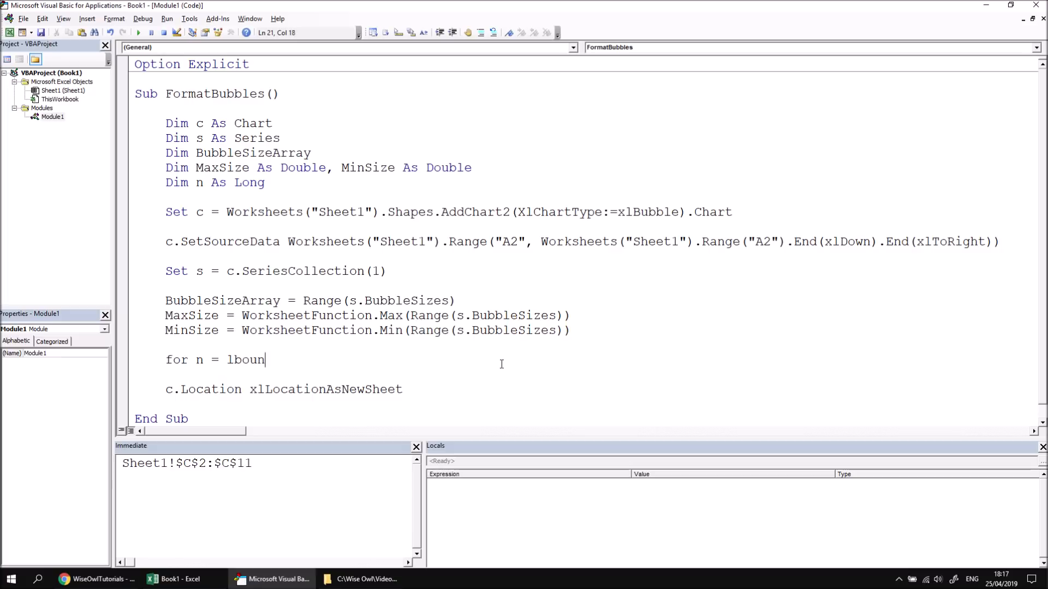
{"action": "type", "text": "d"}
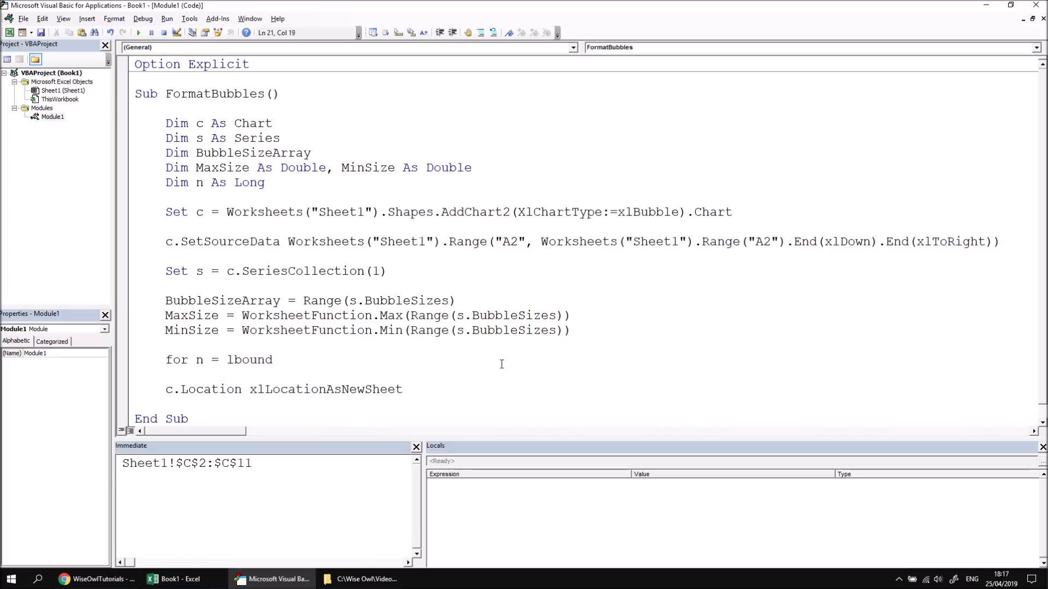
{"action": "type", "text": "("}
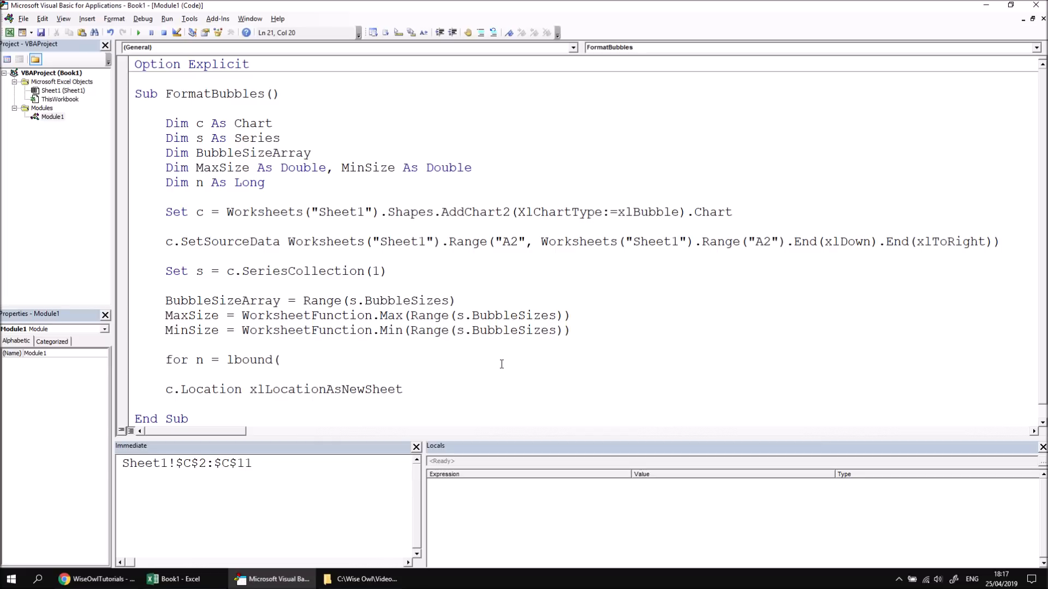
{"action": "type", "text": "bubb"}
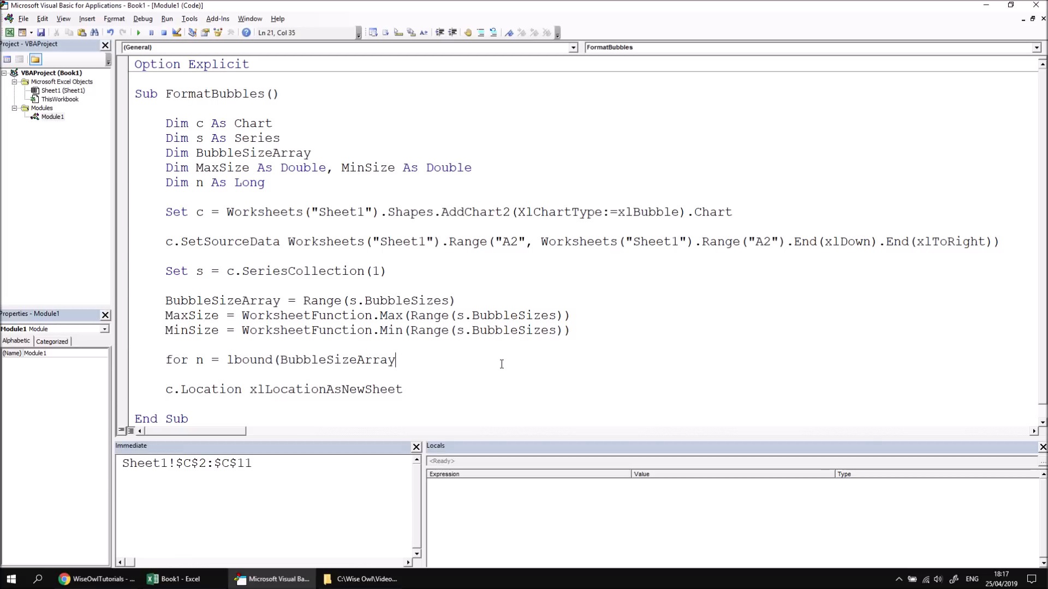
{"action": "mouse_move", "coordinate": [484, 369]}
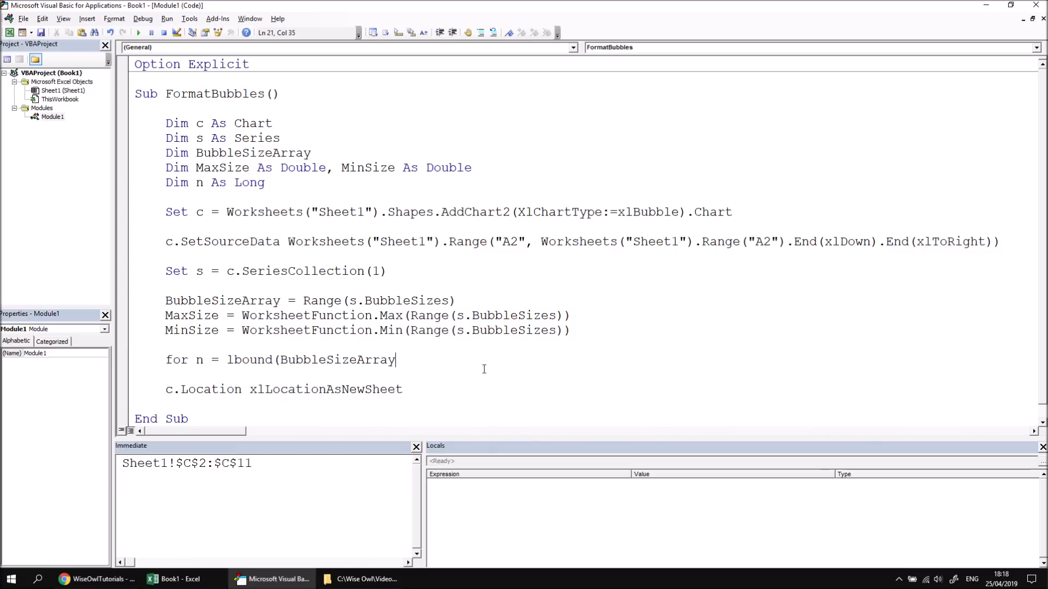
{"action": "mouse_move", "coordinate": [457, 348]}
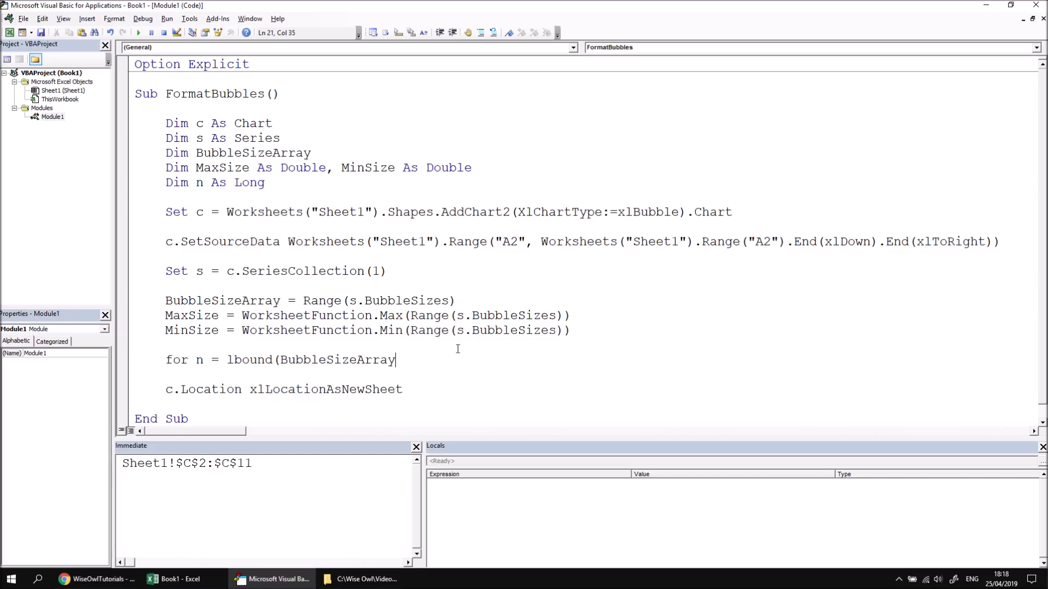
{"action": "mouse_move", "coordinate": [623, 340]}
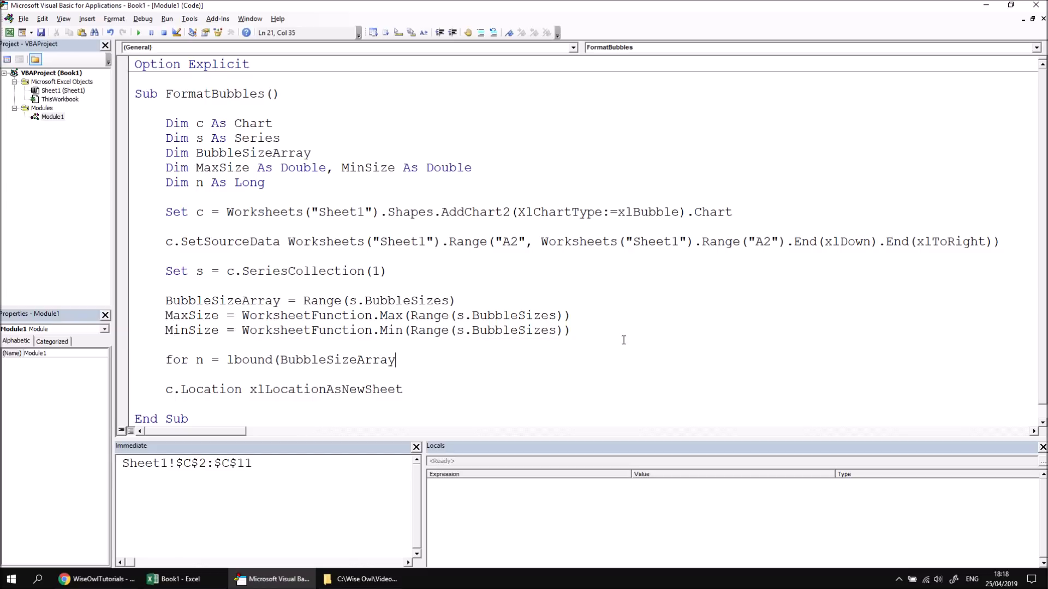
{"action": "type", "text": ","}
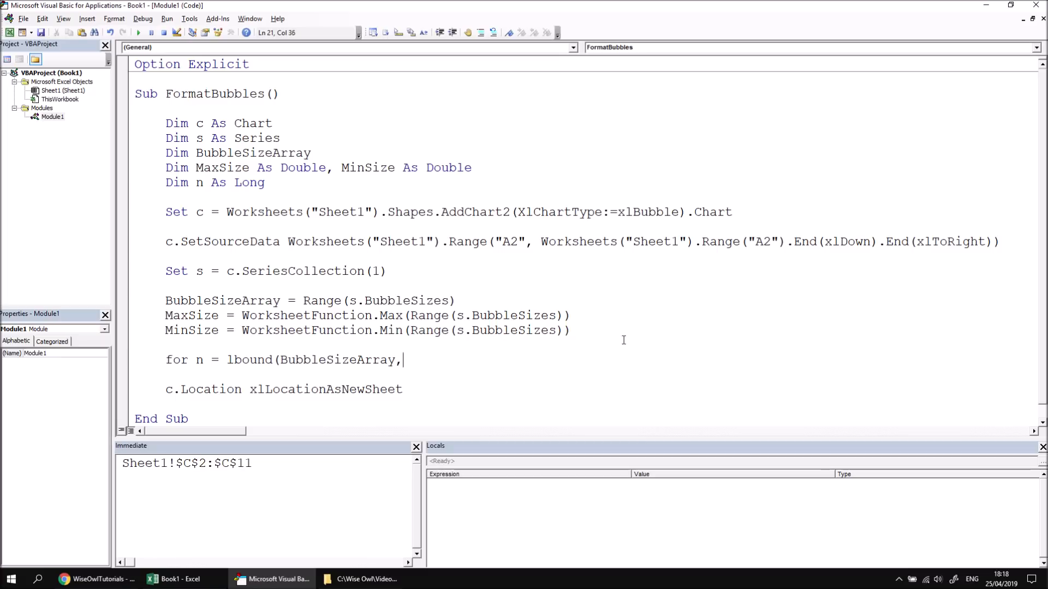
{"action": "type", "text": "1"}
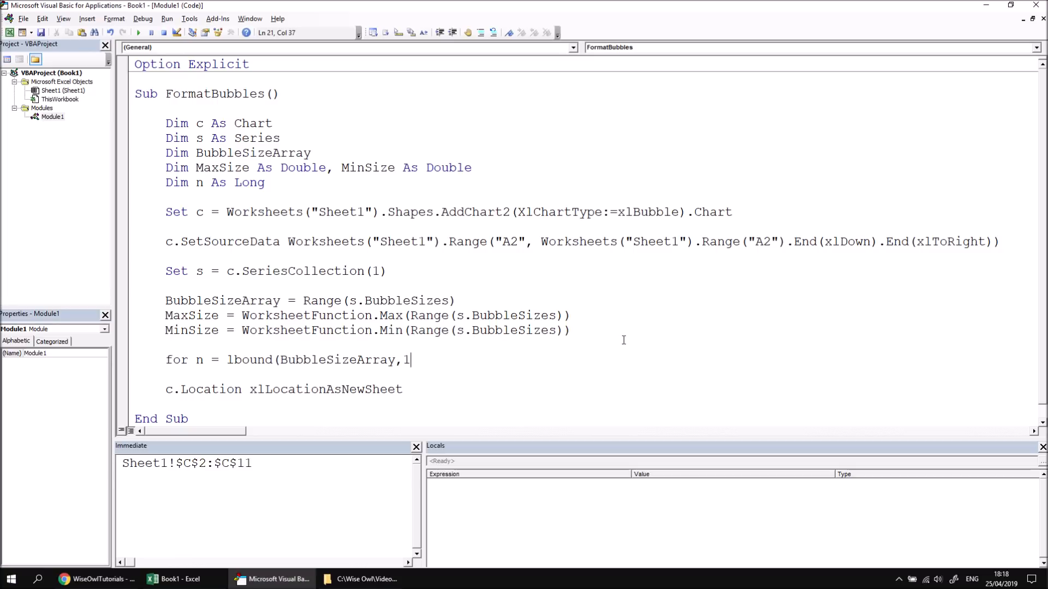
{"action": "type", "text": ")"}
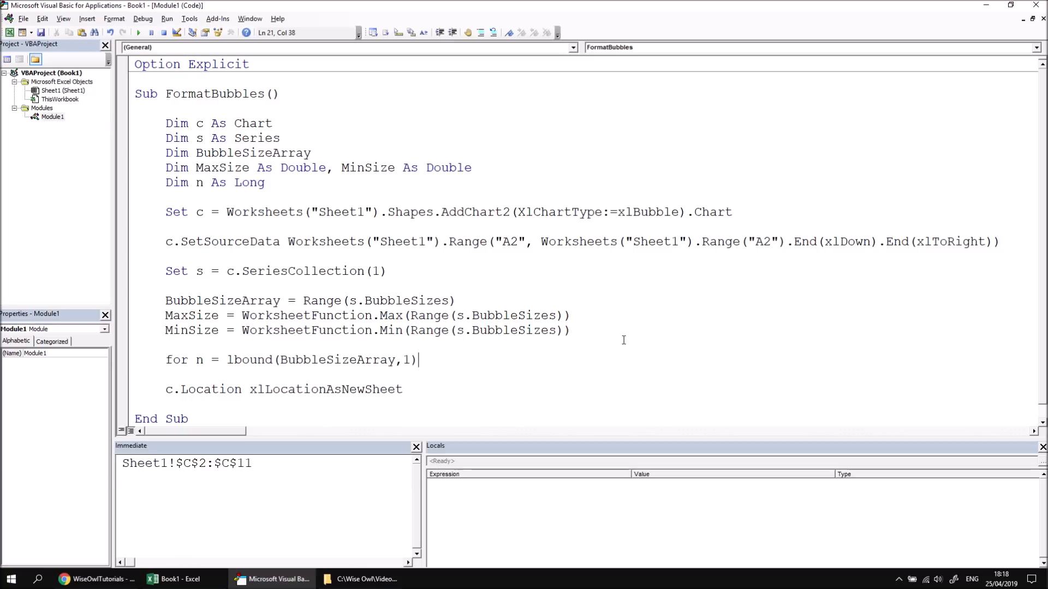
{"action": "type", "text": "to"}
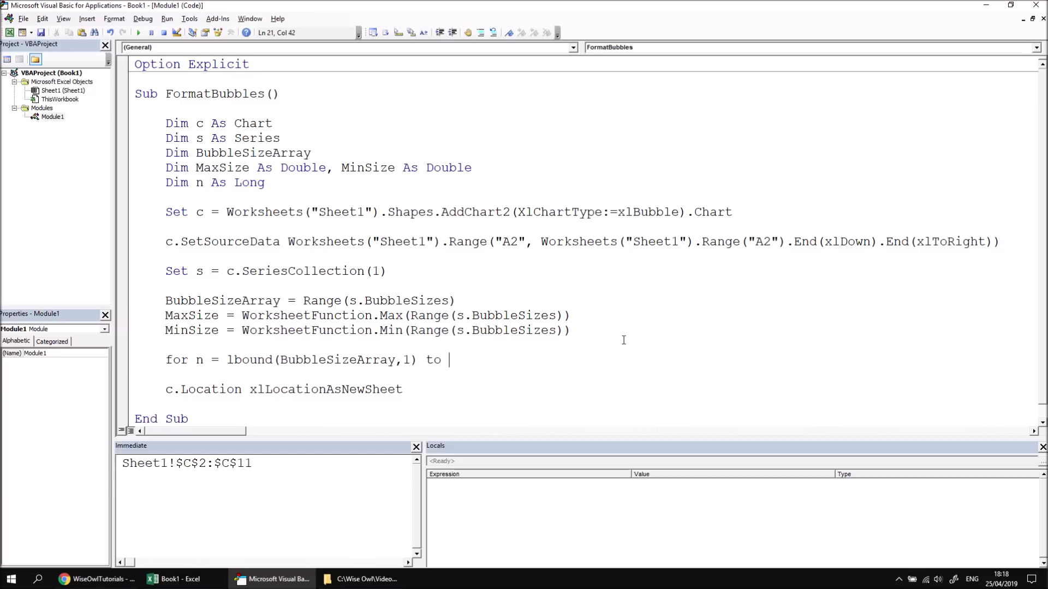
{"action": "type", "text": "ubound(bu"}
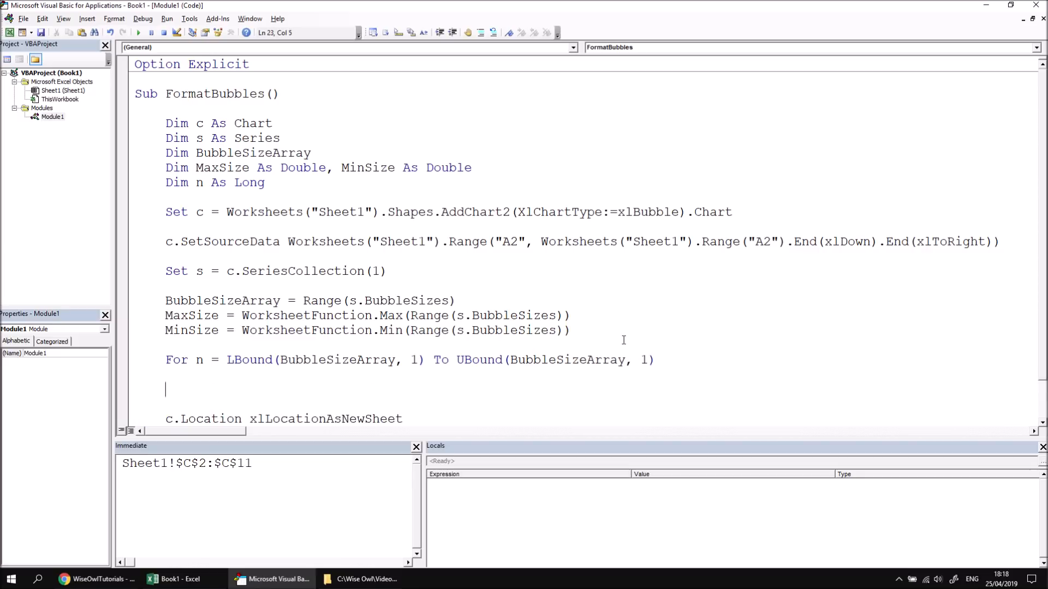
- Close the loop with Next n and add 'If BubbleSizeArray(n, 1) = MaxSize Then'
{"action": "type", "text": "next n"}
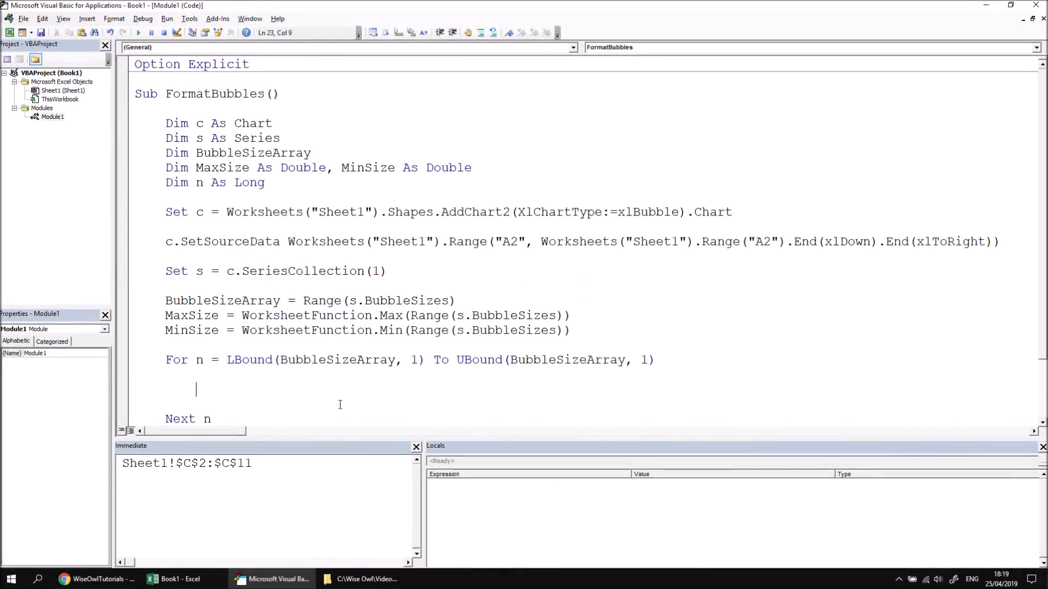
{"action": "mouse_move", "coordinate": [189, 315]}
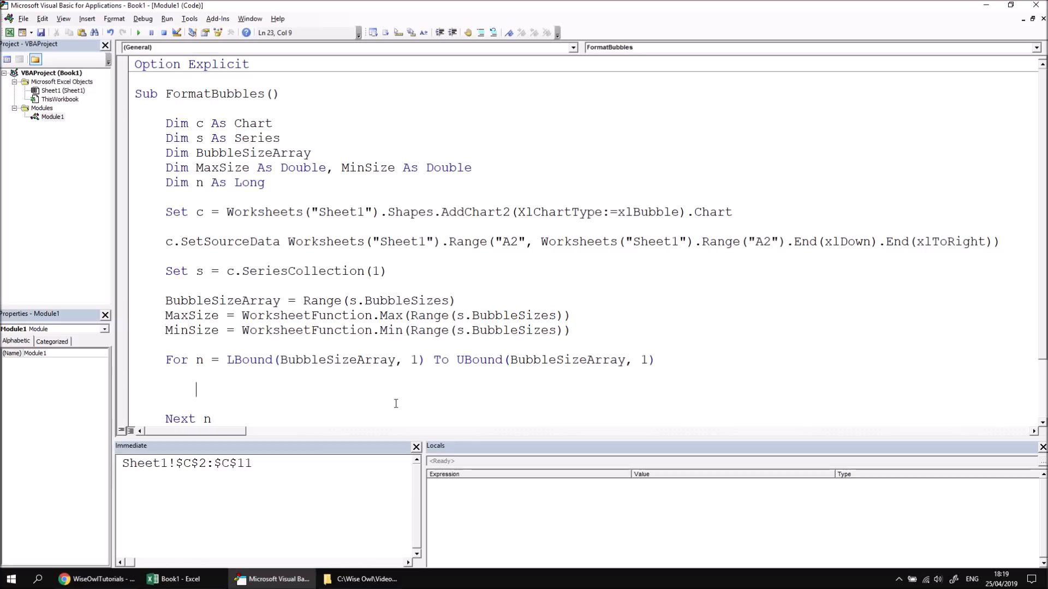
{"action": "type", "text": "if"}
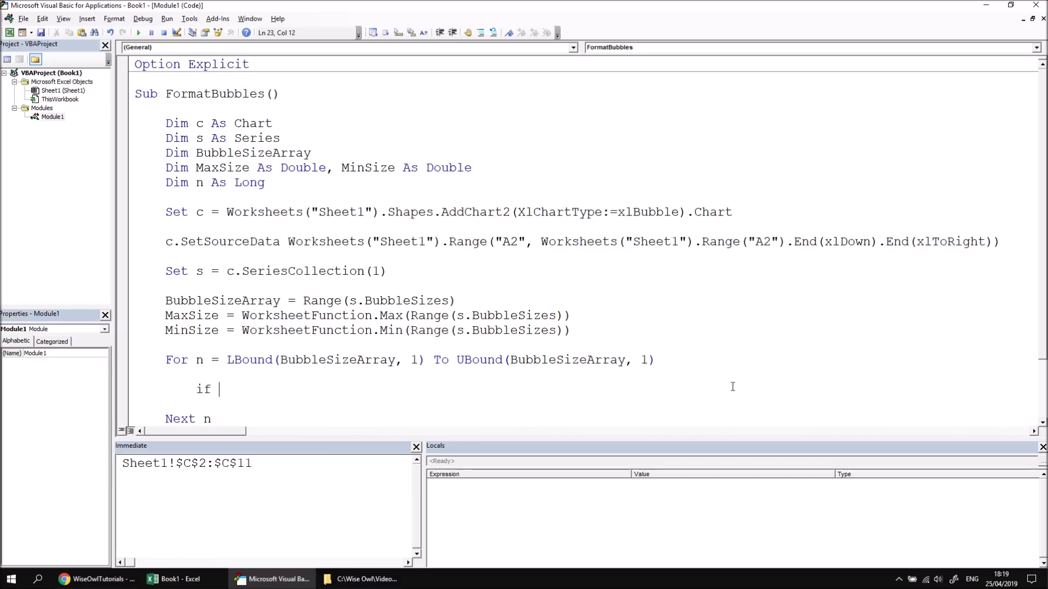
{"action": "type", "text": "b"}
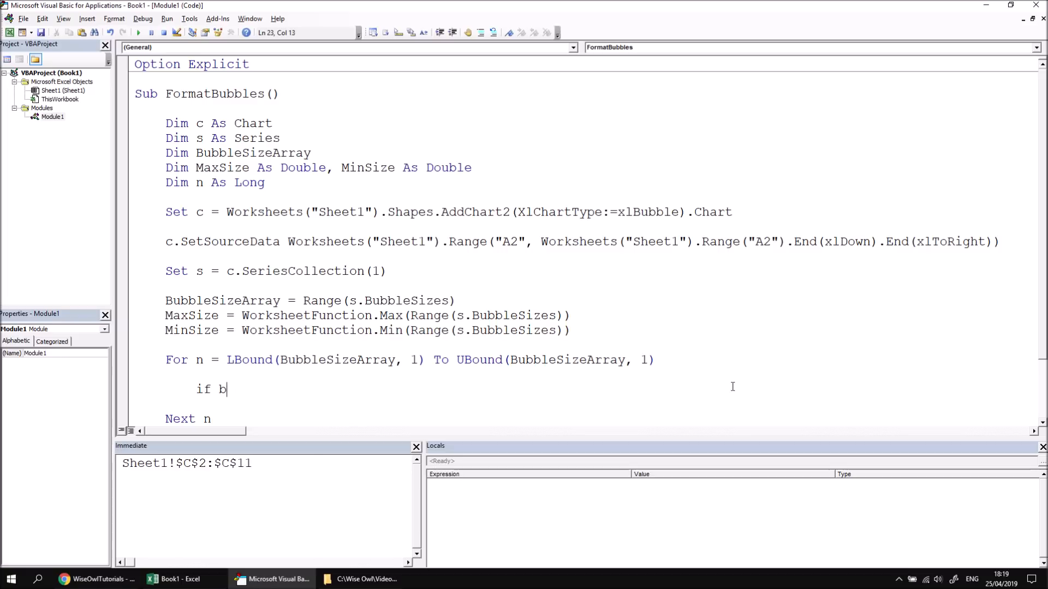
{"action": "type", "text": "ubbleSizeArray("}
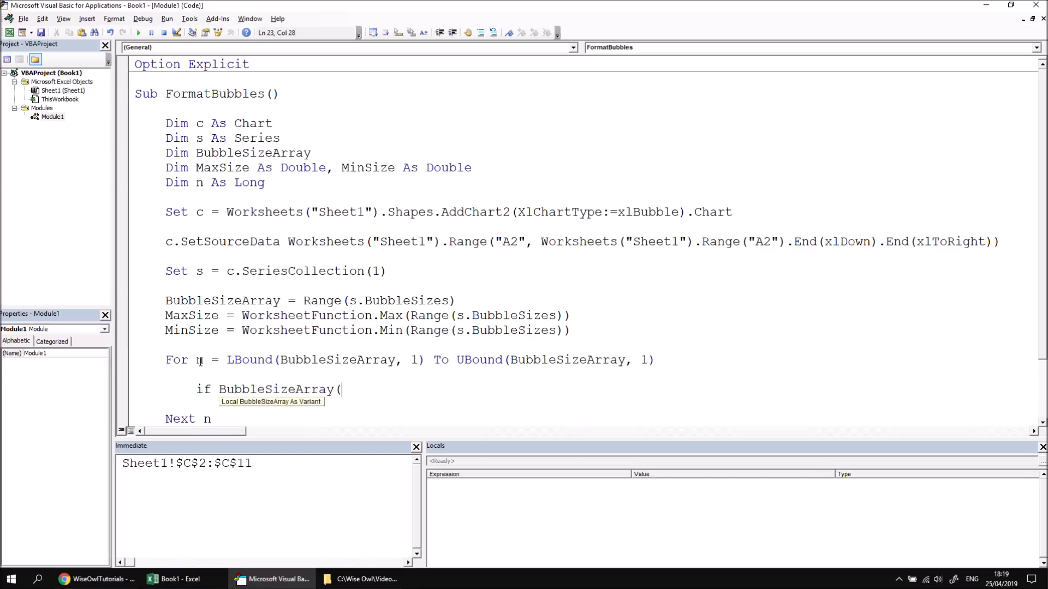
{"action": "type", "text": "n,"}
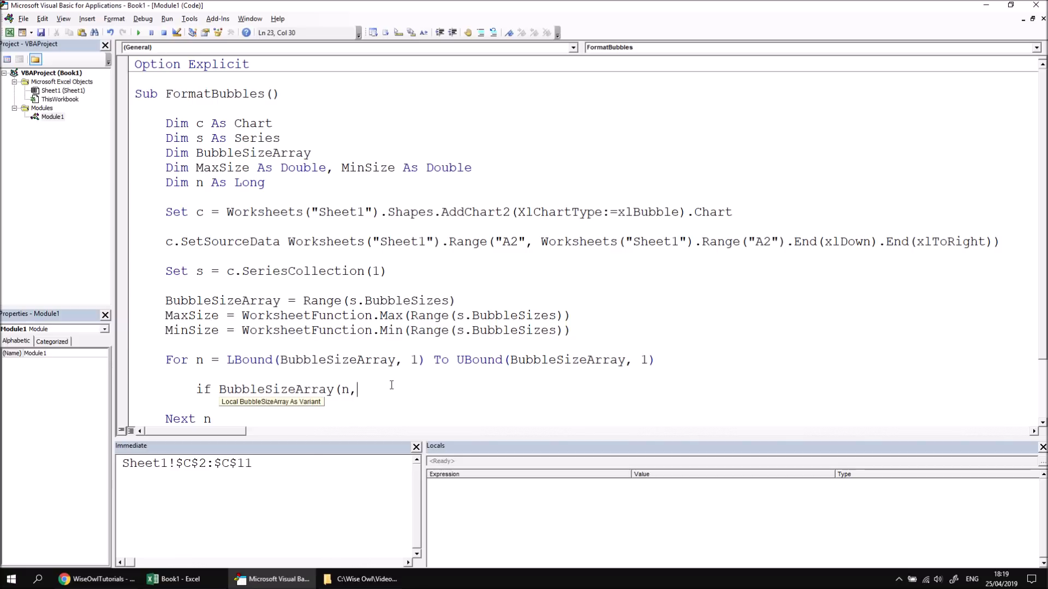
{"action": "type", "text": "1"}
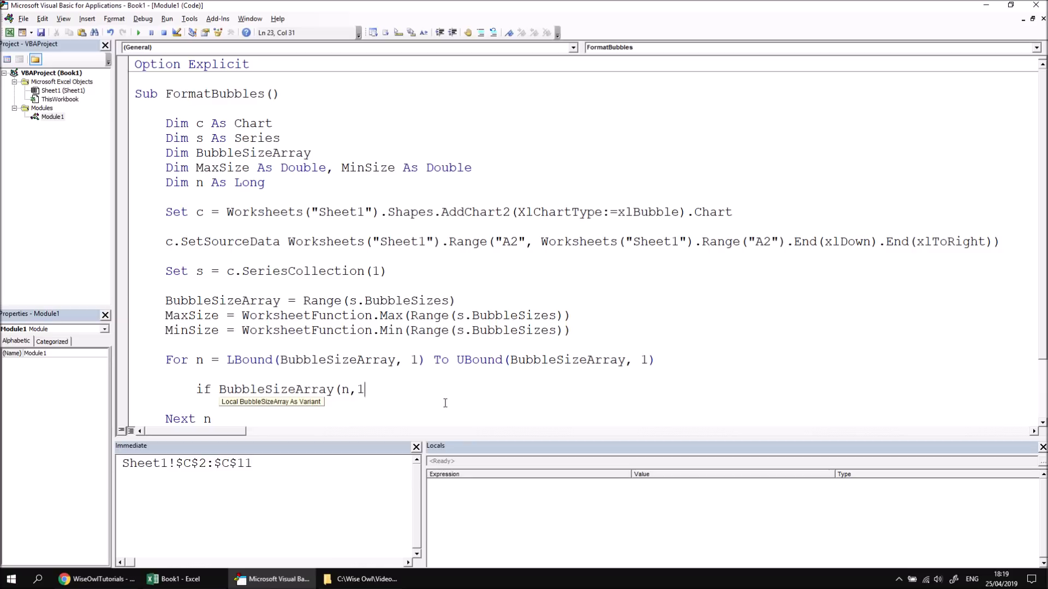
{"action": "type", "text": ") ="}
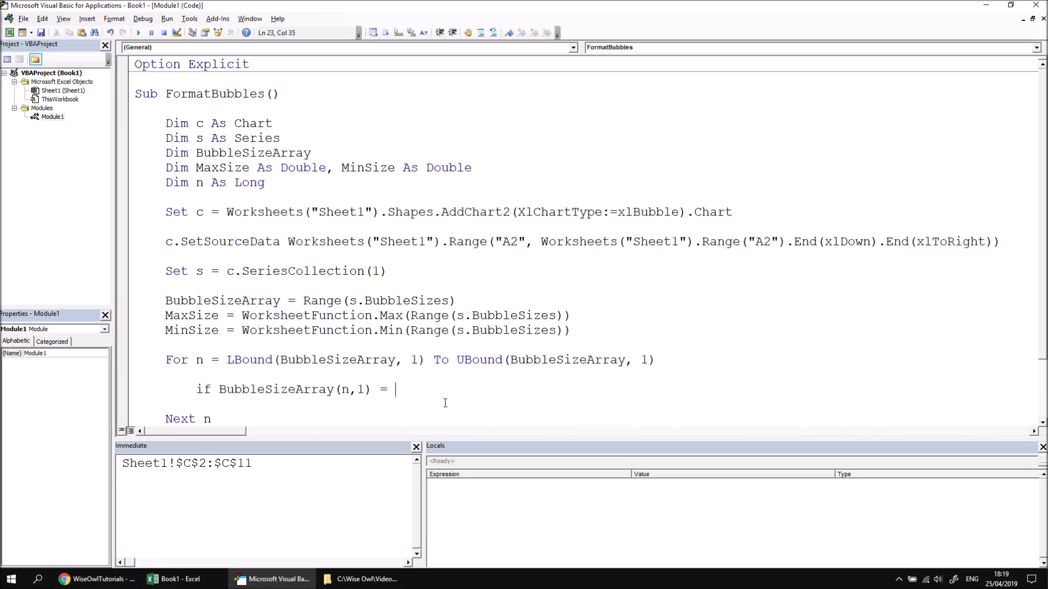
{"action": "type", "text": "maxsize t"}
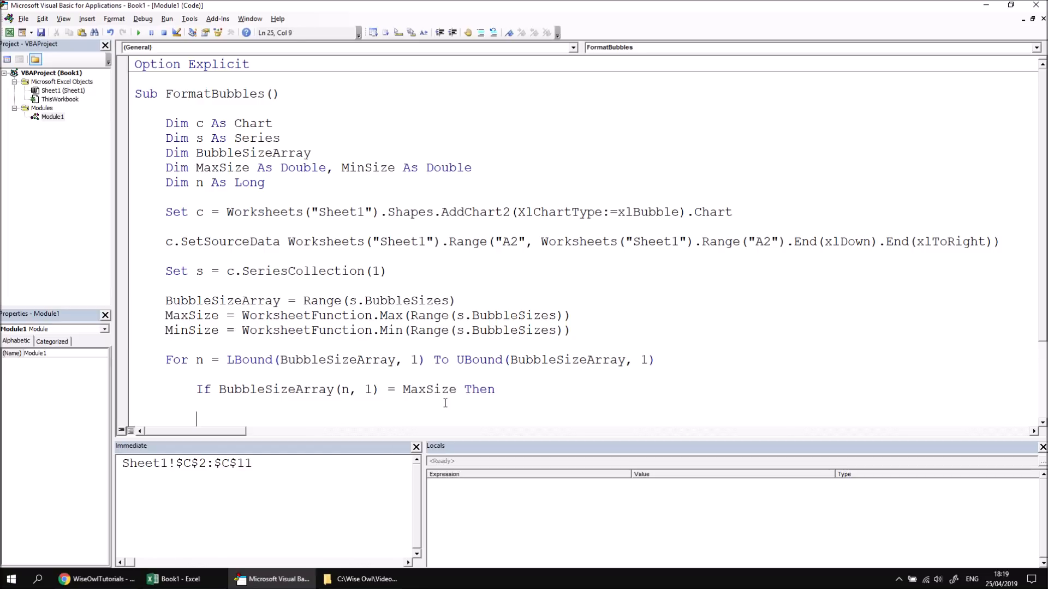
{"action": "mouse_move", "coordinate": [1040, 210]}
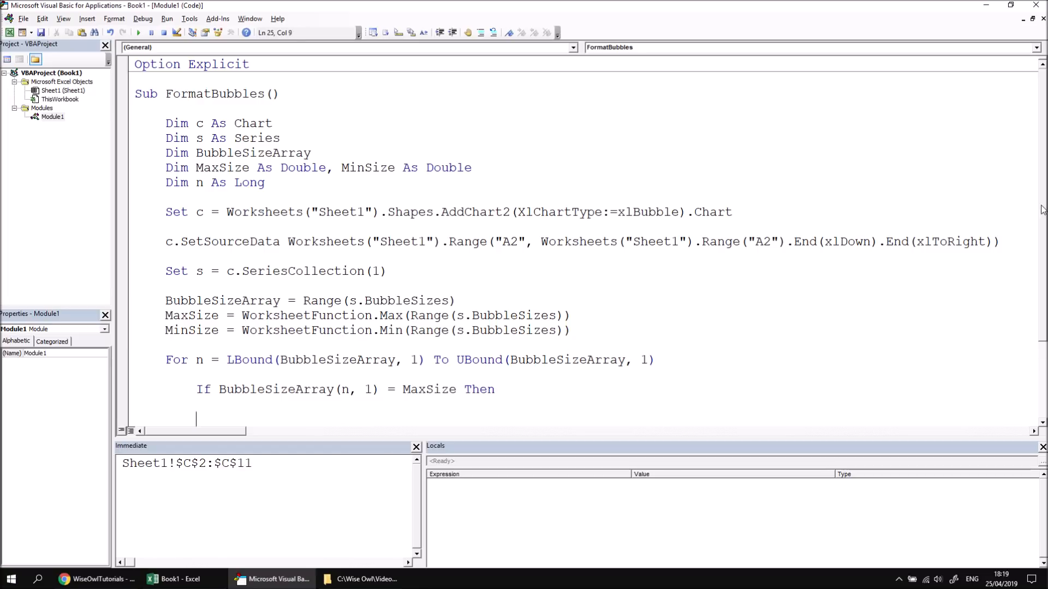
- Add 'ElseIf BubbleSizeArray(n, 1) = MinSize Then' and close with End If
{"action": "scroll", "scroll_direction": "down", "scroll_amount": 3}
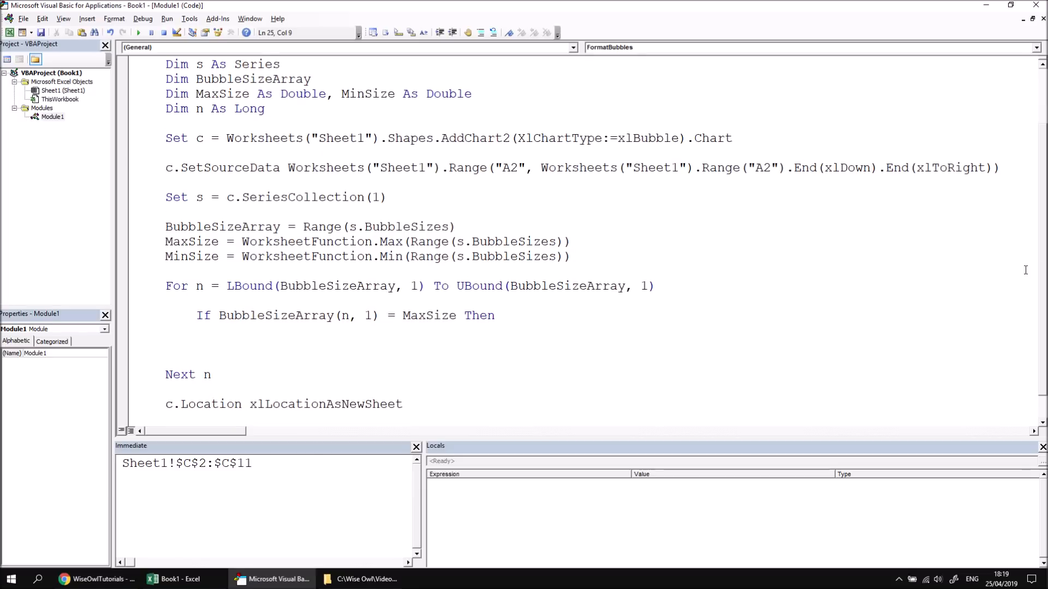
{"action": "type", "text": "elseif bu"}
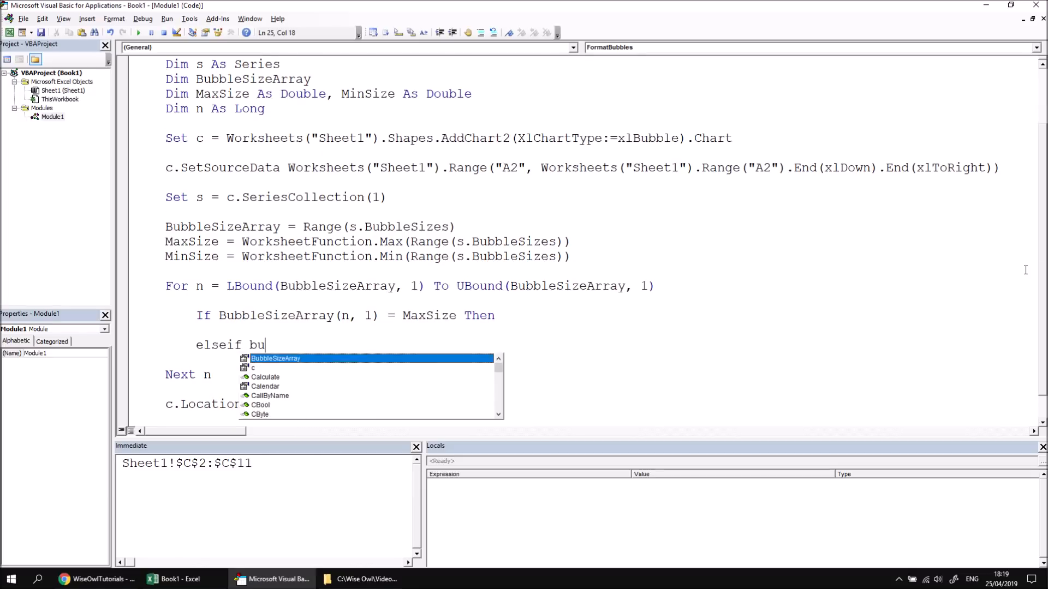
{"action": "type", "text": "BubbleSizeArray(n"}
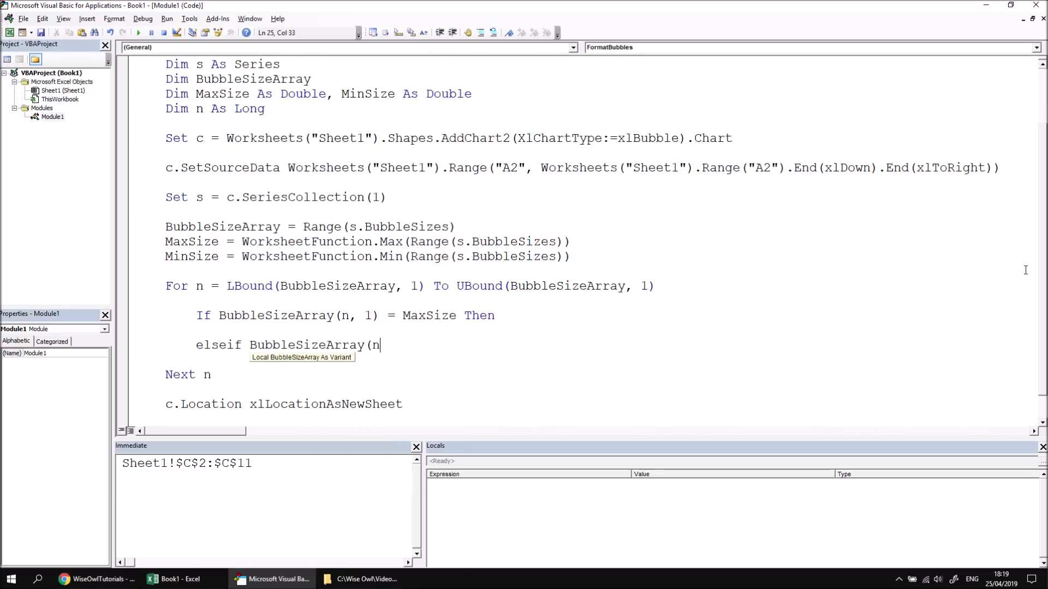
{"action": "type", "text": ",1)"}
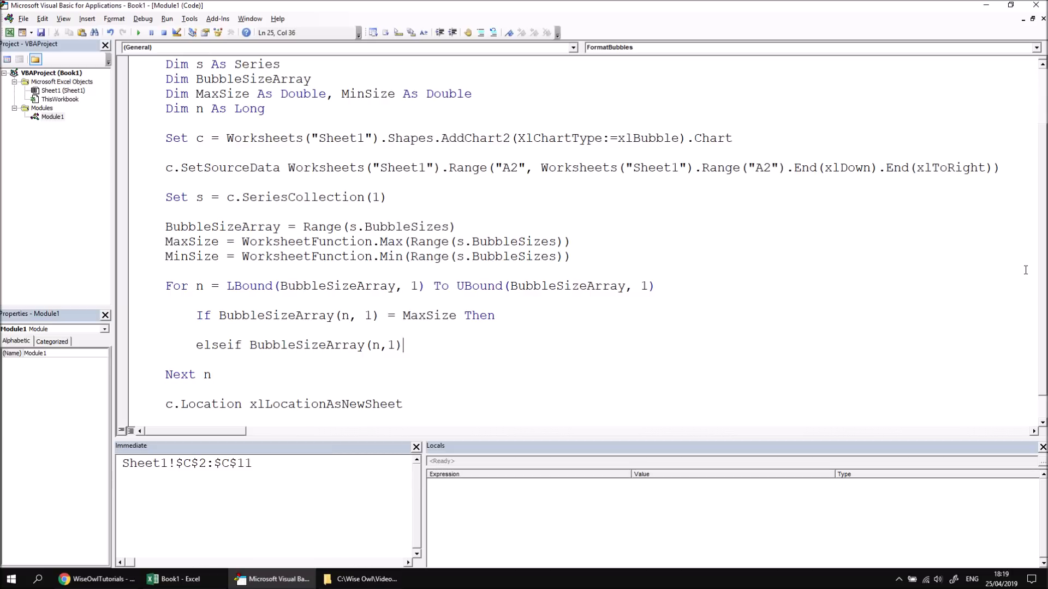
{"action": "type", "text": "= MinSize"}
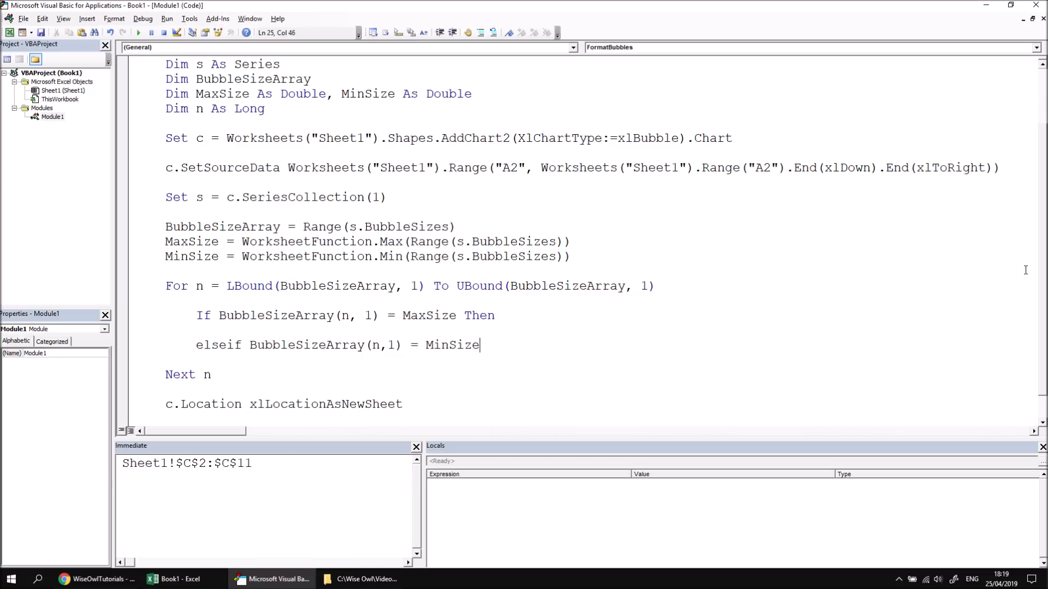
{"action": "type", "text": "end"}
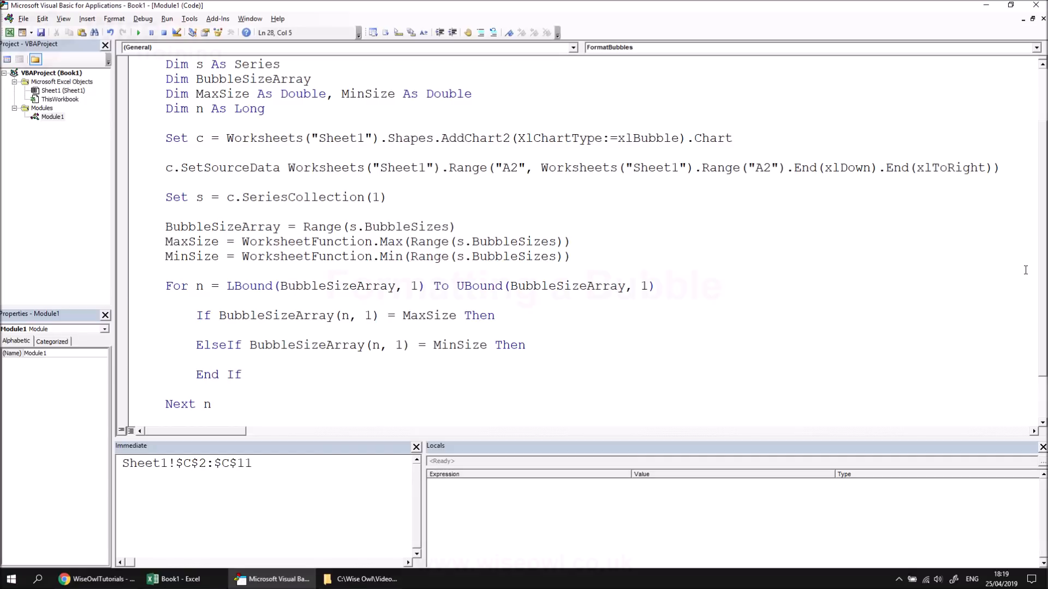
- Write s.Points(n).Format.Fill.ForeColor.RGB under the MaxSize test for the lime colour
{"action": "left_click", "coordinate": [167, 388]}
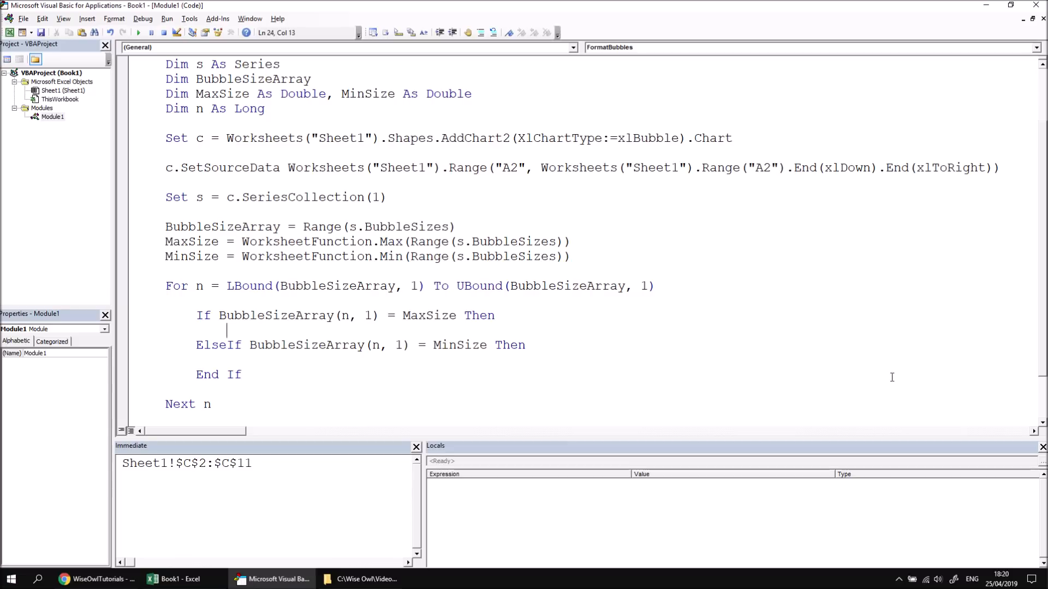
{"action": "type", "text": "s."}
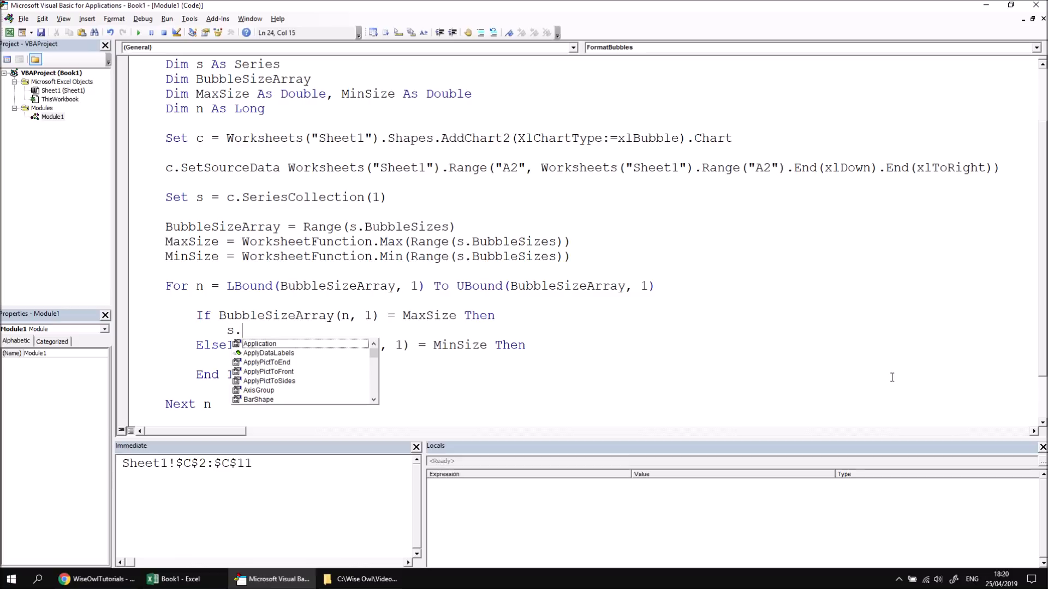
{"action": "type", "text": "points(n"}
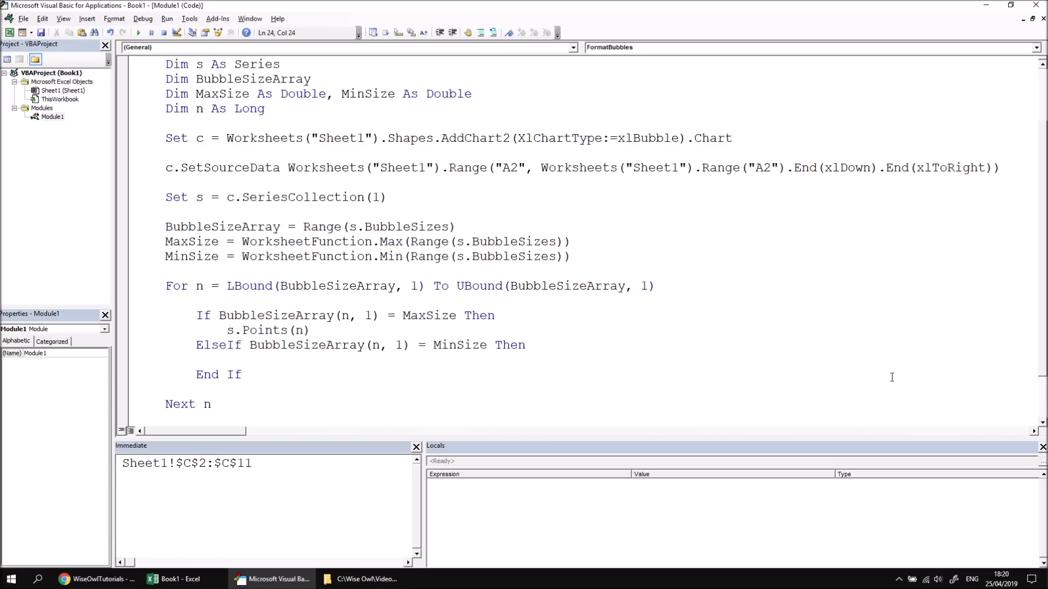
{"action": "mouse_move", "coordinate": [309, 330]}
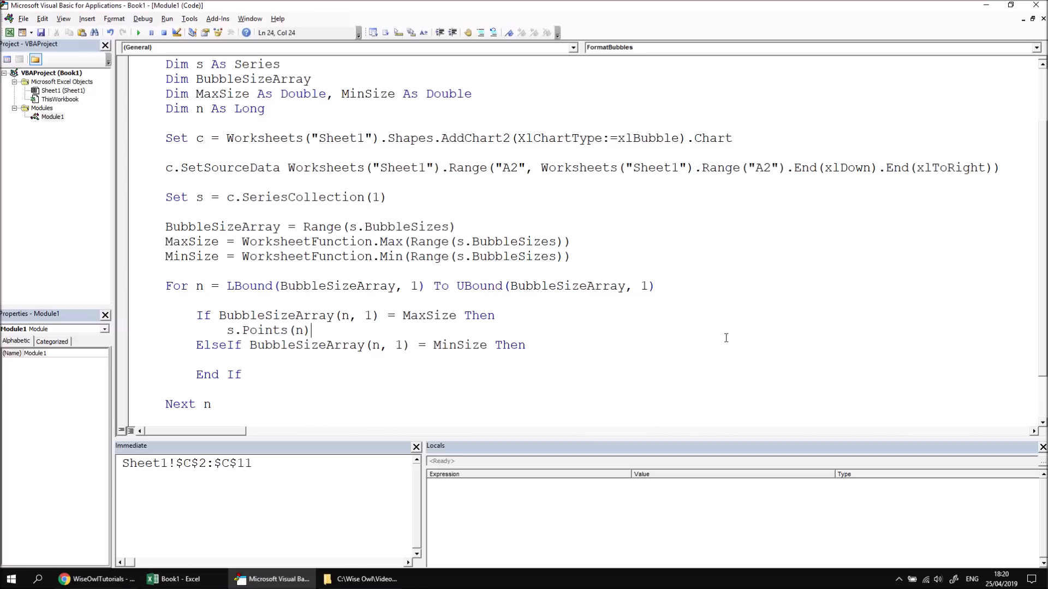
{"action": "type", "text": ".f"}
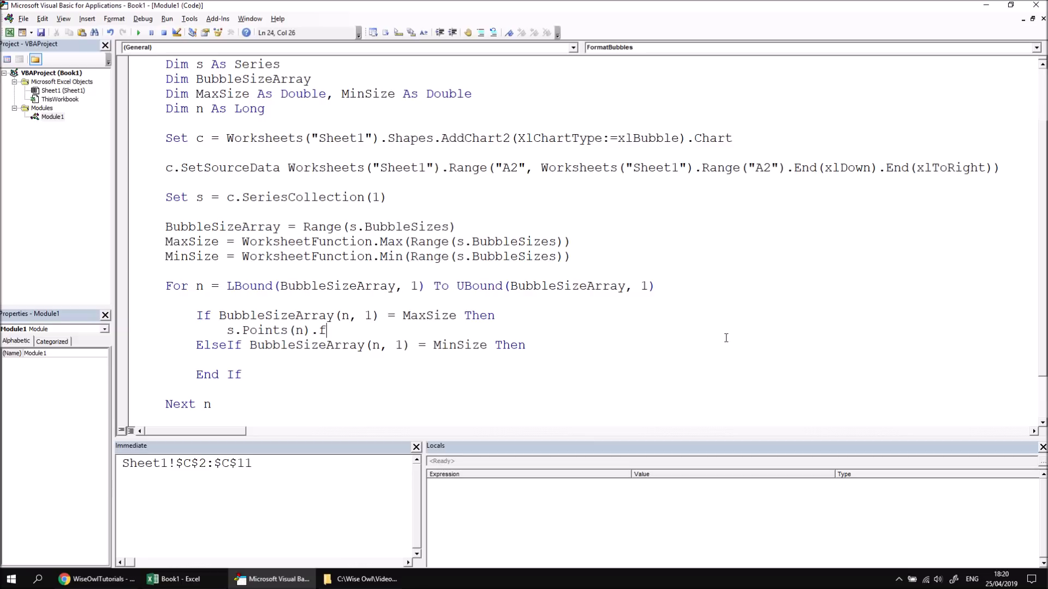
{"action": "type", "text": "ormat"}
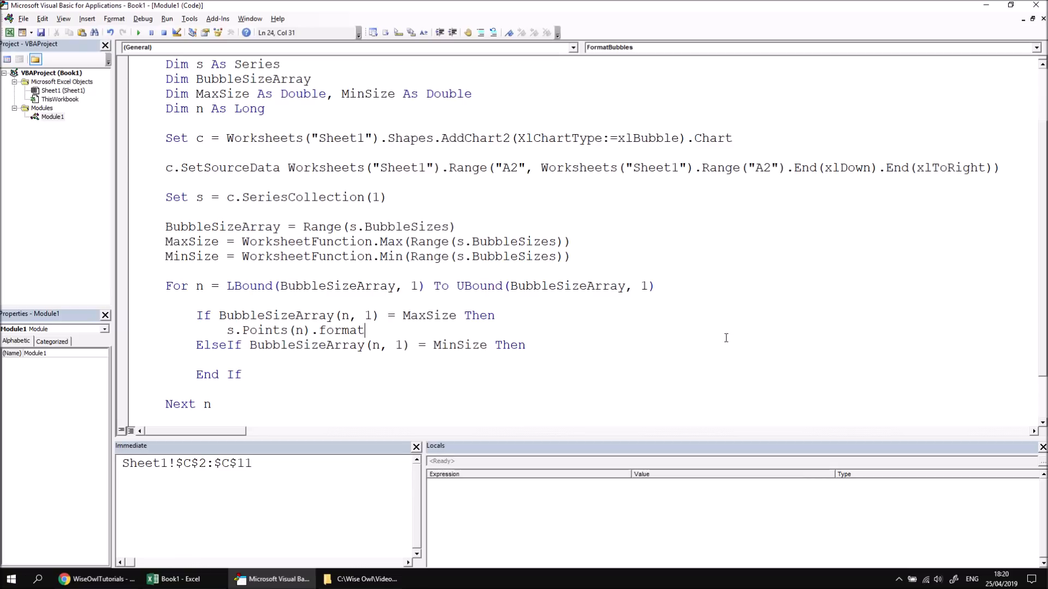
{"action": "type", "text": ".fill"}
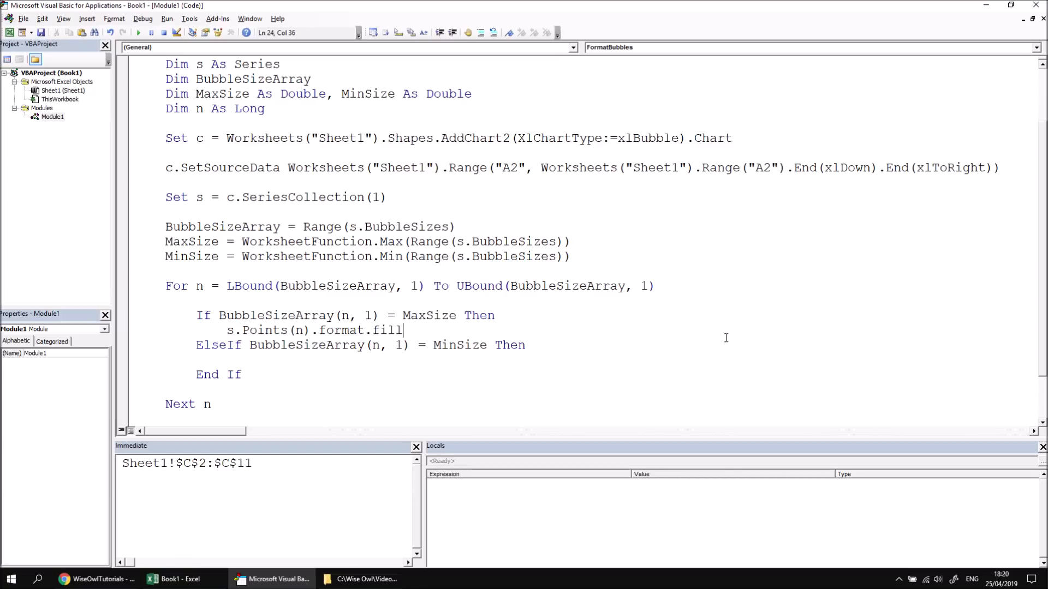
{"action": "type", "text": "."}
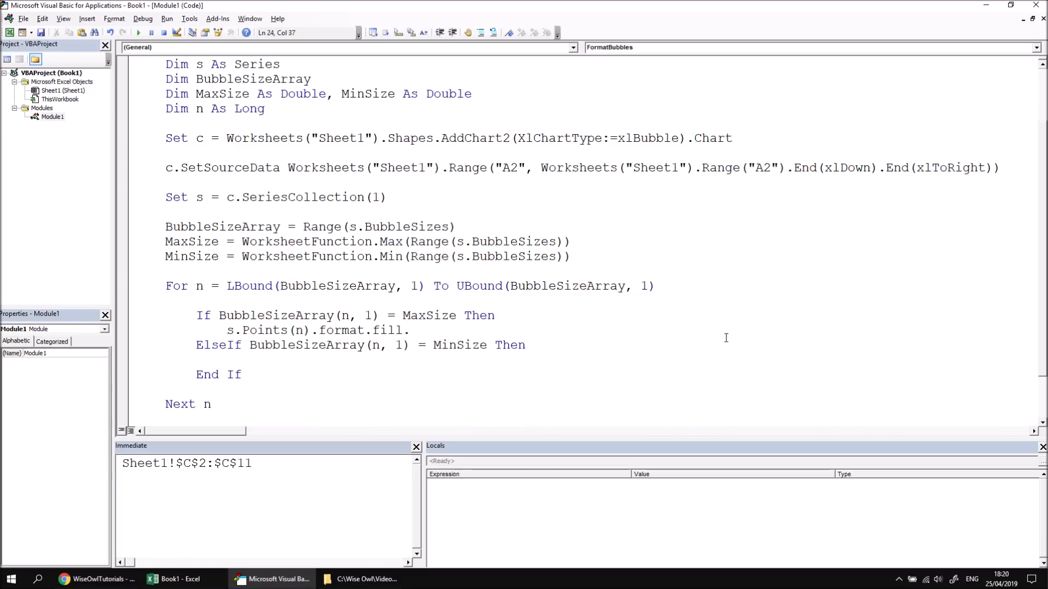
{"action": "type", "text": "forecolor"}
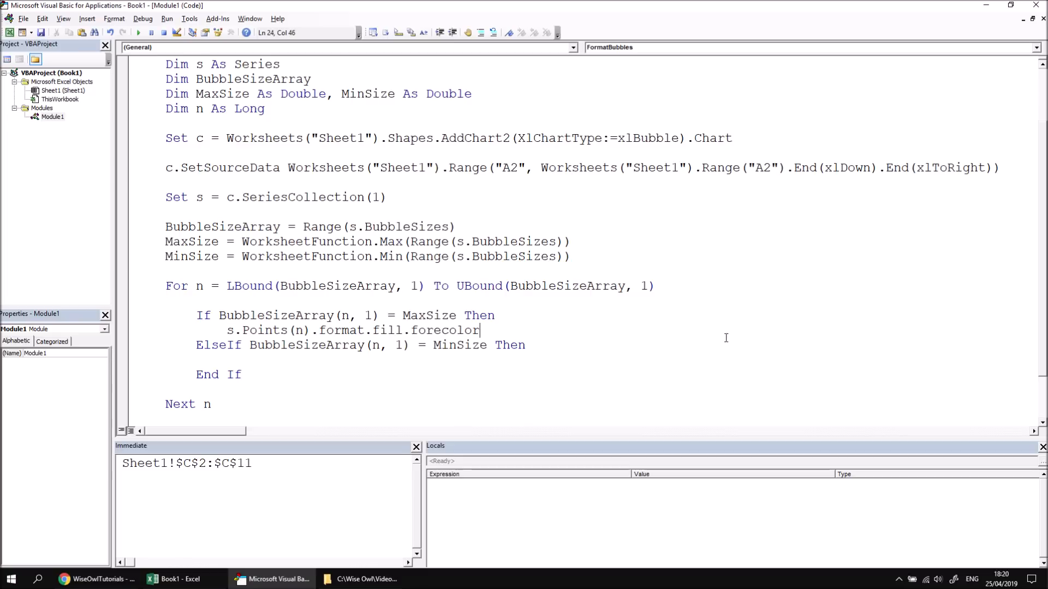
{"action": "type", "text": ".rg"}
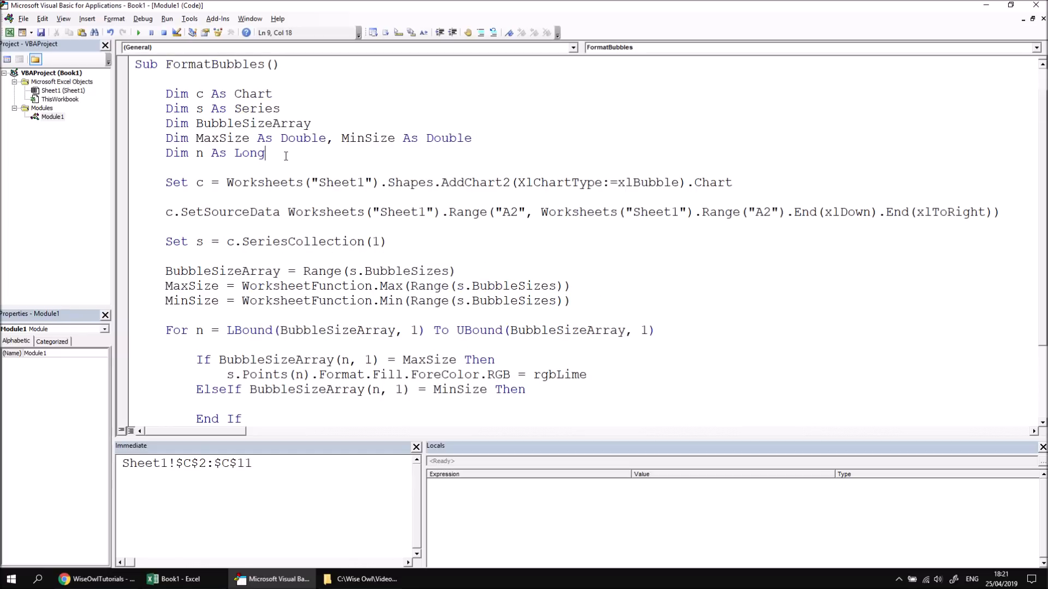
- Declare 'Dim p As Point' and add 'Set p = s.Points(n)' at the start of the loop
{"action": "key", "text": "Return"}
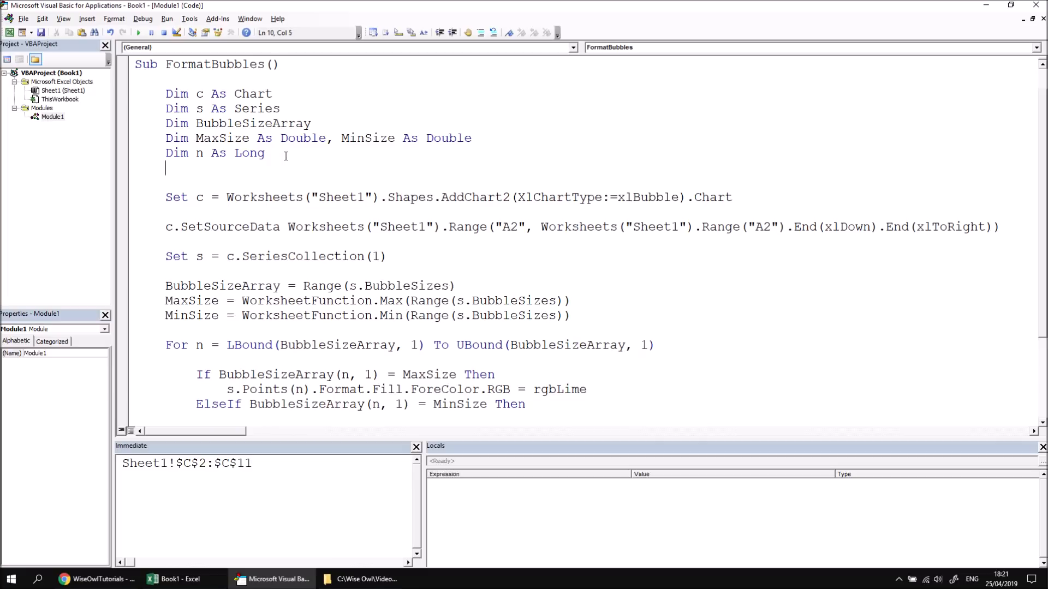
{"action": "type", "text": "dim p as"}
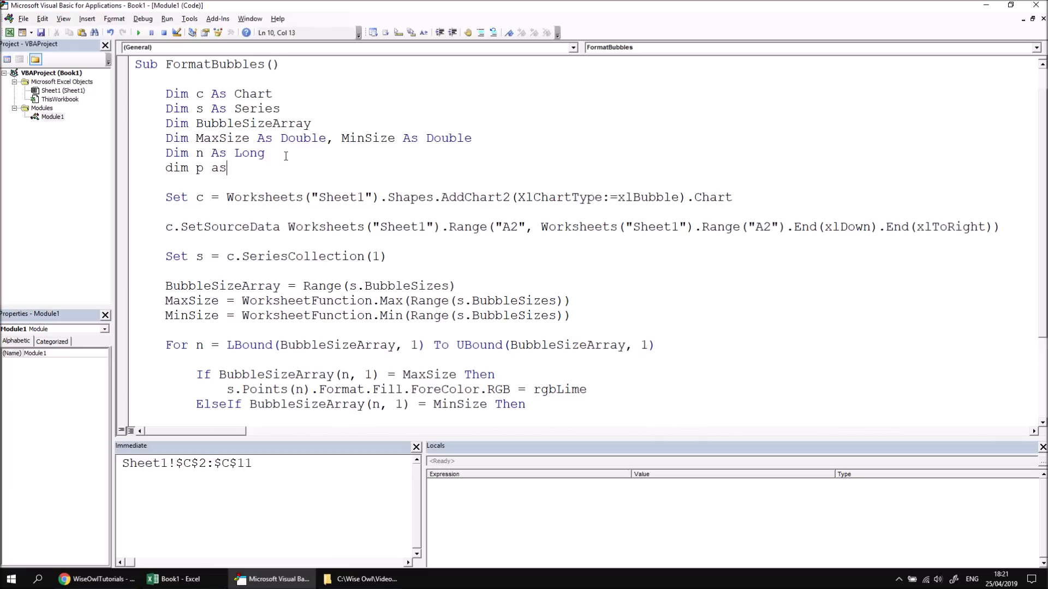
{"action": "type", "text": "Point"}
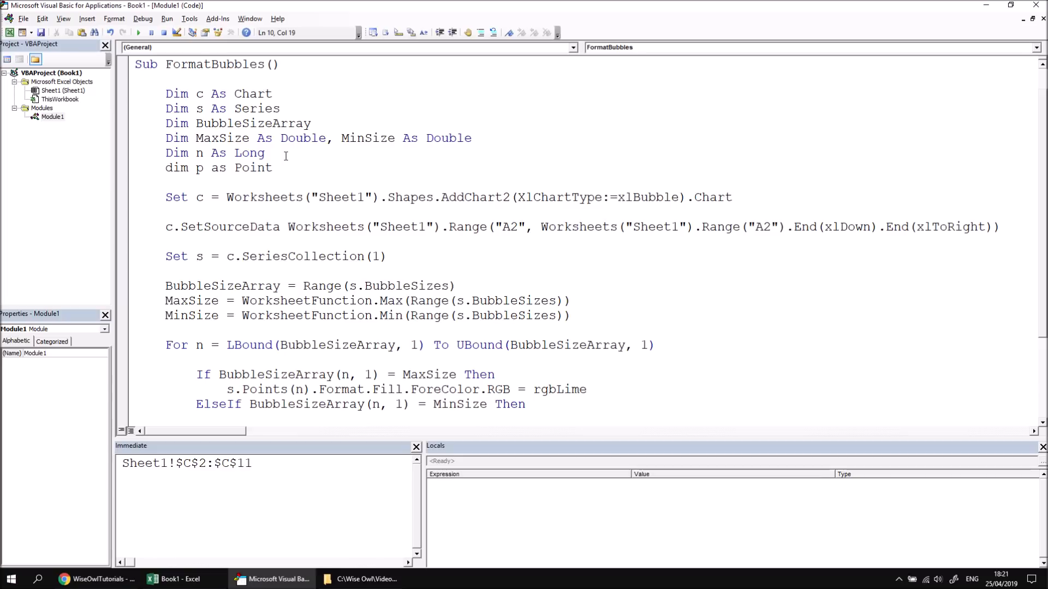
{"action": "scroll", "scroll_direction": "down", "scroll_amount": 3}
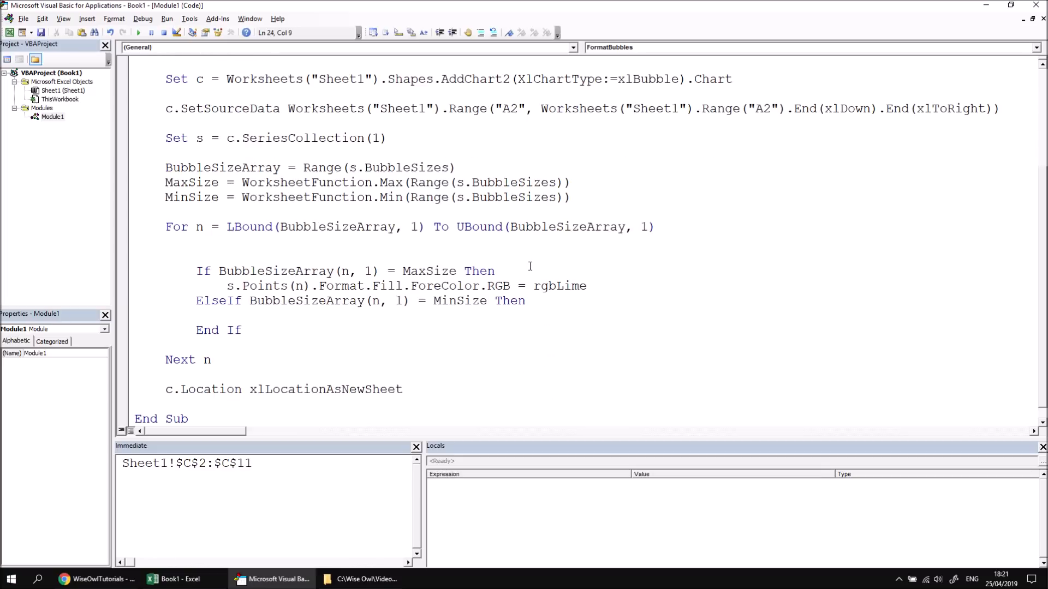
{"action": "type", "text": "set p"}
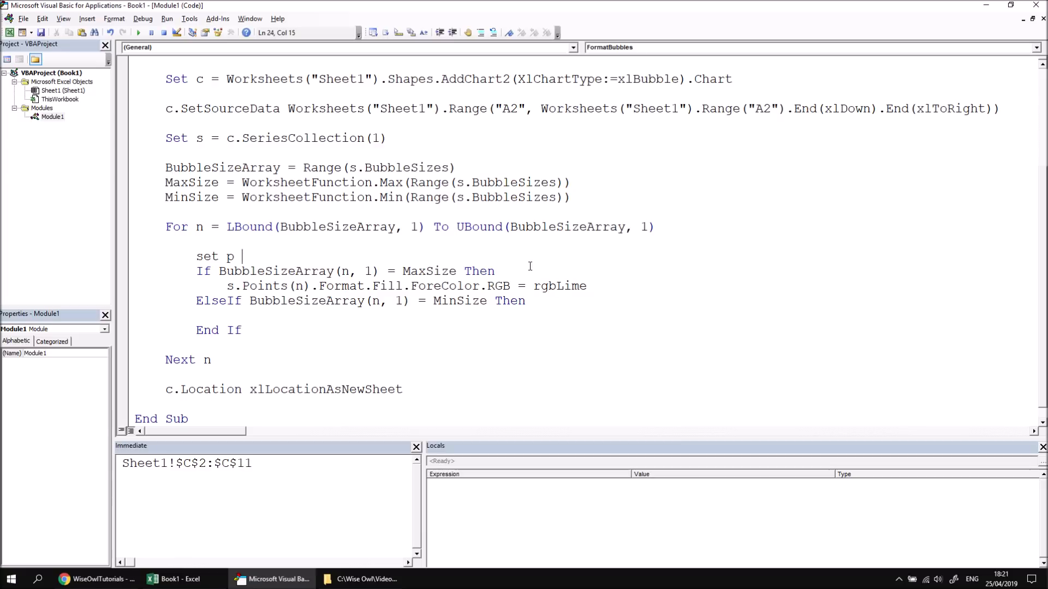
{"action": "type", "text": "= s."}
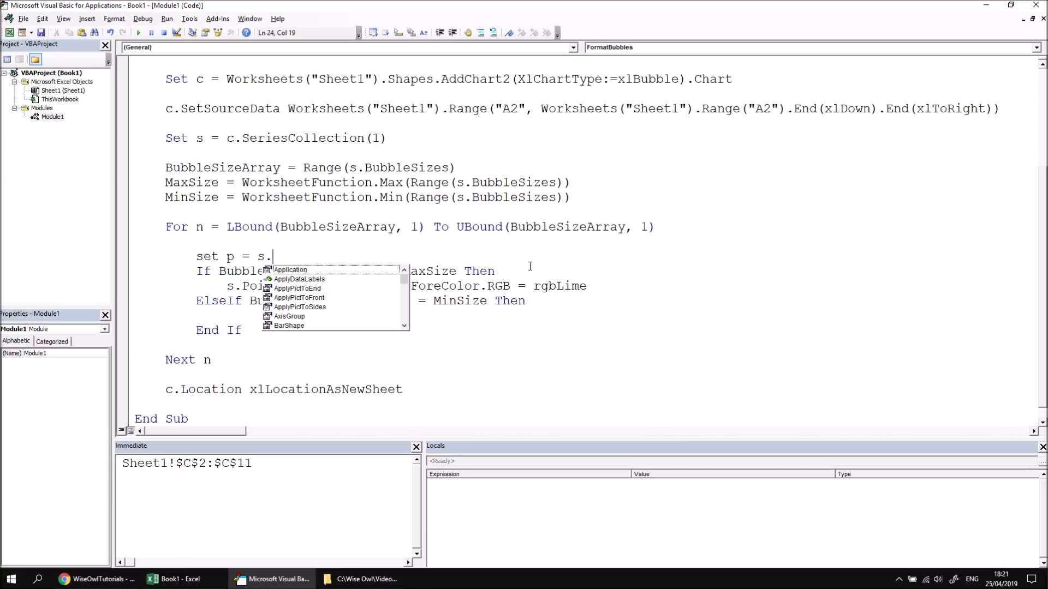
{"action": "type", "text": "Points(n)"}
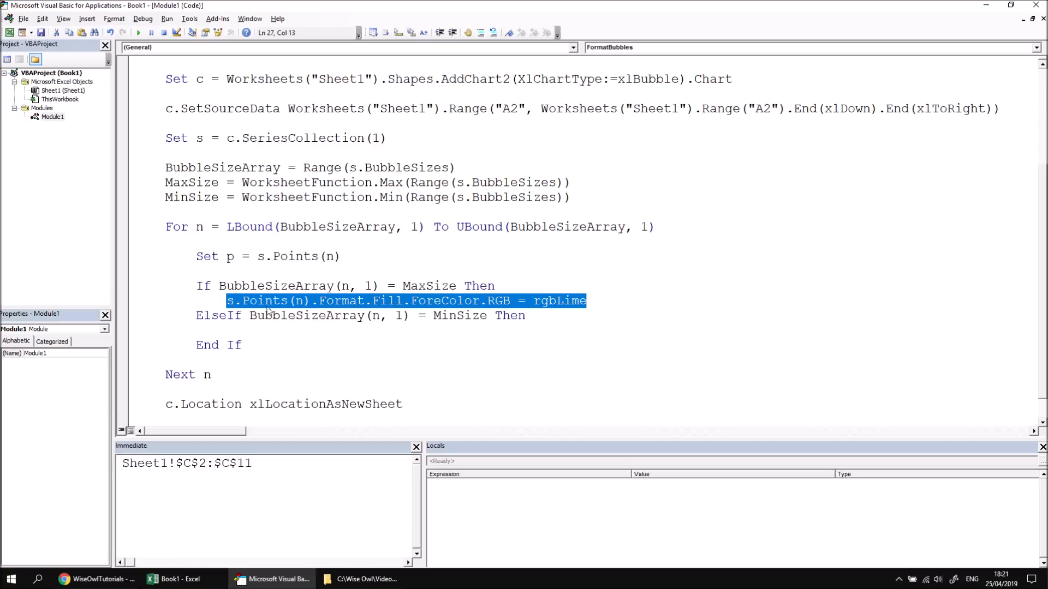
{"action": "mouse_move", "coordinate": [642, 349]}
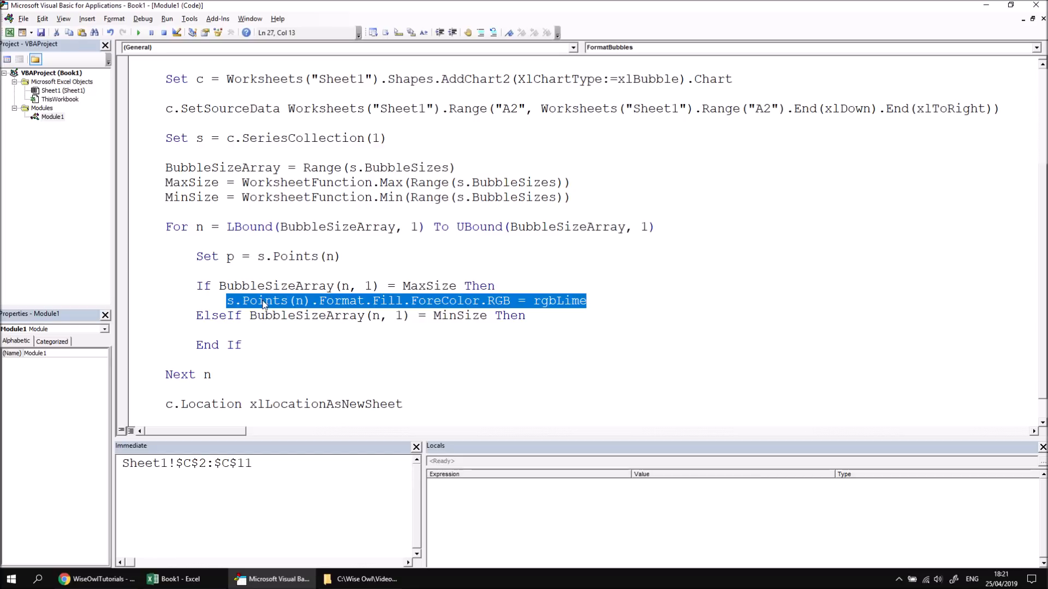
- Make the MaxSize branch read p.Format.Fill.ForeColor.RGB = rgbLime
{"action": "type", "text": "p."}
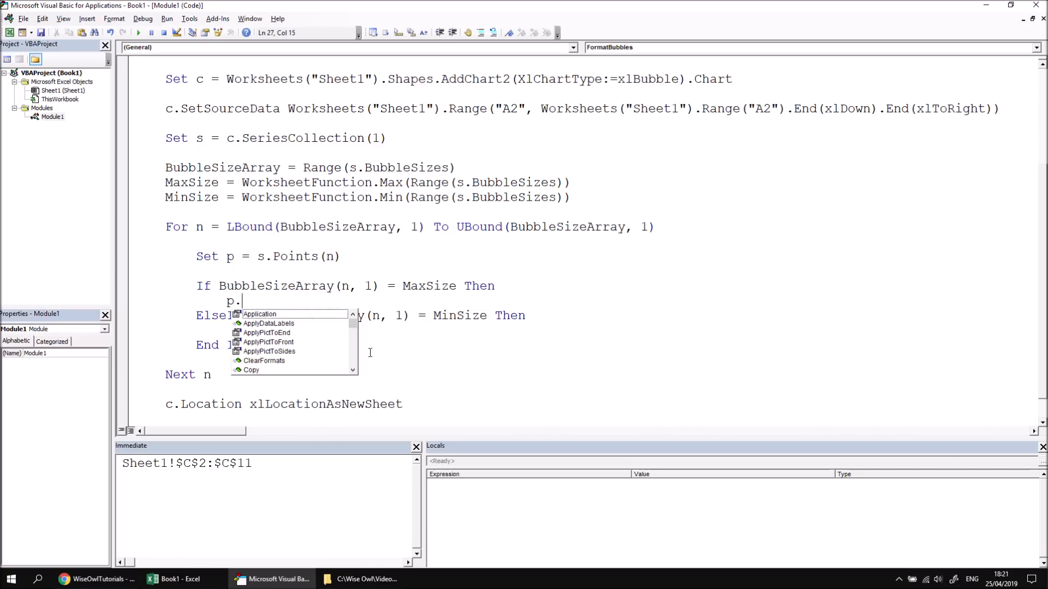
{"action": "type", "text": "for"}
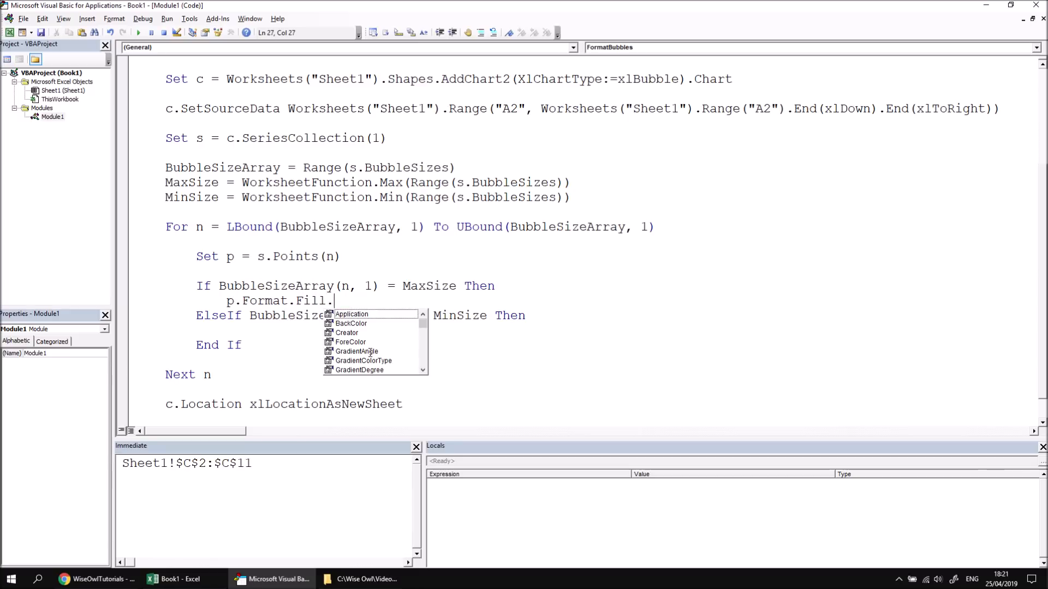
{"action": "scroll", "scroll_direction": "down", "scroll_amount": 3}
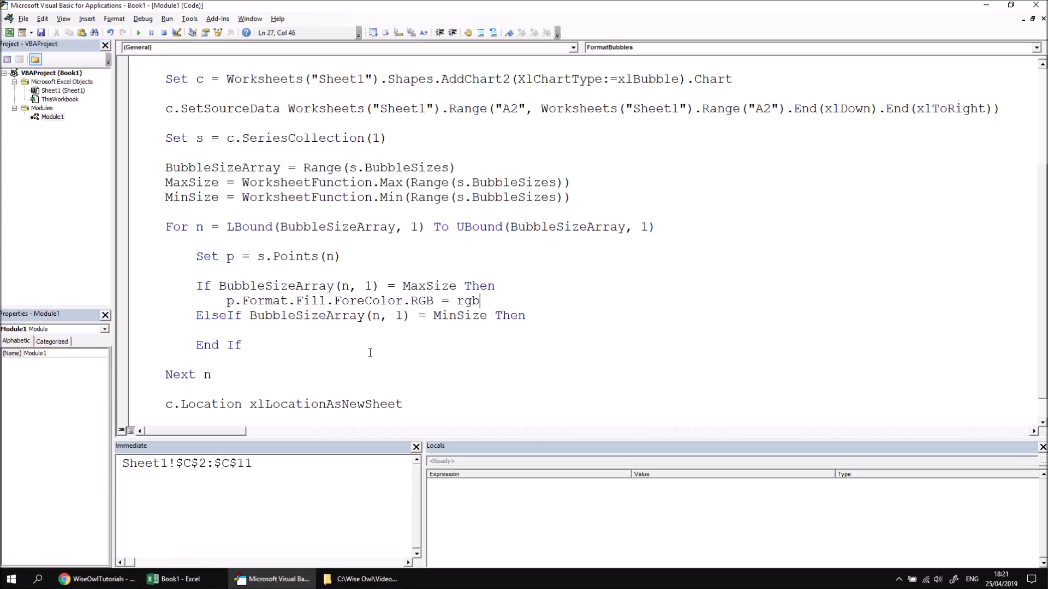
{"action": "type", "text": "lime"}
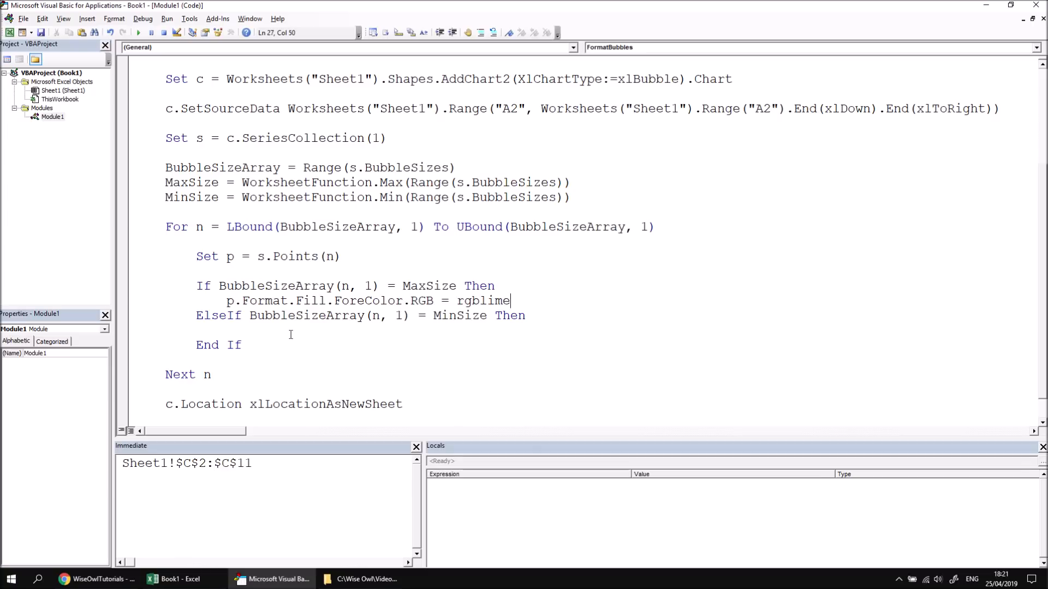
- Add p.Format.Fill.ForeColor.RGB = rgbRed under the ElseIf MinSize branch
{"action": "left_click", "coordinate": [541, 337]}
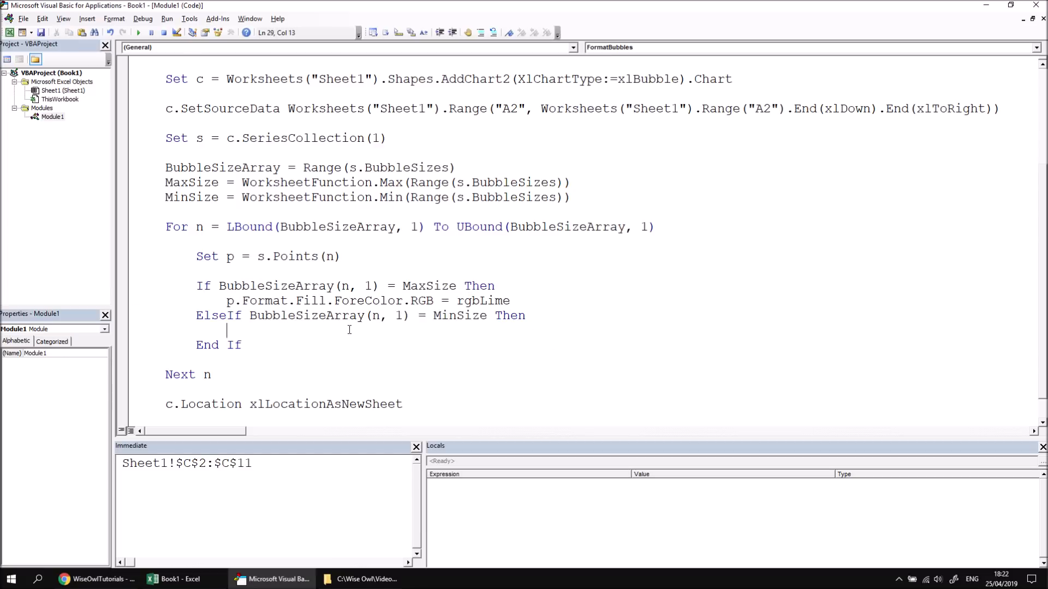
{"action": "type", "text": "p.Format.Fill.ForeColor.RGB ="}
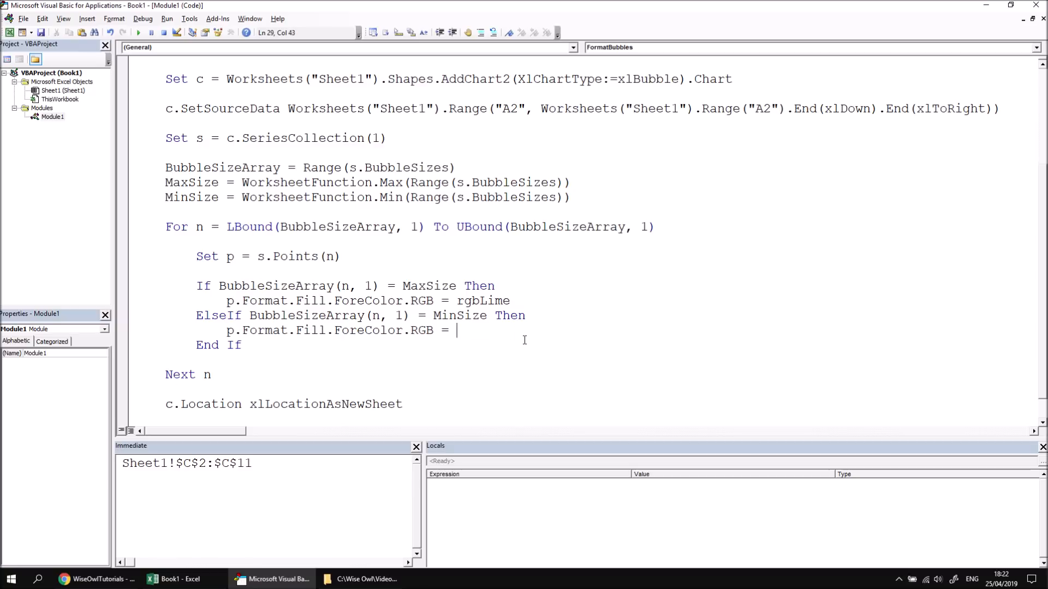
{"action": "type", "text": "rgbred"}
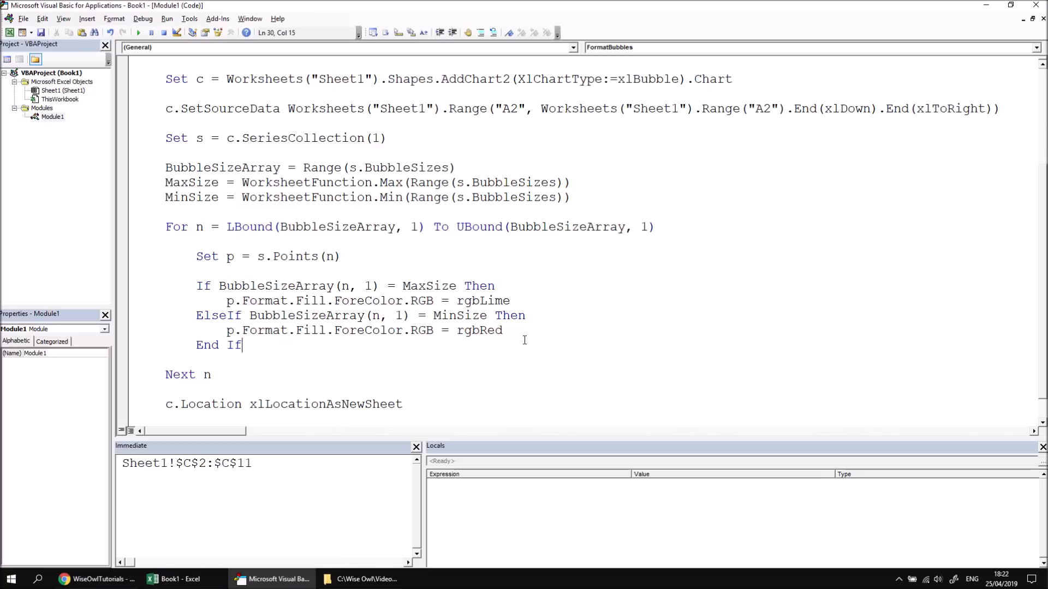
{"action": "mouse_move", "coordinate": [528, 366]}
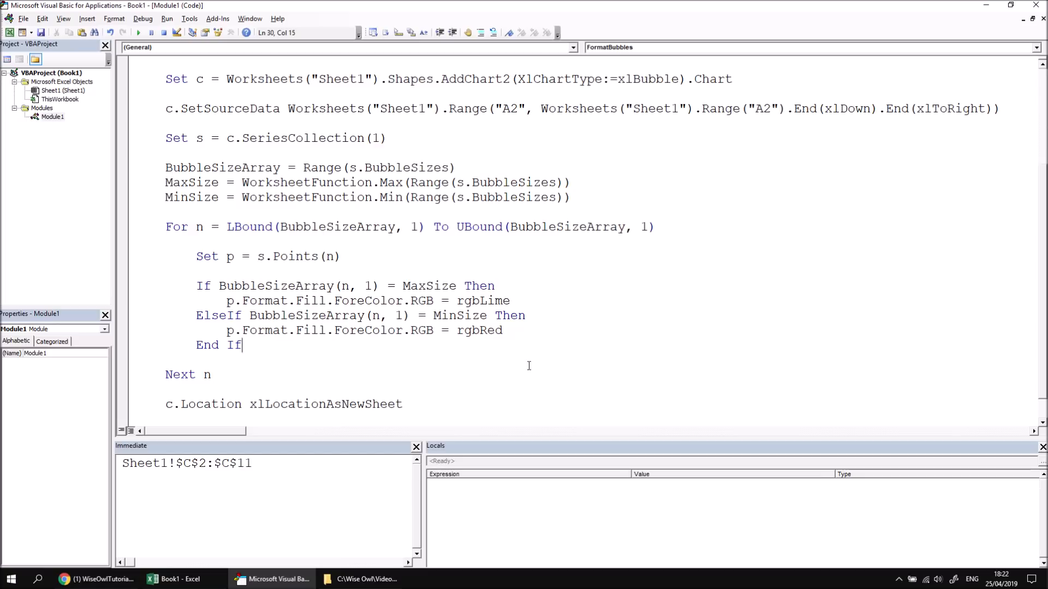
- Close the Immediate window and run FormatBubbles to build the chart sheet
{"action": "left_click", "coordinate": [416, 446]}
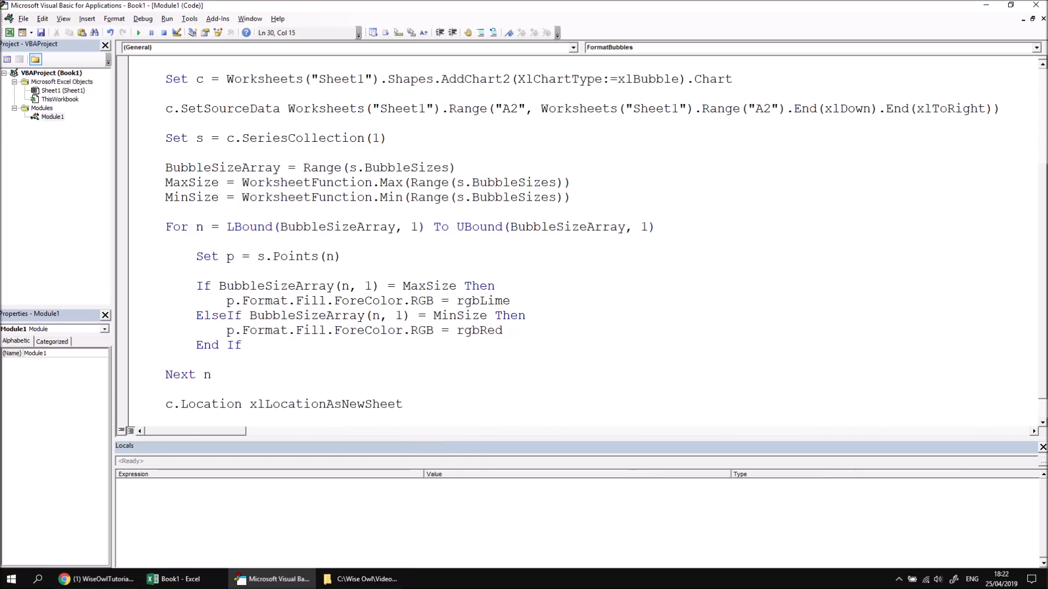
{"action": "scroll", "scroll_direction": "up", "scroll_amount": 3}
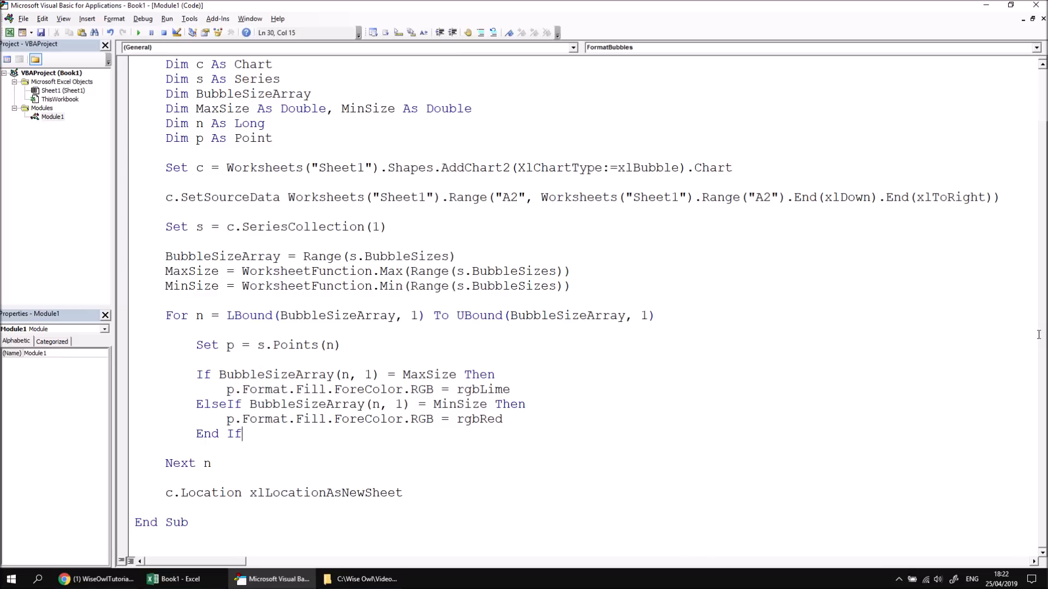
{"action": "mouse_move", "coordinate": [772, 360]}
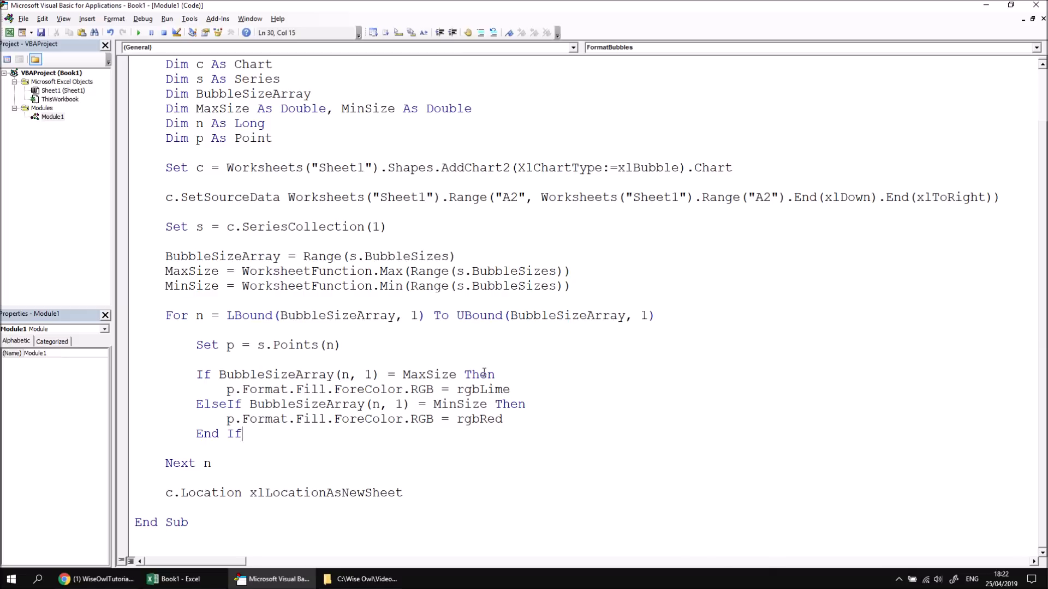
{"action": "left_click", "coordinate": [137, 32]}
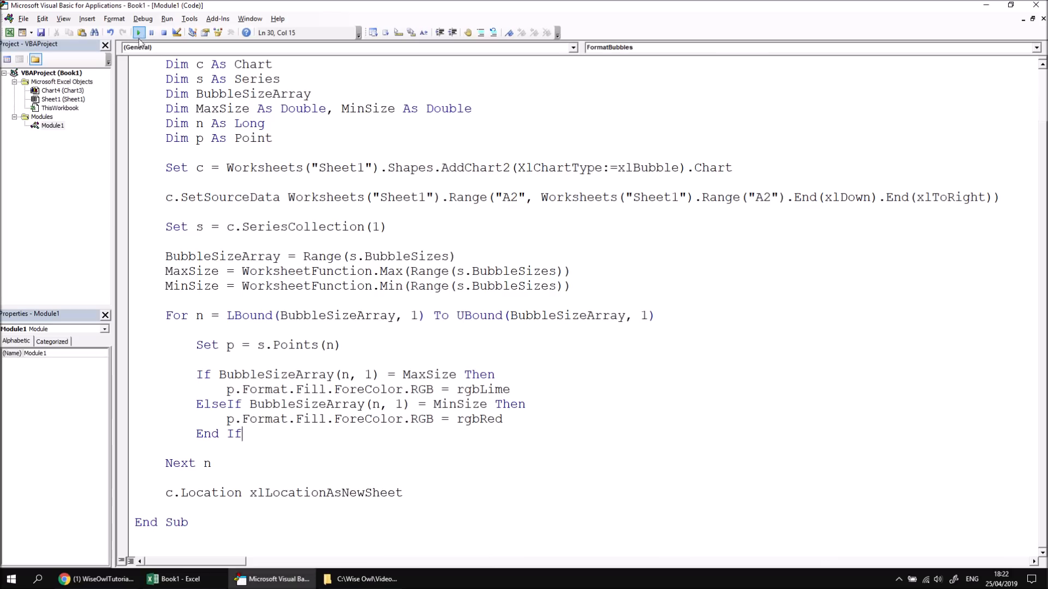
- View the chart's lime largest and red smallest bubbles, then return to the MaxSize line
{"action": "left_click", "coordinate": [138, 32]}
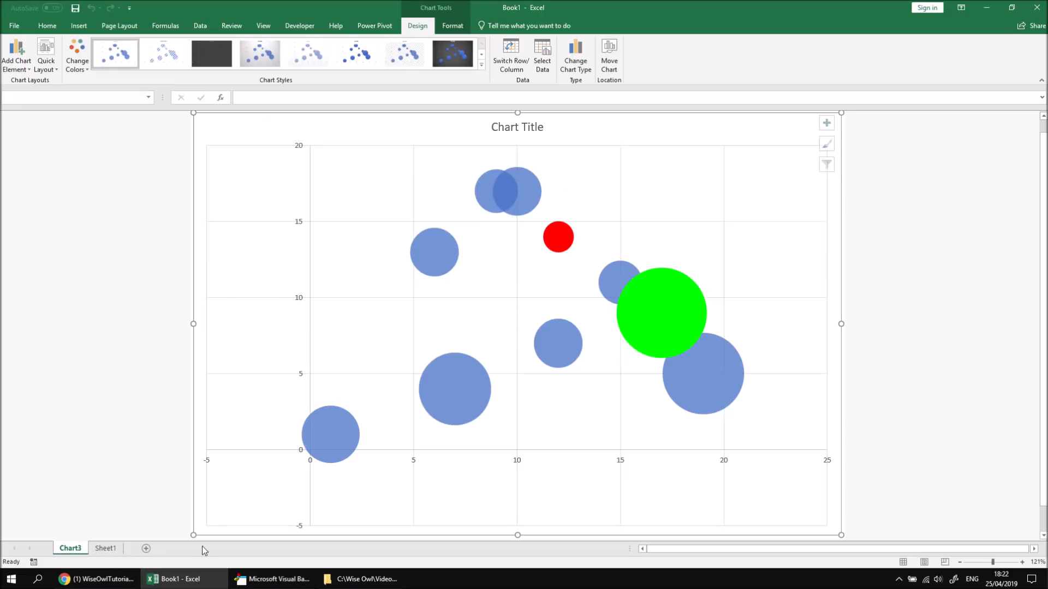
{"action": "mouse_move", "coordinate": [565, 505]}
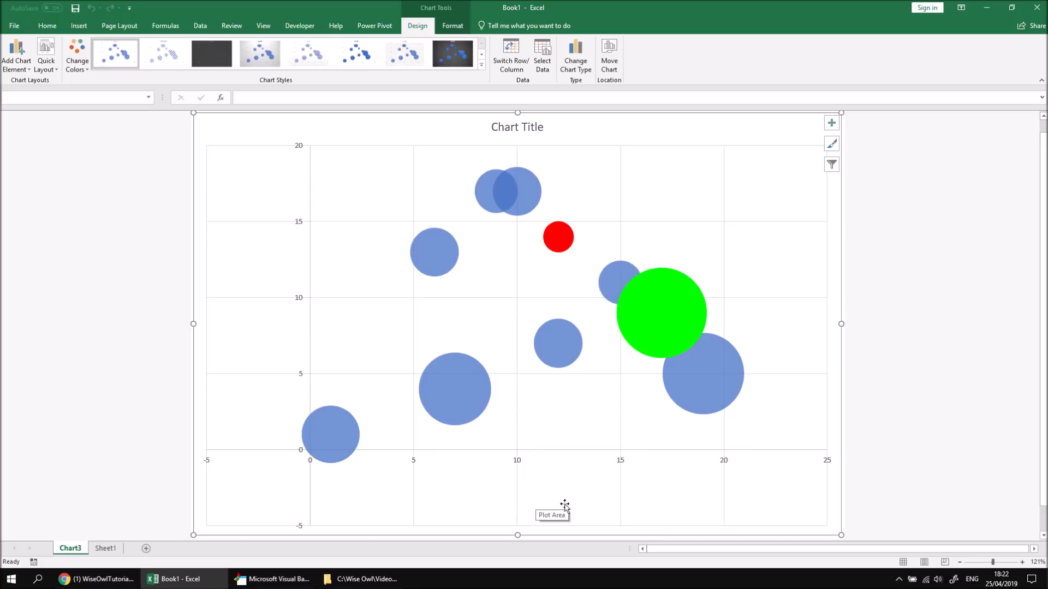
{"action": "mouse_move", "coordinate": [690, 304]}
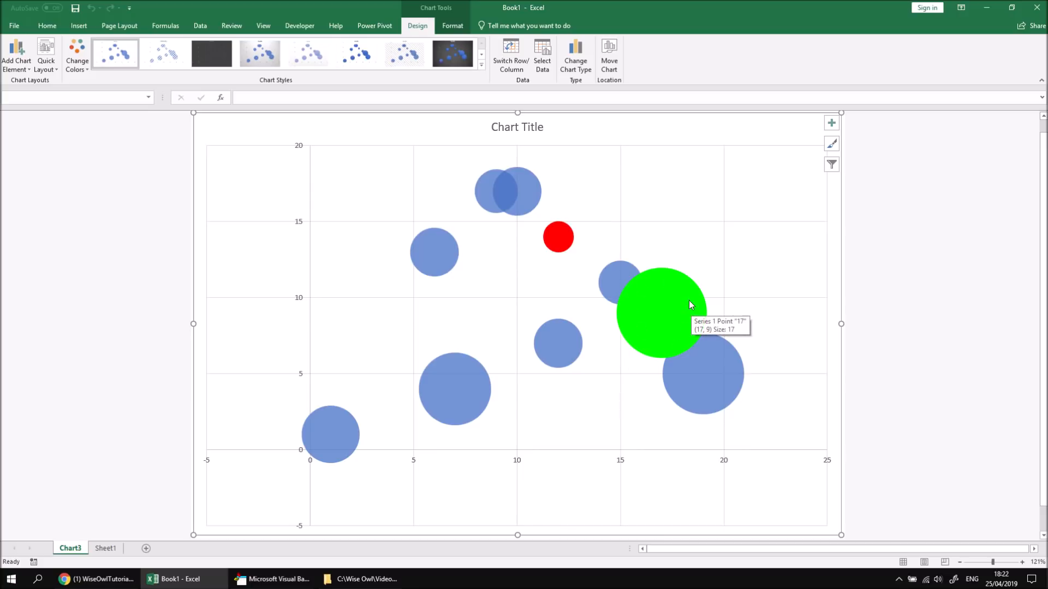
{"action": "mouse_move", "coordinate": [558, 247]}
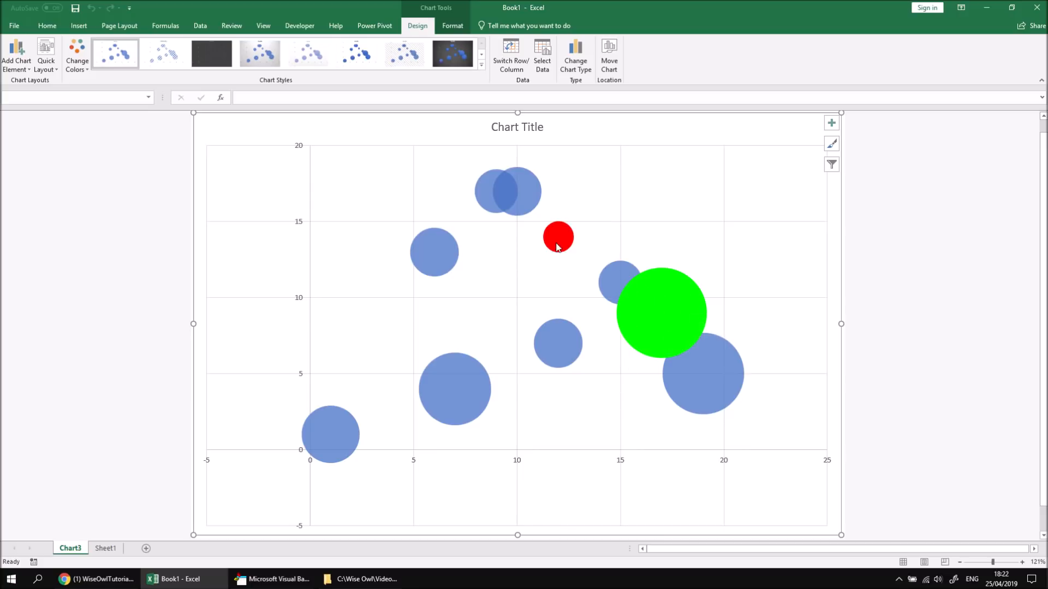
{"action": "mouse_move", "coordinate": [561, 230]}
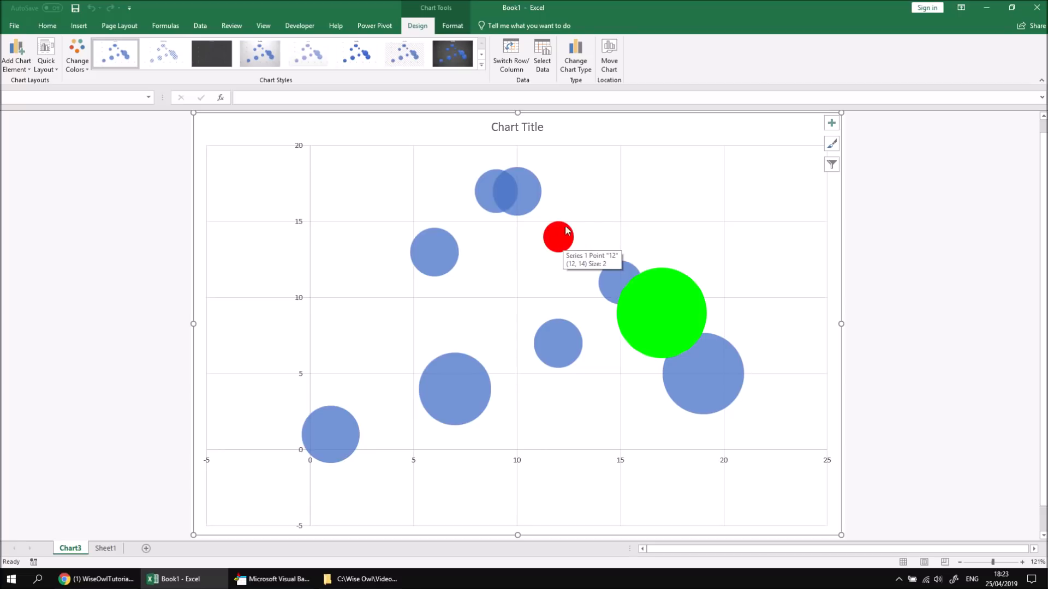
{"action": "mouse_move", "coordinate": [129, 297]}
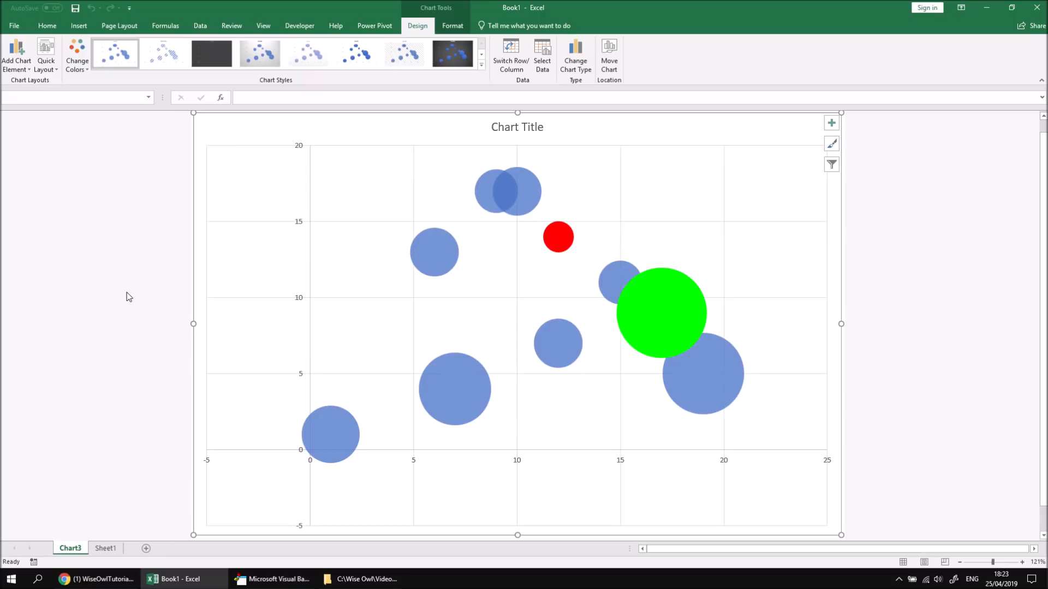
{"action": "mouse_move", "coordinate": [350, 354]}
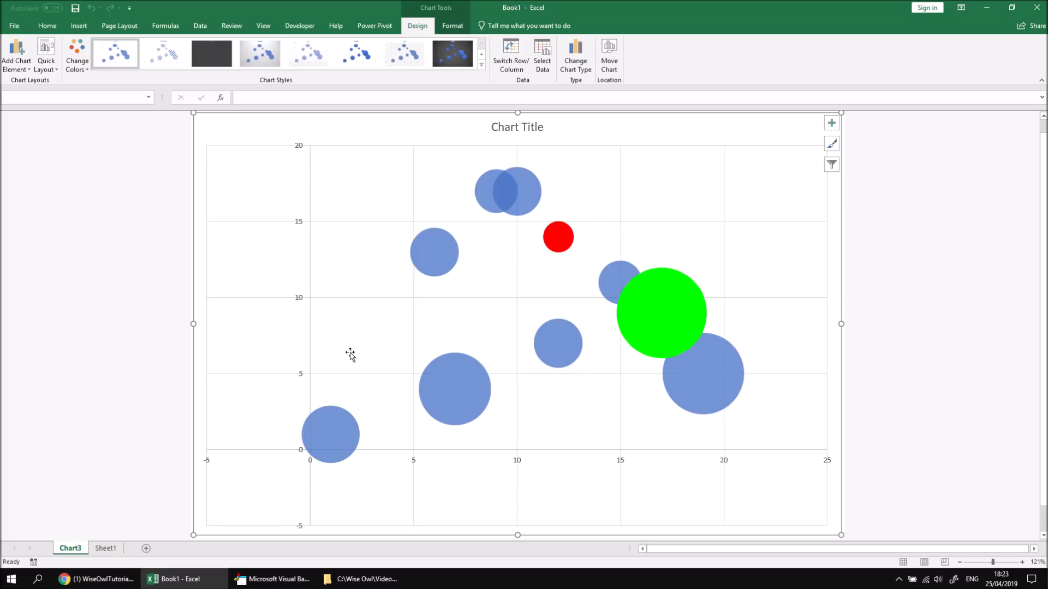
{"action": "mouse_move", "coordinate": [448, 401]}
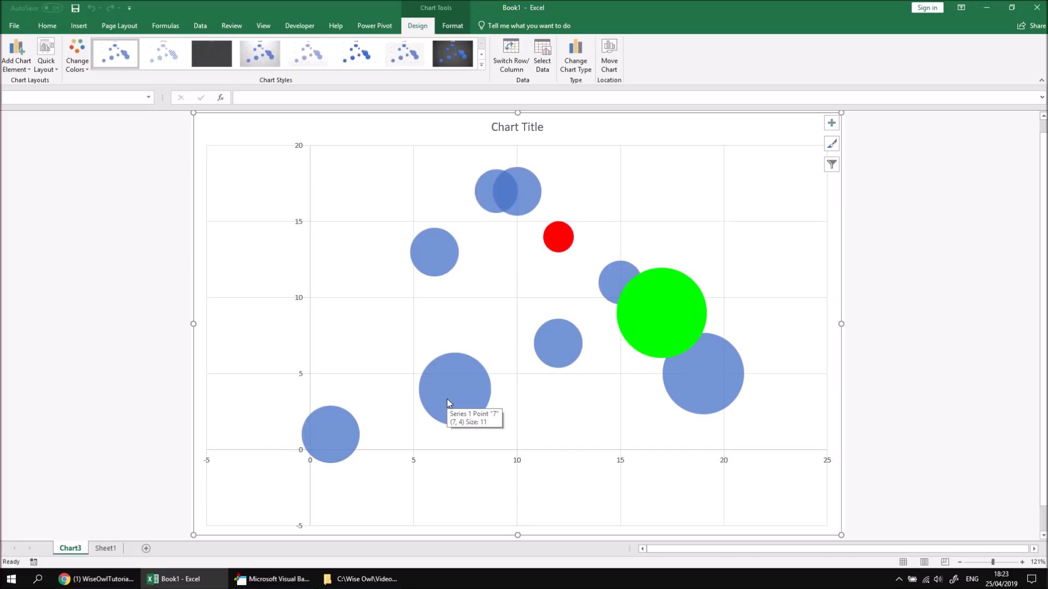
{"action": "mouse_move", "coordinate": [319, 555]}
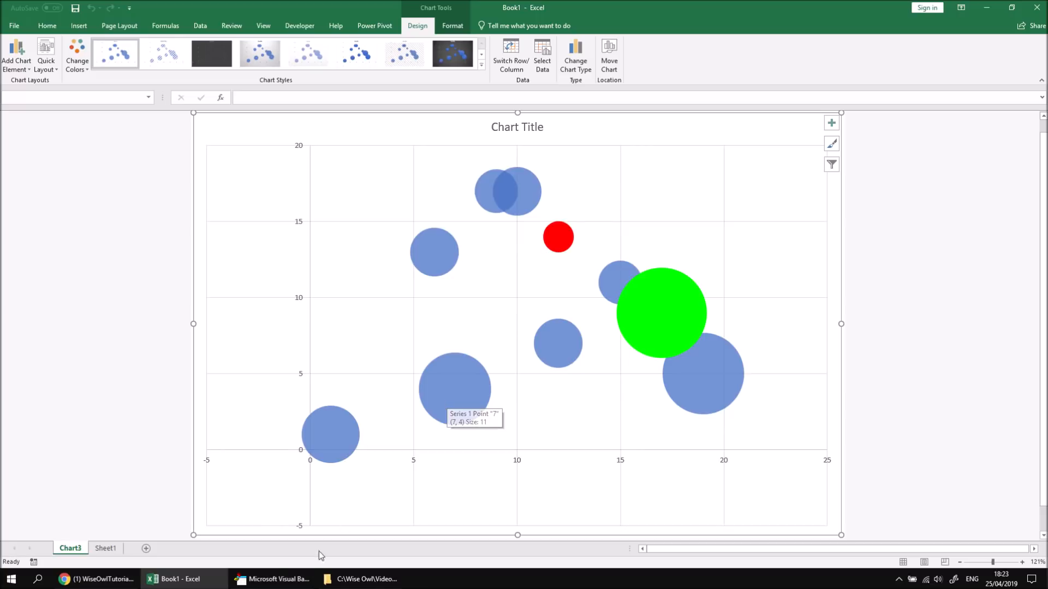
{"action": "left_click", "coordinate": [274, 578]}
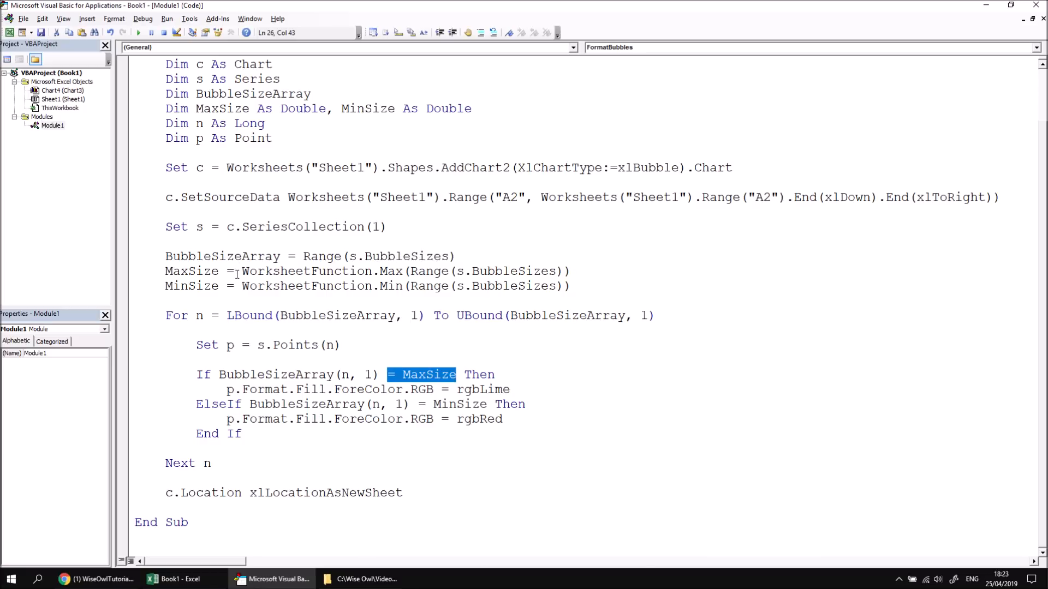
{"action": "left_click", "coordinate": [248, 271]}
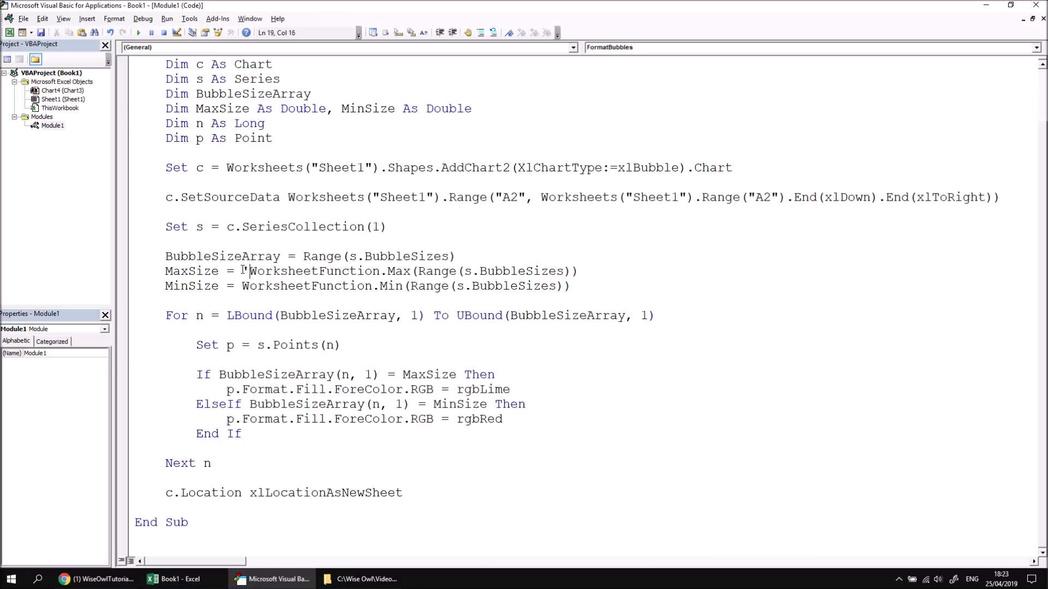
- Hard-code MaxSize = 10 as the threshold and rerun the macro
{"action": "type", "text": "10 '"}
{"action": "left_click", "coordinate": [345, 375]}
{"action": "type", "text": ">"}
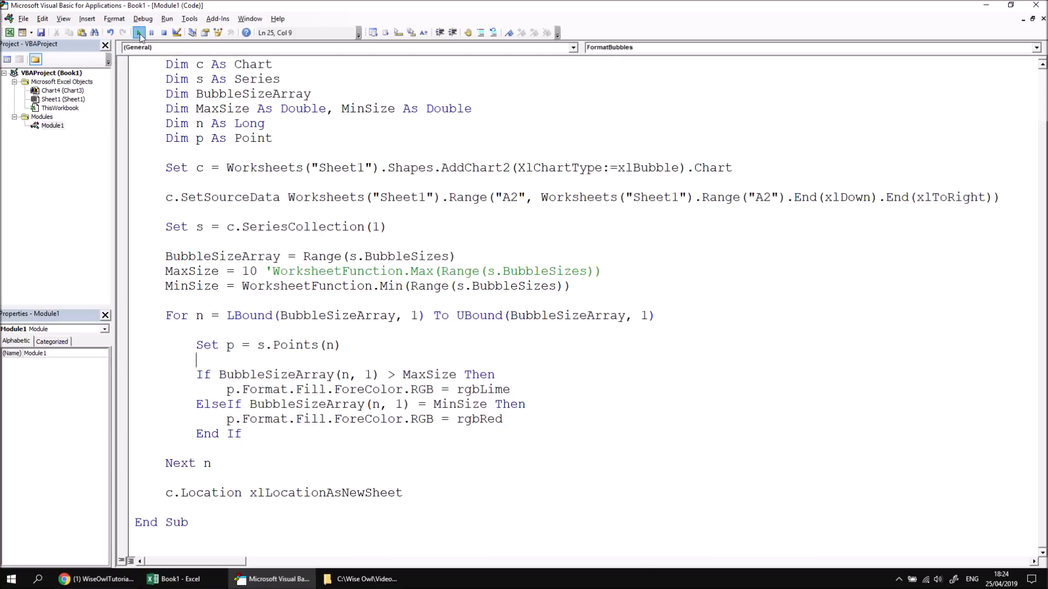
{"action": "left_click", "coordinate": [139, 32]}
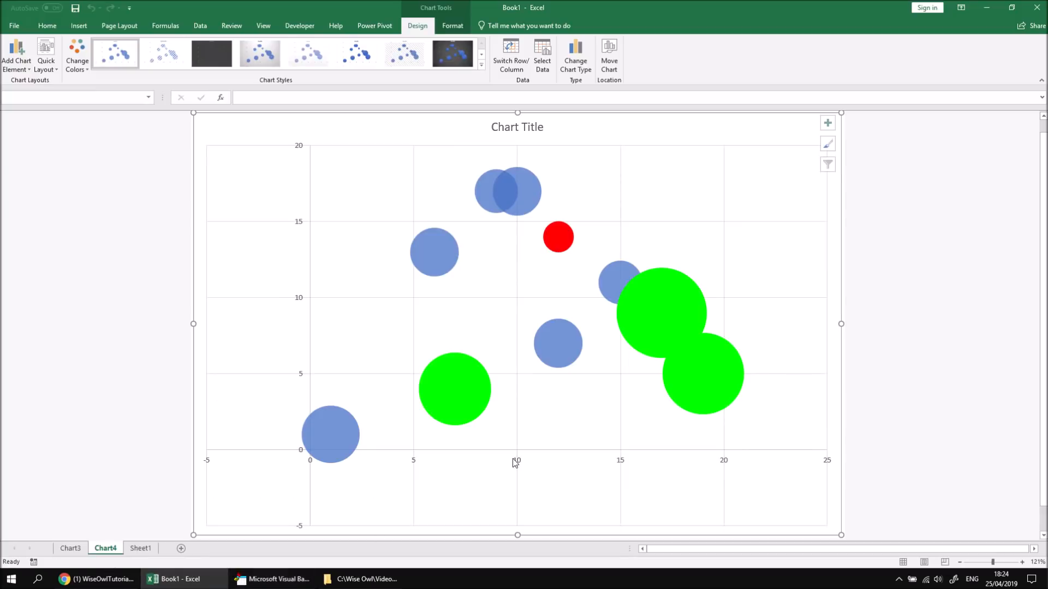
{"action": "mouse_move", "coordinate": [642, 326]}
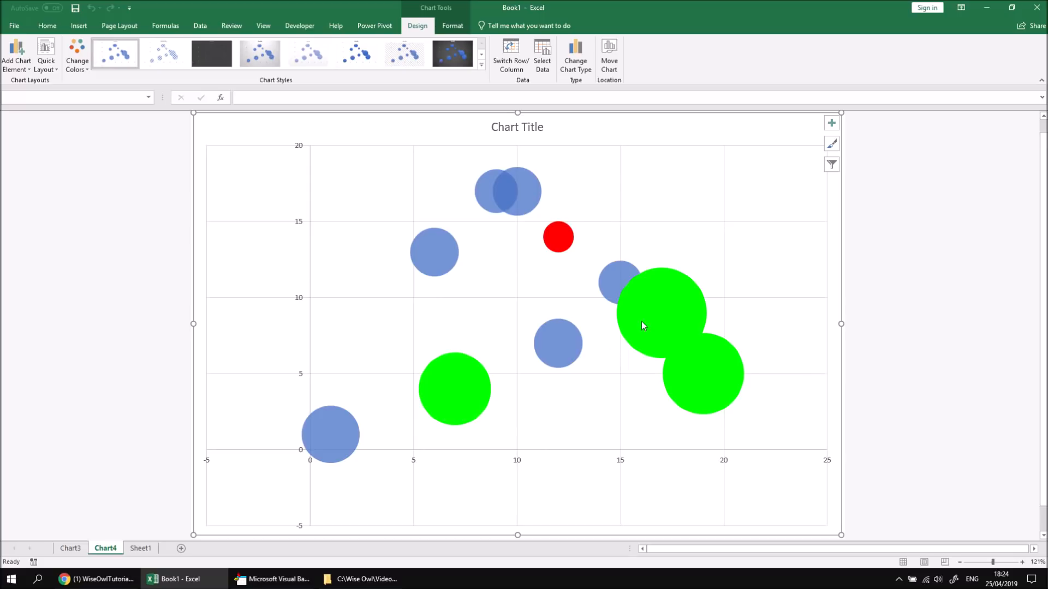
{"action": "mouse_move", "coordinate": [588, 426]}
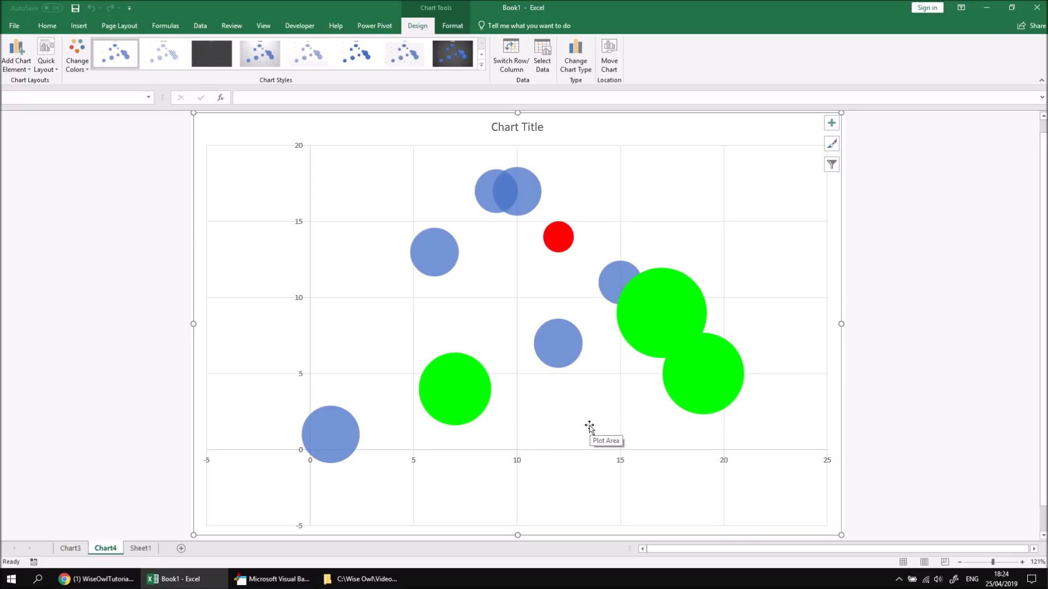
{"action": "mouse_move", "coordinate": [588, 426]}
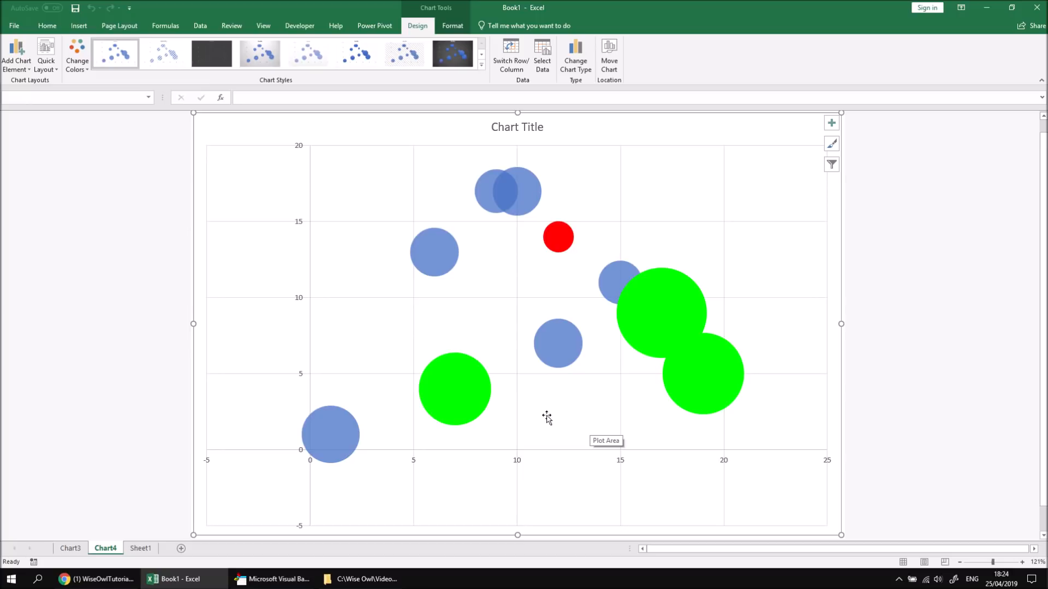
{"action": "mouse_move", "coordinate": [665, 329]}
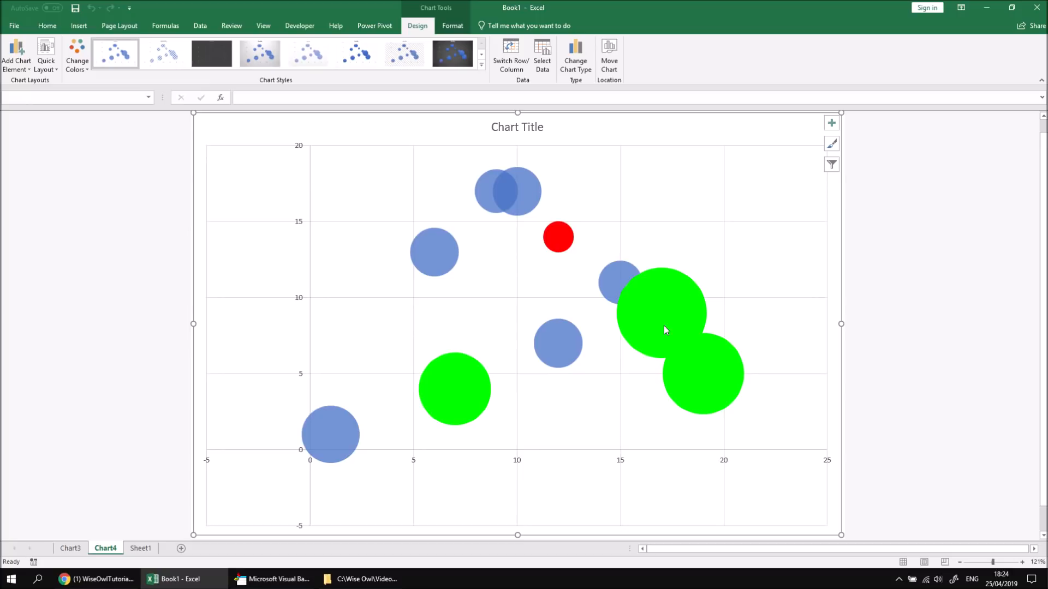
{"action": "mouse_move", "coordinate": [493, 301]}
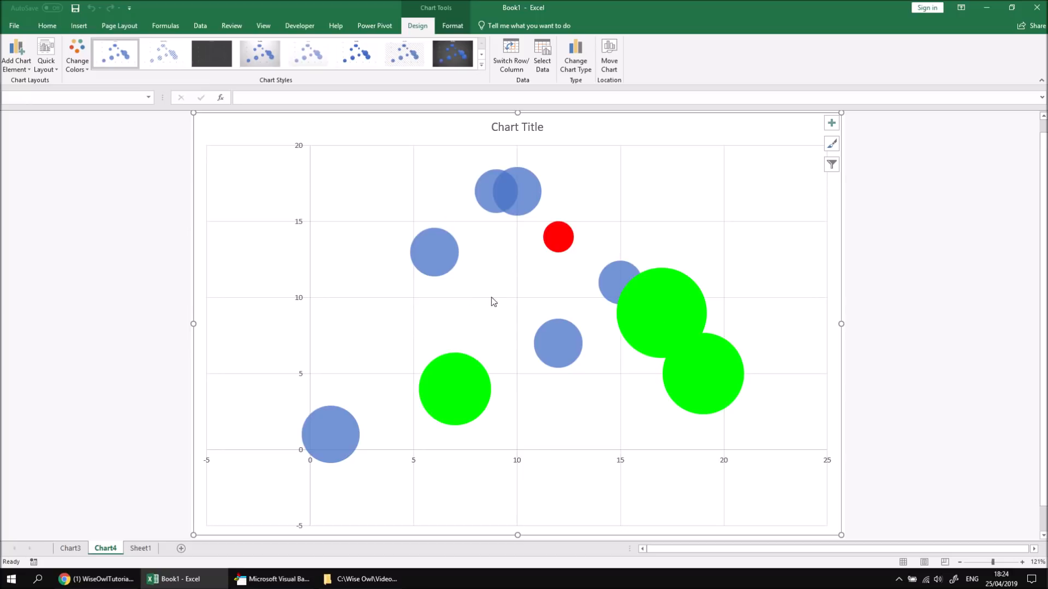
{"action": "mouse_move", "coordinate": [453, 315]}
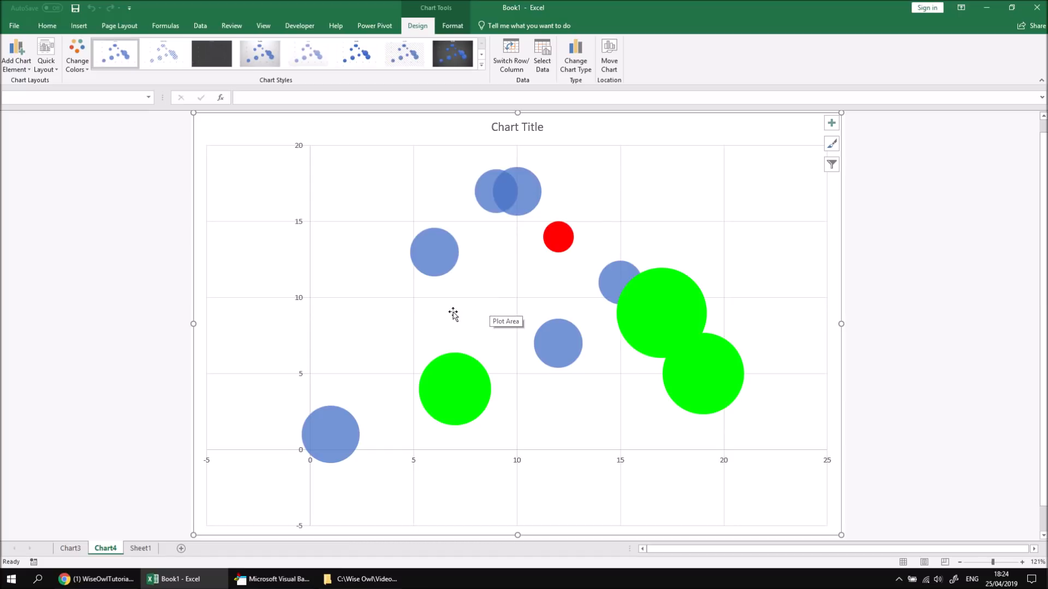
{"action": "mouse_move", "coordinate": [507, 284]}
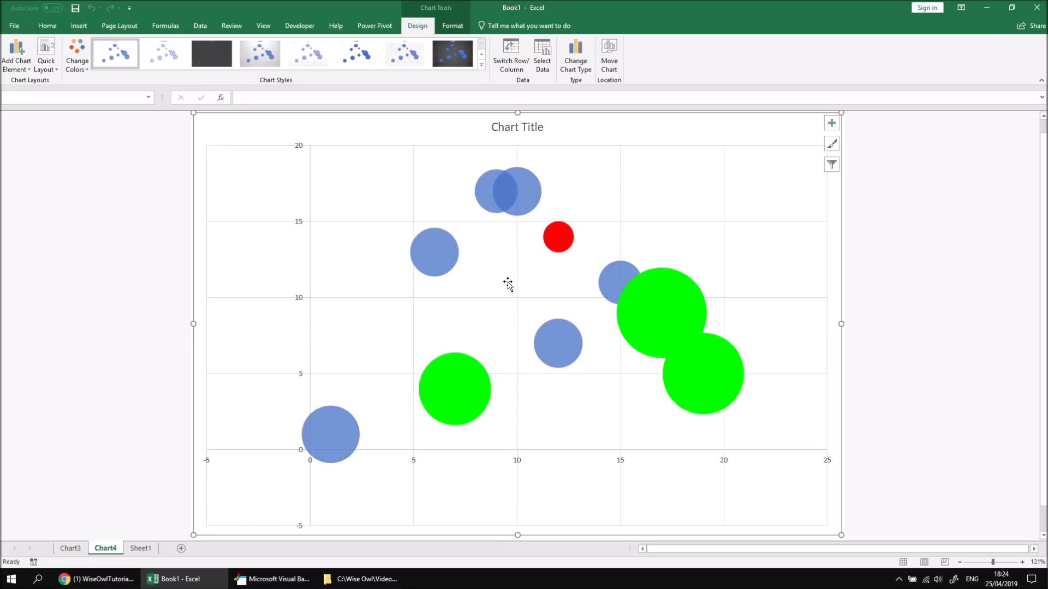